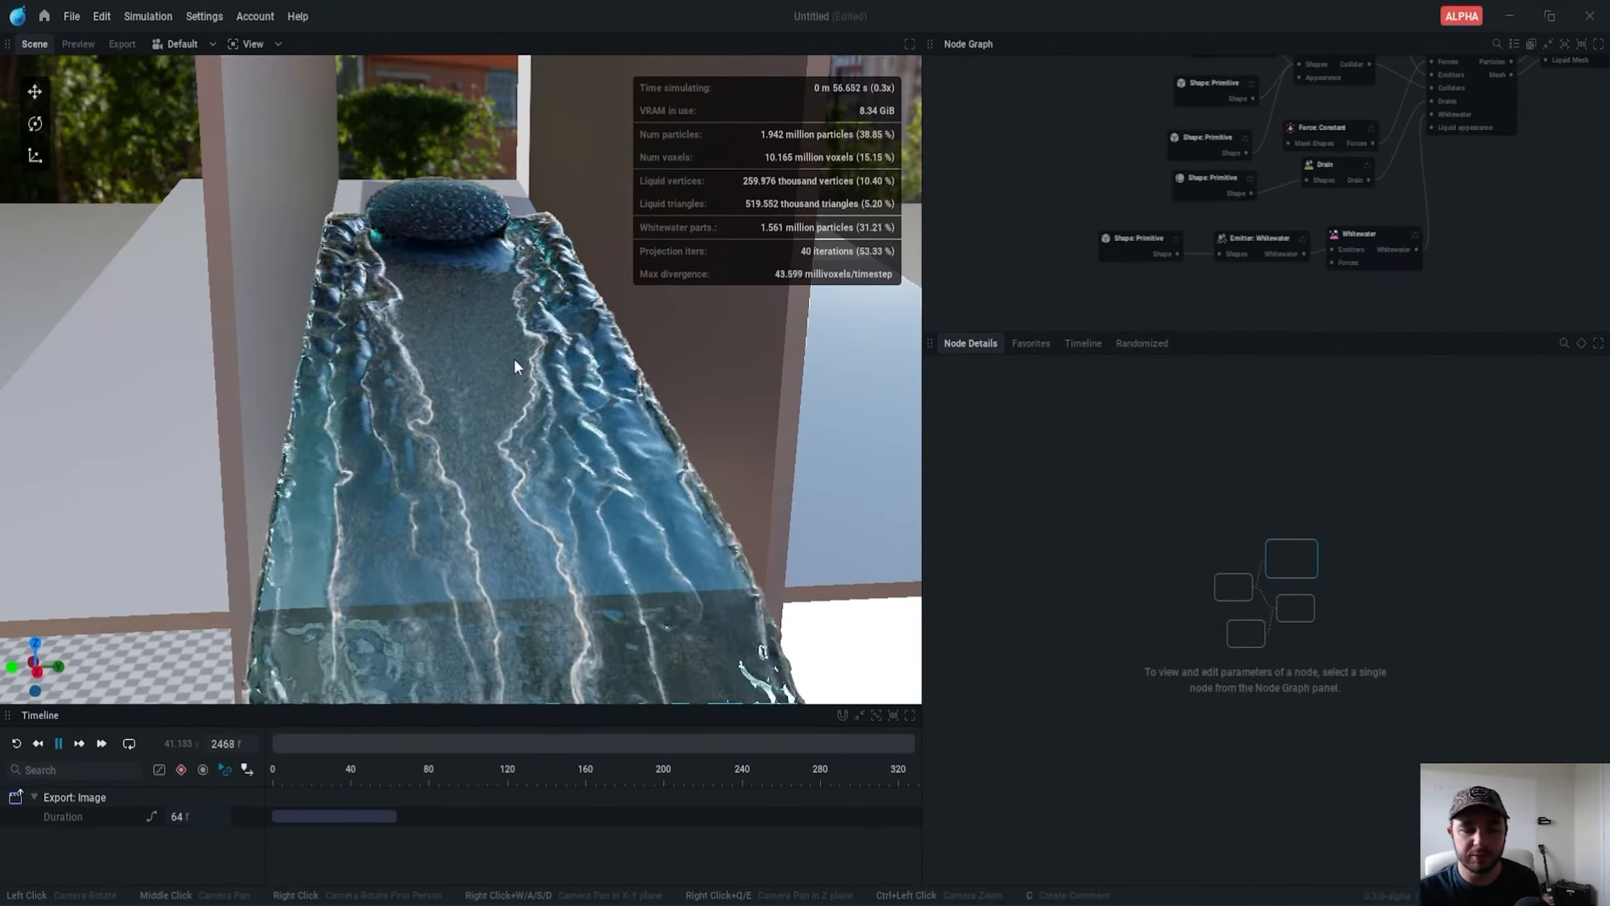
- Add a disc pond surface in Cinema 4D and select the sword-holding arm model
click(251, 42)
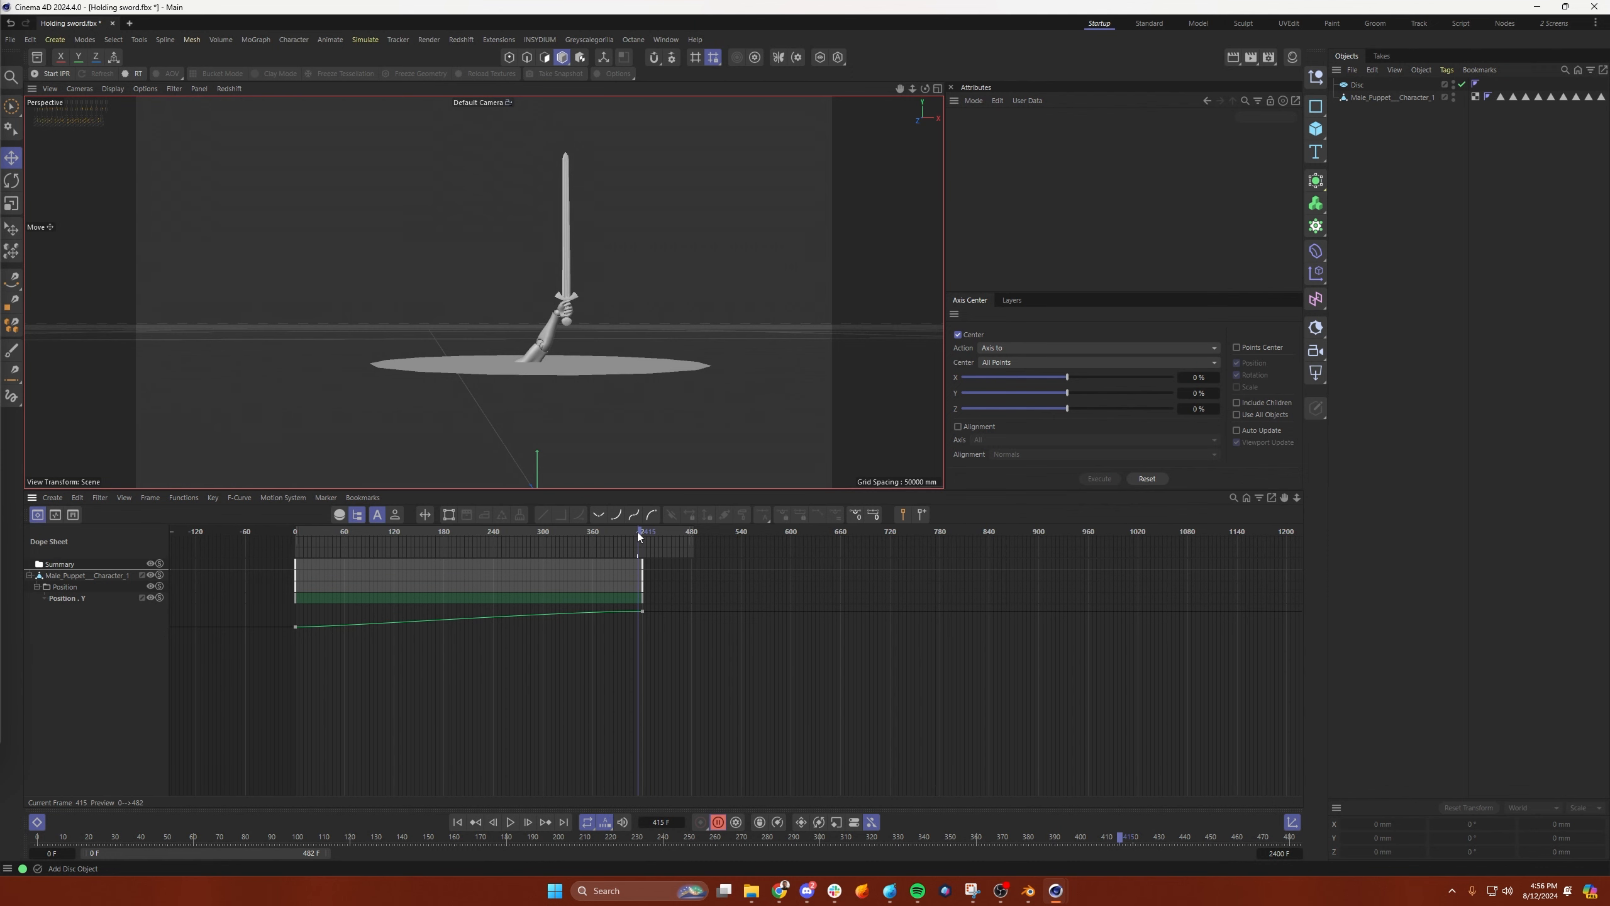
mouse_move(529, 305)
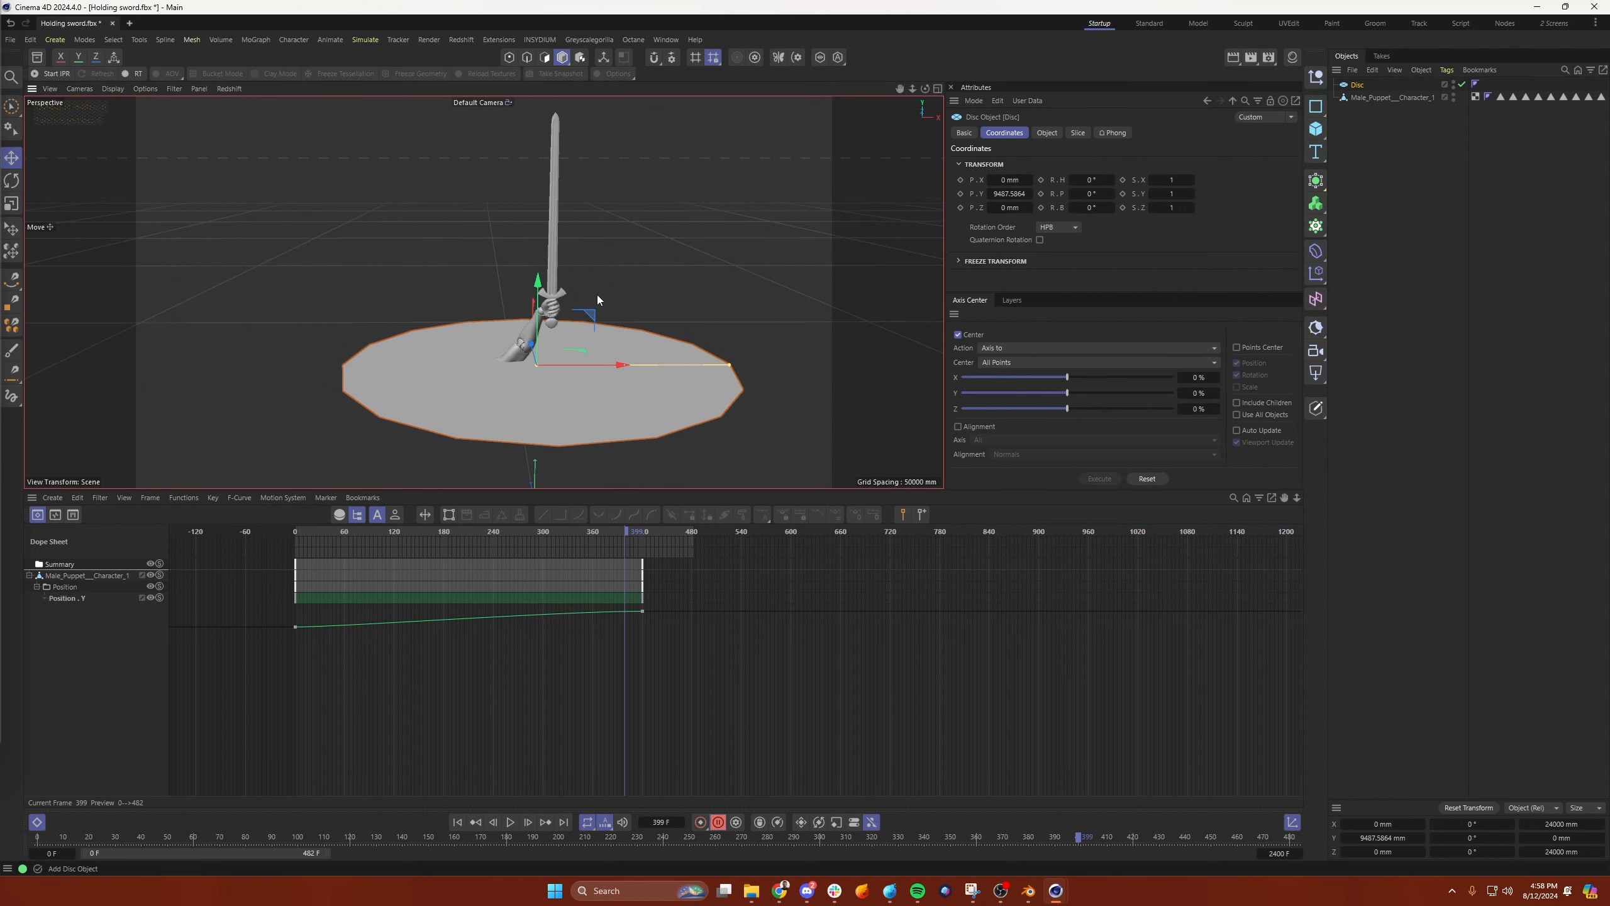
mouse_move(640, 414)
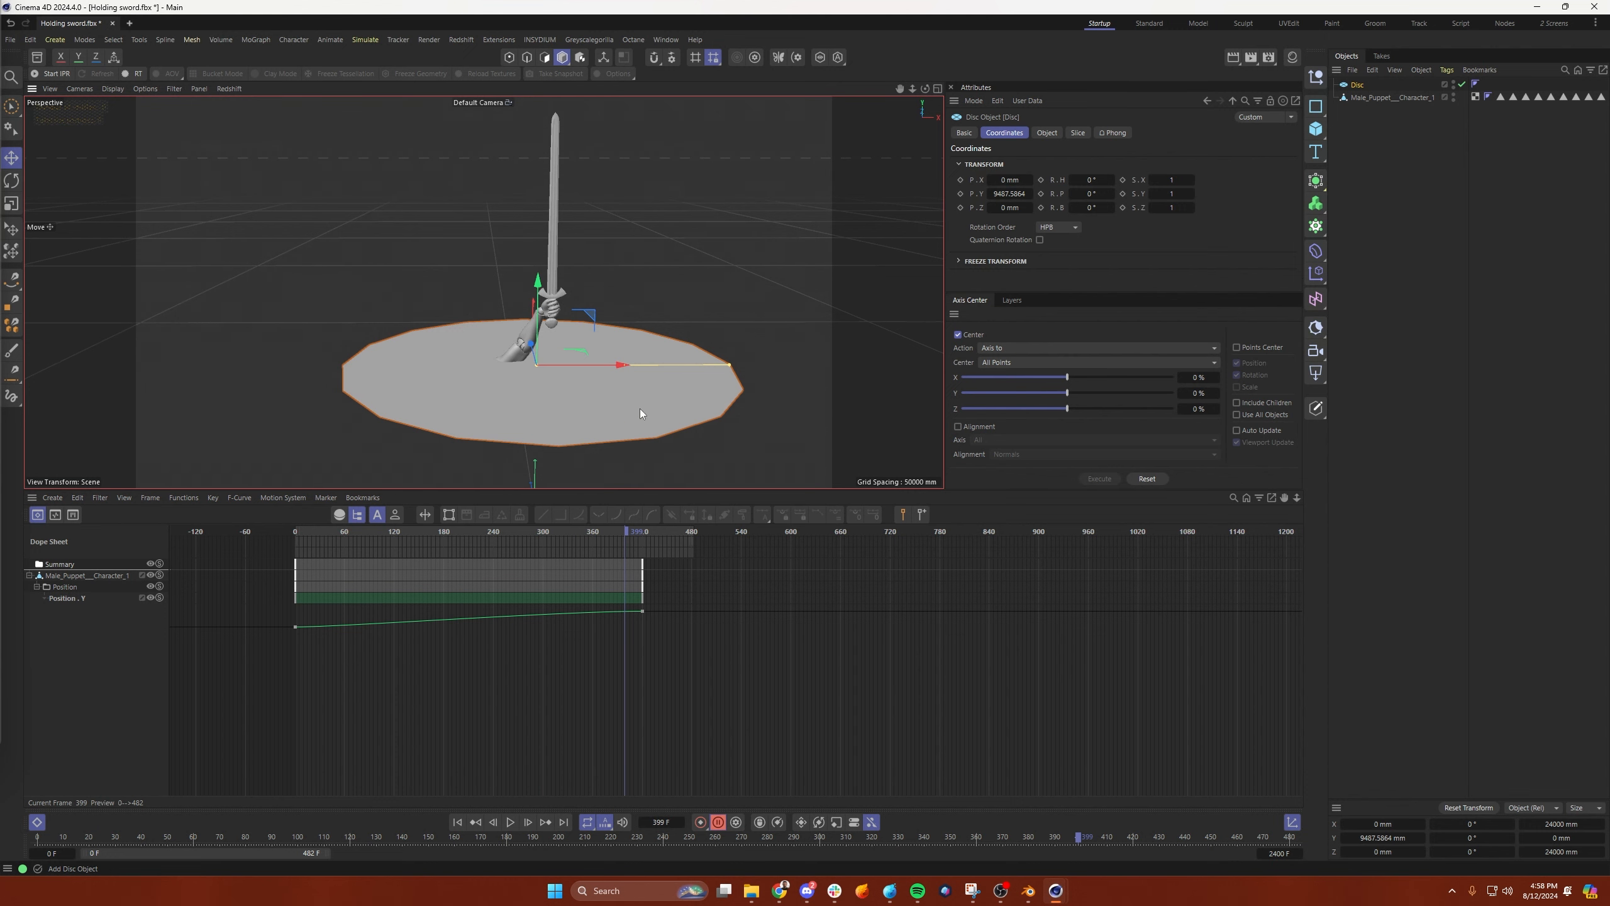
click(1388, 97)
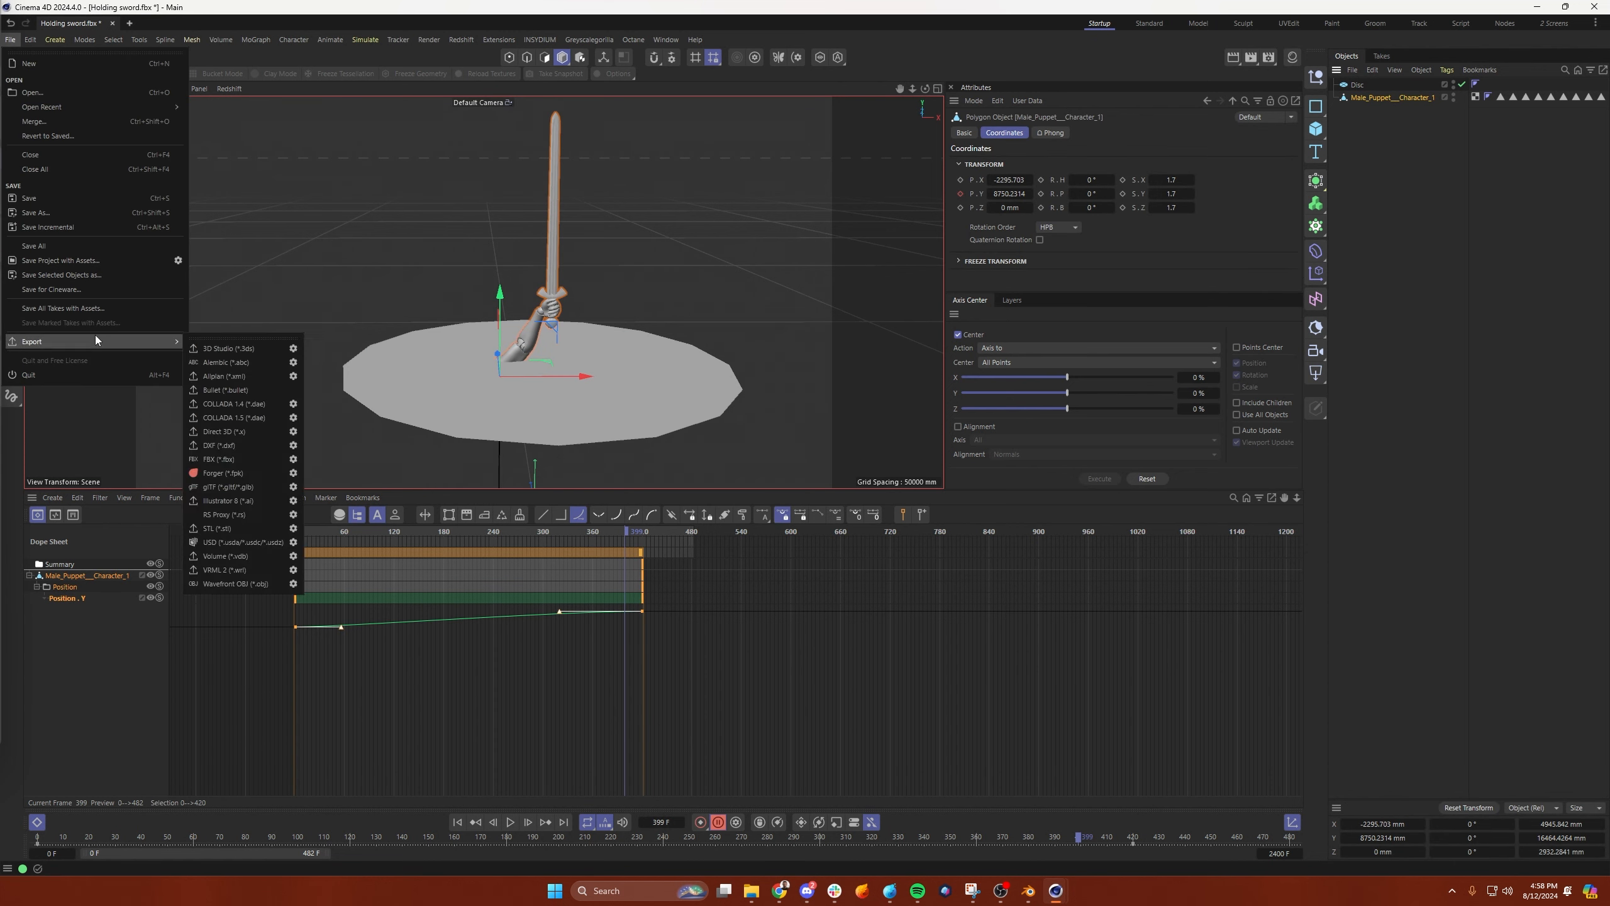
mouse_move(232, 501)
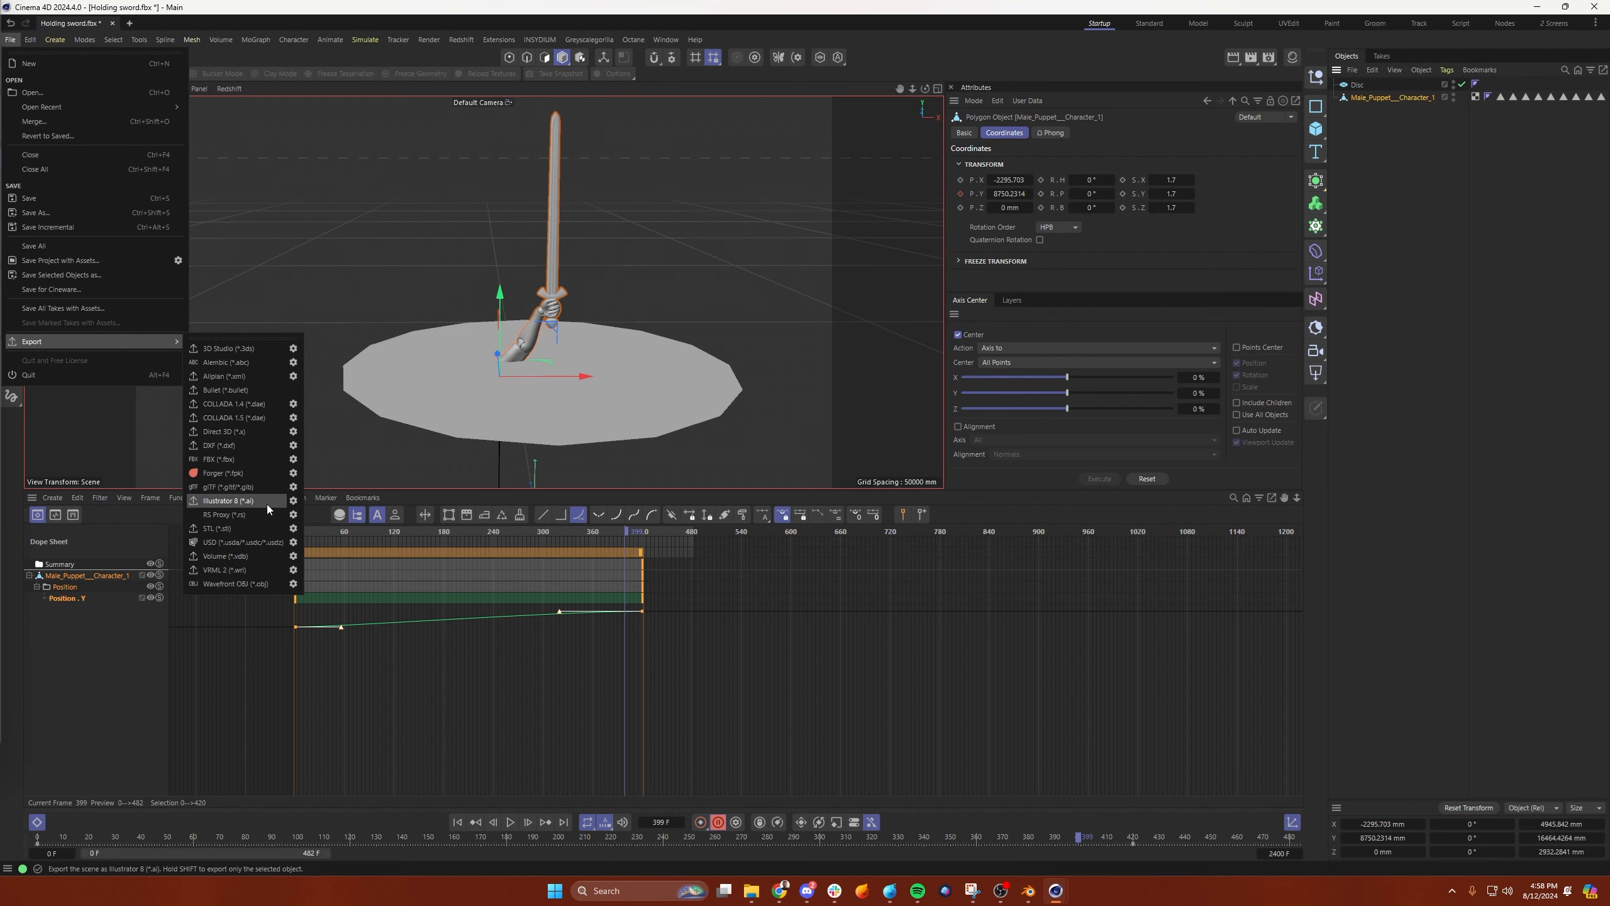
- Export the selected sword arm from Cinema 4D as FBX with Selection Only and Tracks enabled
click(219, 459)
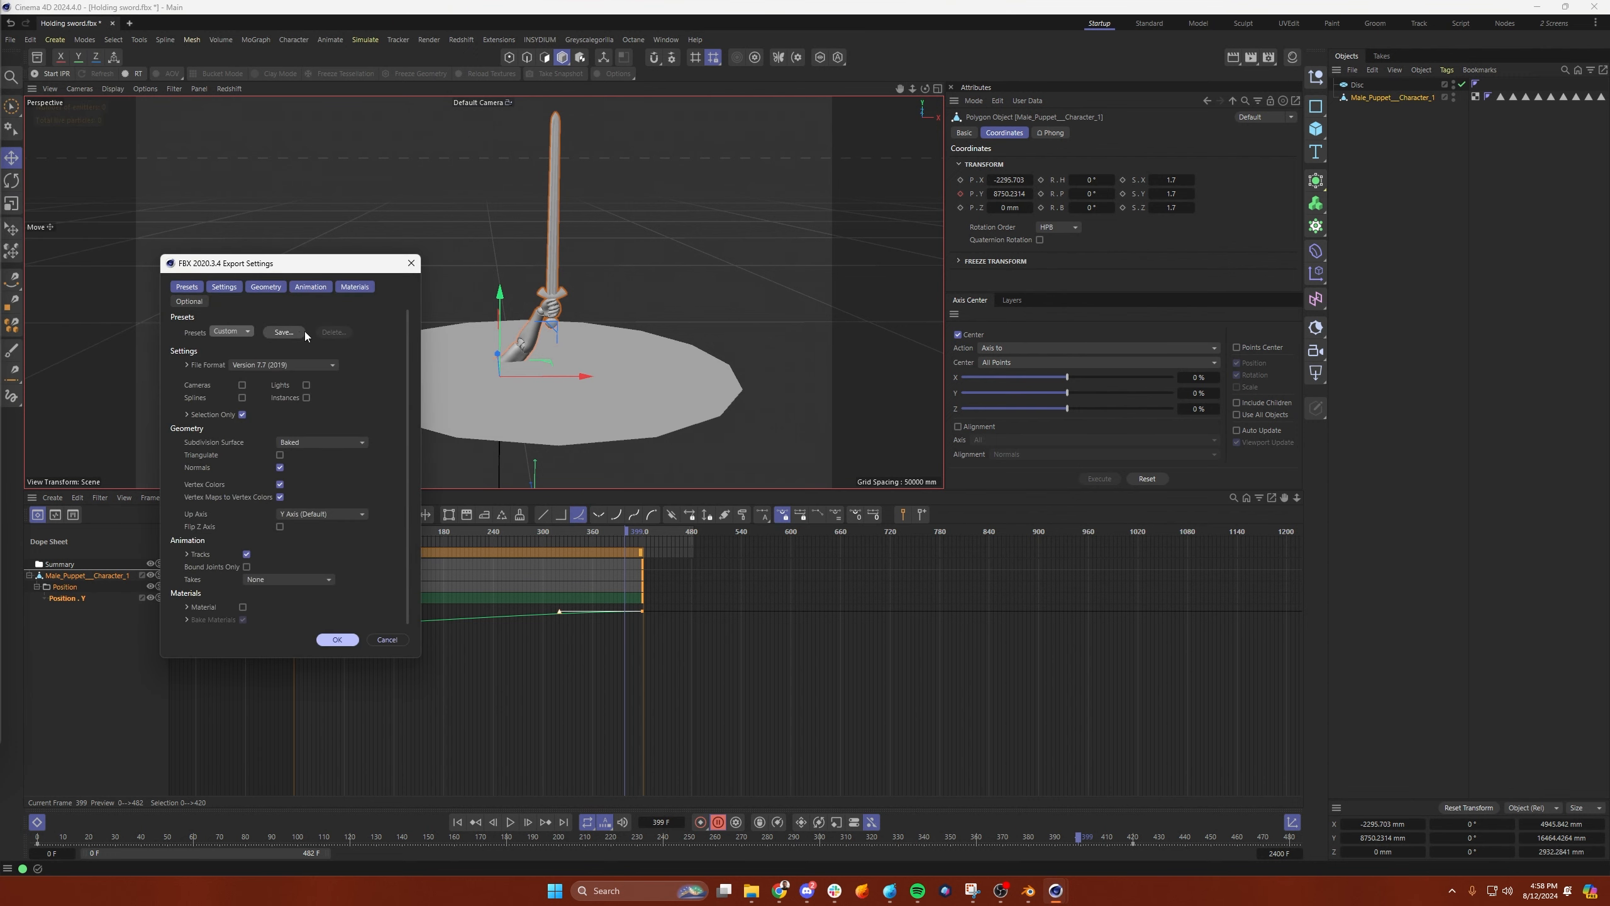
mouse_move(228, 419)
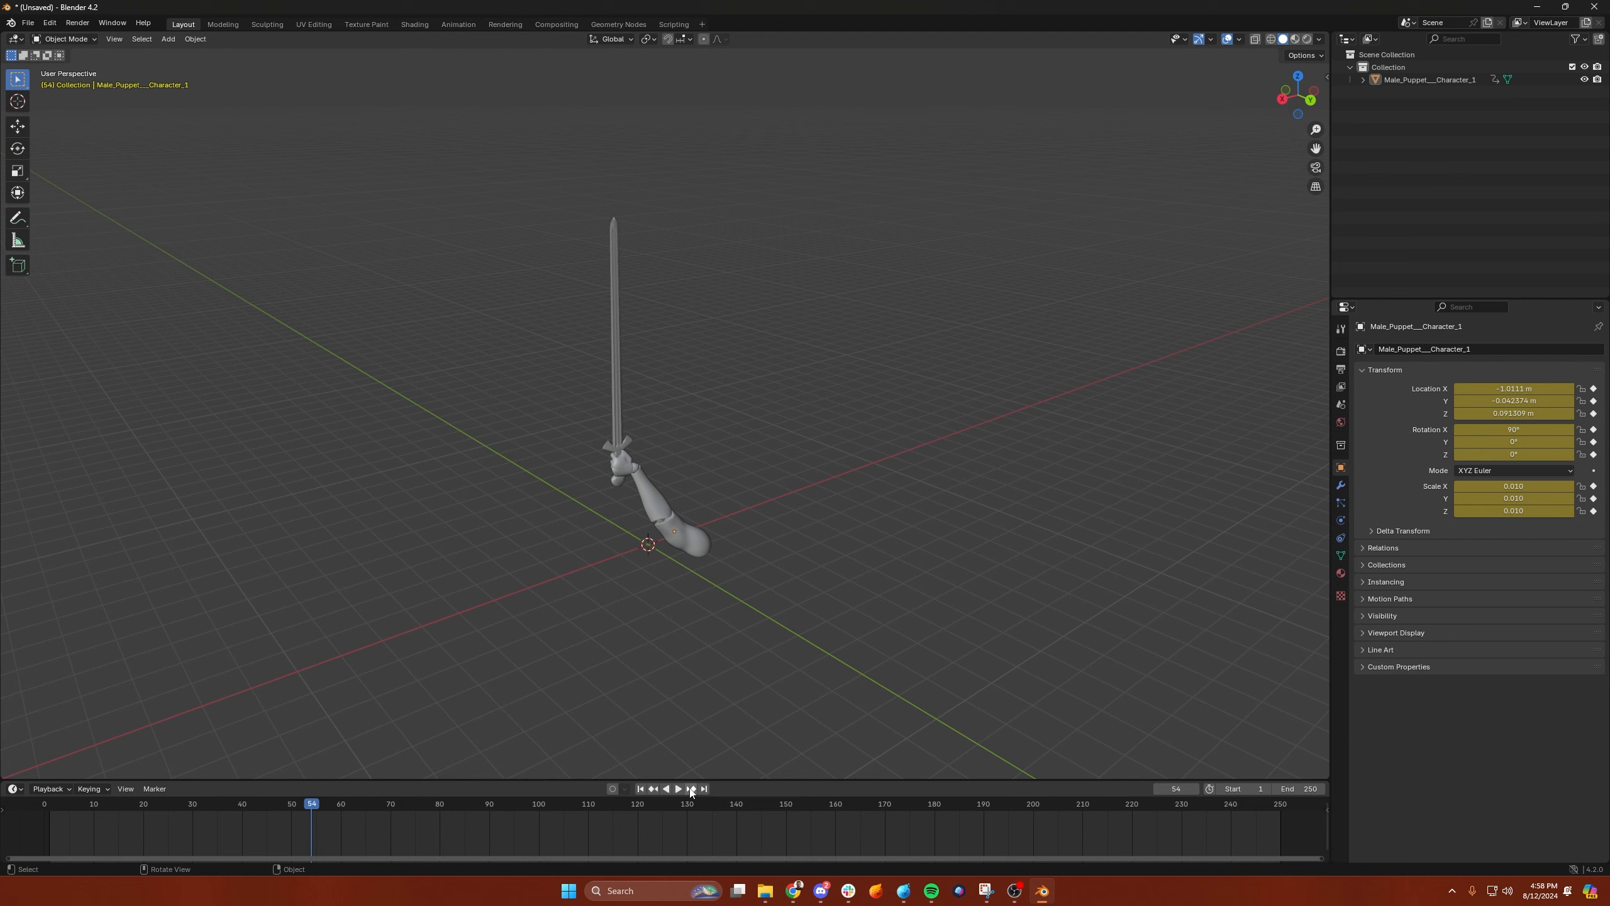
- Preview the imported arm animation in Blender and set up an FBX export limited to Selected Objects
click(676, 788)
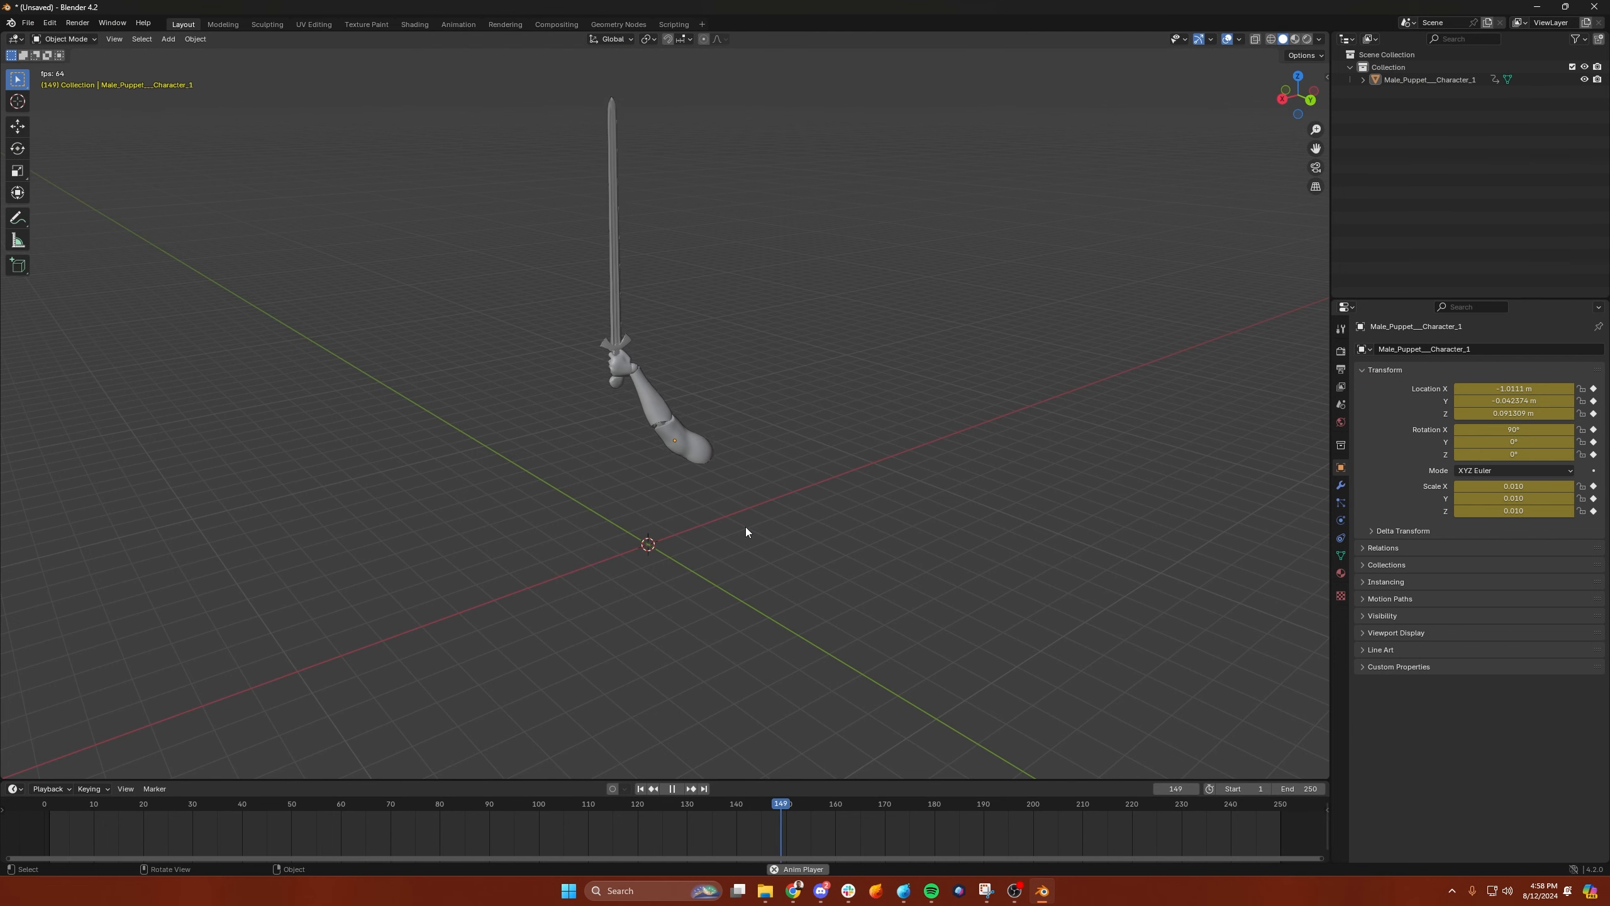
click(673, 789)
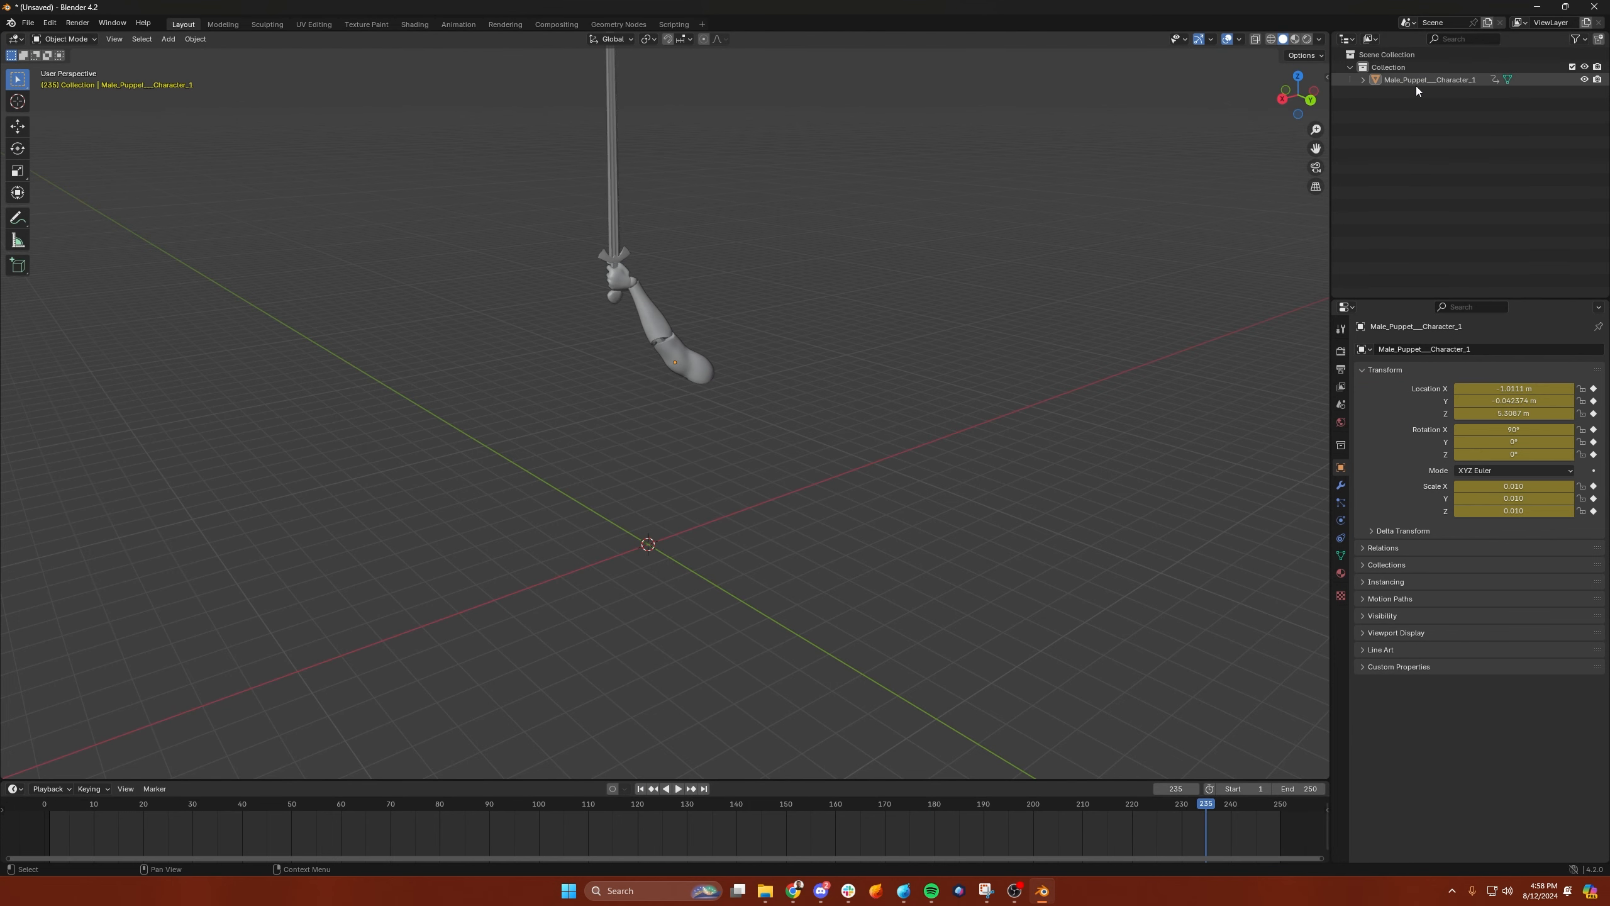
click(27, 24)
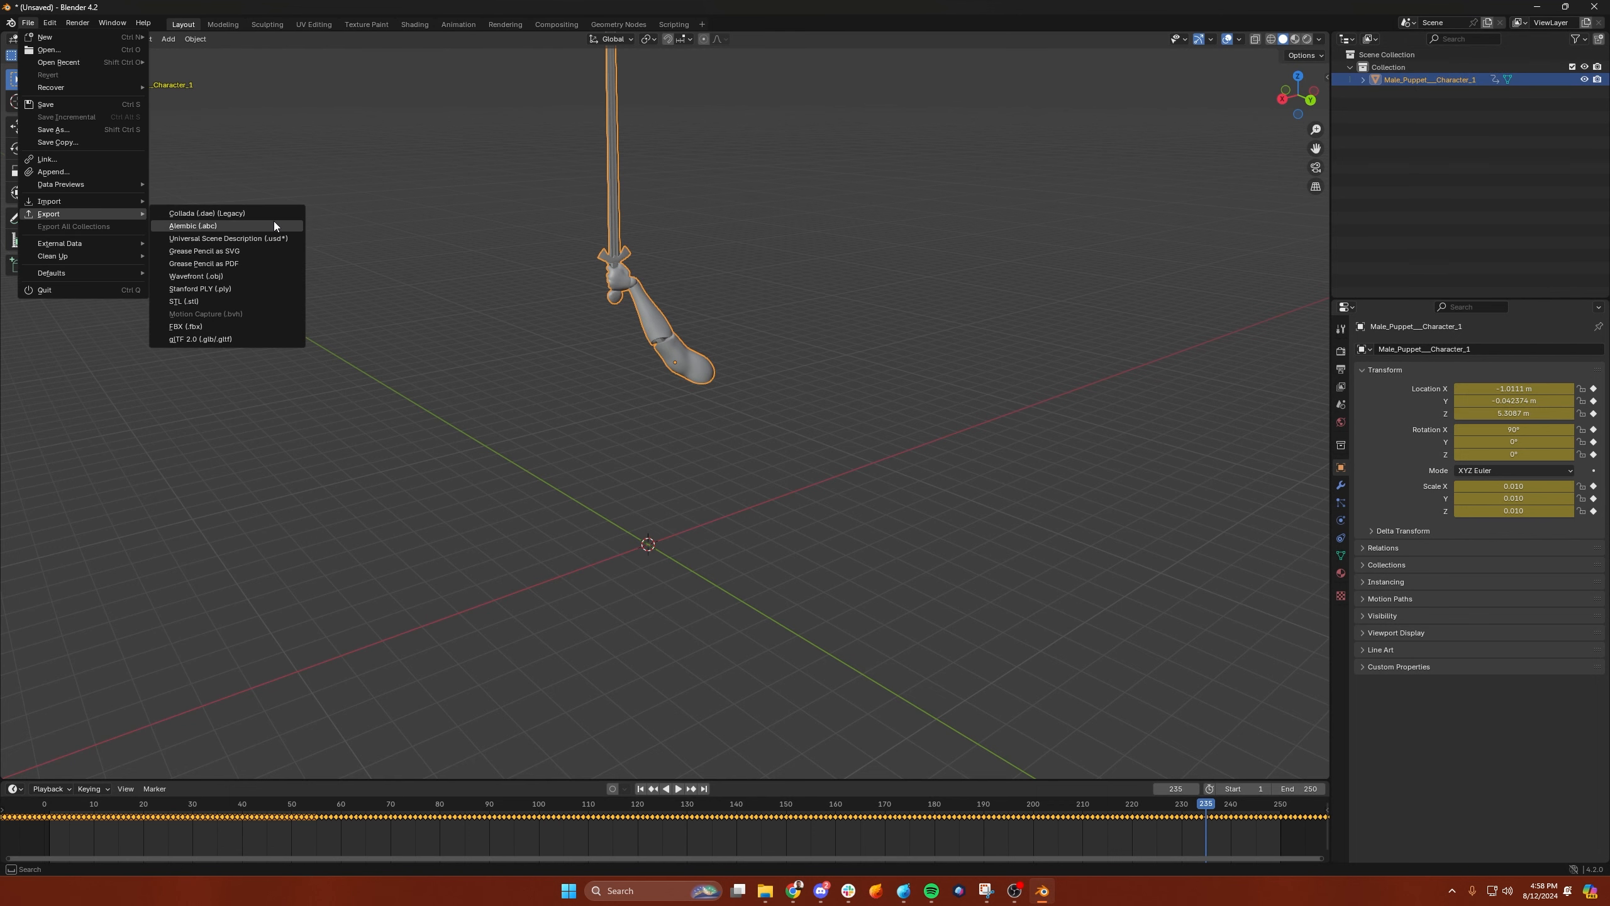
click(184, 326)
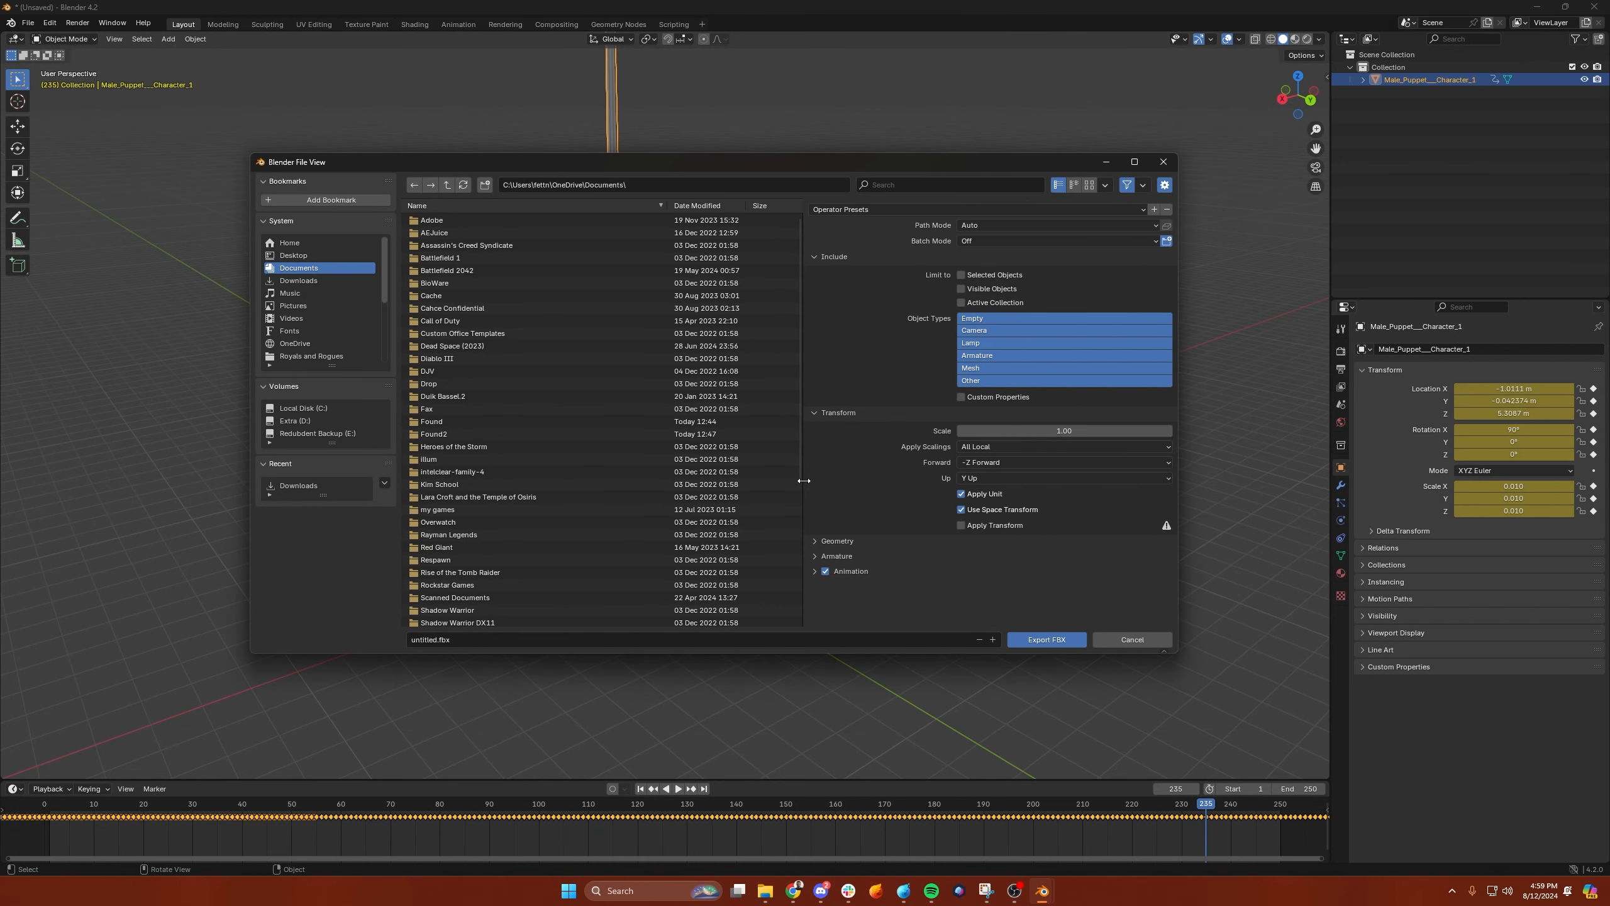
mouse_move(845, 468)
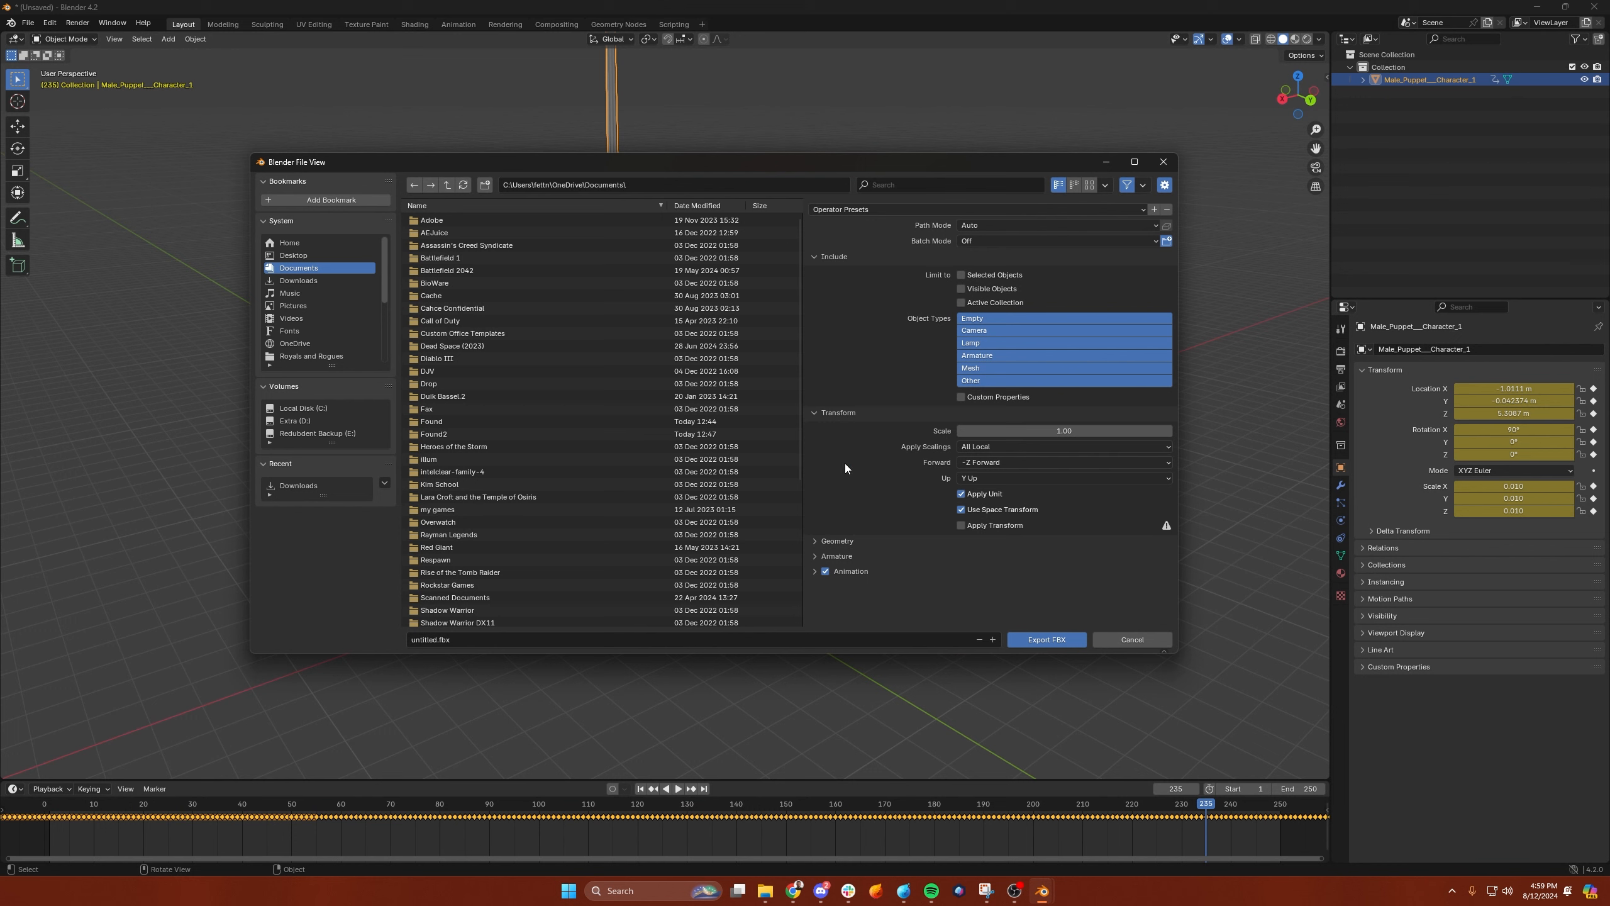
click(447, 584)
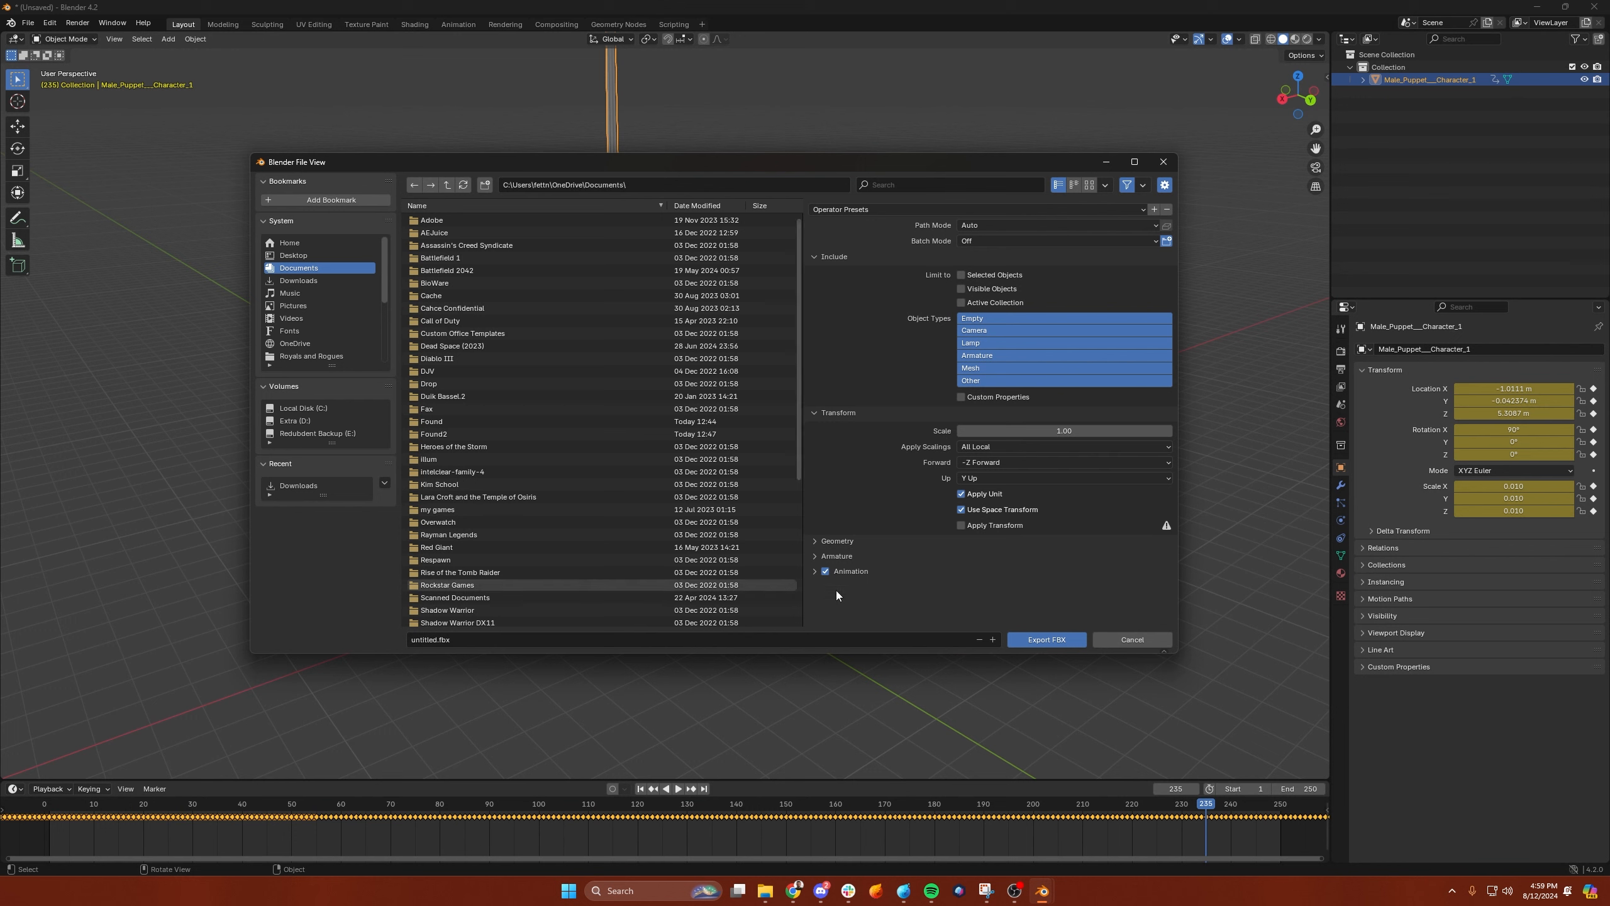
mouse_move(832, 433)
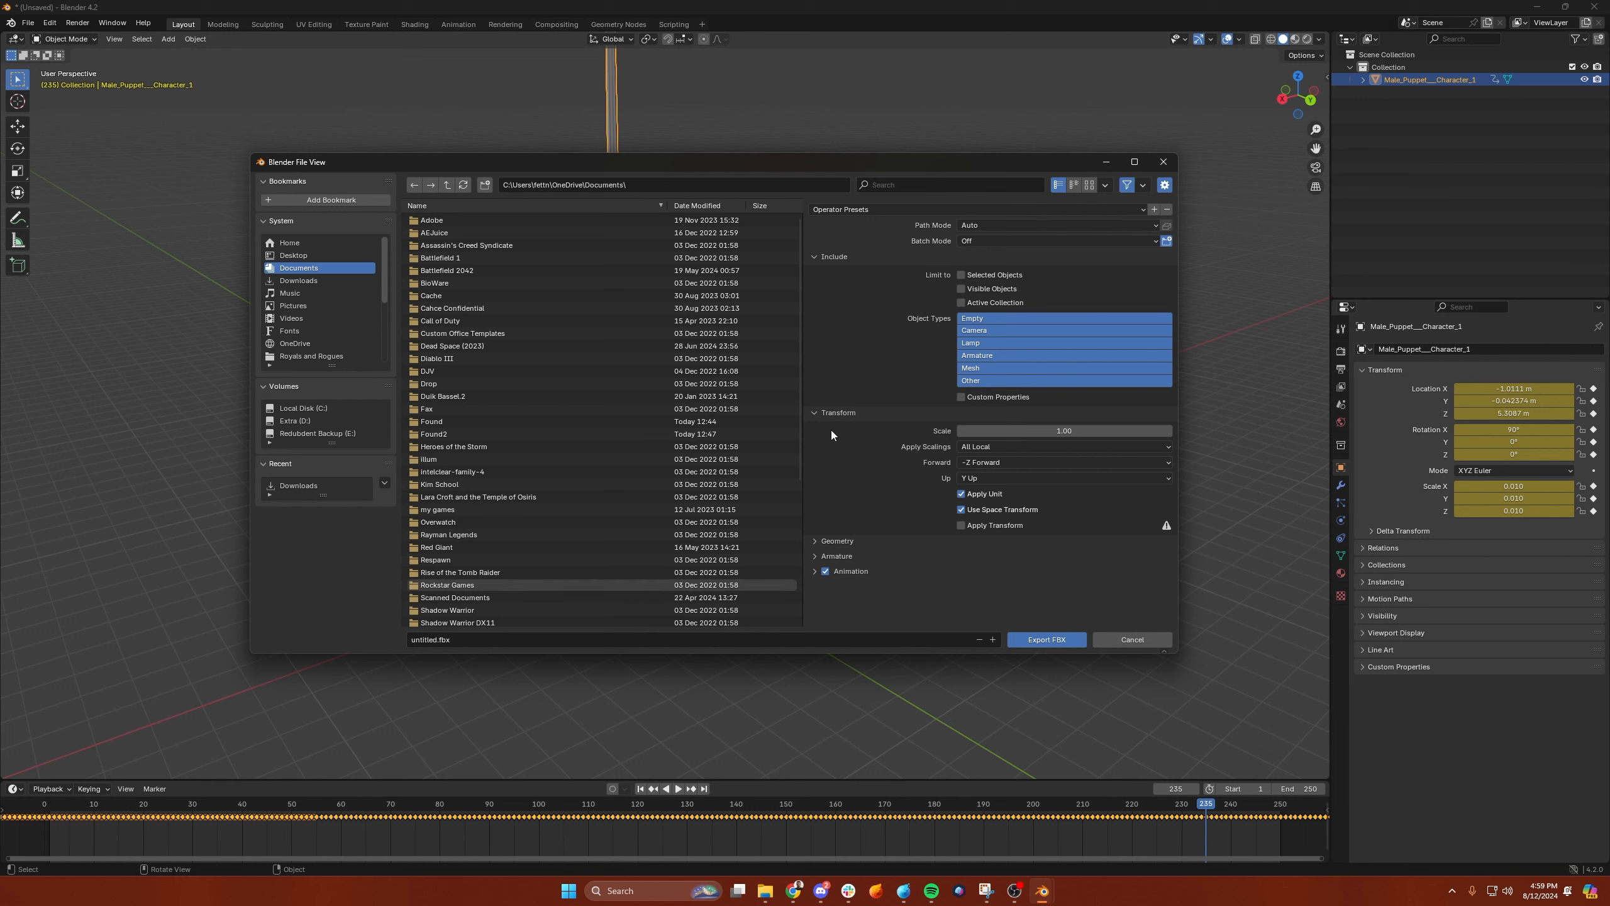
click(814, 411)
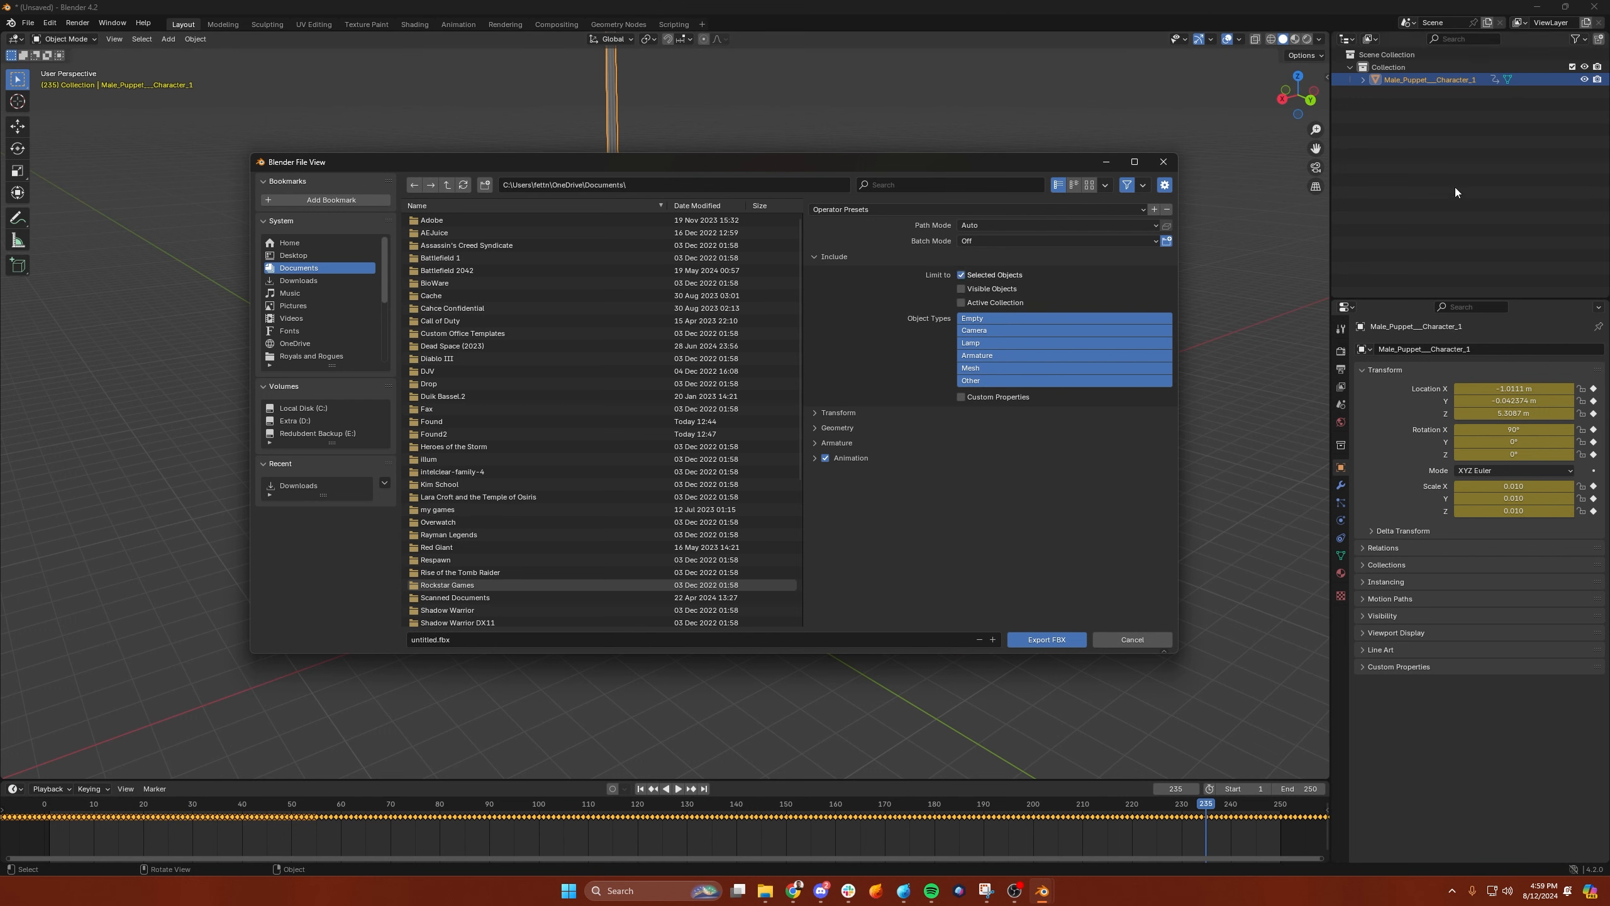
click(816, 255)
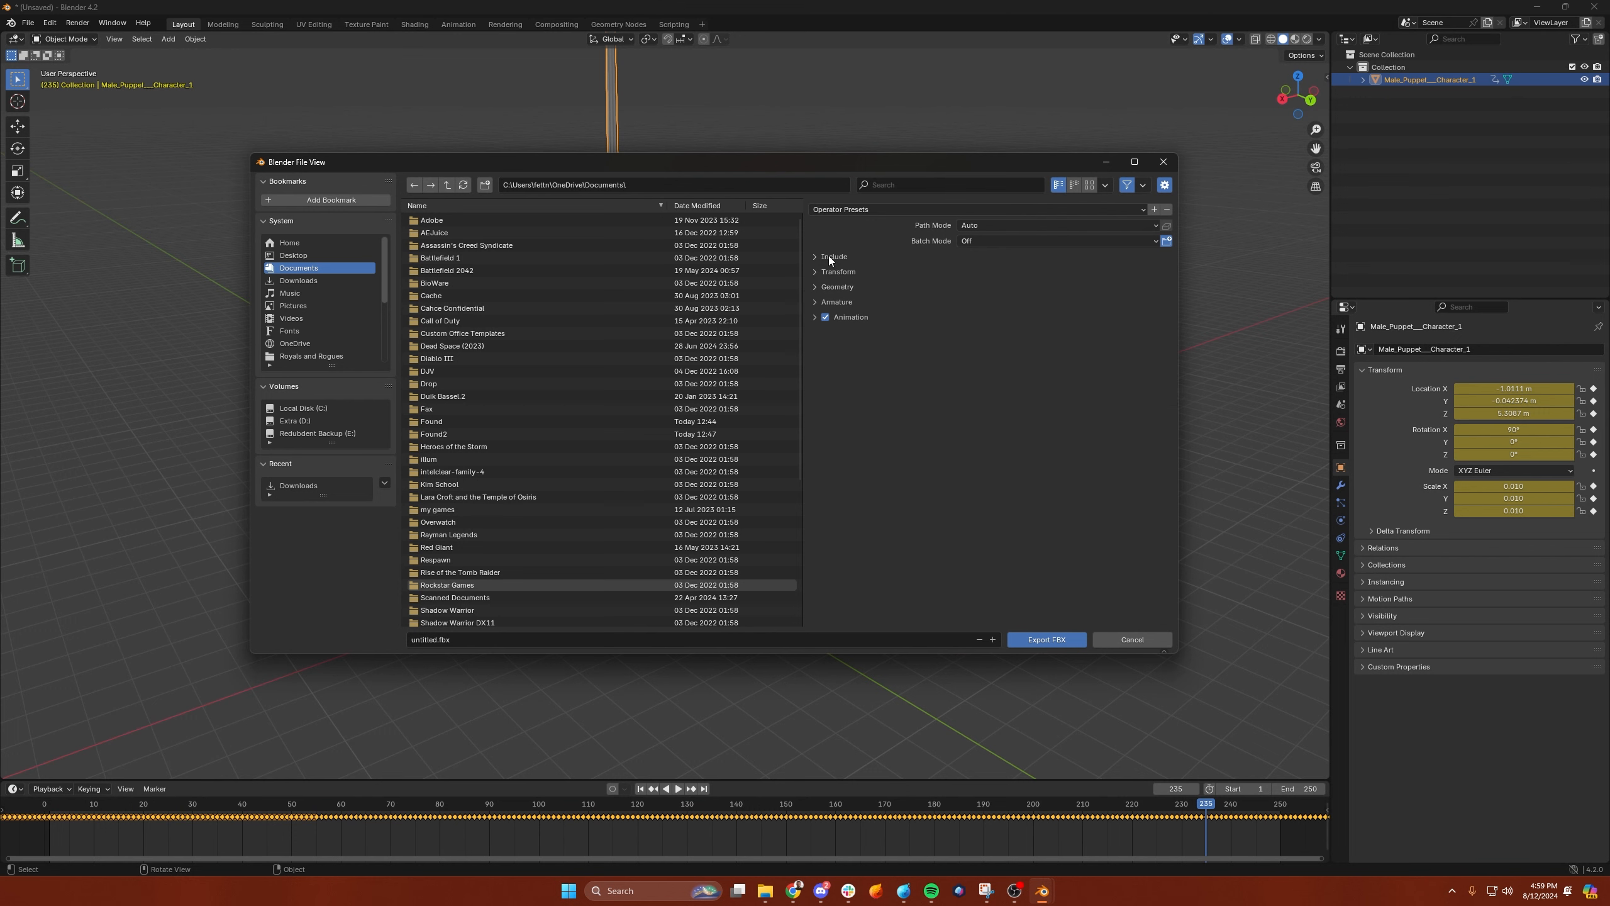
mouse_move(1045, 640)
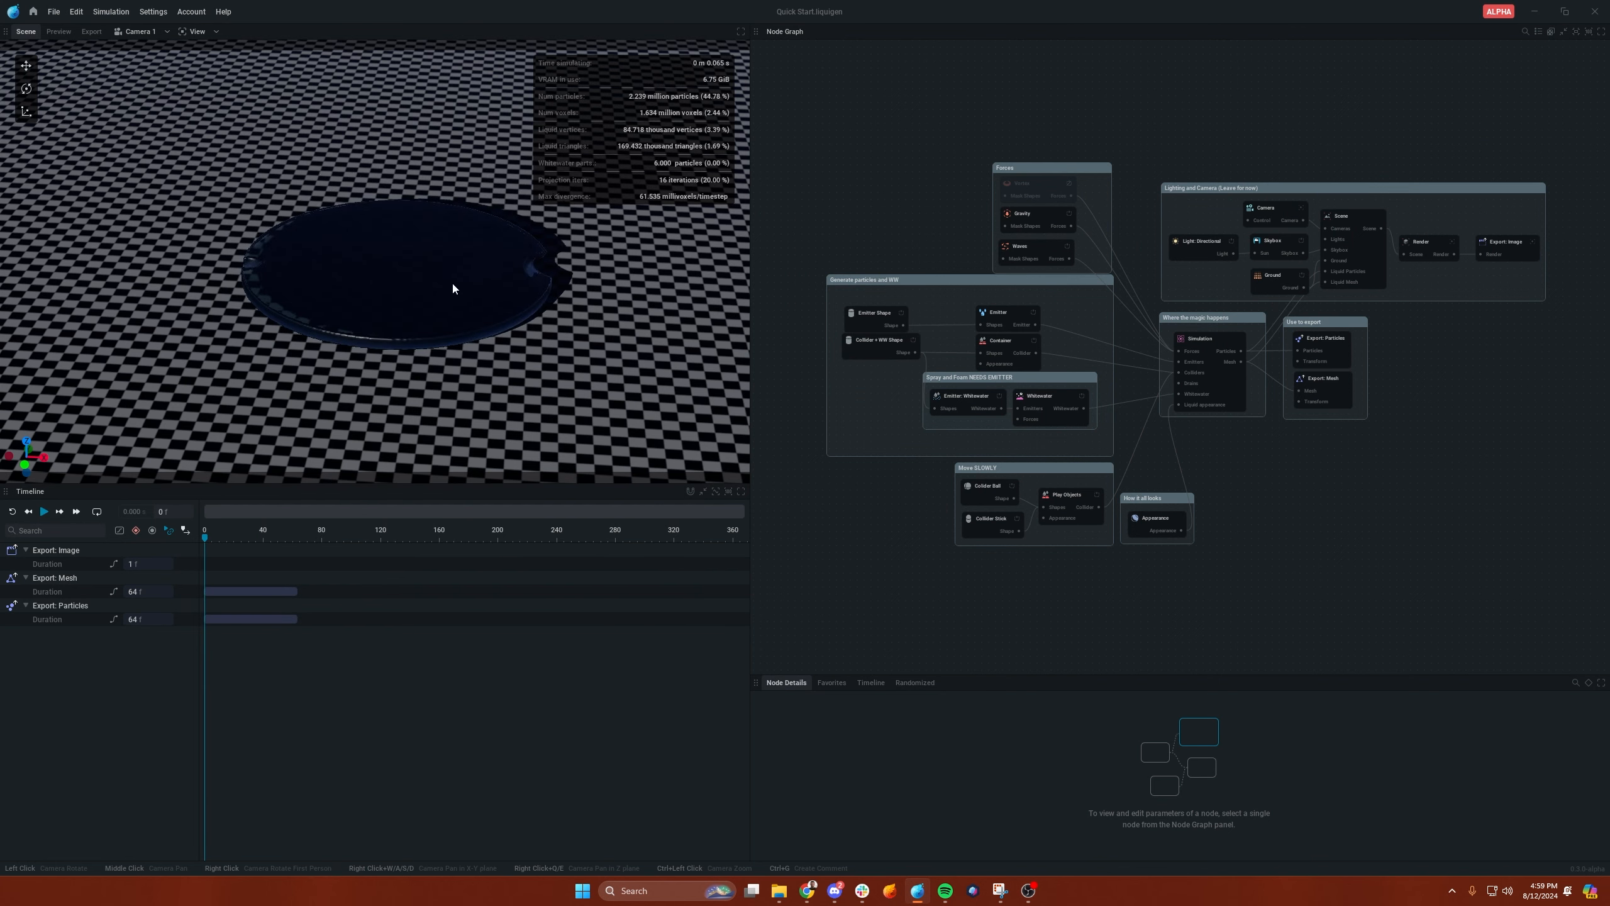
- Disable the pond's Whitewater and Collider nodes, run the fill and select the Emitter Shape node
drag(451, 288, 427, 328)
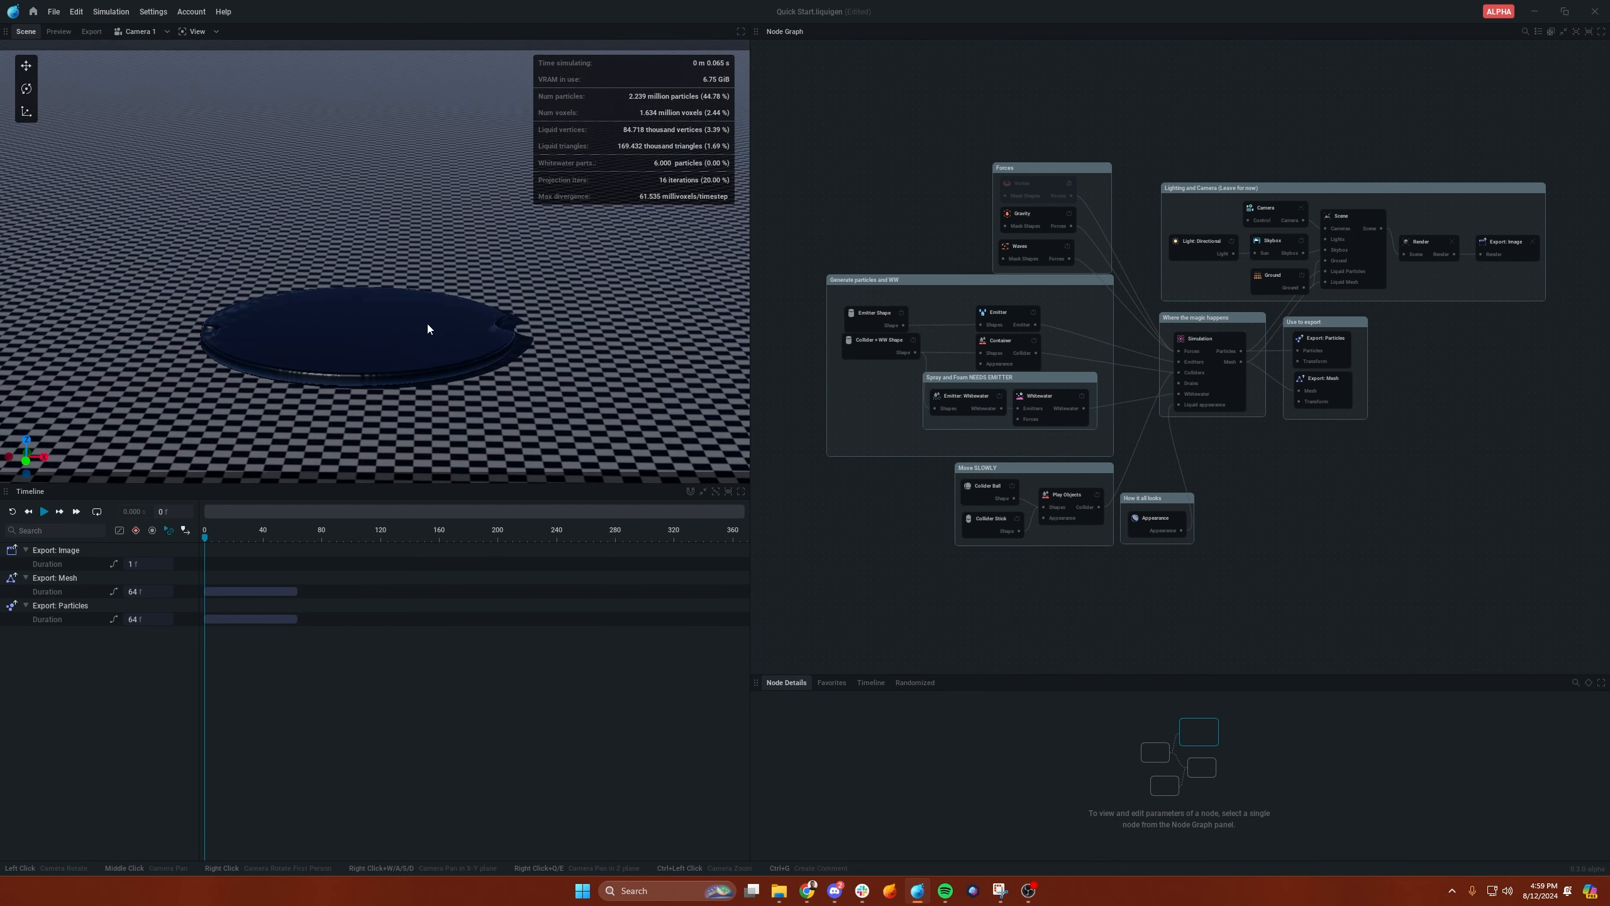
click(44, 511)
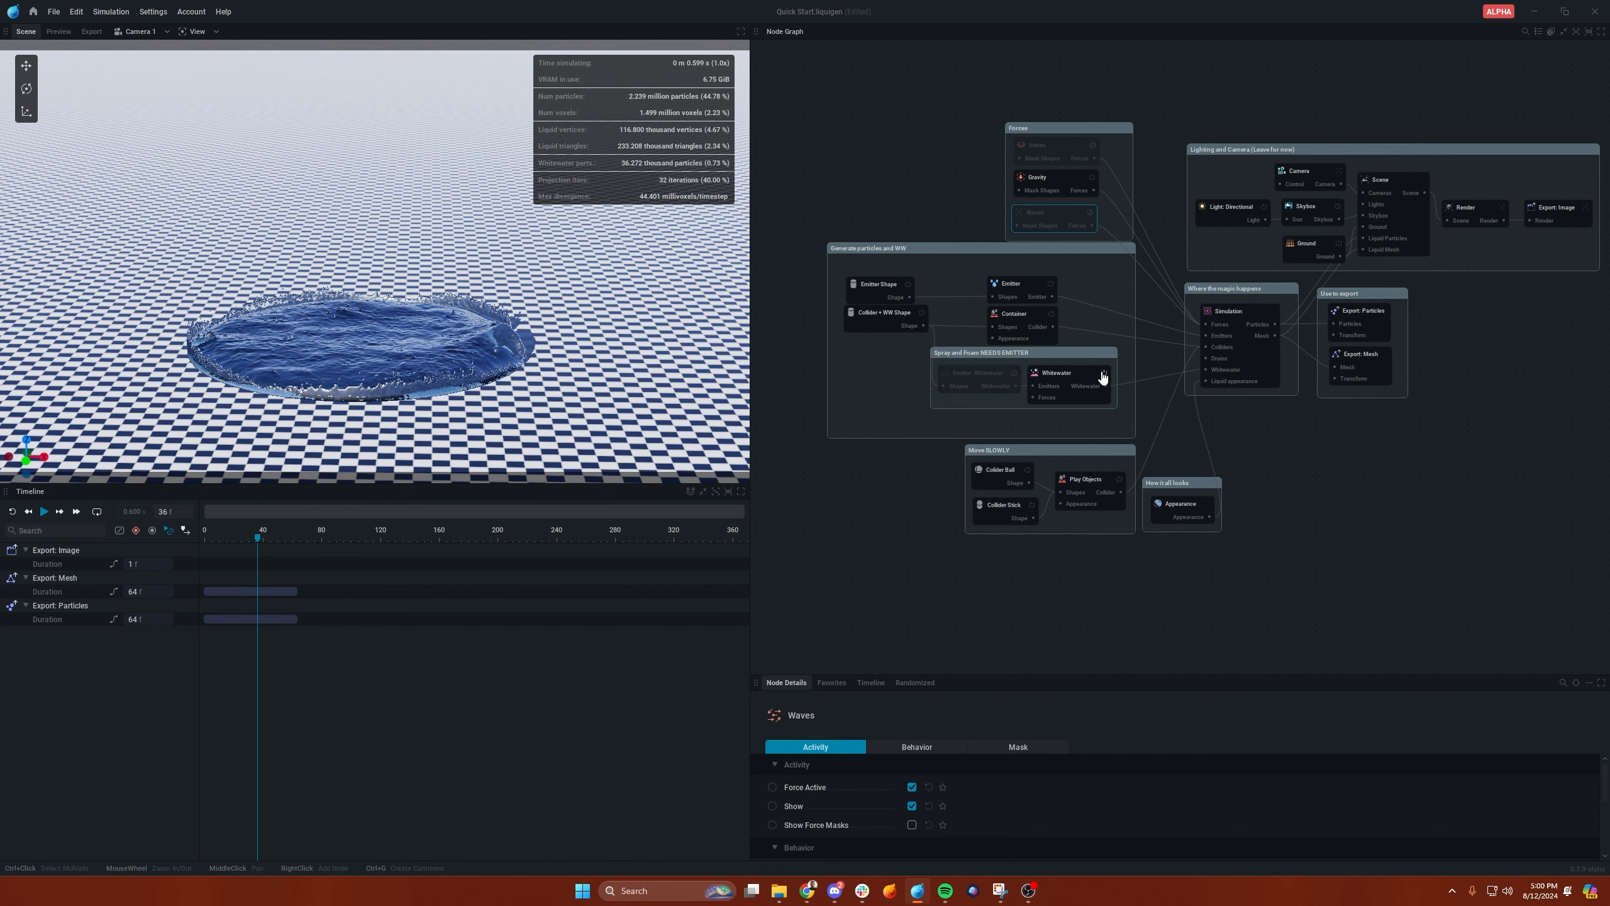
click(924, 495)
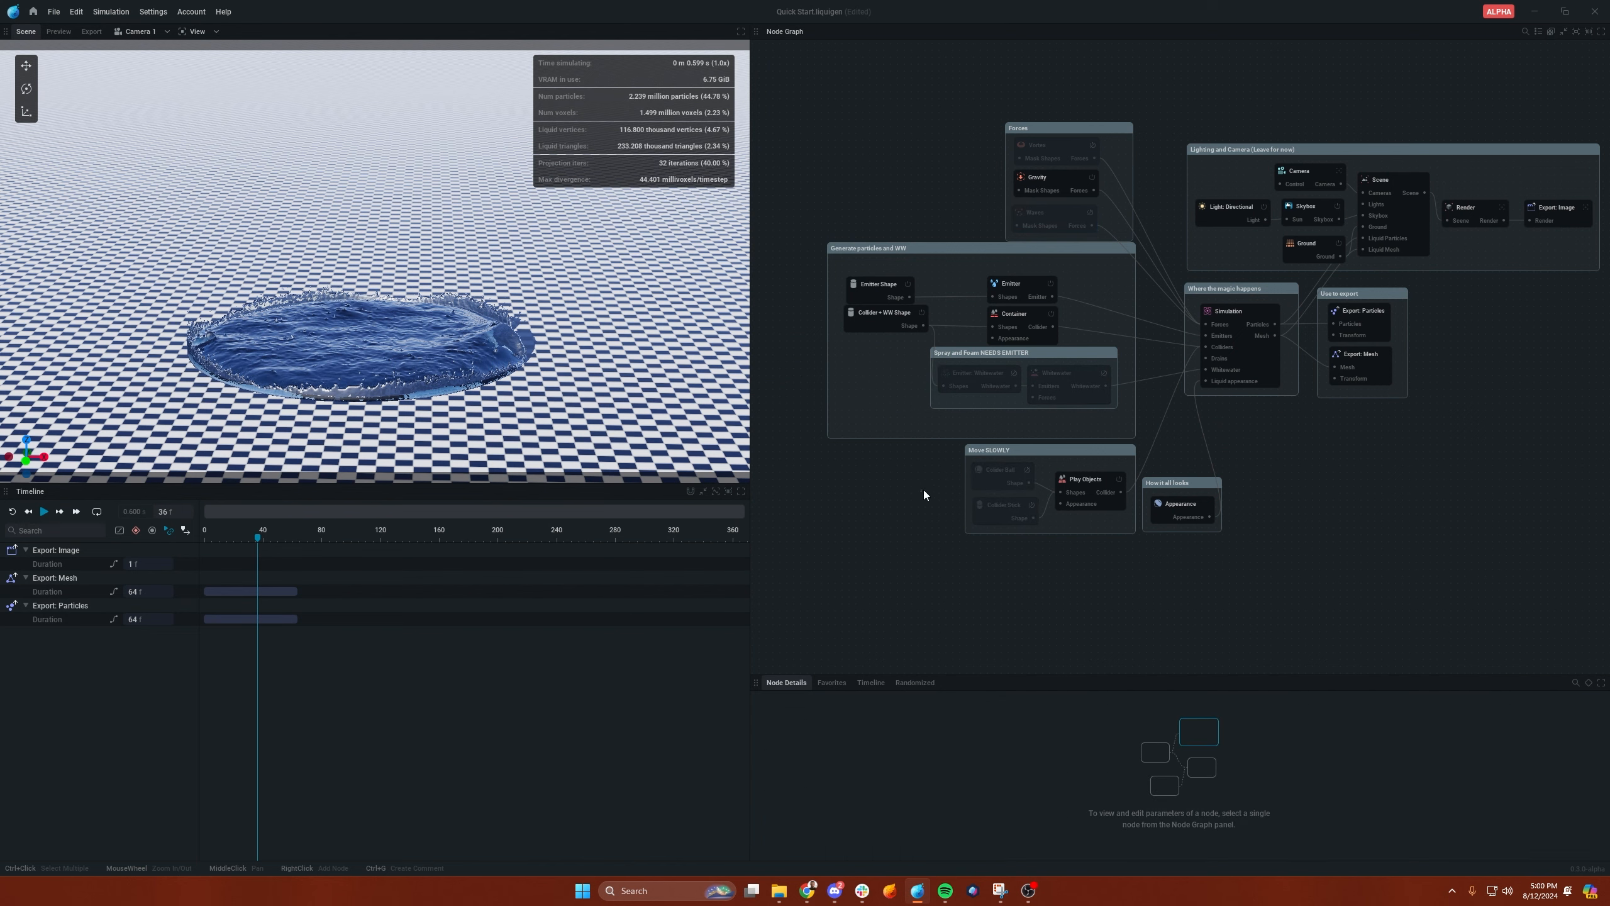
click(44, 512)
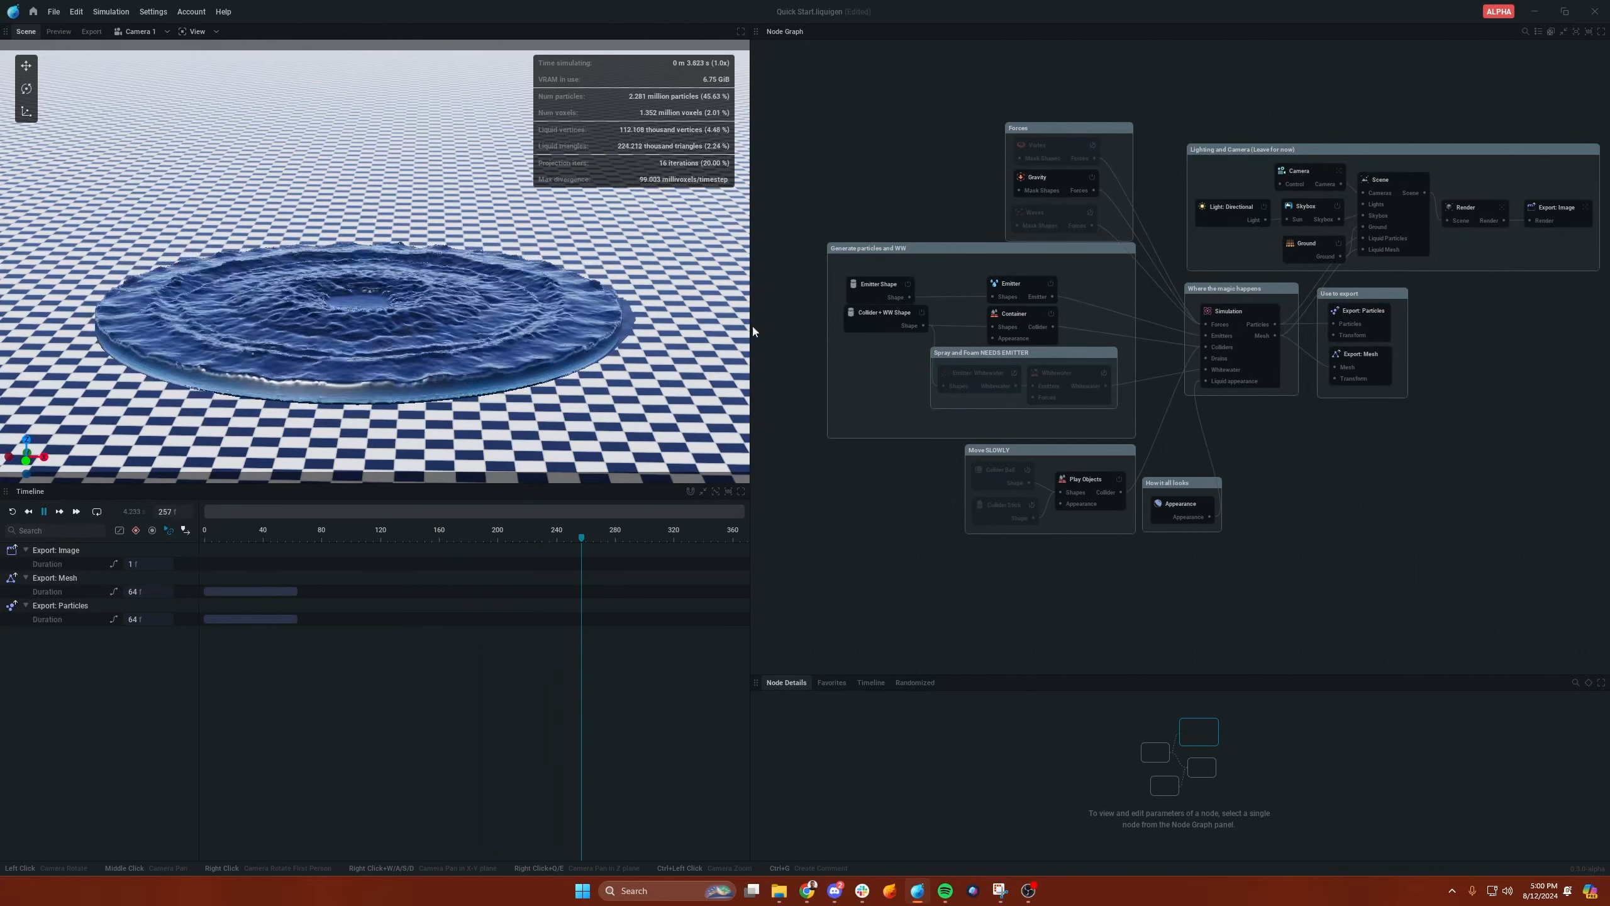
click(878, 283)
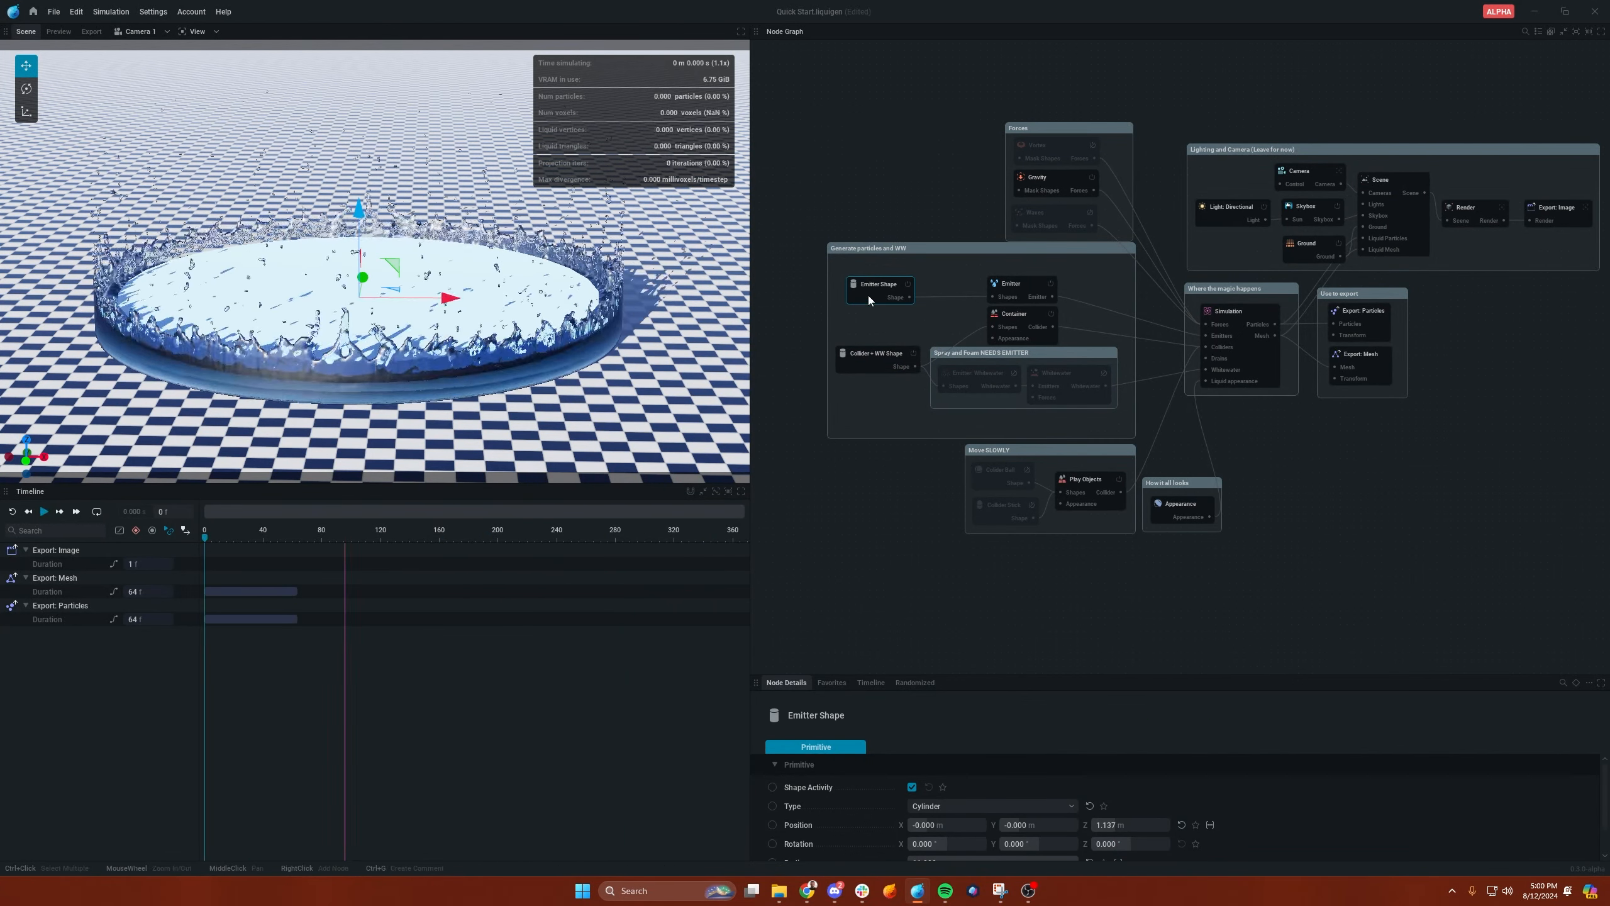
- Play the pond simulation past frame 600 until the liquid settles into a flat disc
click(43, 512)
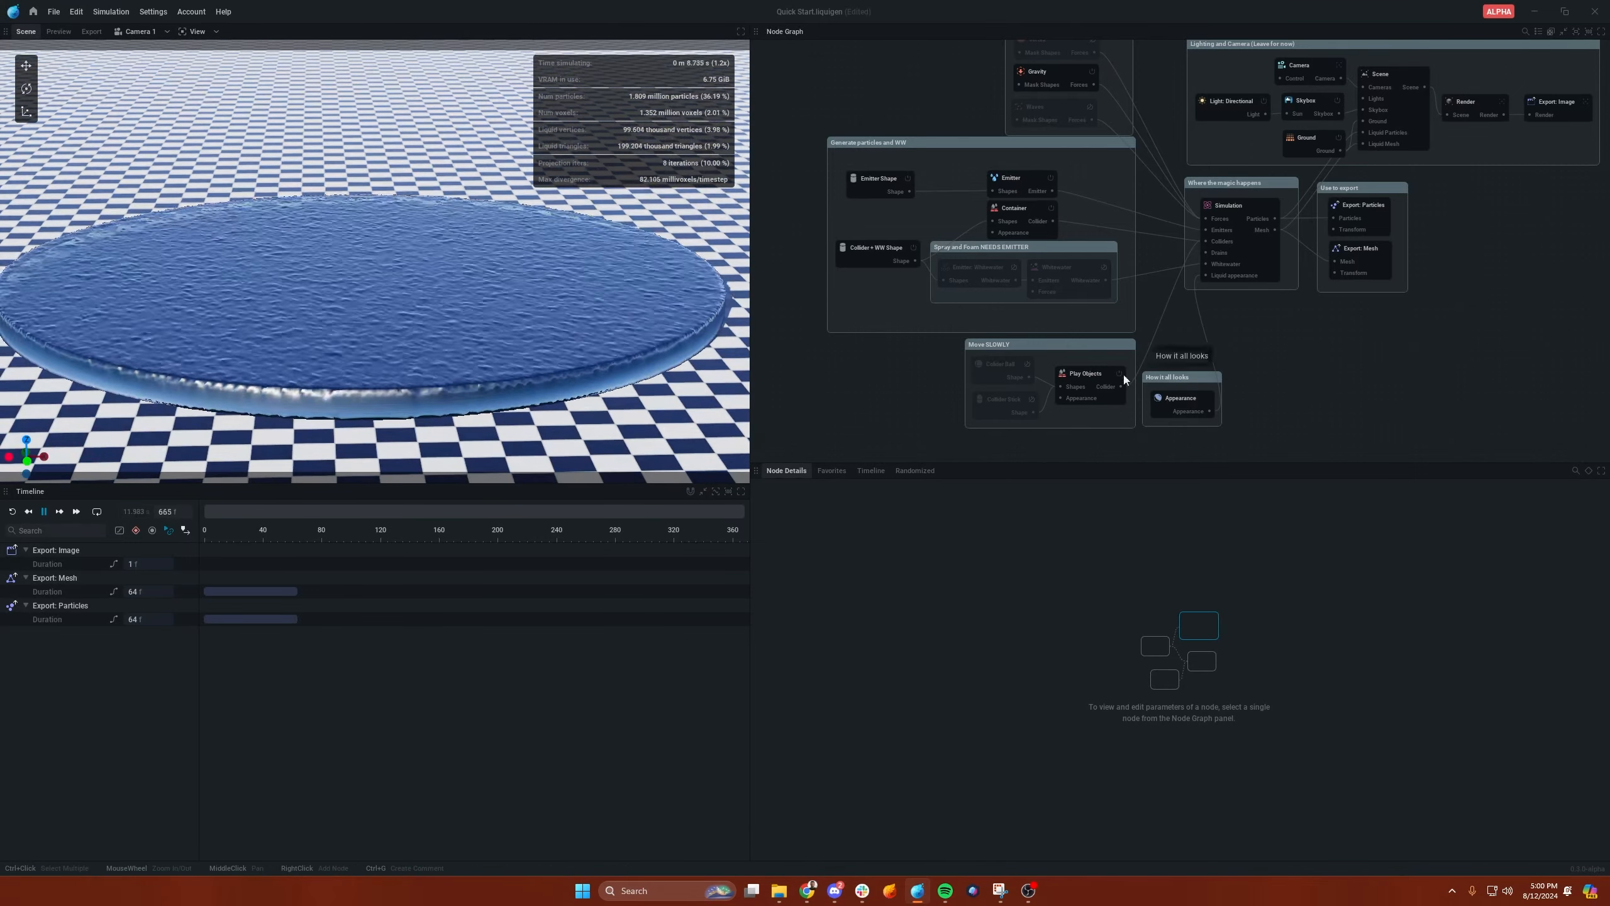
- Inspect the Gravity and Waves forces, check the Simulation node's 0 % stickiness and rerun
click(1036, 71)
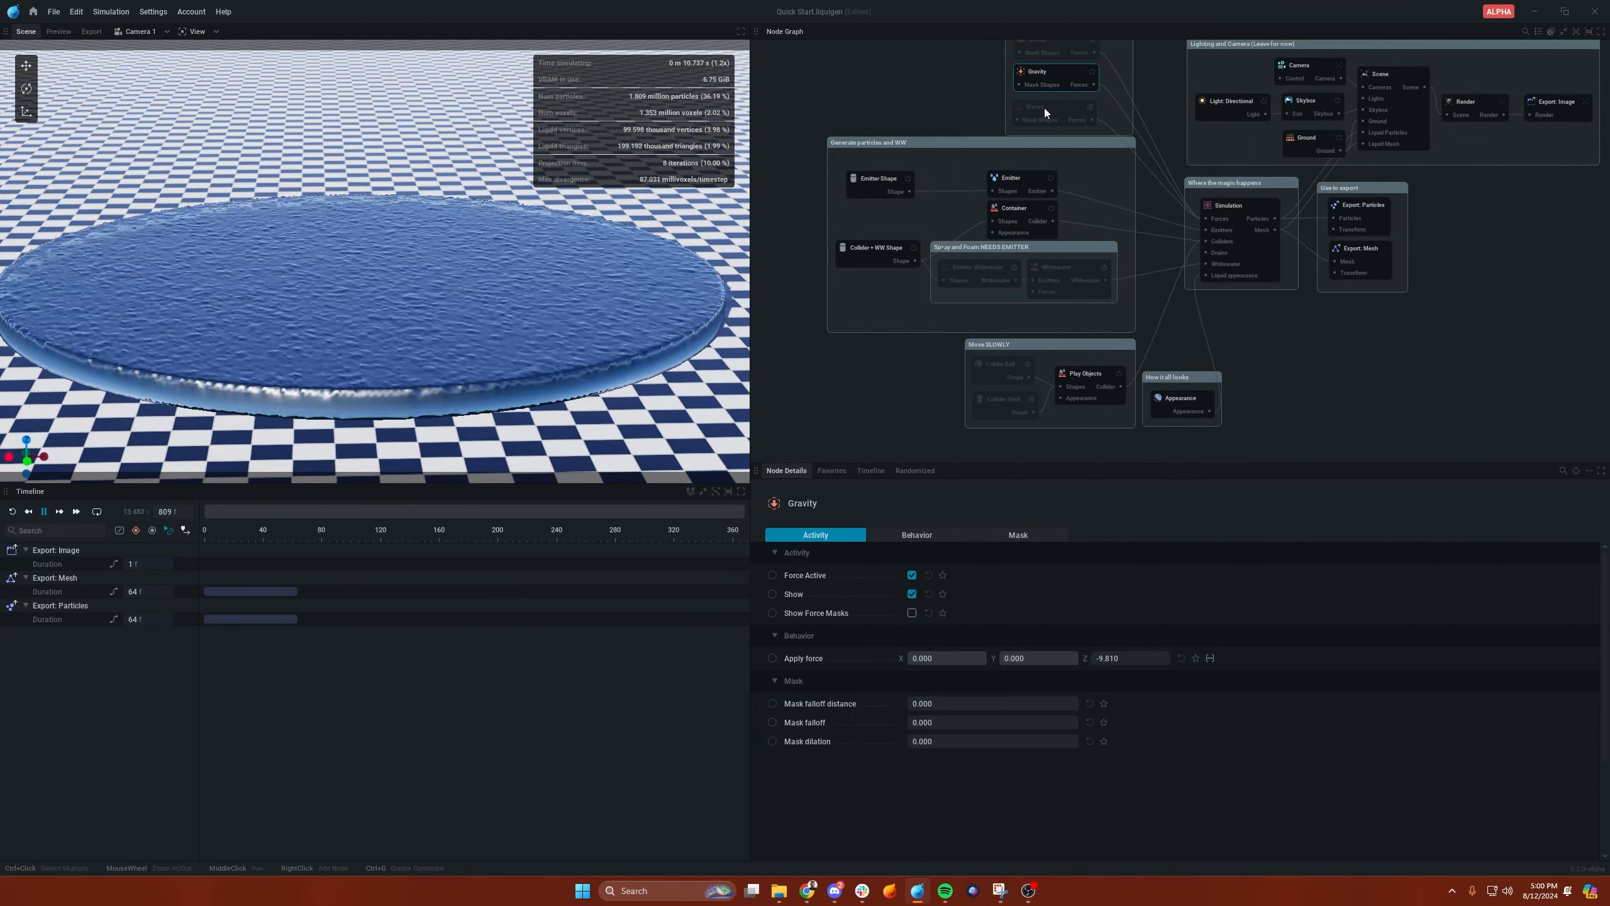
click(1039, 107)
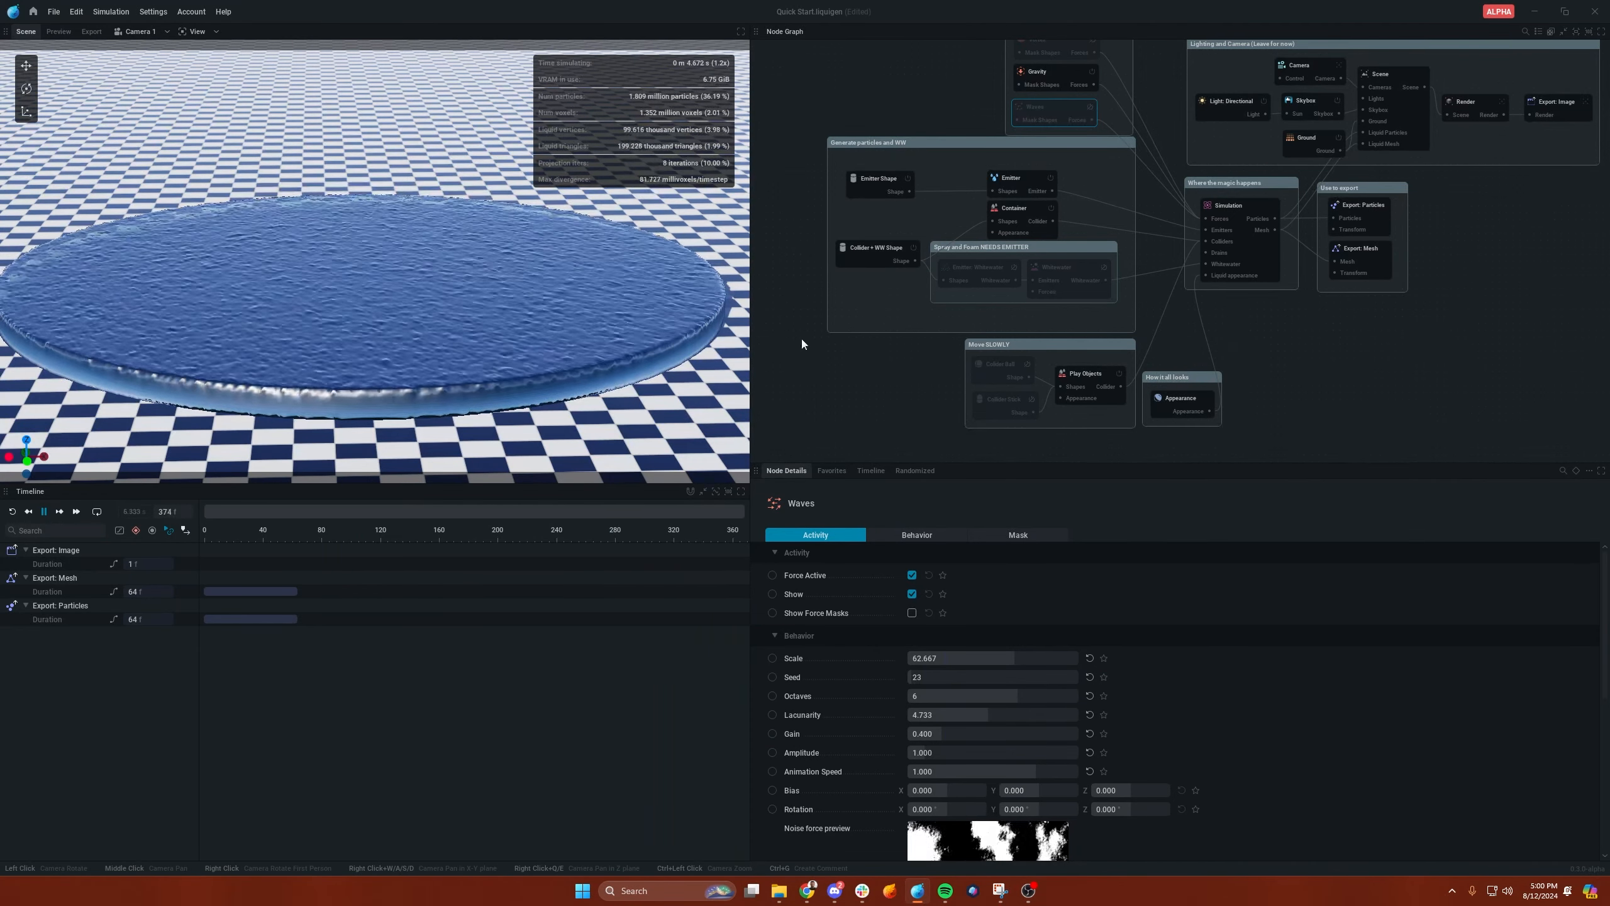
click(1228, 205)
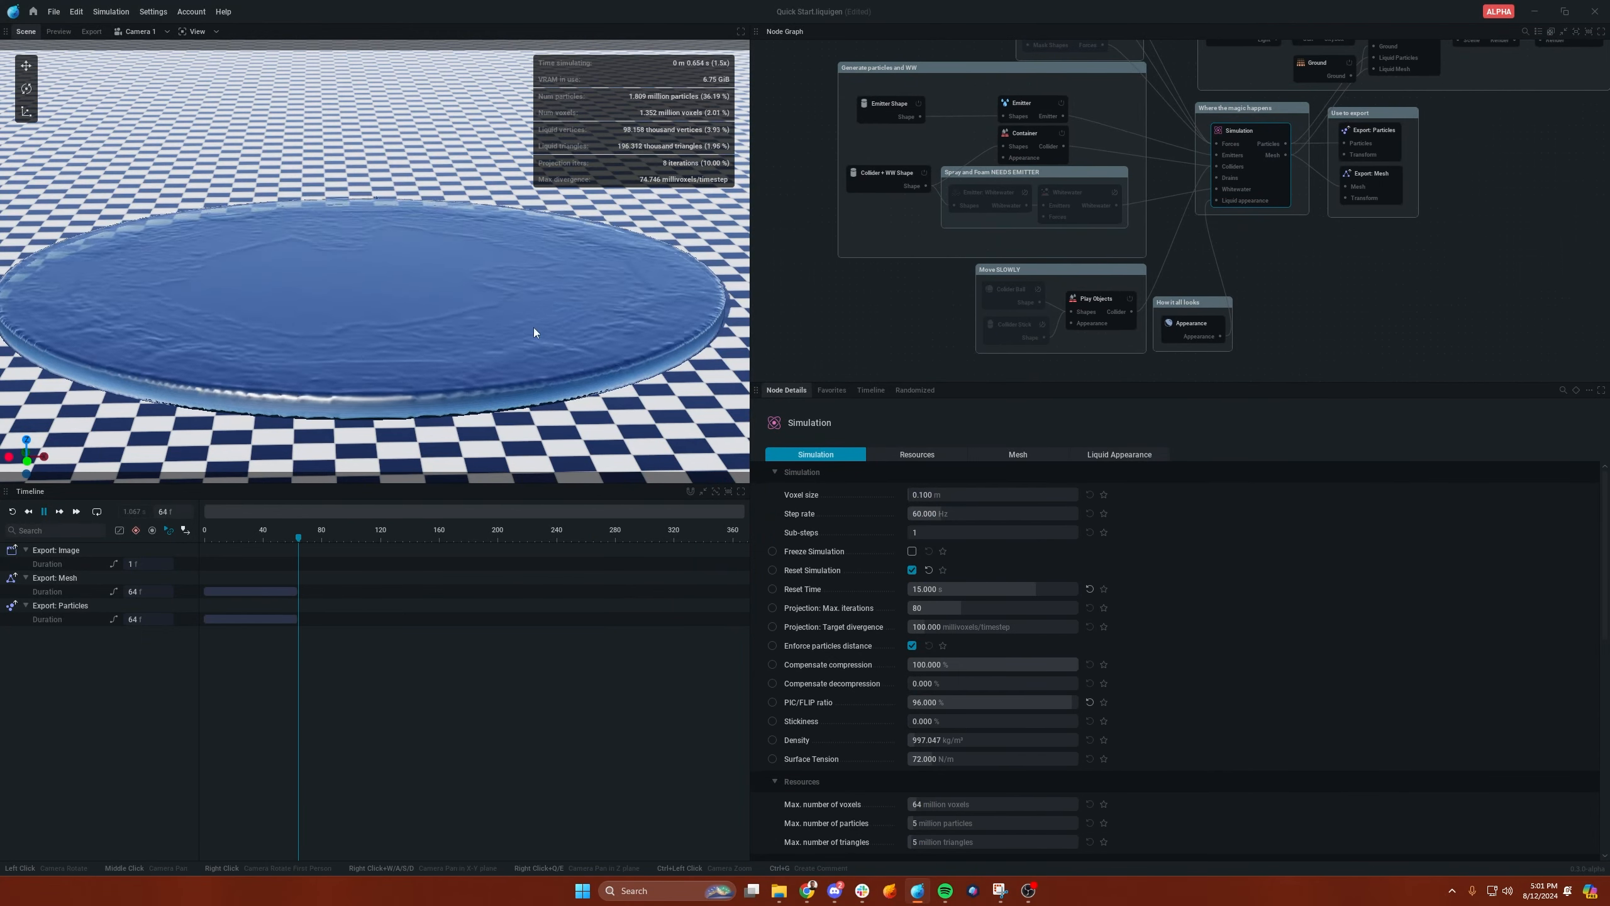
click(44, 512)
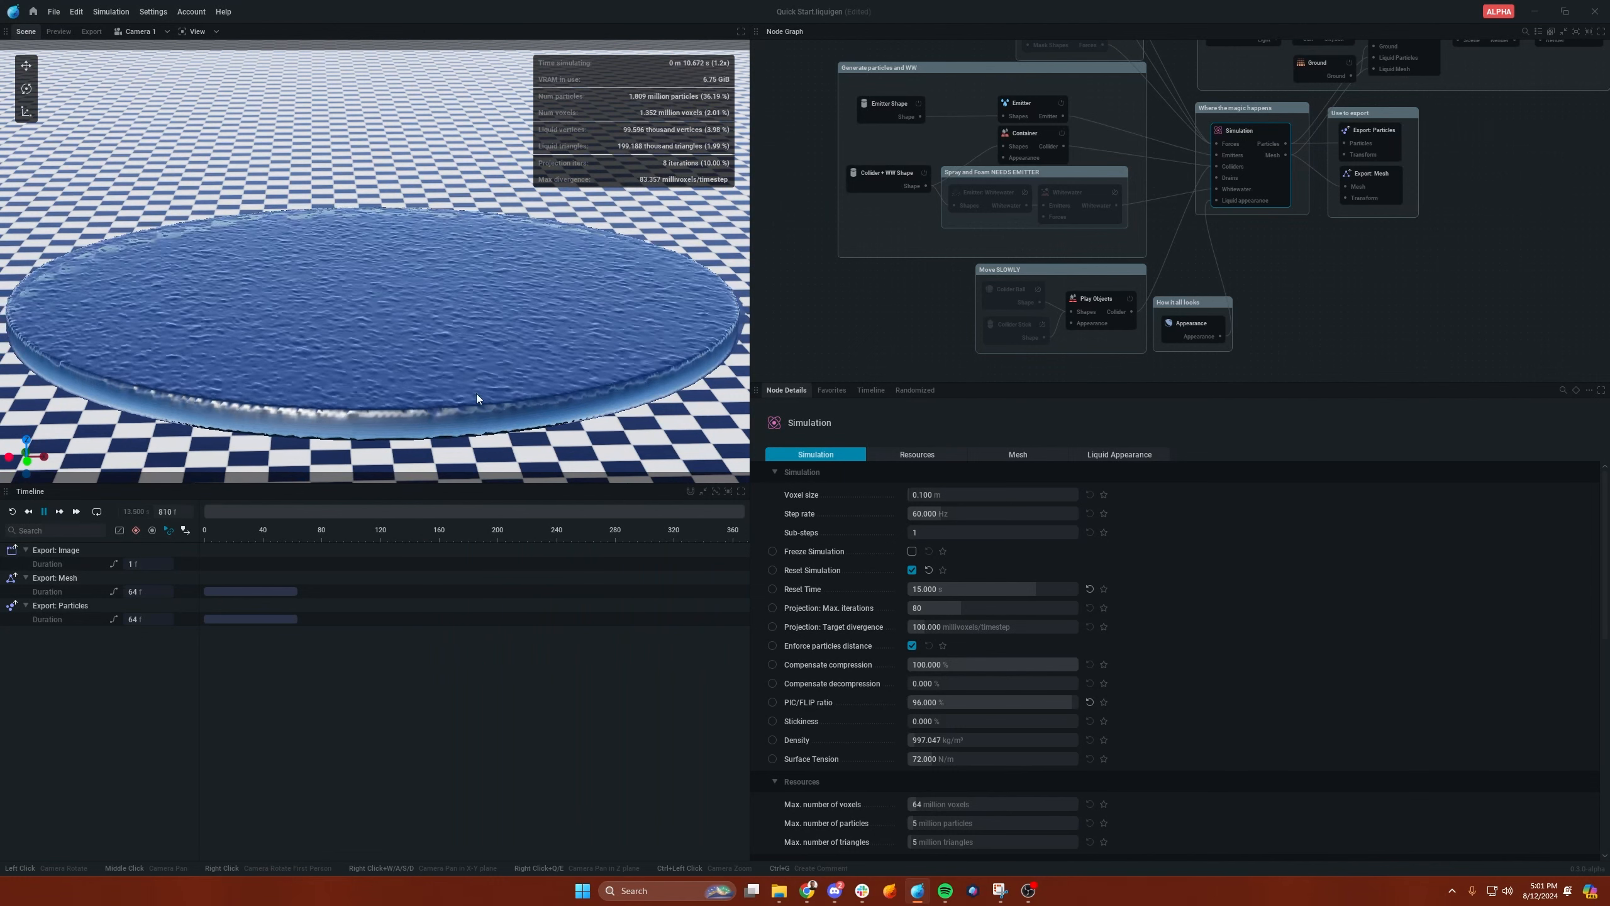
- Switch the viewport display from Liquid Mesh to raw particle Points
click(43, 512)
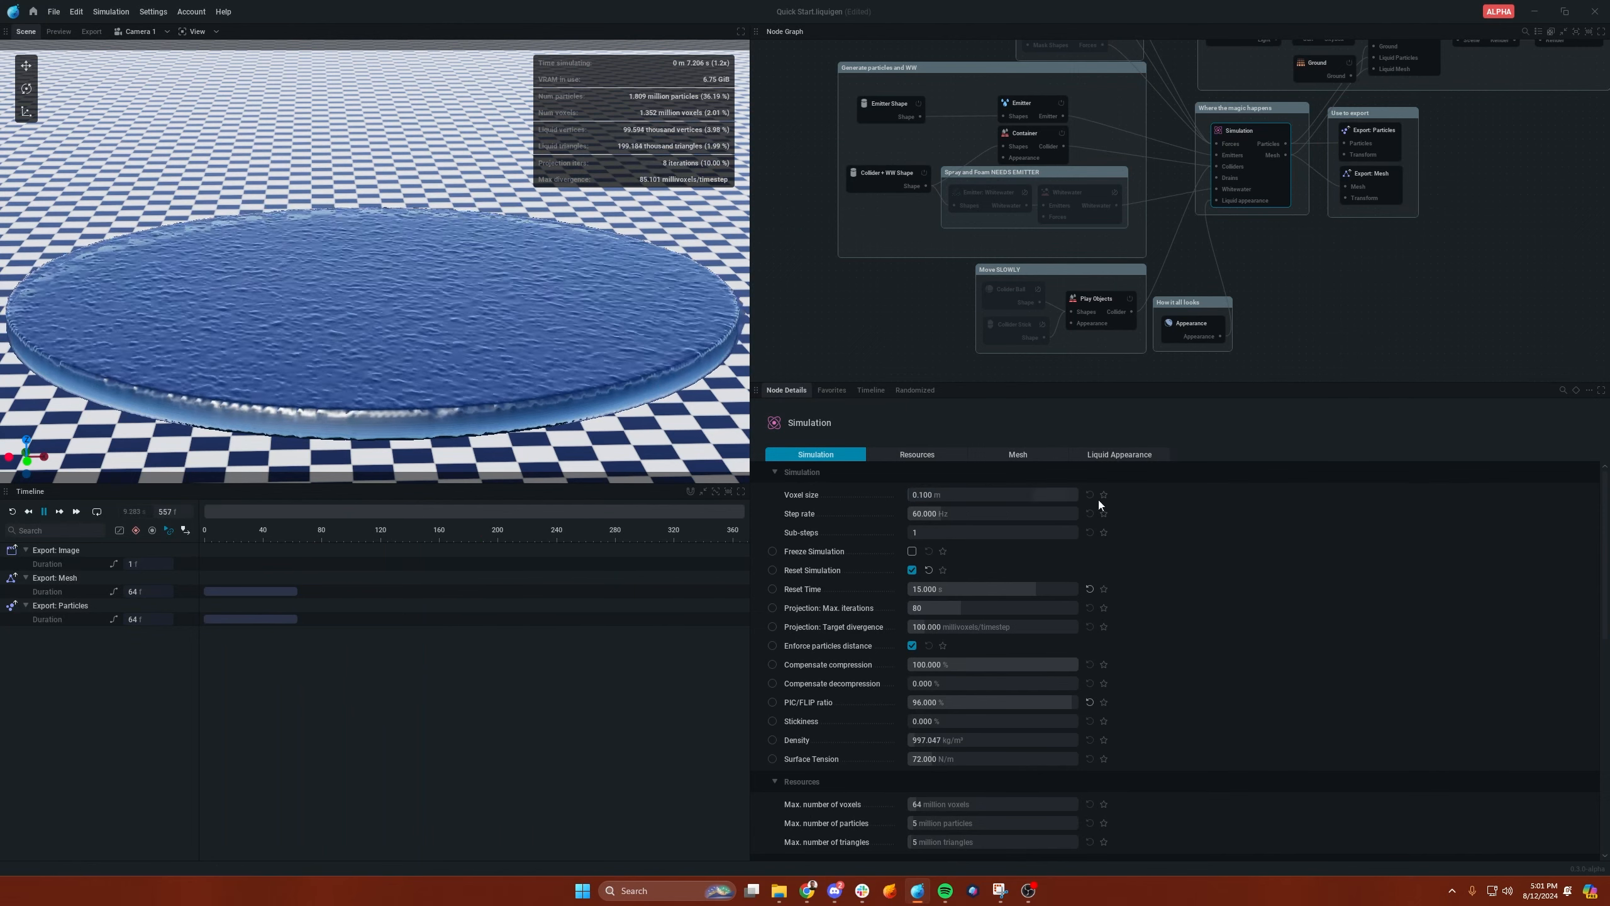
click(196, 30)
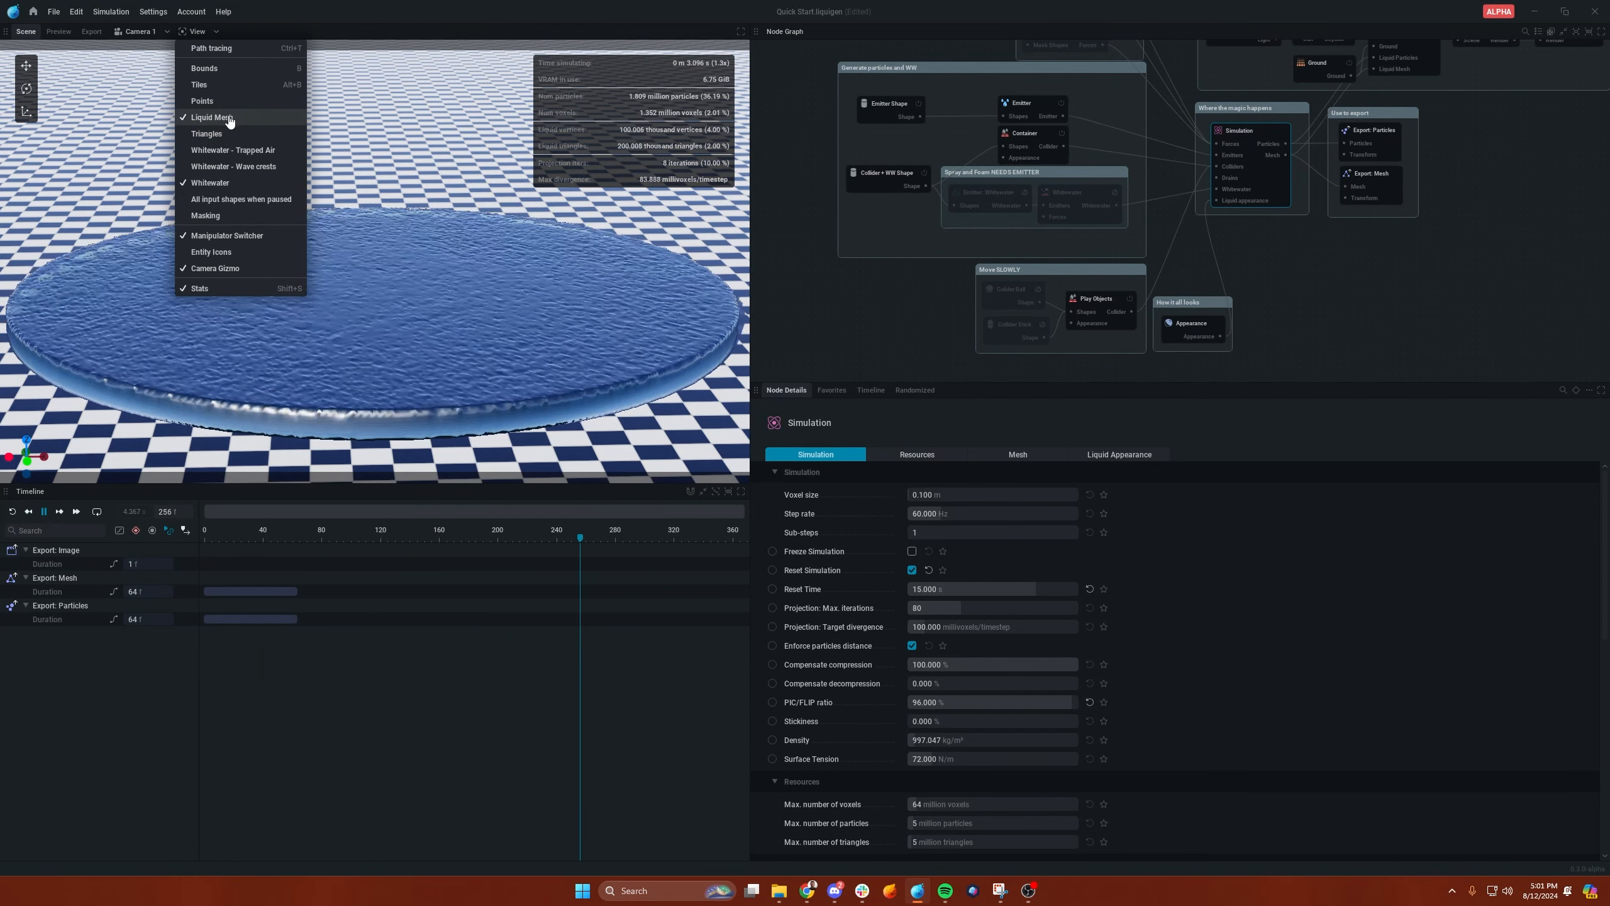
click(211, 117)
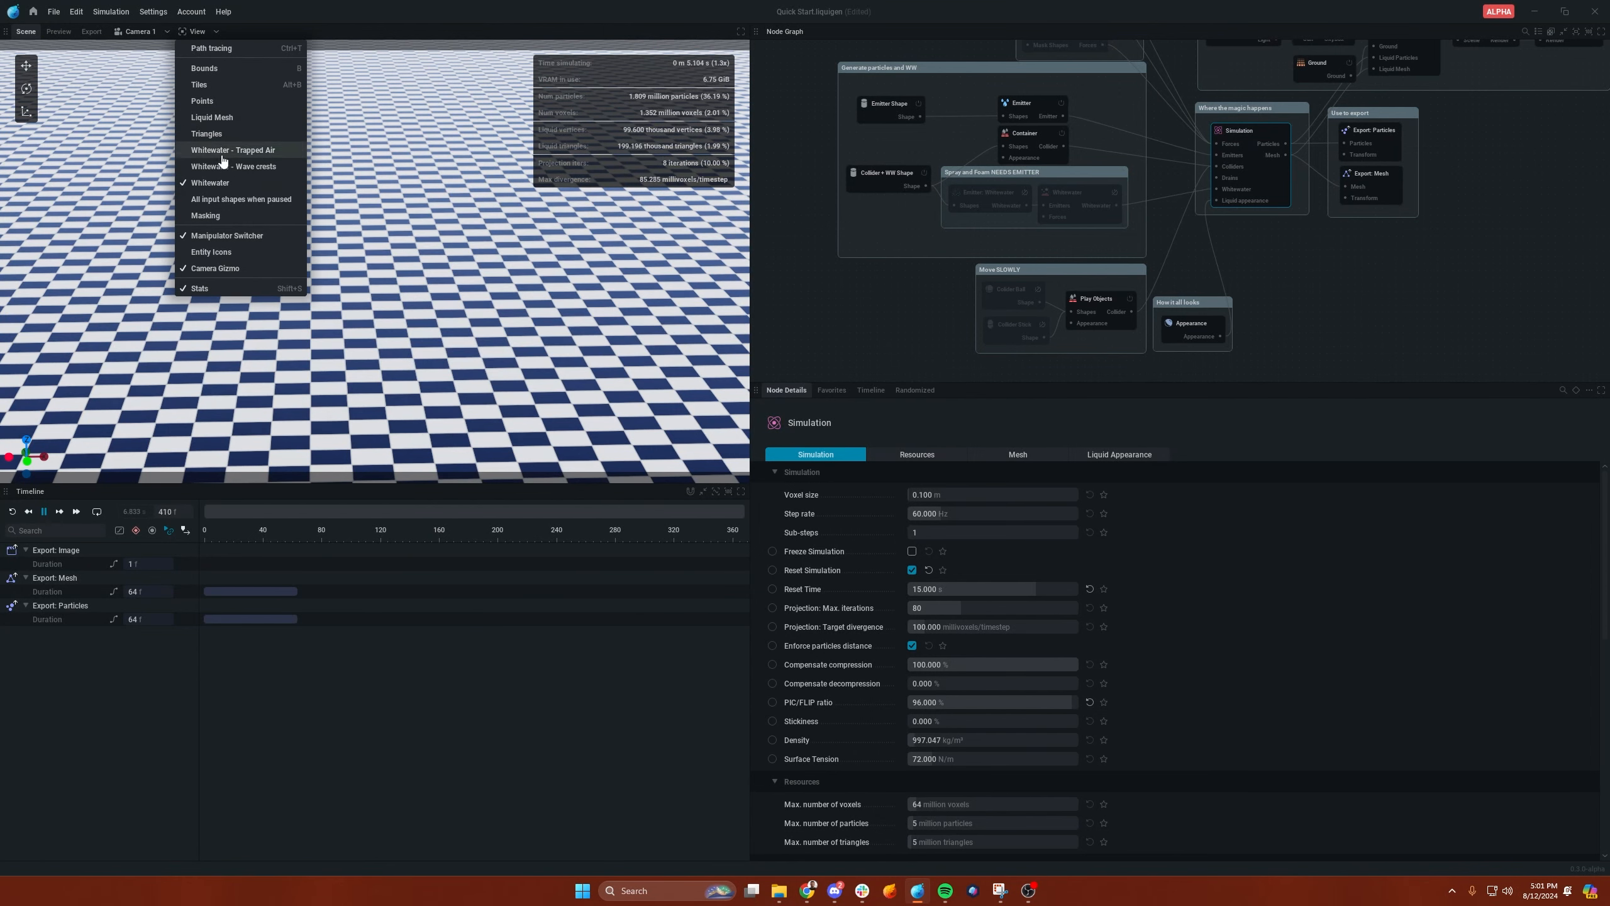
click(210, 181)
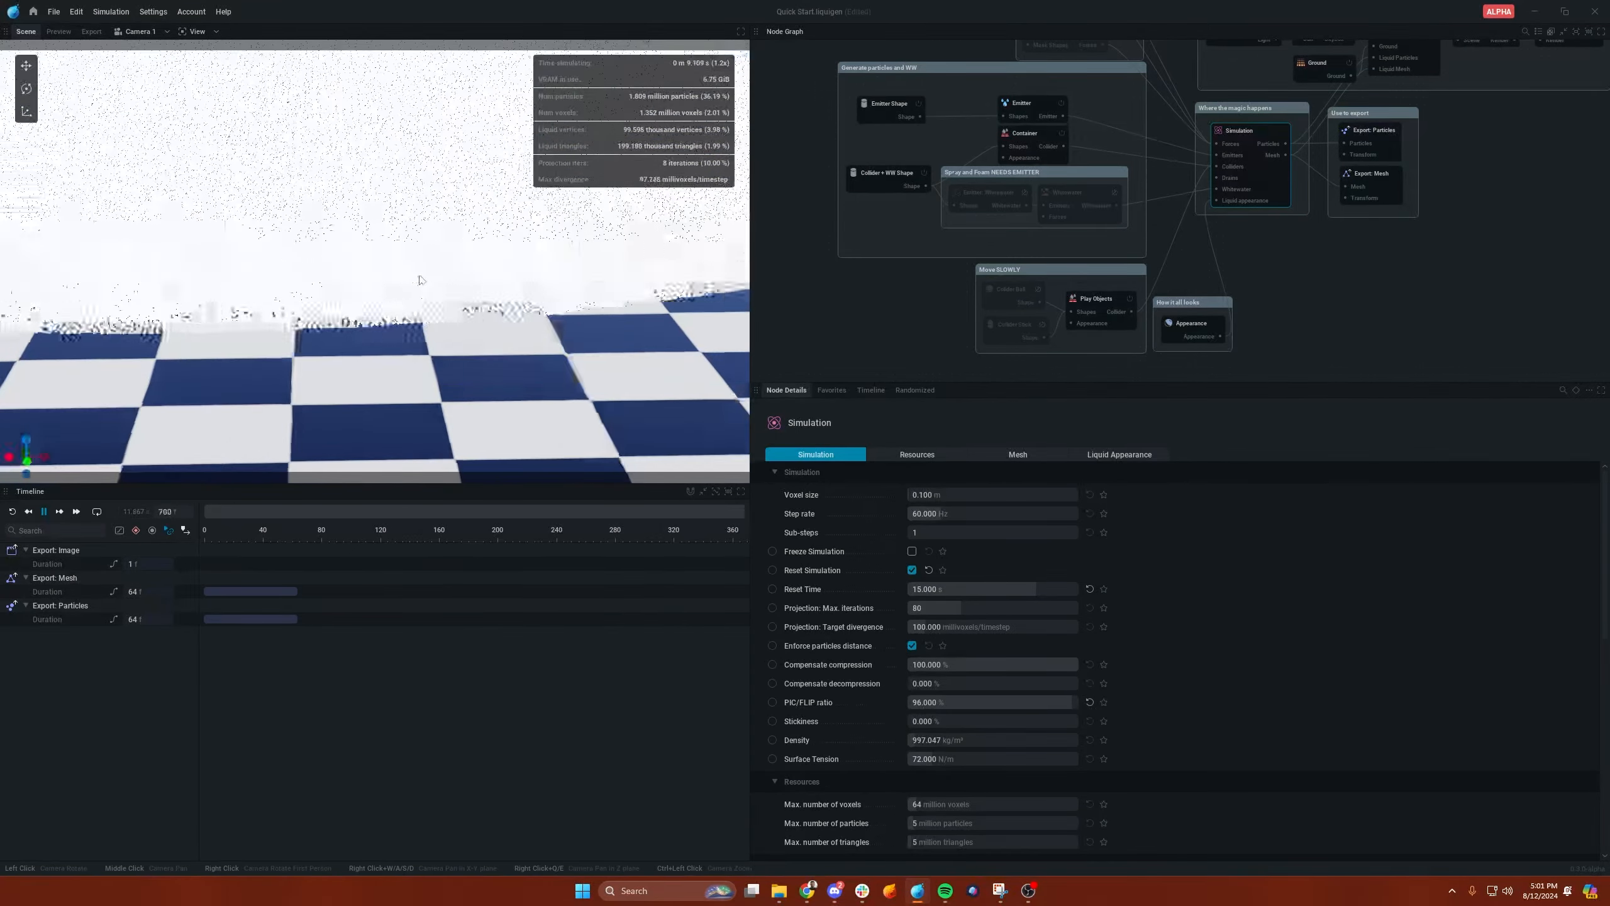
- Set the liquid Appearance albedo to a deep blue and return to the Simulation settings
click(1191, 325)
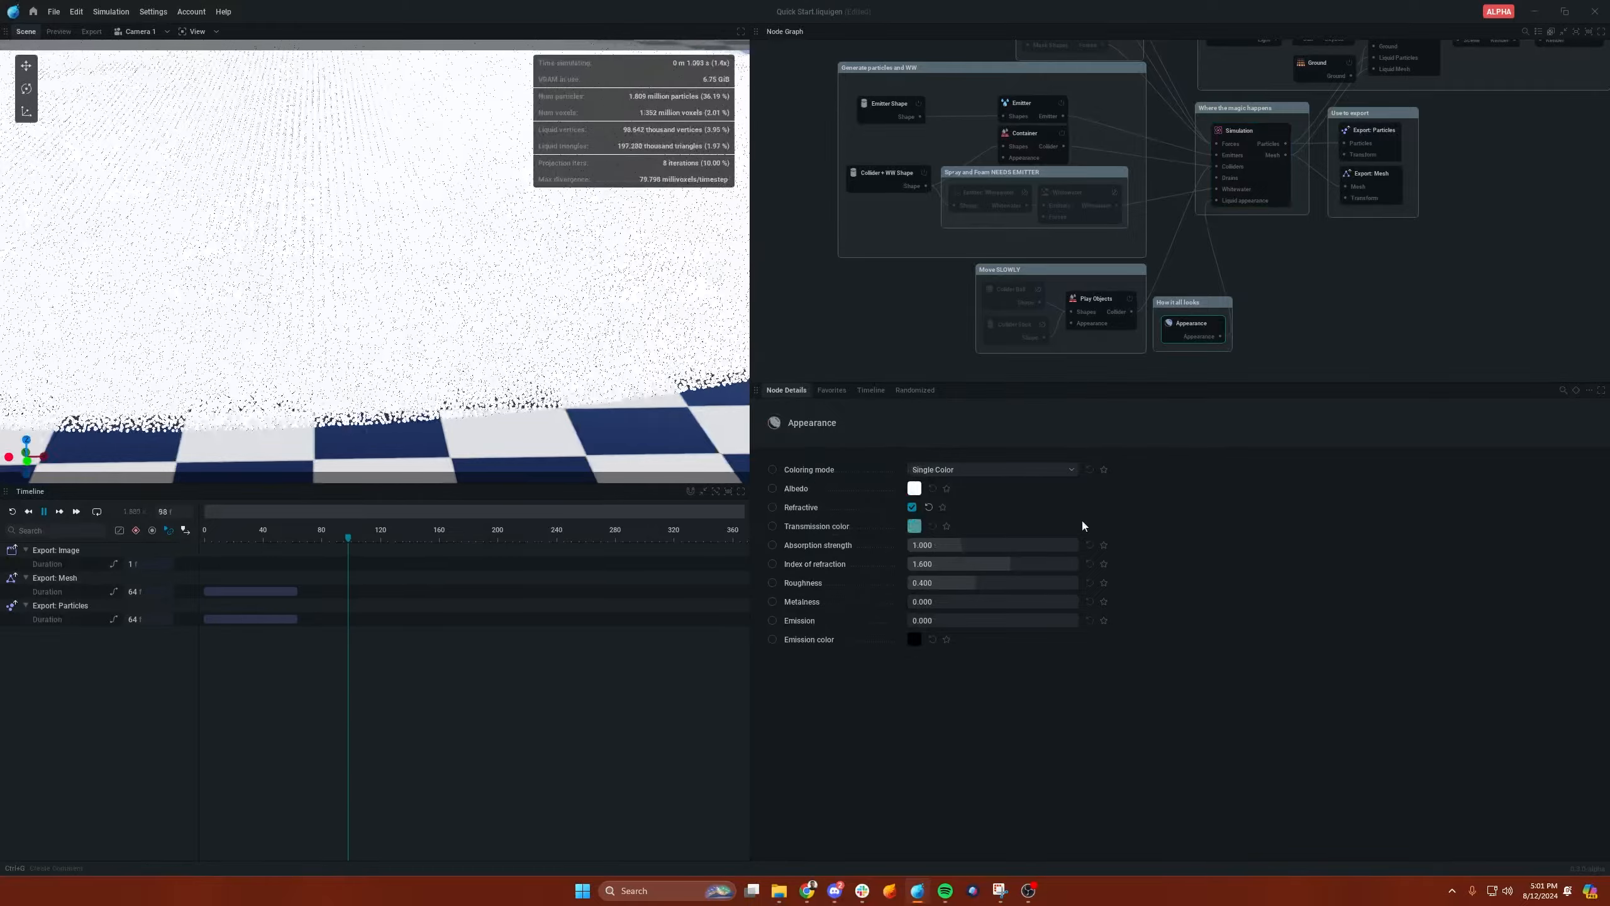
click(913, 488)
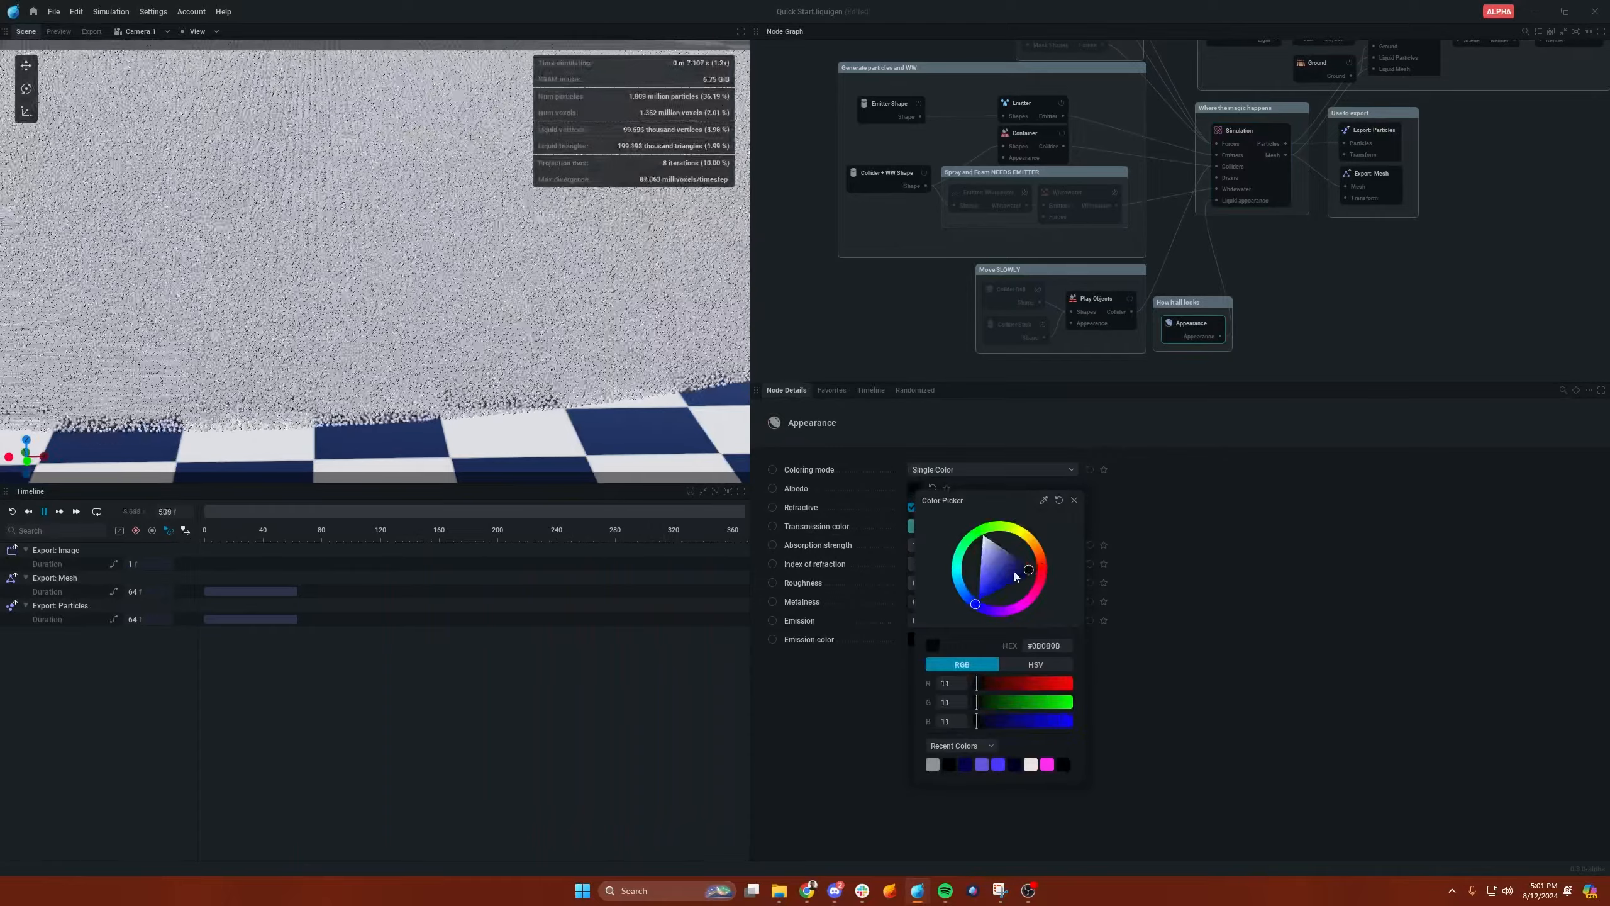
click(1010, 579)
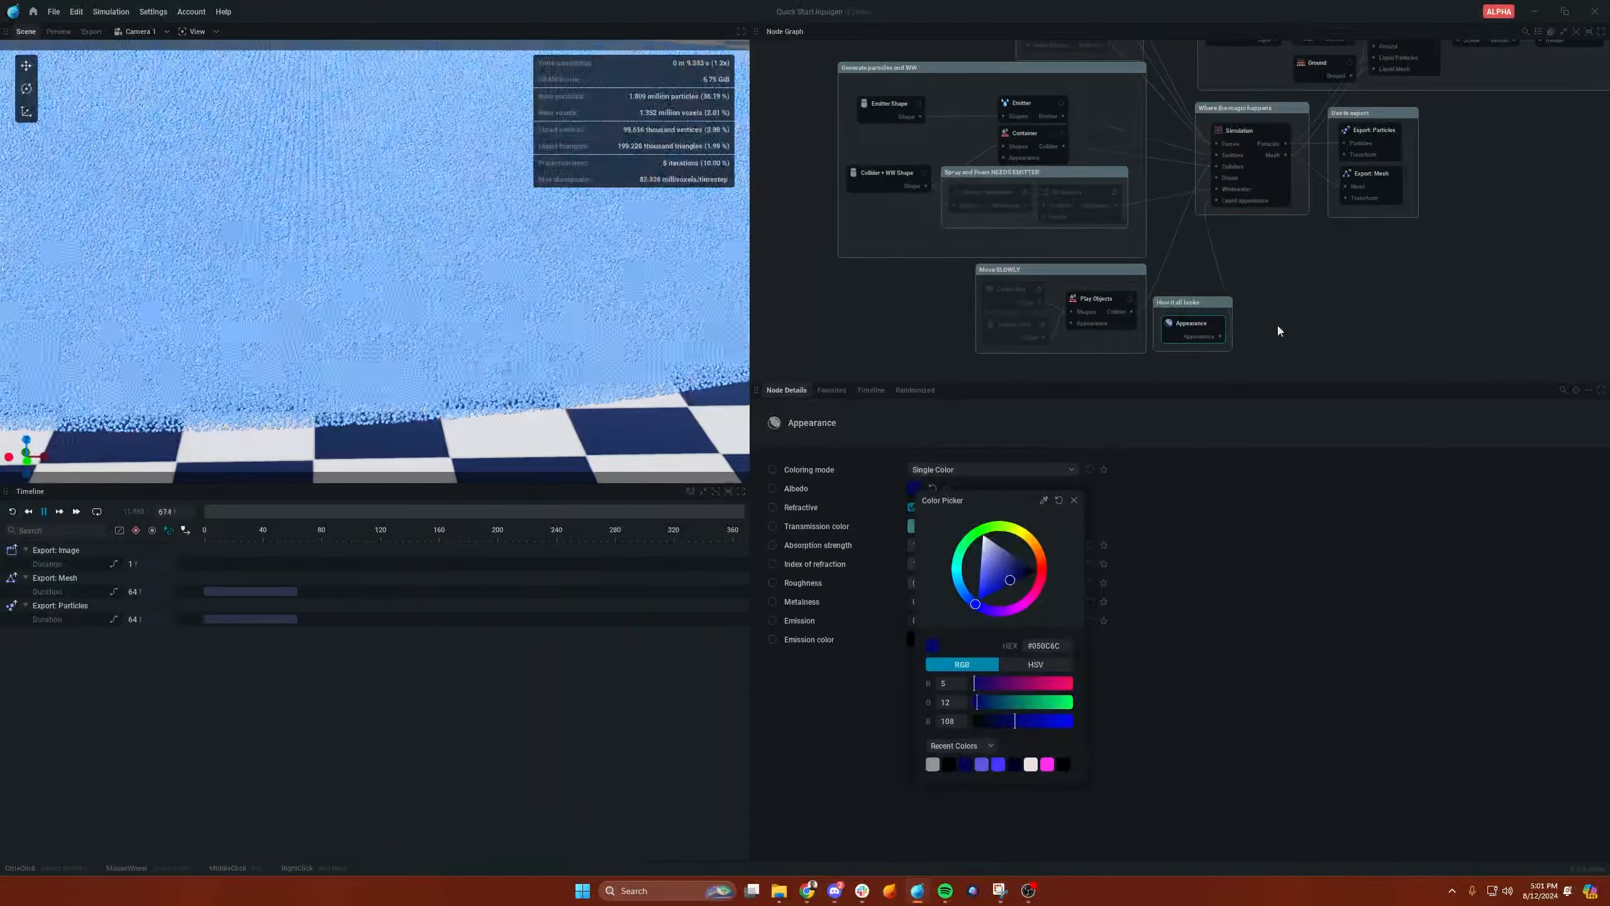
click(1238, 130)
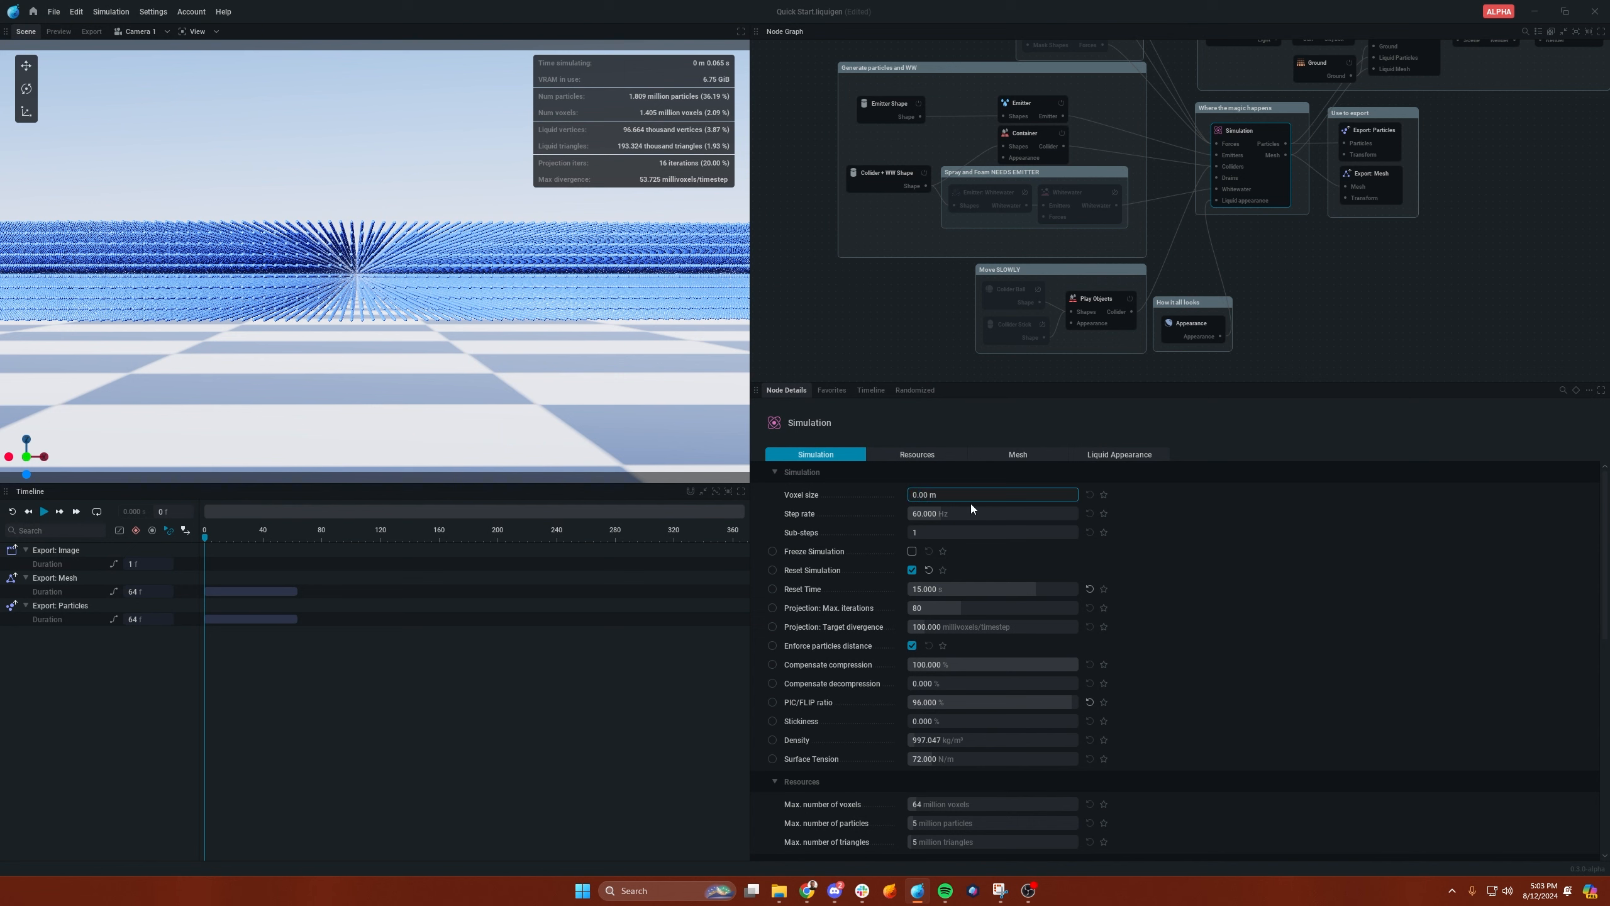
- Reduce the voxel size to 0.070 m, reset and rerun until the 5 million particle limit is hit
text(0.0900)
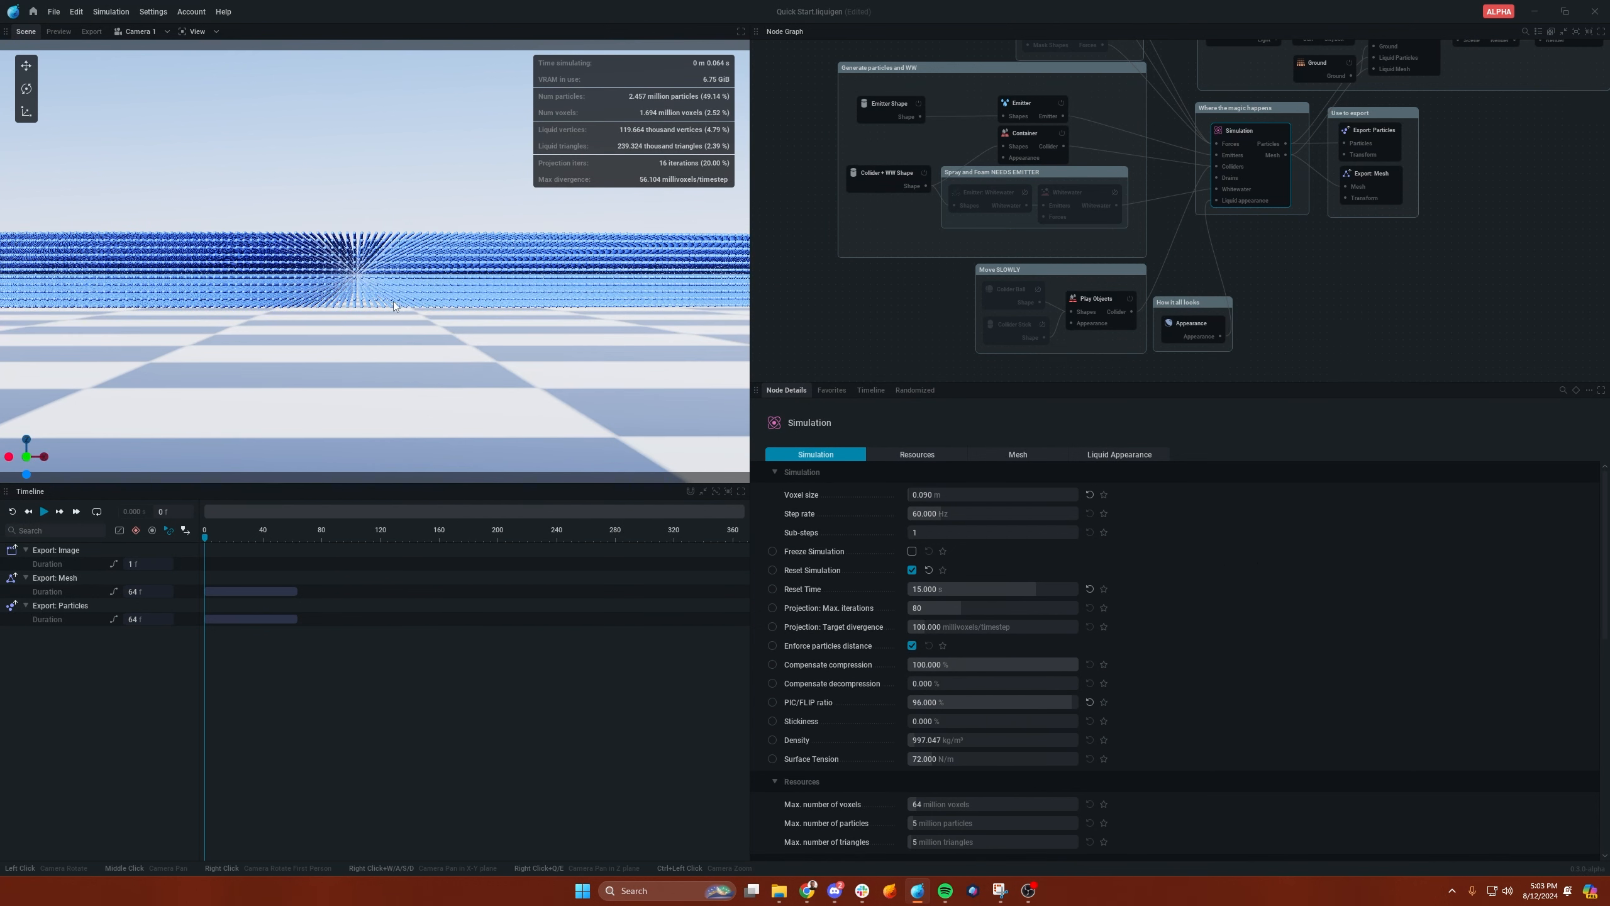
mouse_move(954, 516)
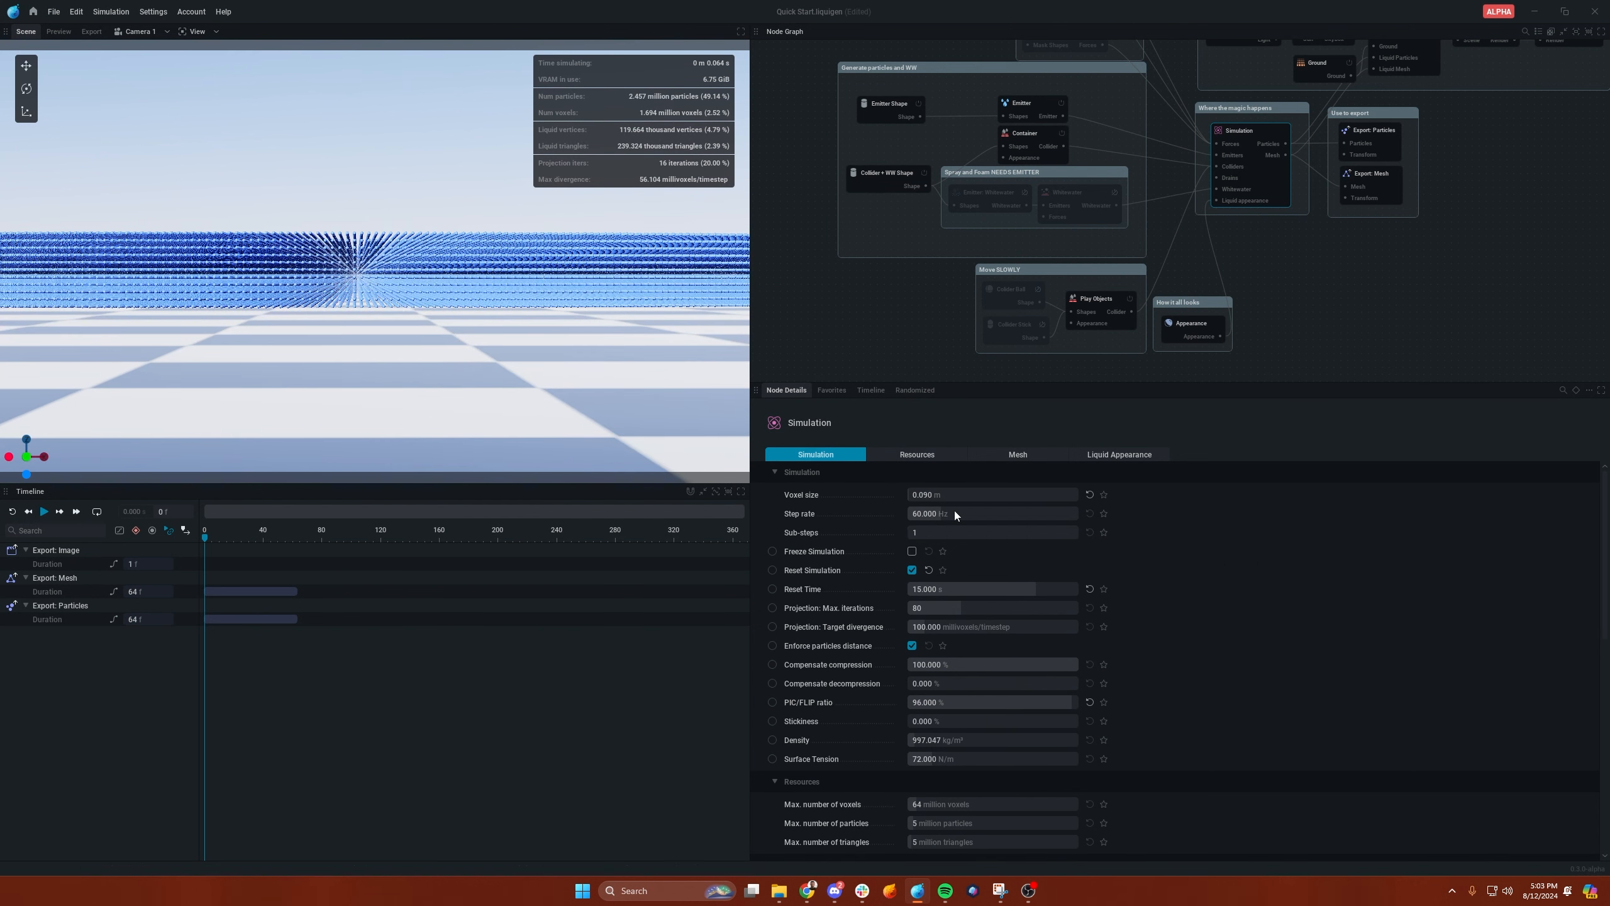
click(976, 495)
text(0.500)
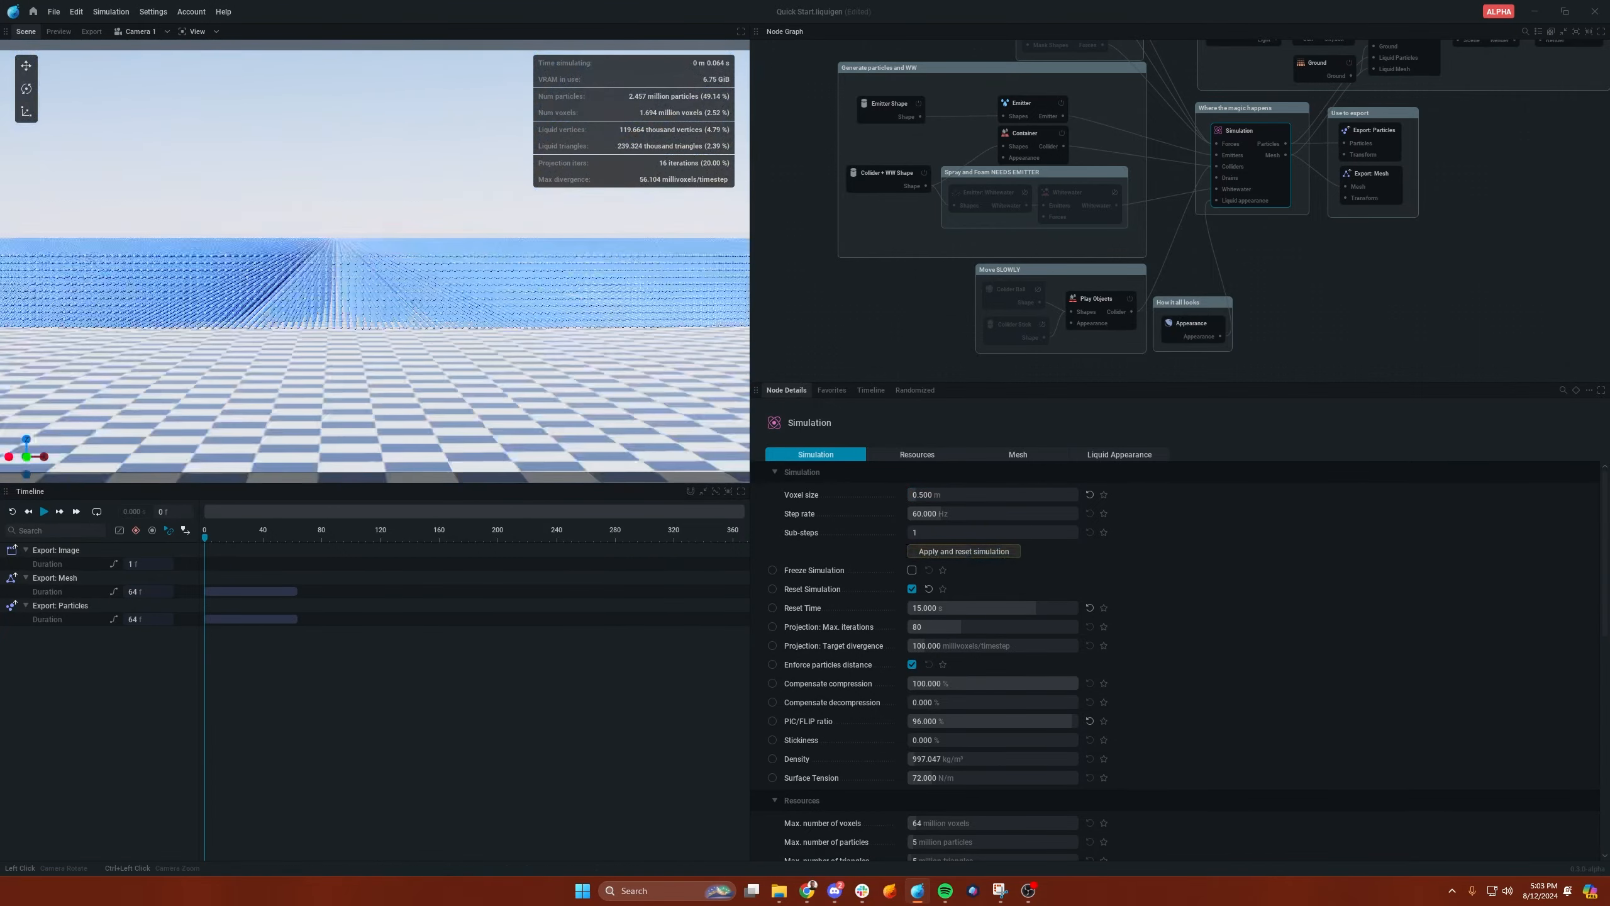
click(962, 550)
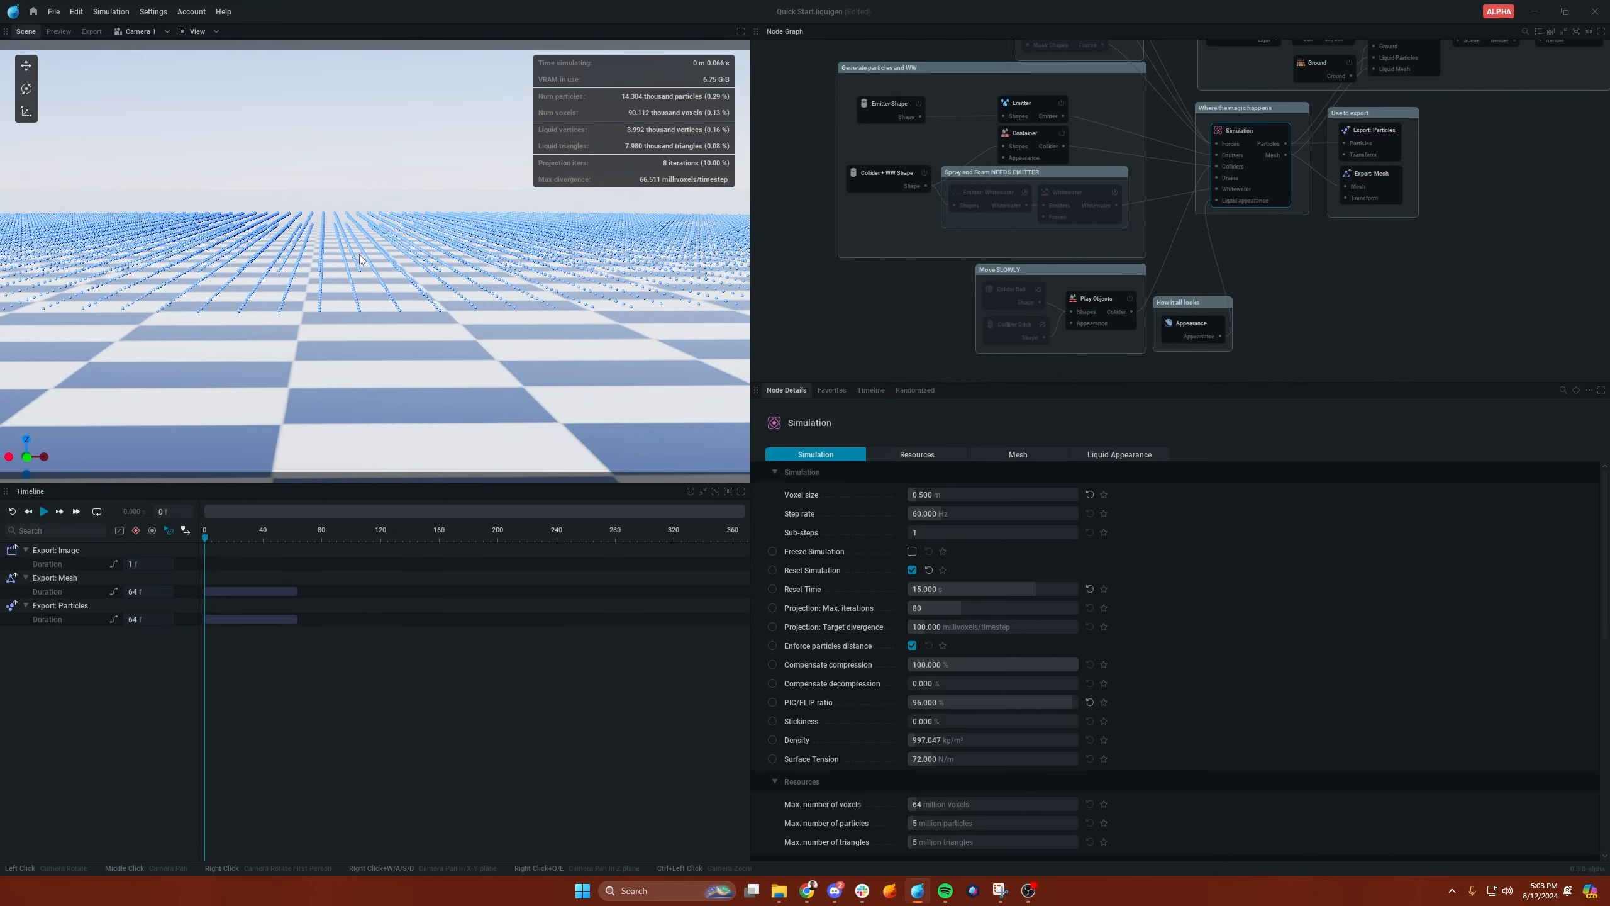
click(43, 510)
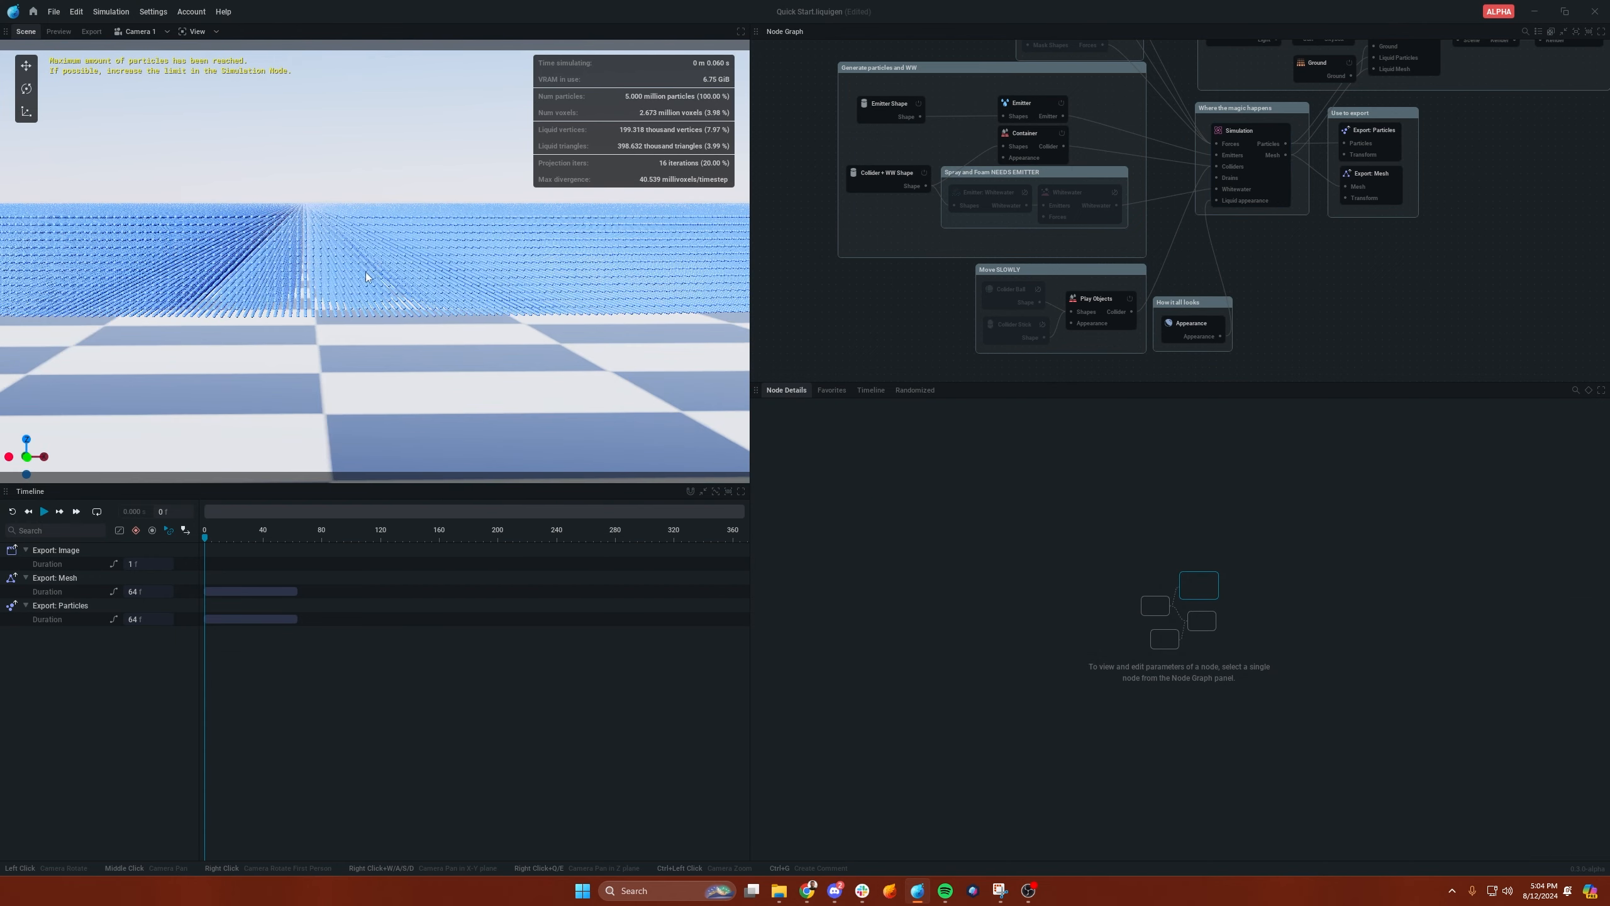
click(1238, 131)
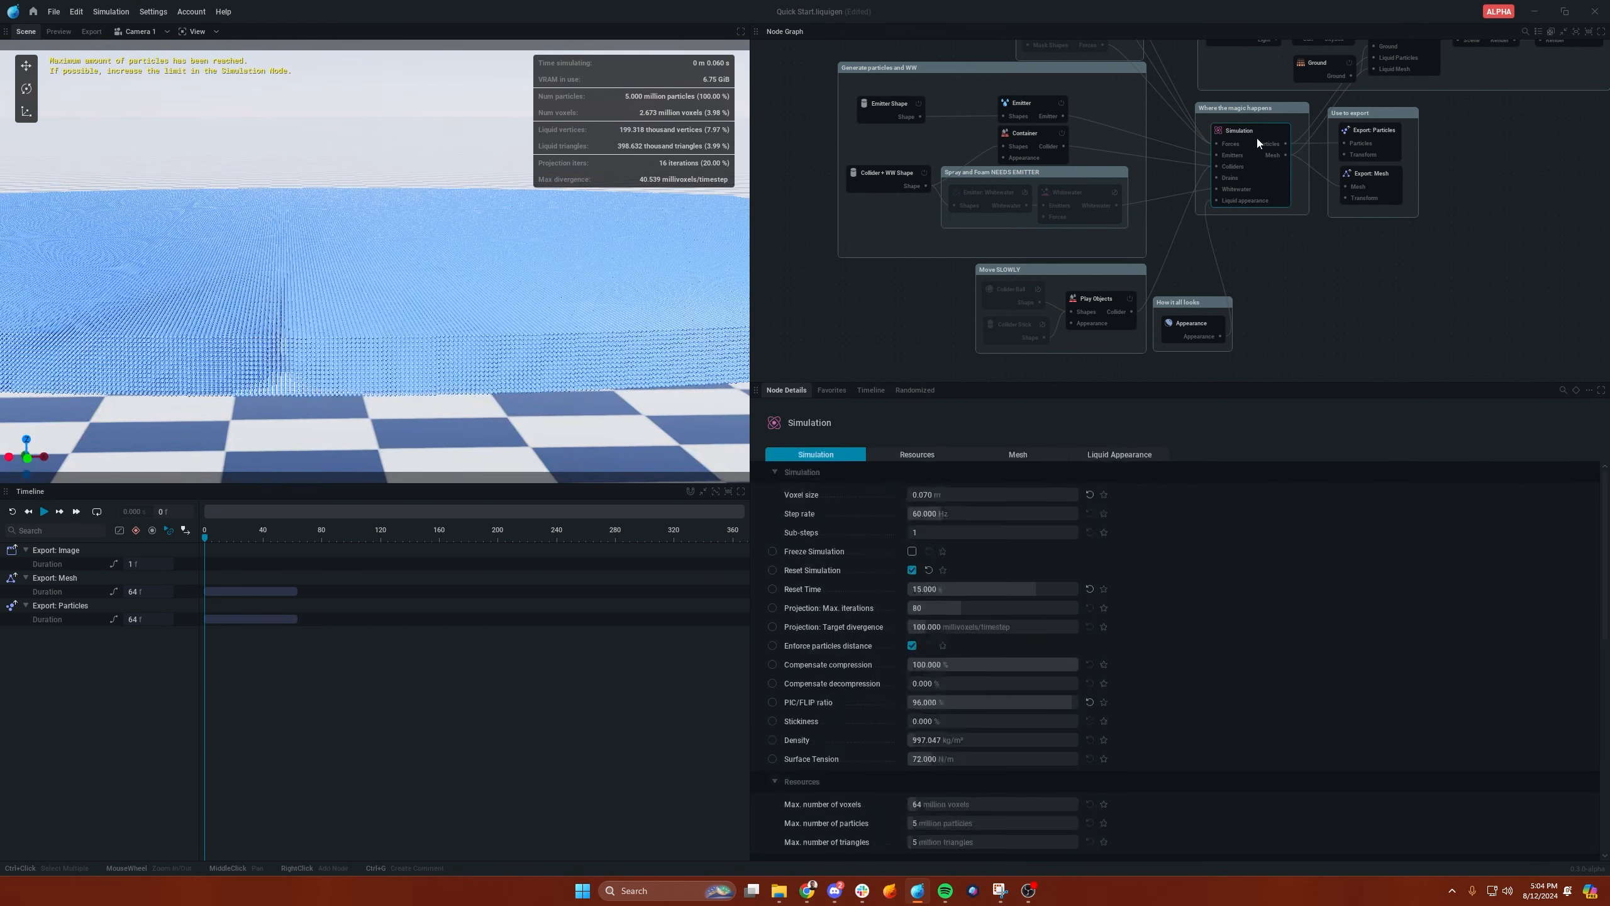
scroll(down, 3)
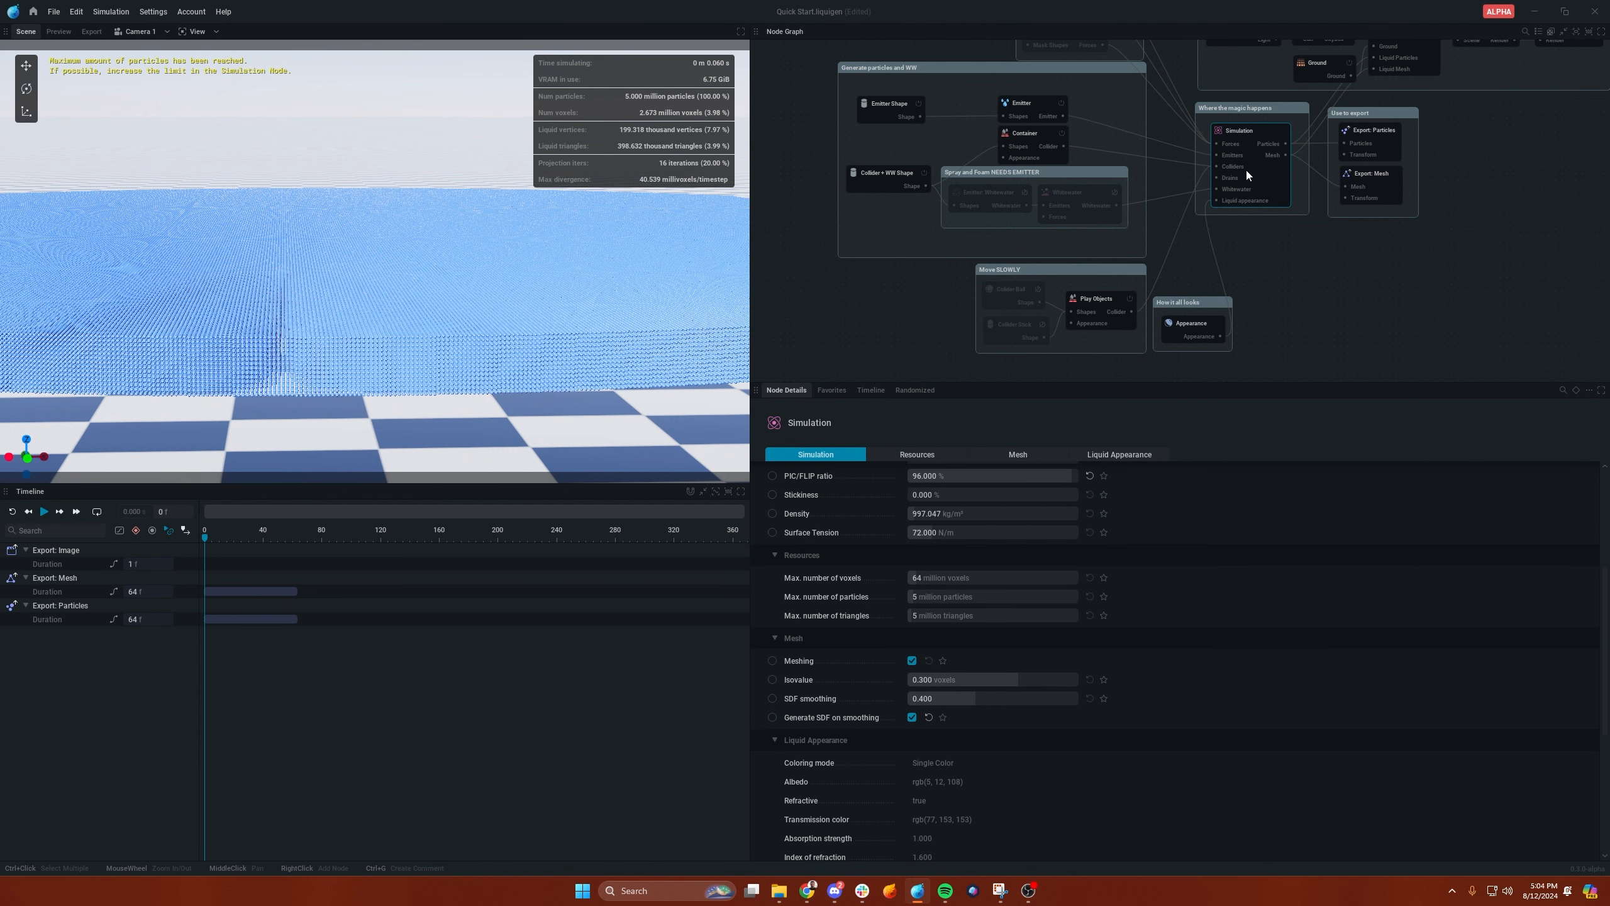
- Set Resources to 80 million voxels and 7 million particles, reset and play the pond again
scroll(down, 3)
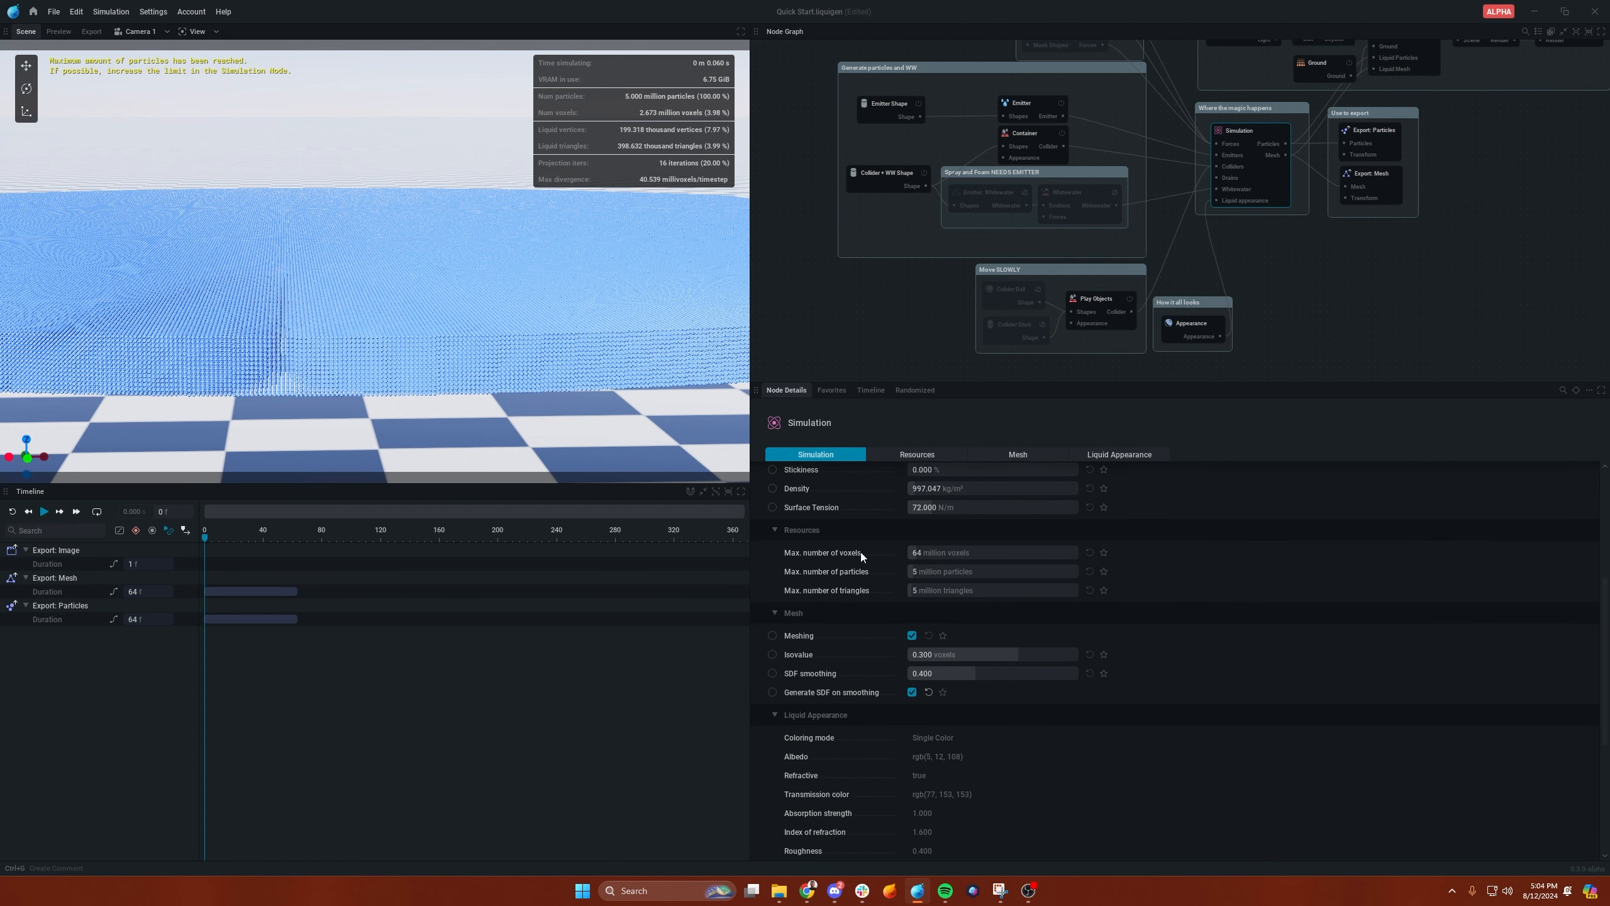
mouse_move(850, 572)
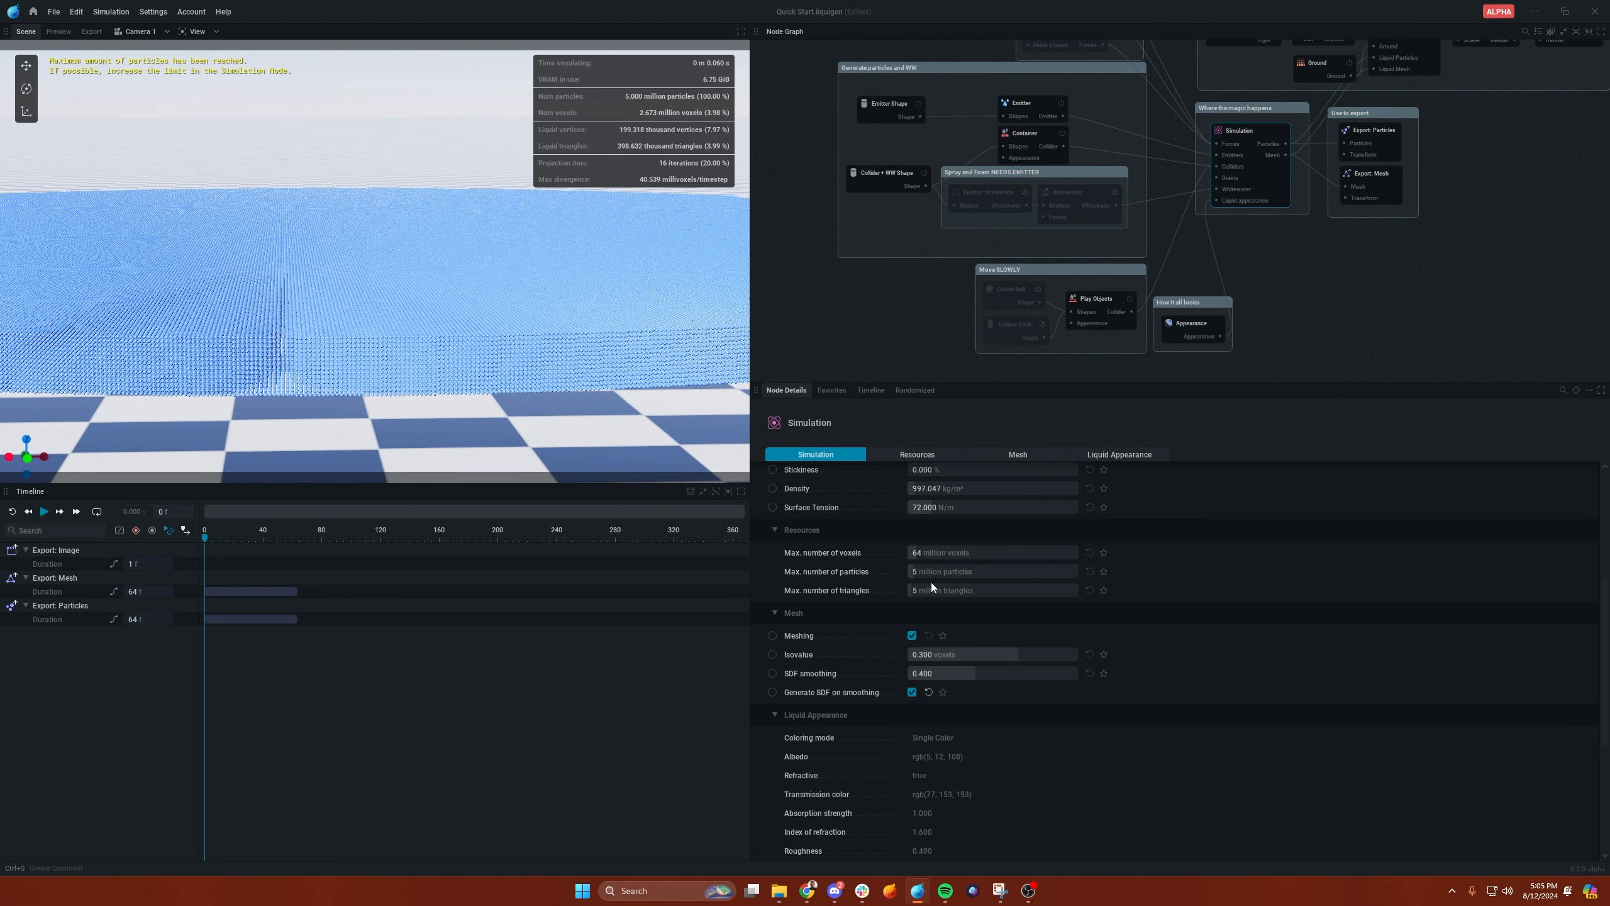
mouse_move(707, 92)
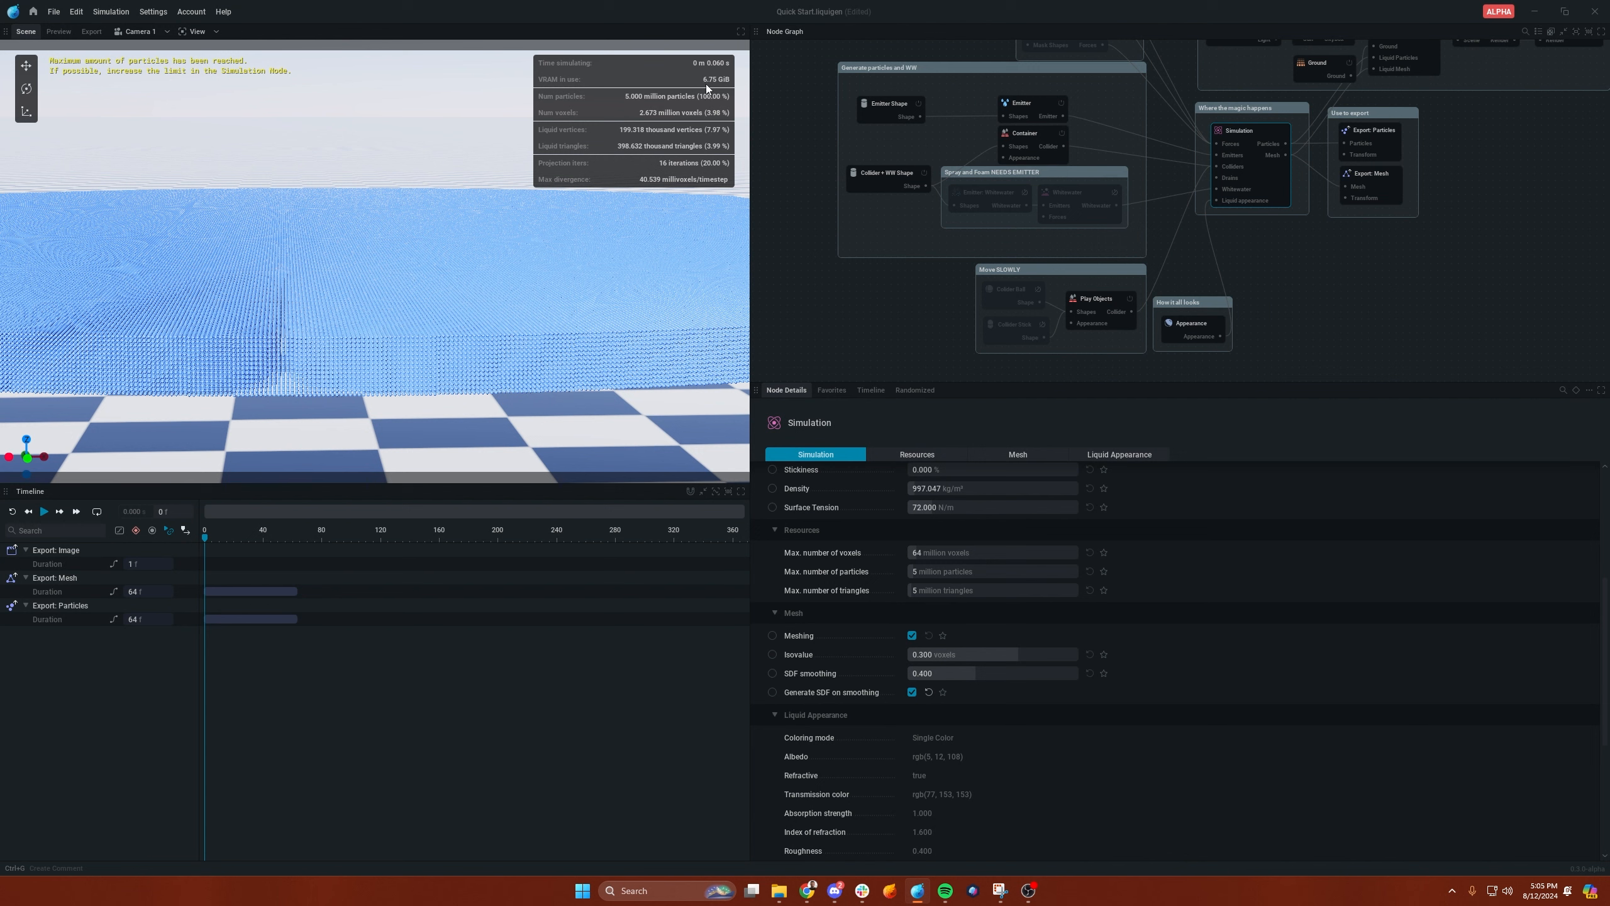
mouse_move(727, 88)
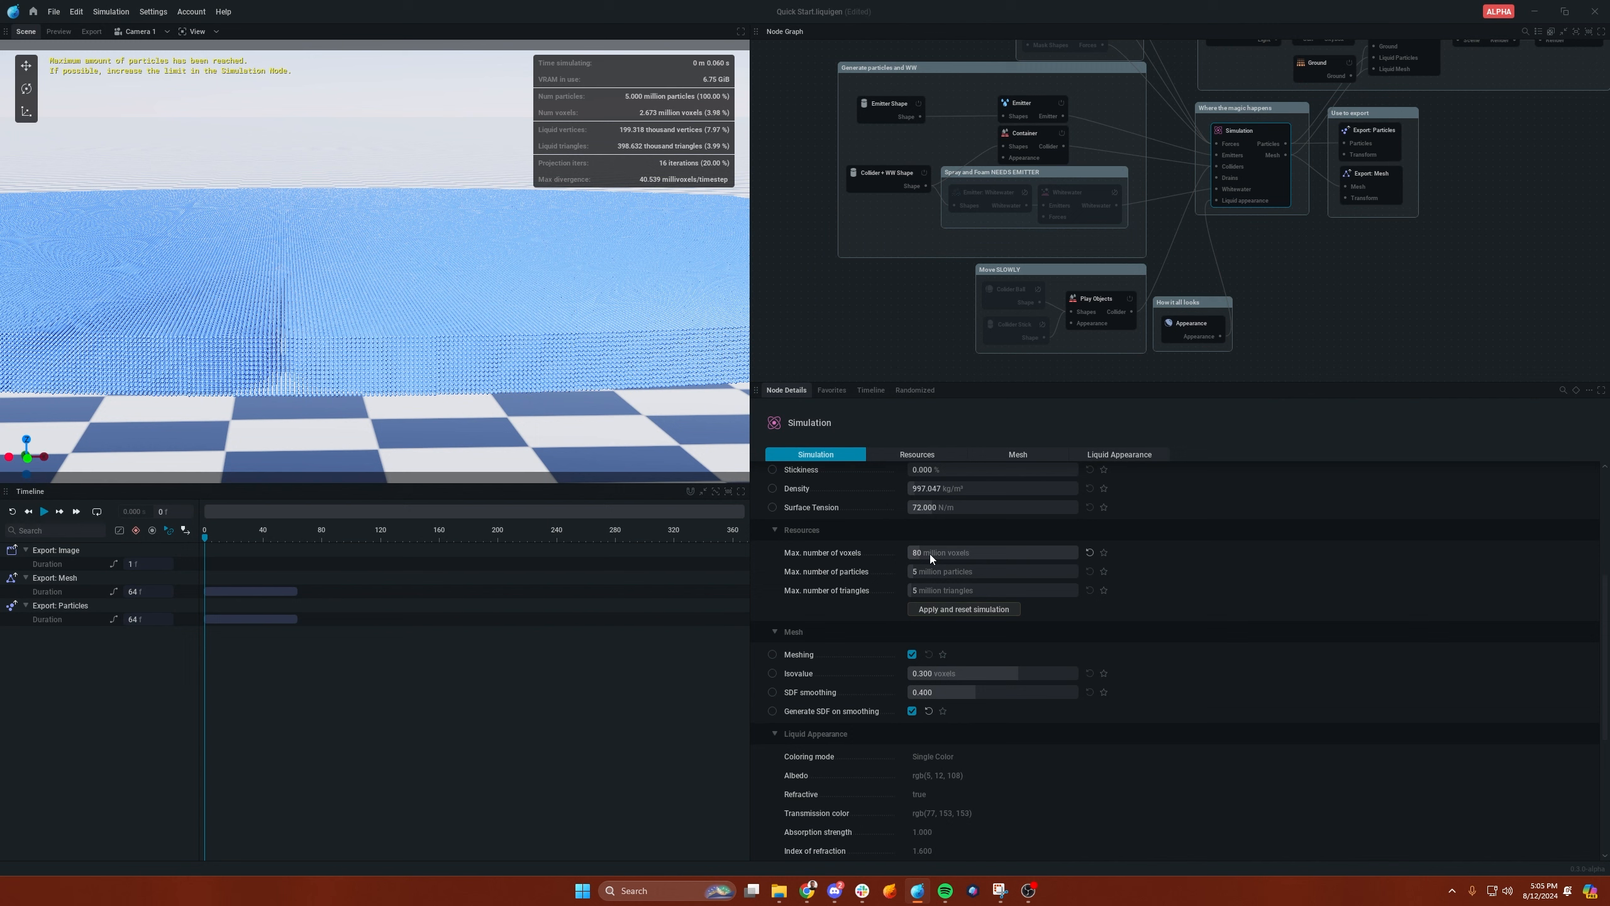
mouse_move(924, 573)
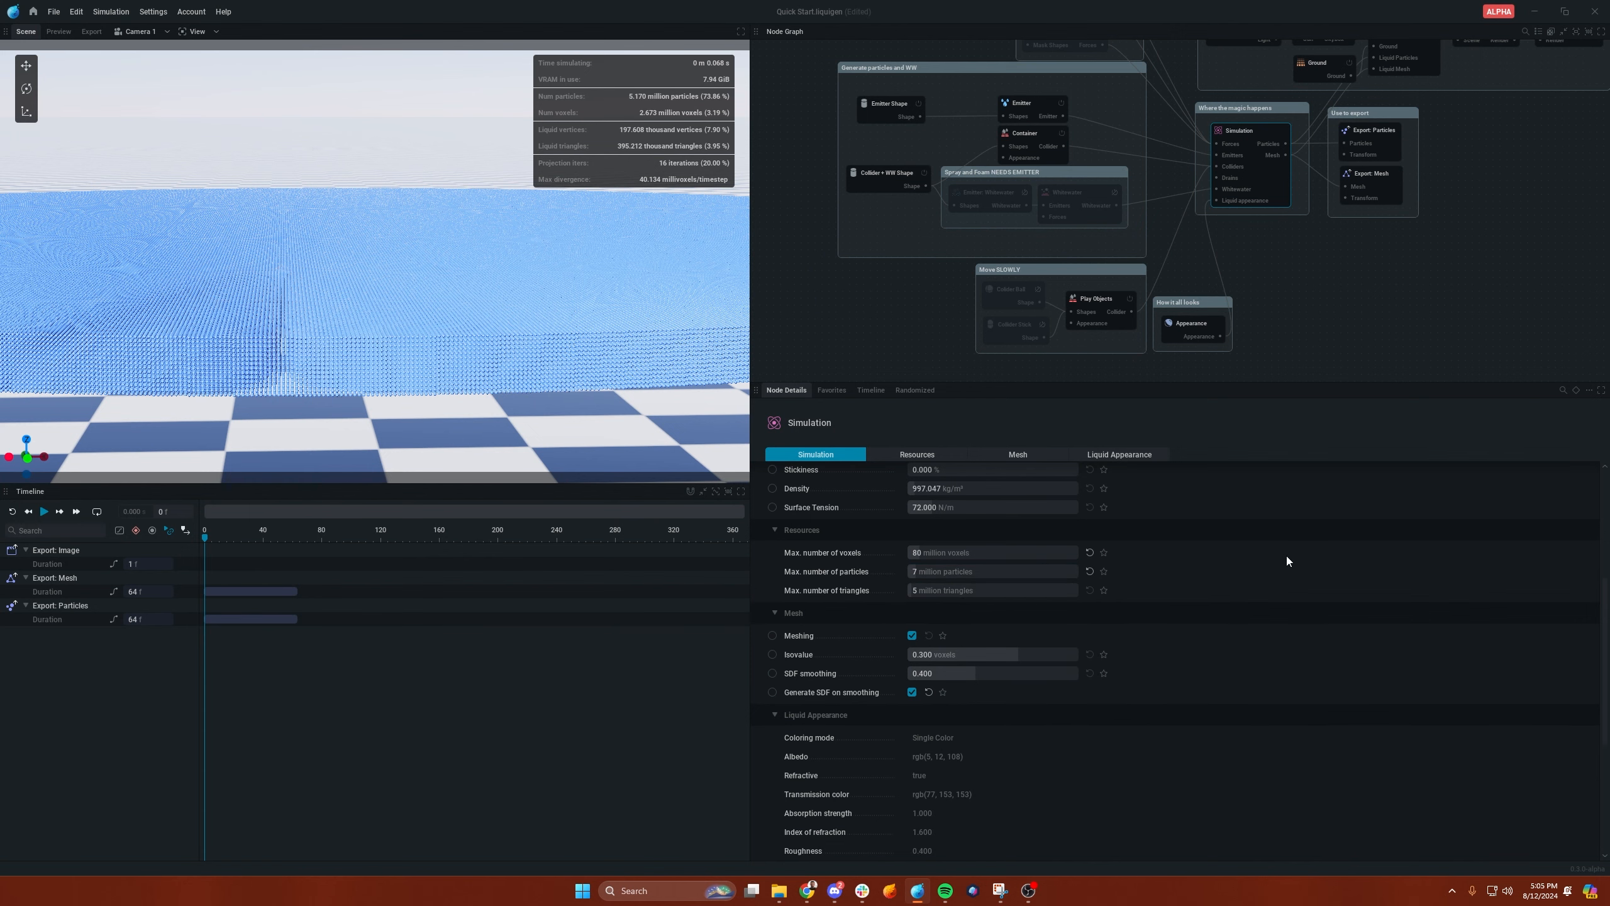
click(44, 511)
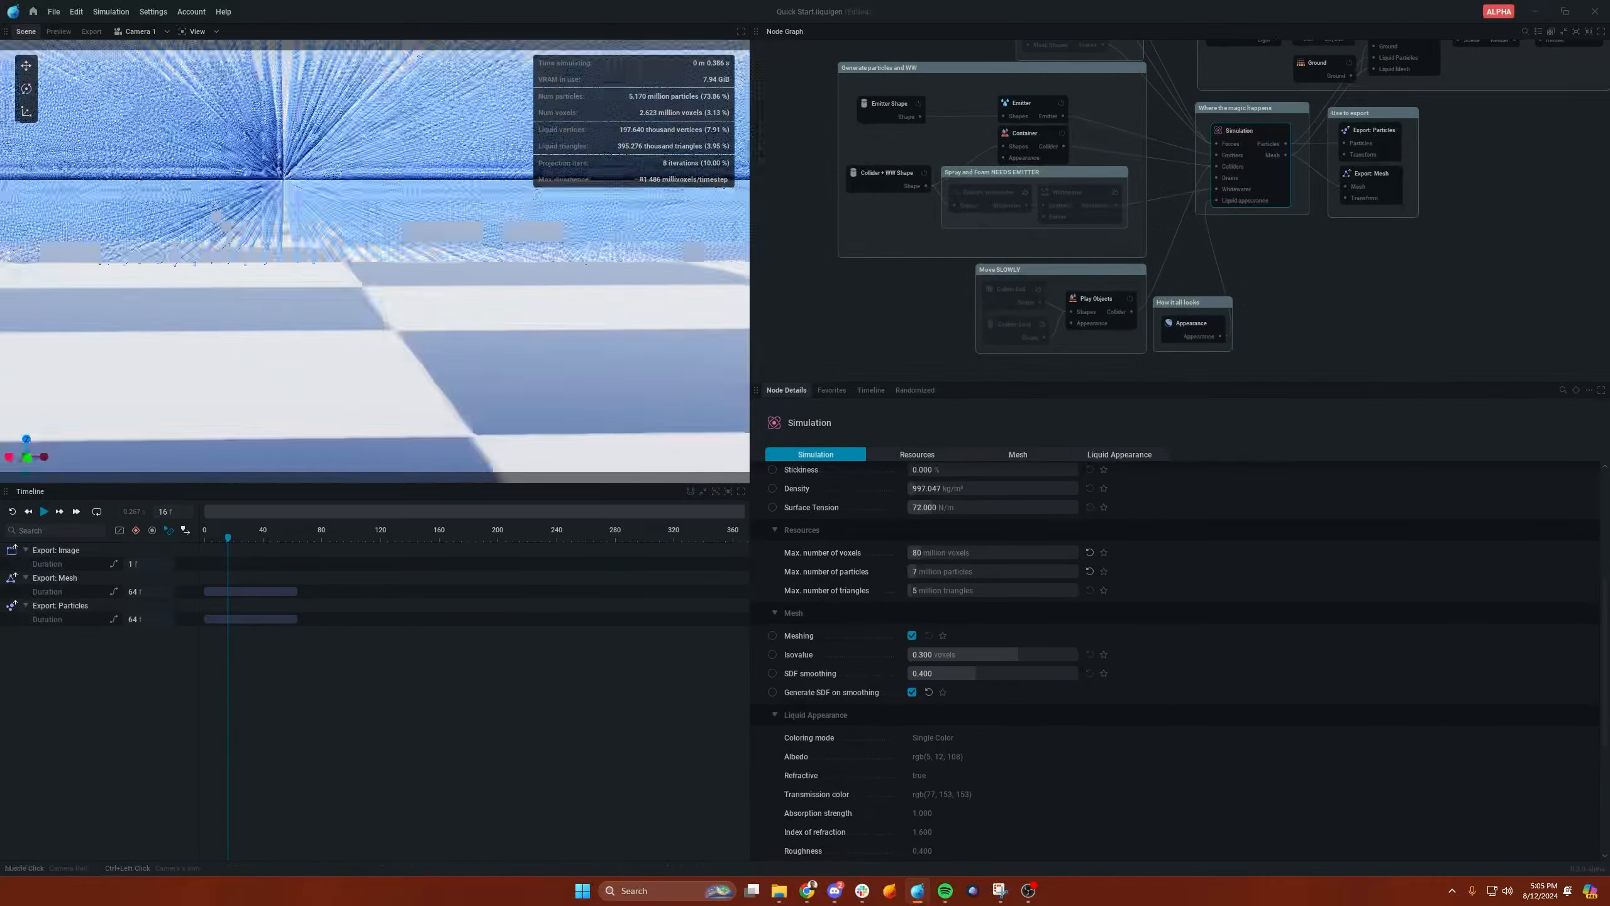
click(43, 512)
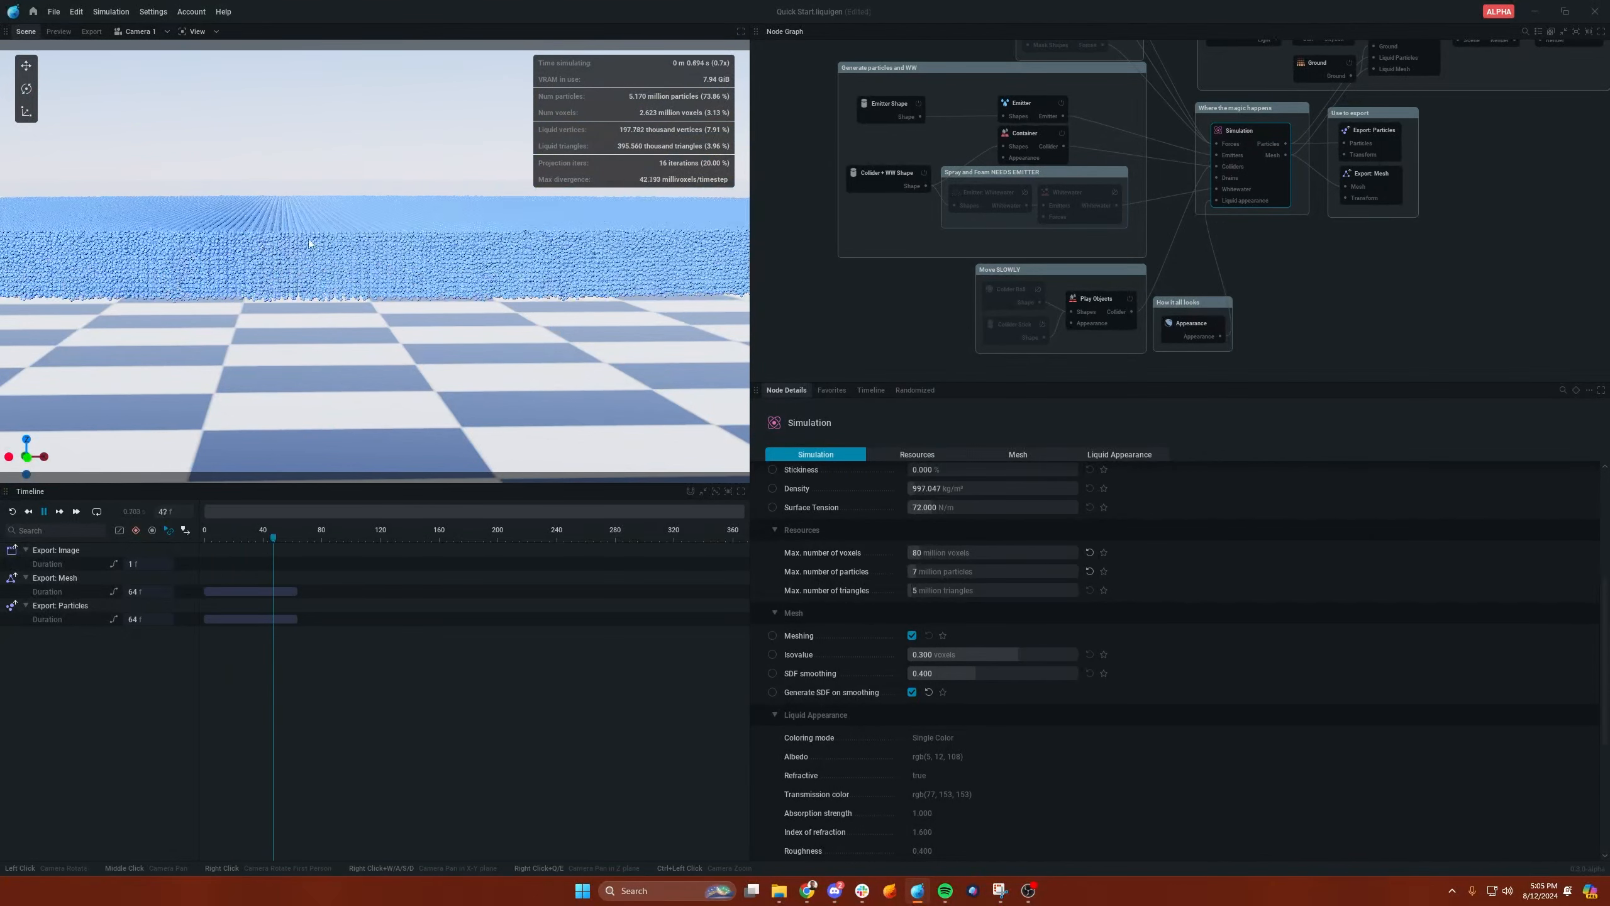
click(196, 30)
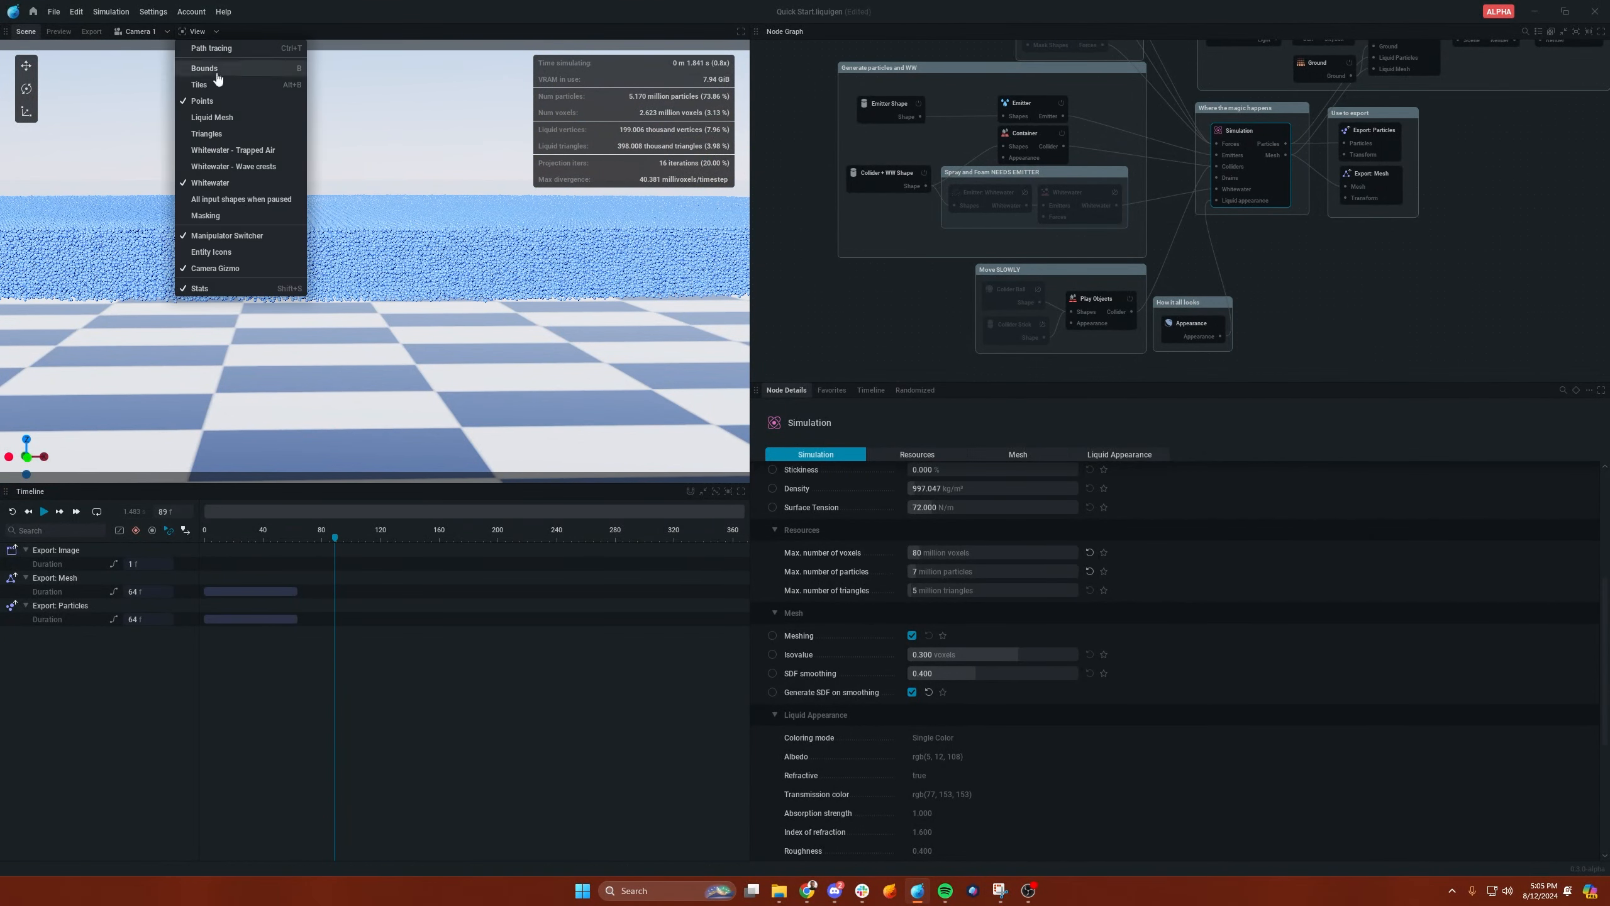
- Hide Points and re-enable the Liquid Mesh so the pond shows as a smooth blue surface
click(211, 117)
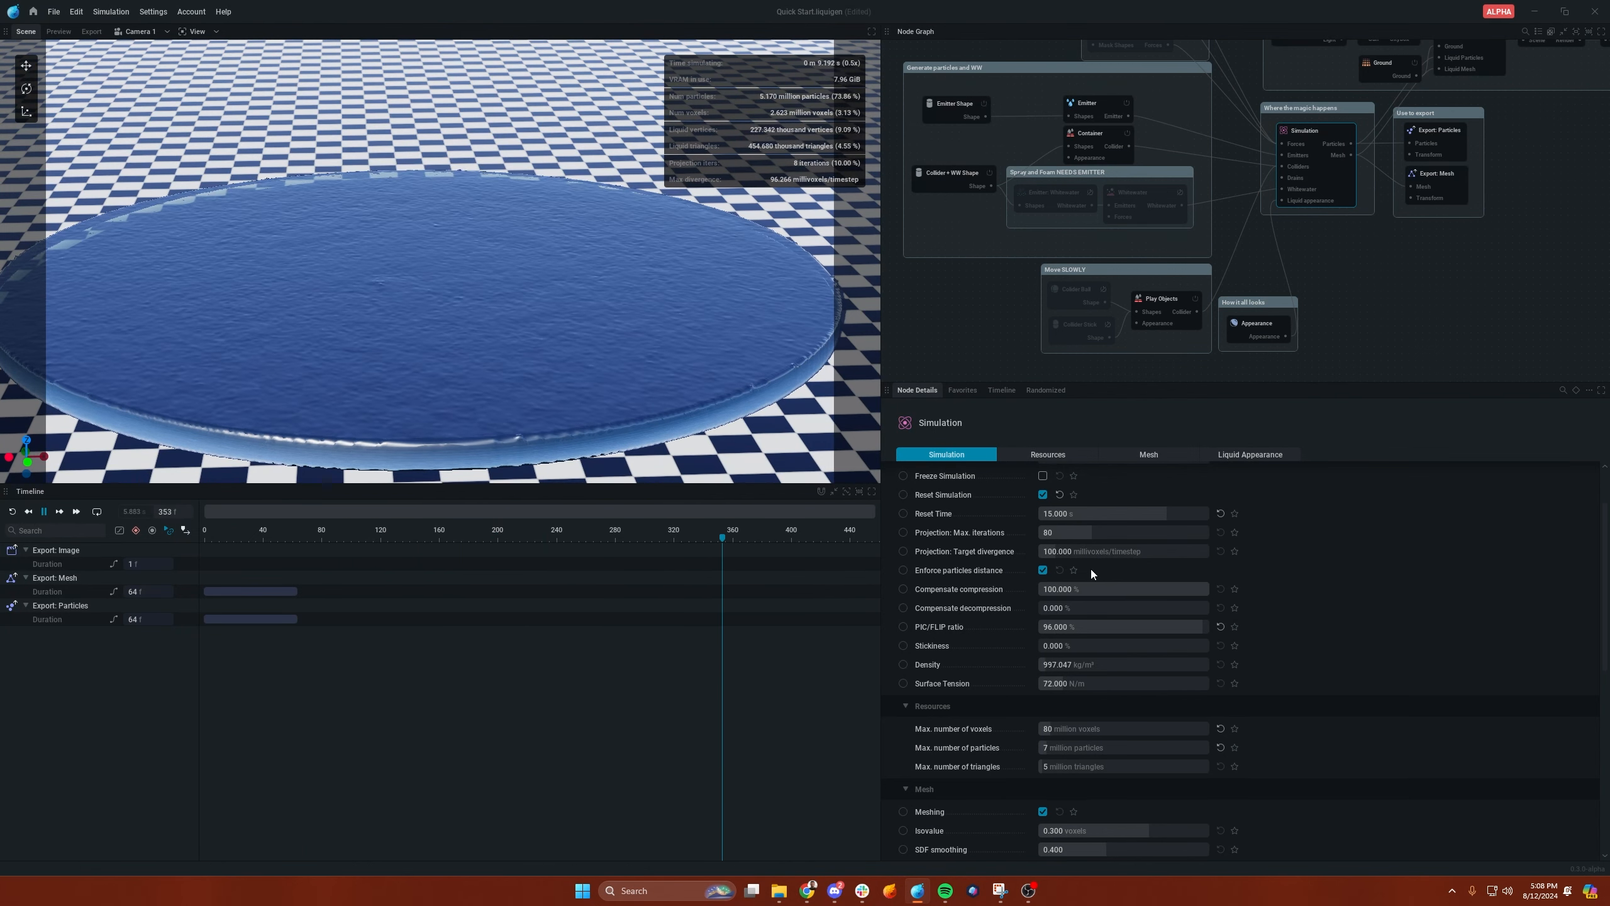
- Set Projection Max. iterations to 255 and Target divergence to 1.000 in the Simulation node
click(46, 510)
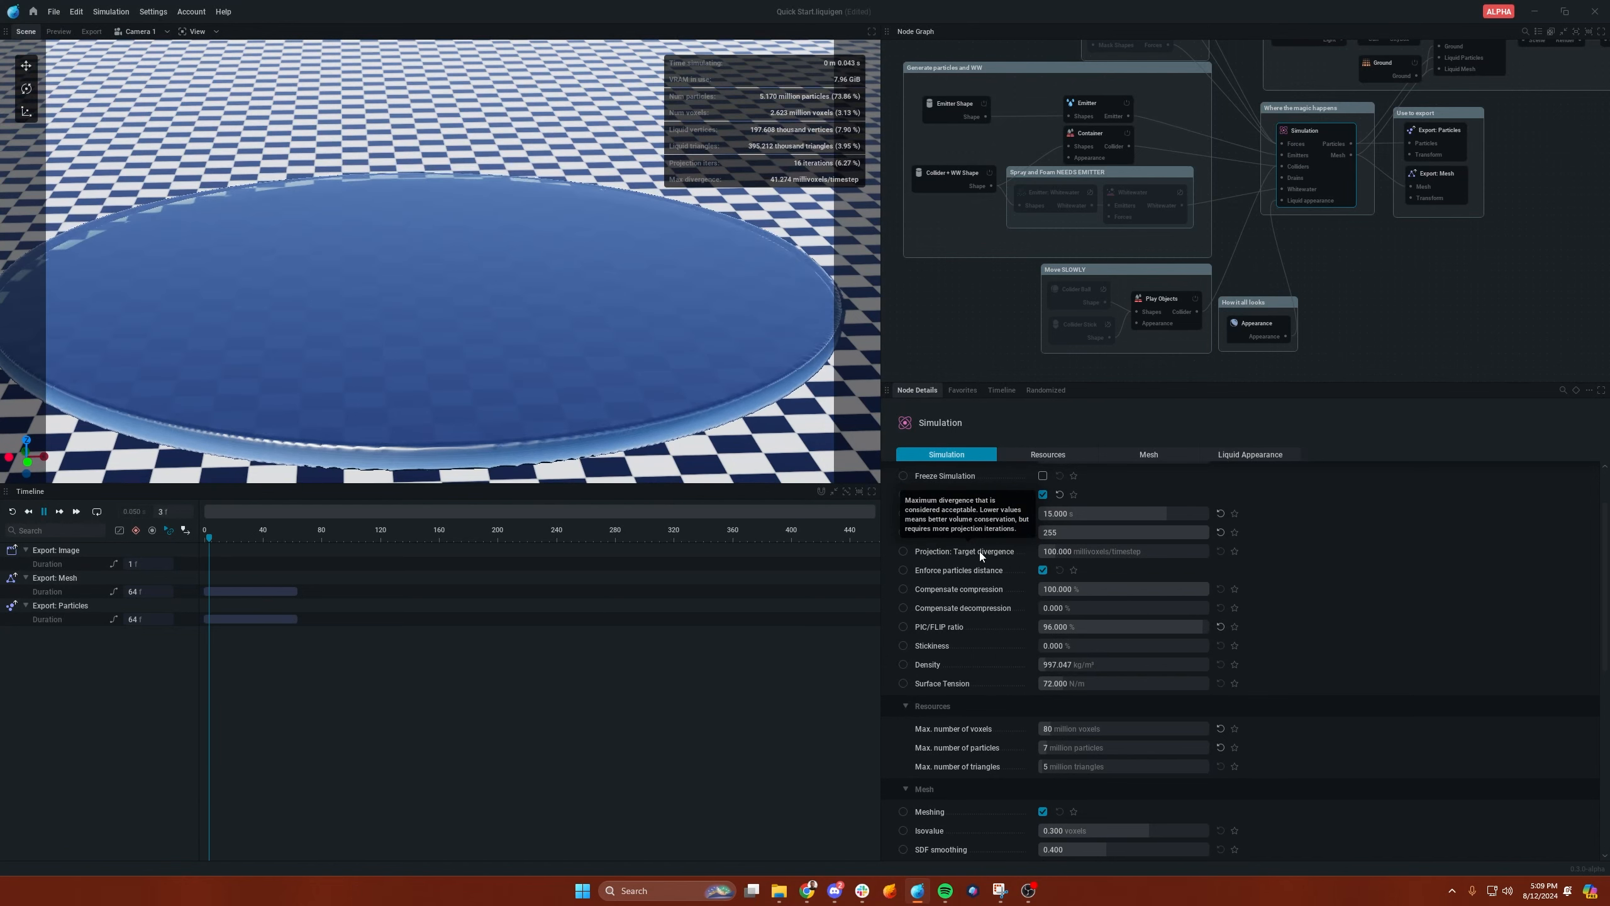
click(45, 512)
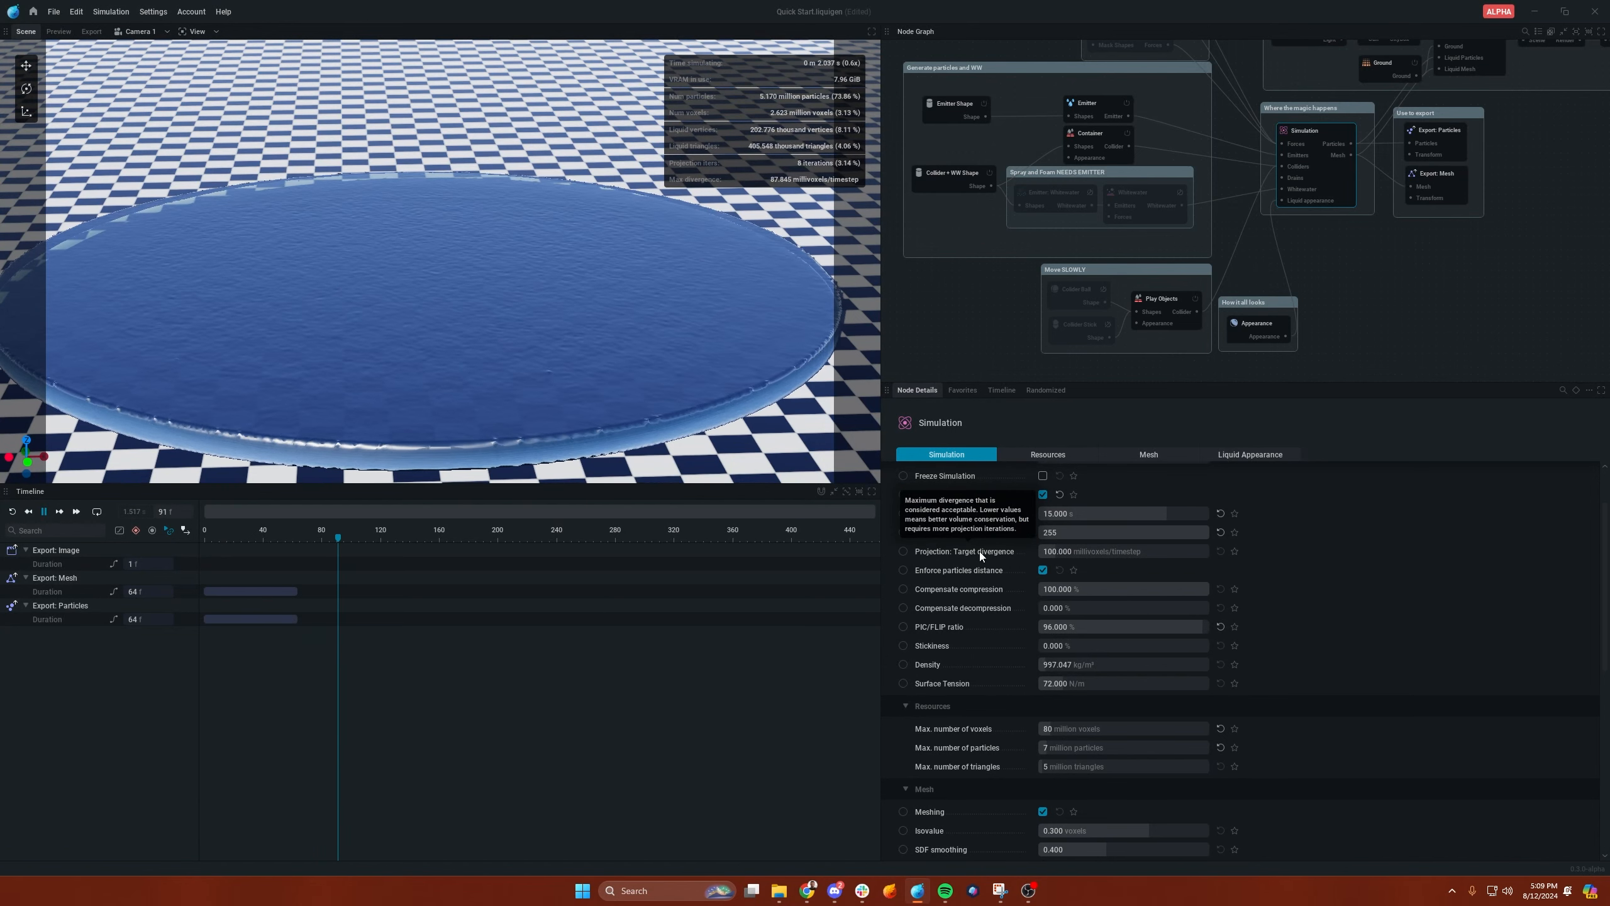
click(45, 512)
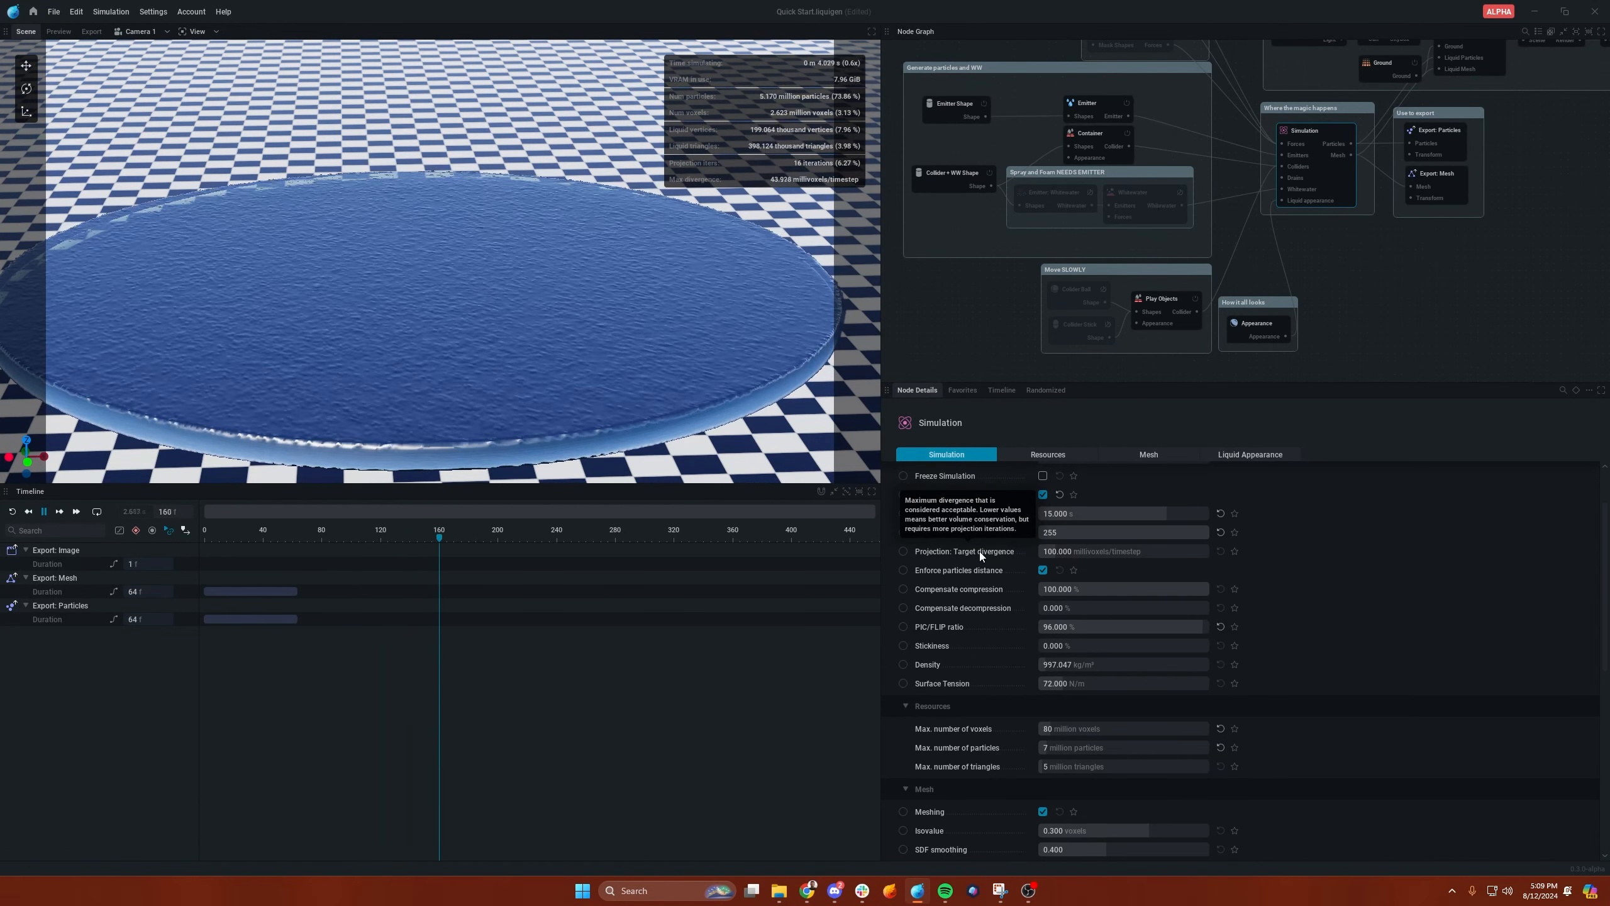
click(46, 510)
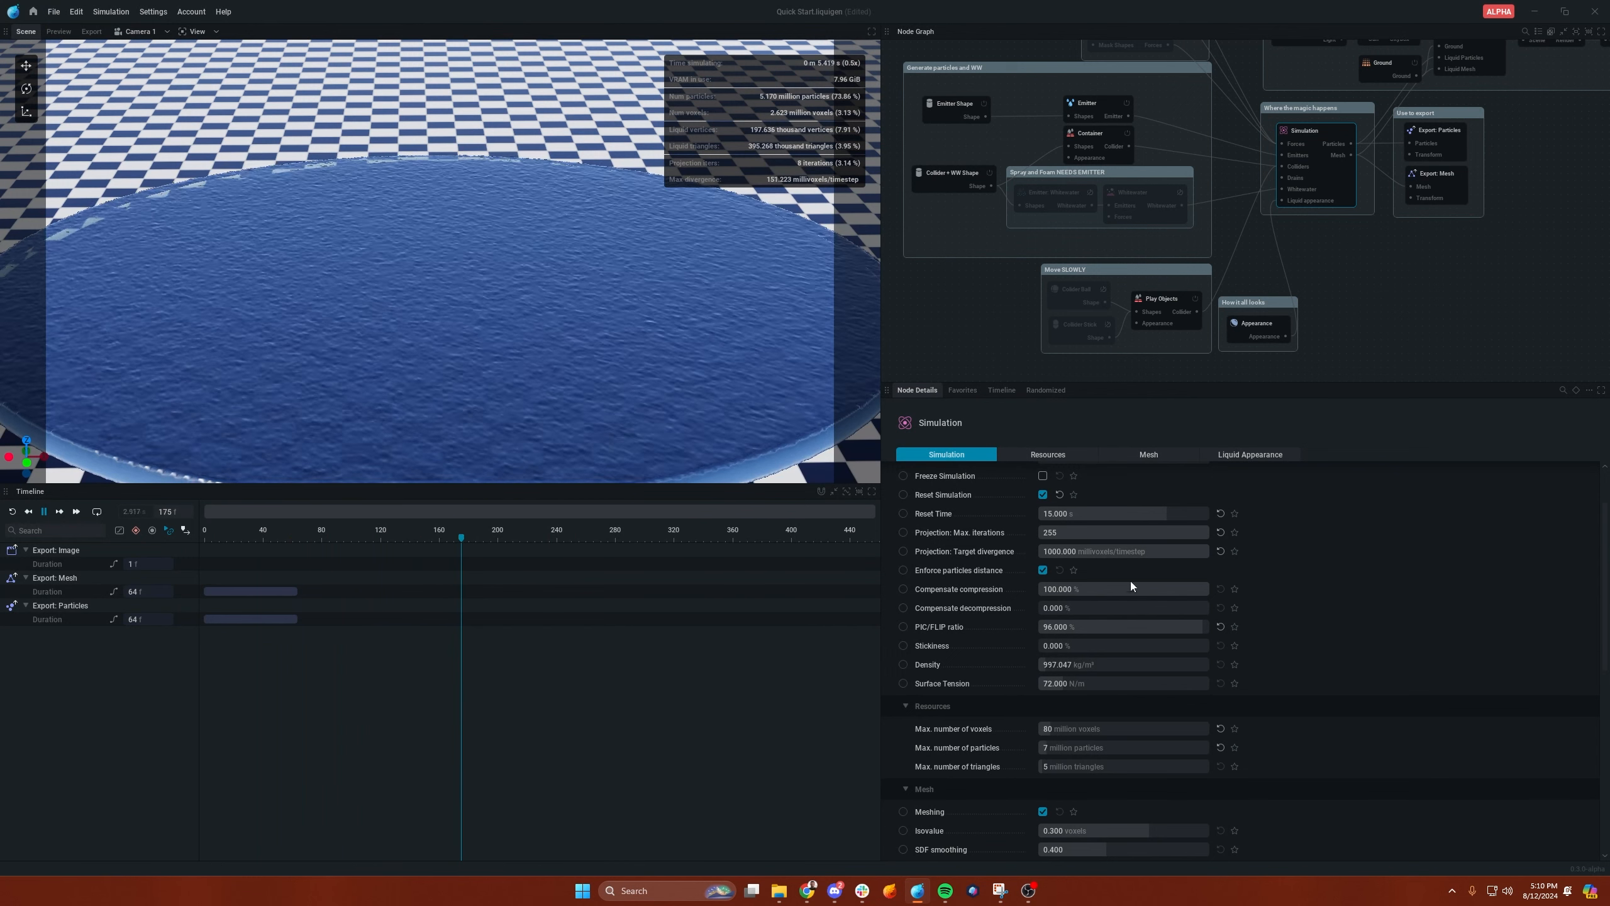
click(1093, 551)
text(1.000)
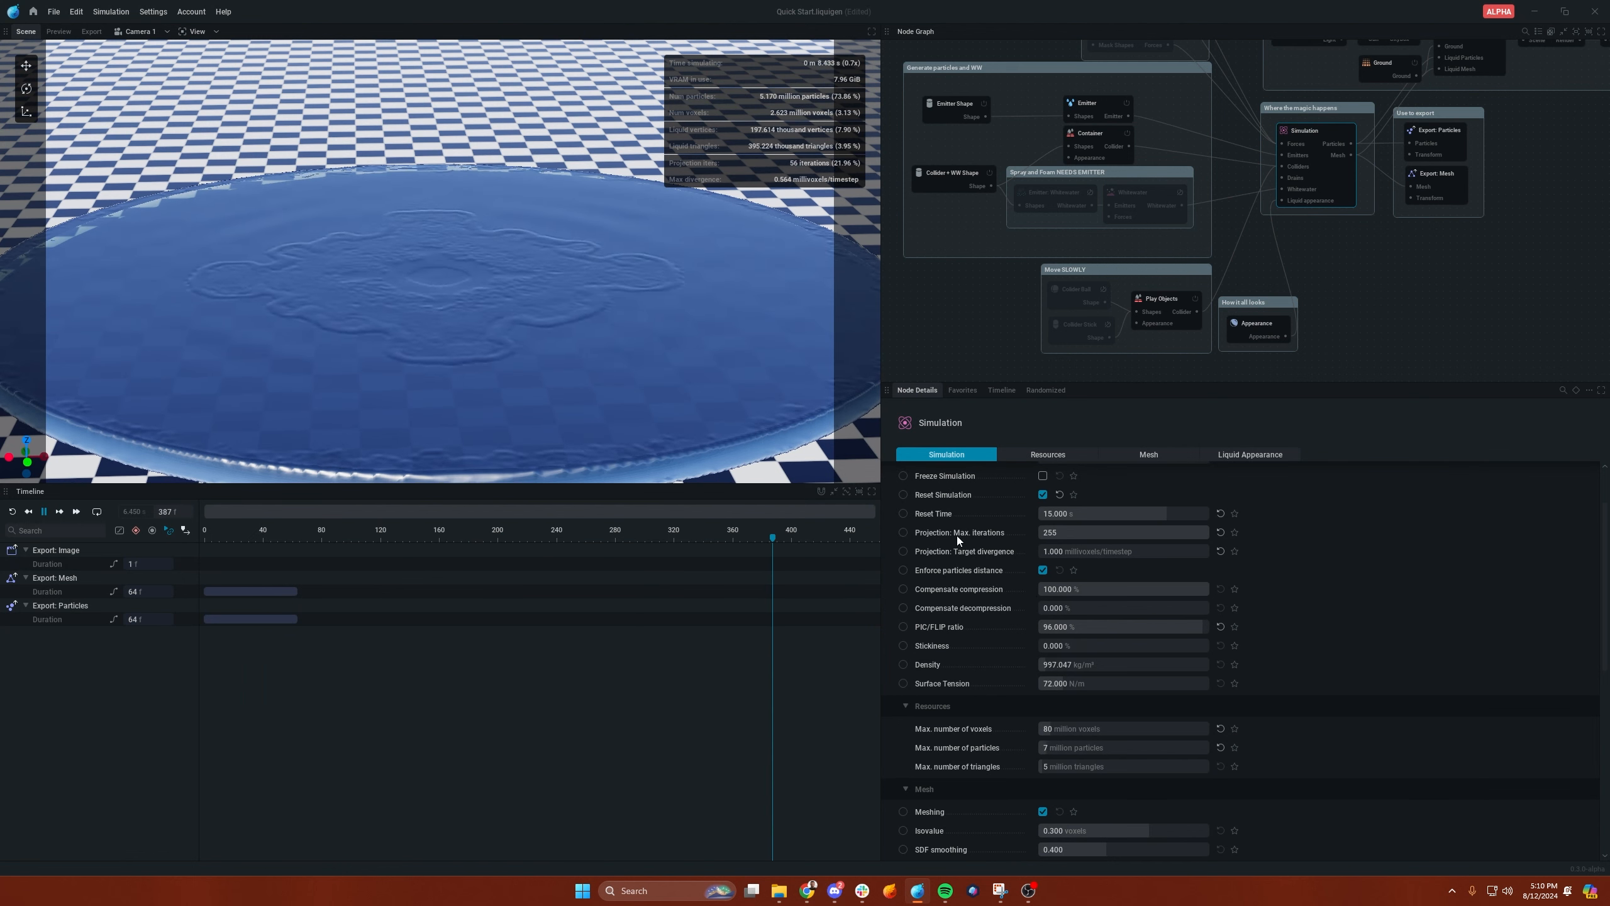
mouse_move(954, 532)
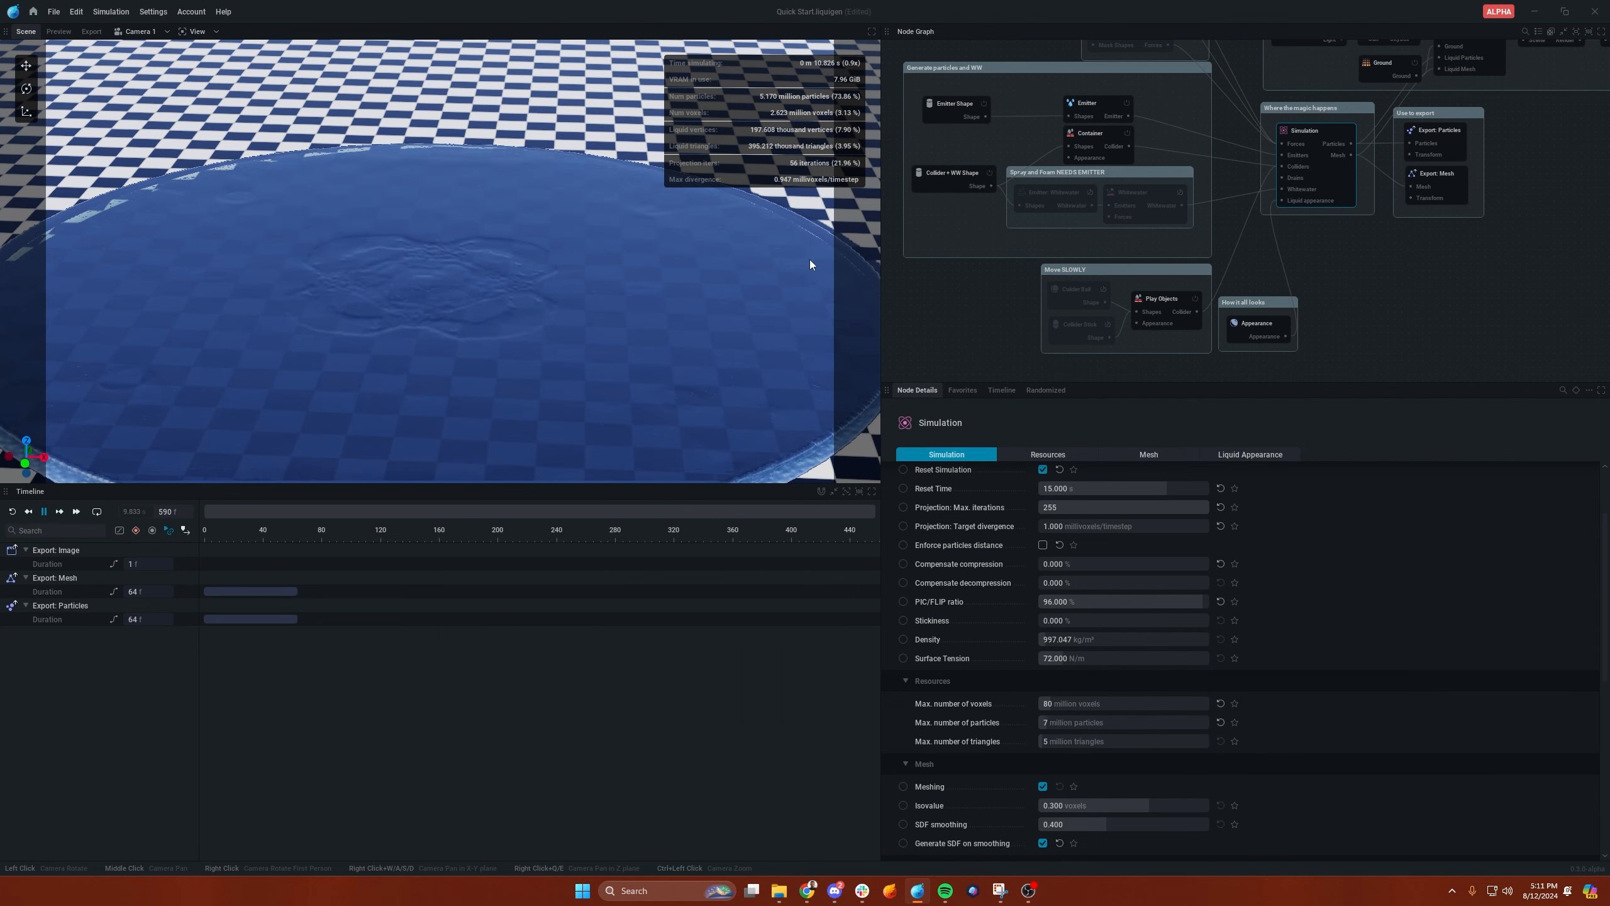
- Play the pond simulation forward and clear the node selection in the Node Graph
click(953, 103)
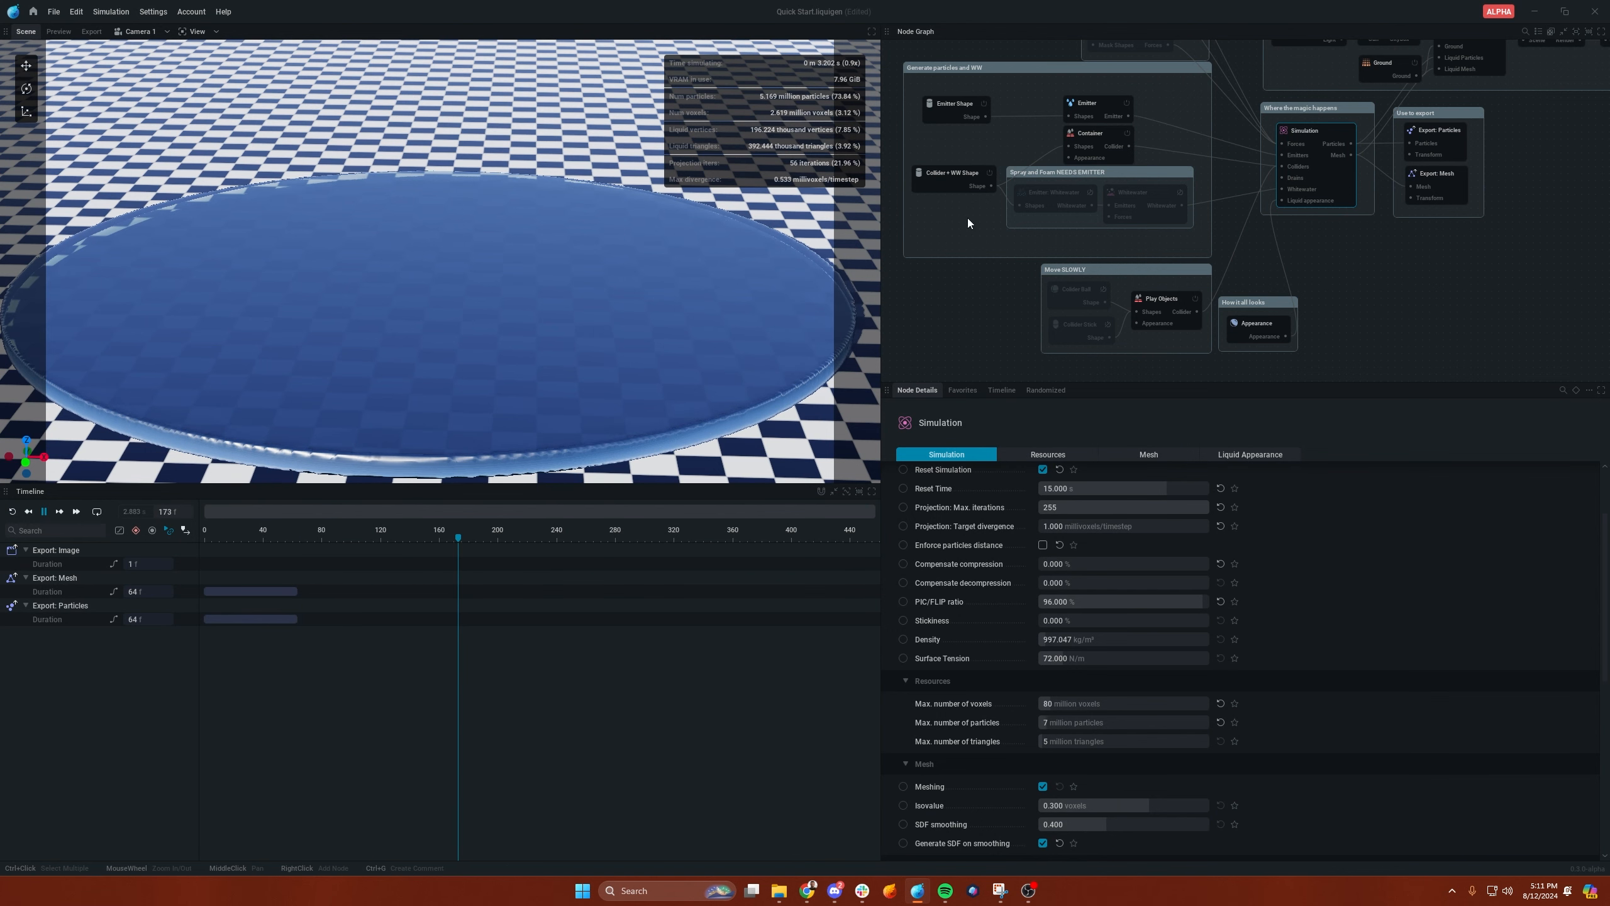
click(953, 103)
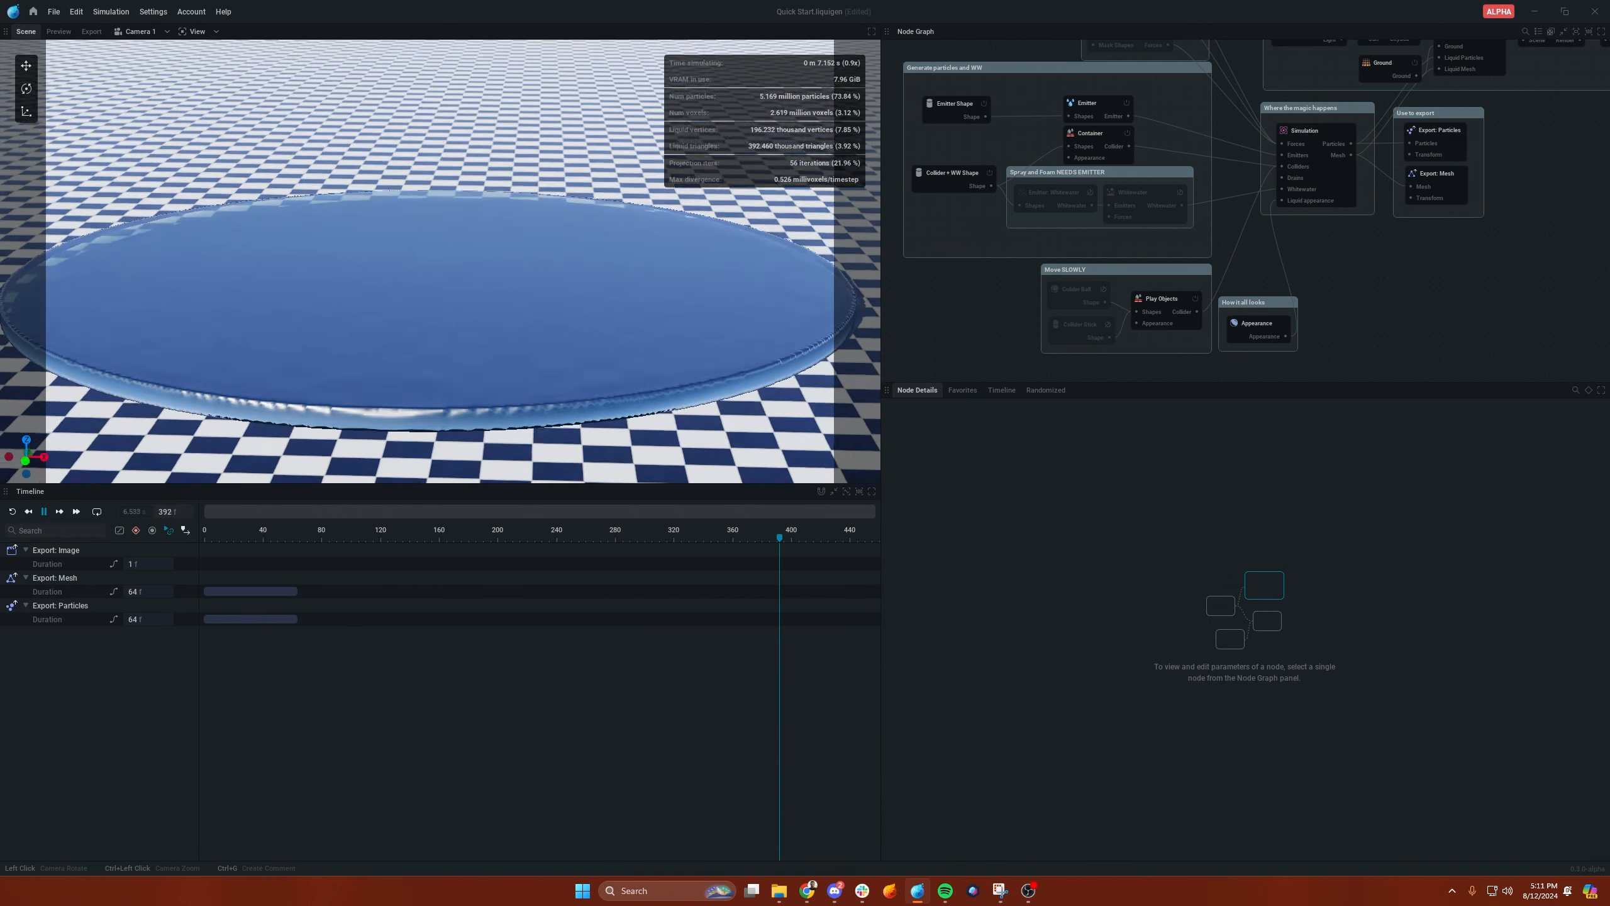
- Rewind the simulation and add an empty Import node to the Node Graph
click(1303, 131)
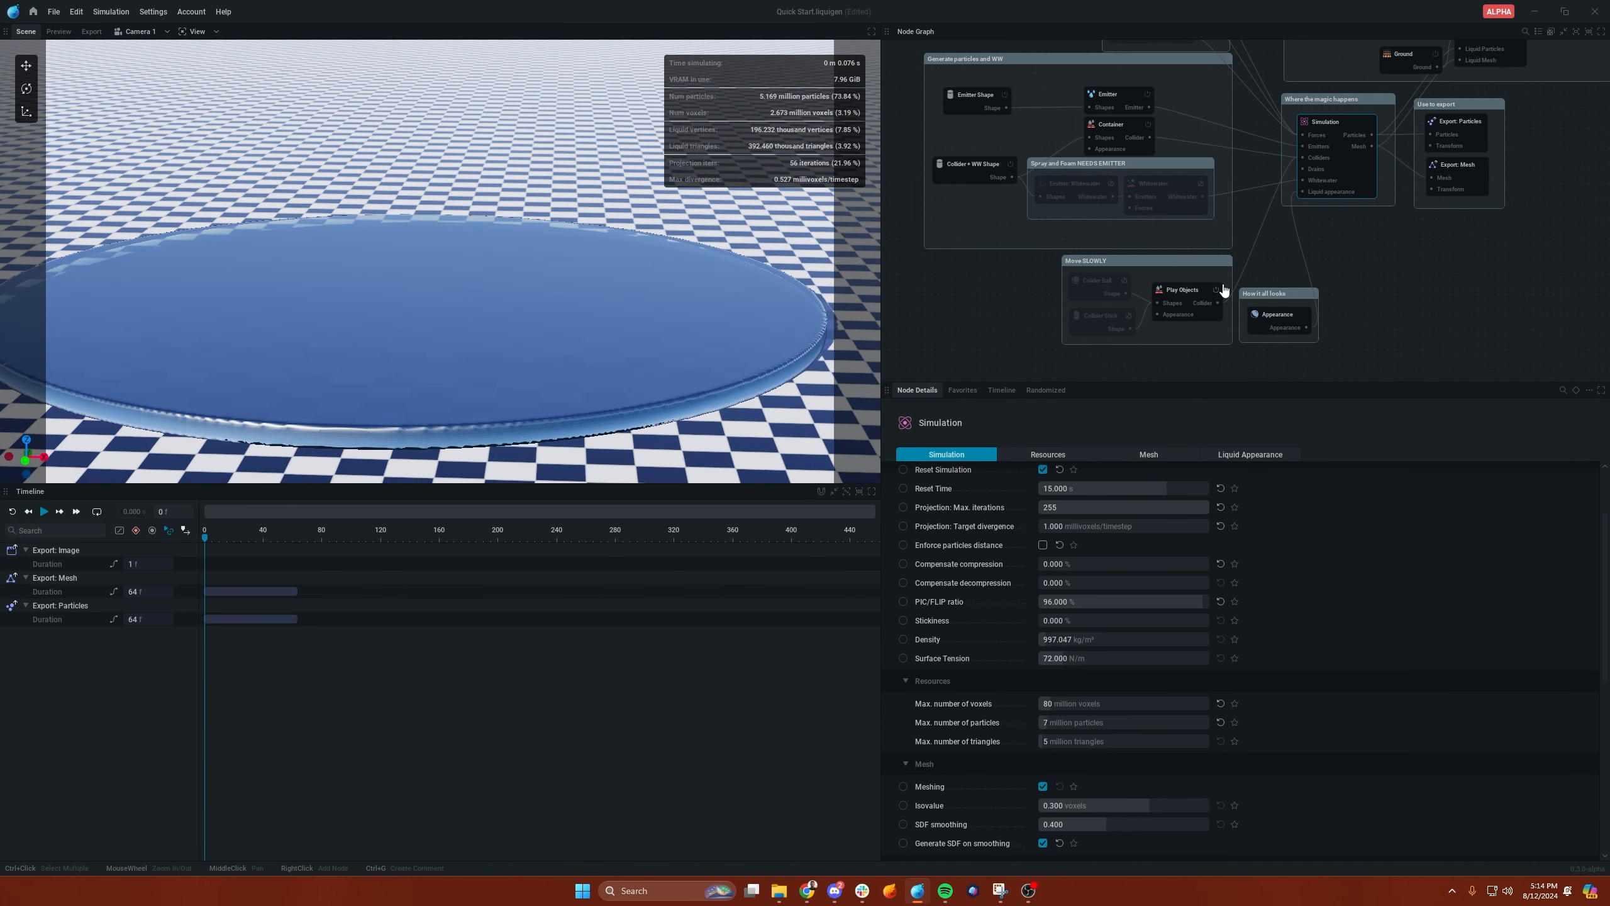
mouse_move(540, 285)
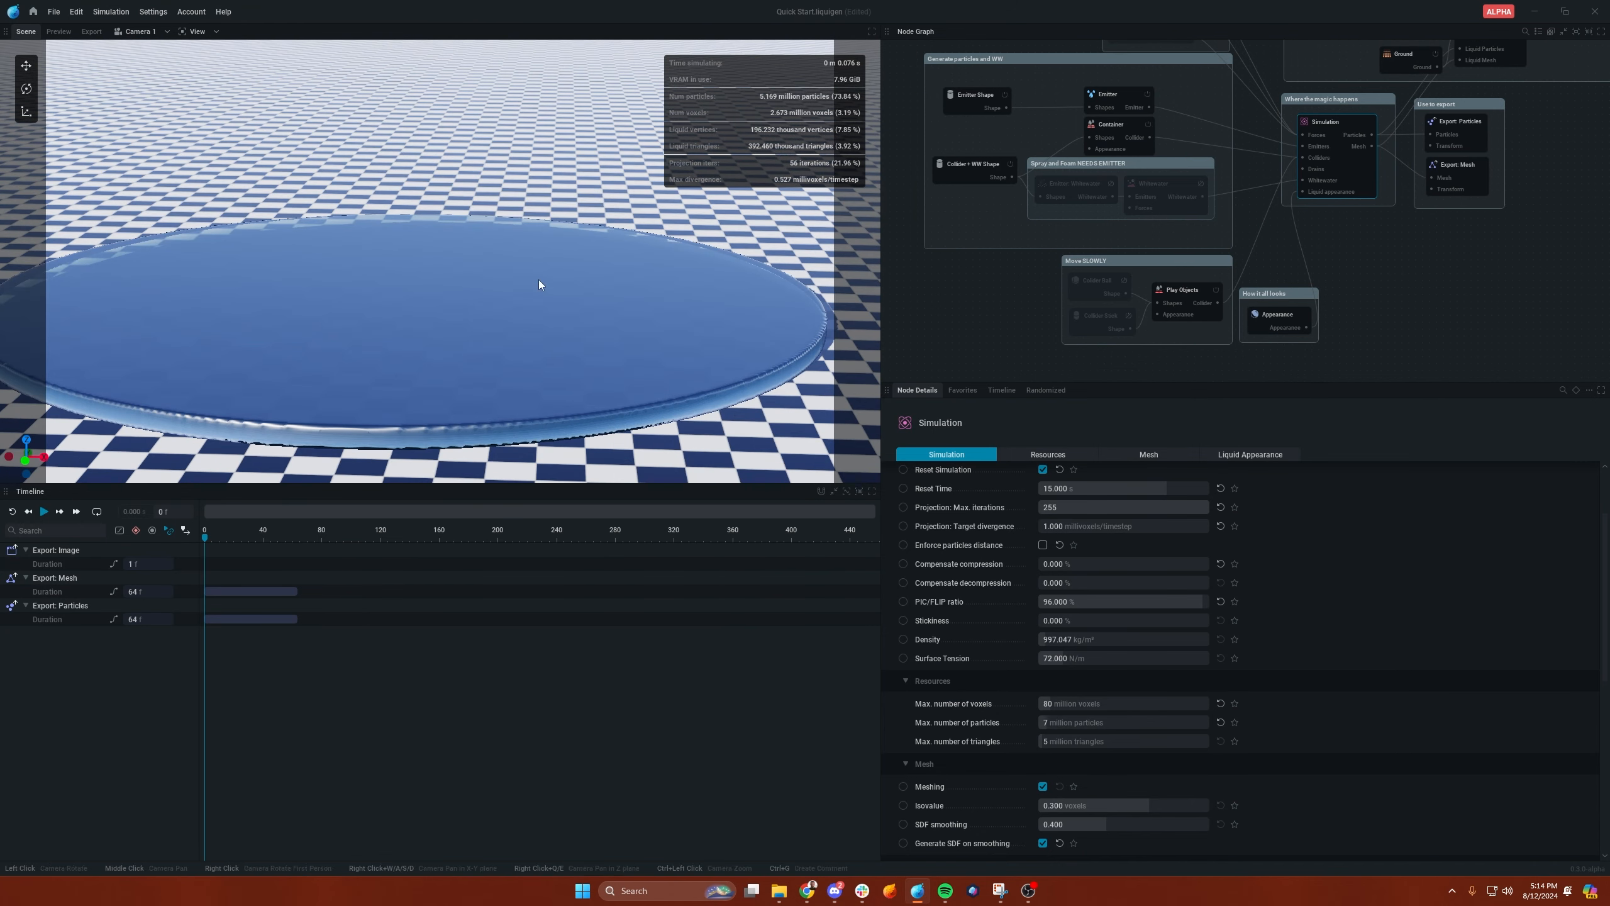
click(1184, 288)
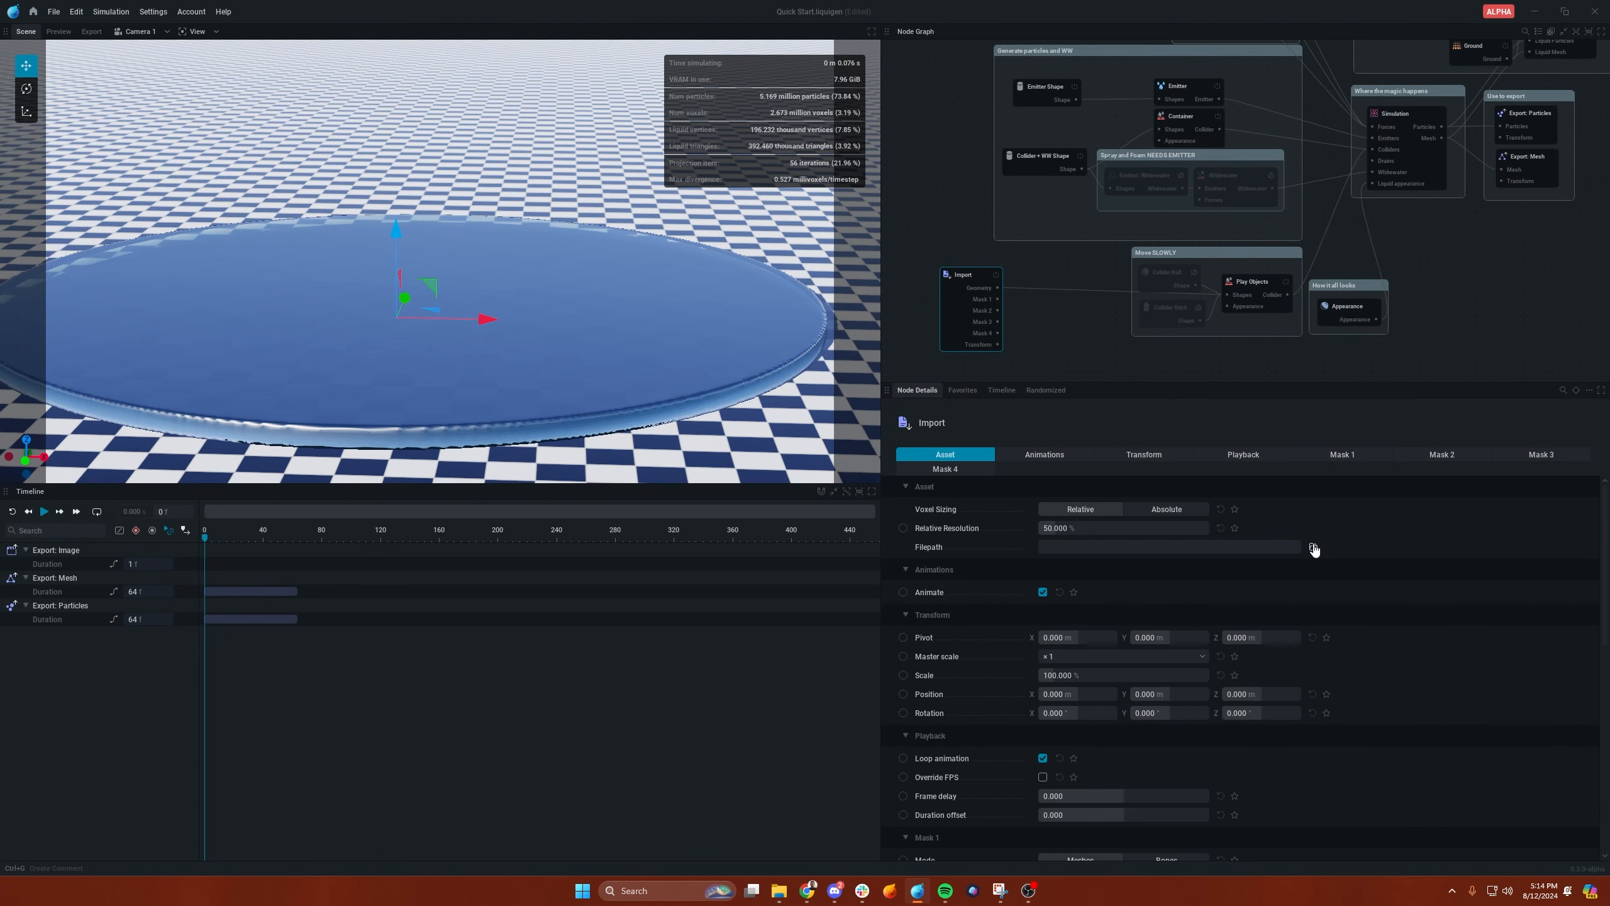
- Load Holding sword_Sim.fbx into the Import node's Filepath and preview it beneath the pond
click(1313, 545)
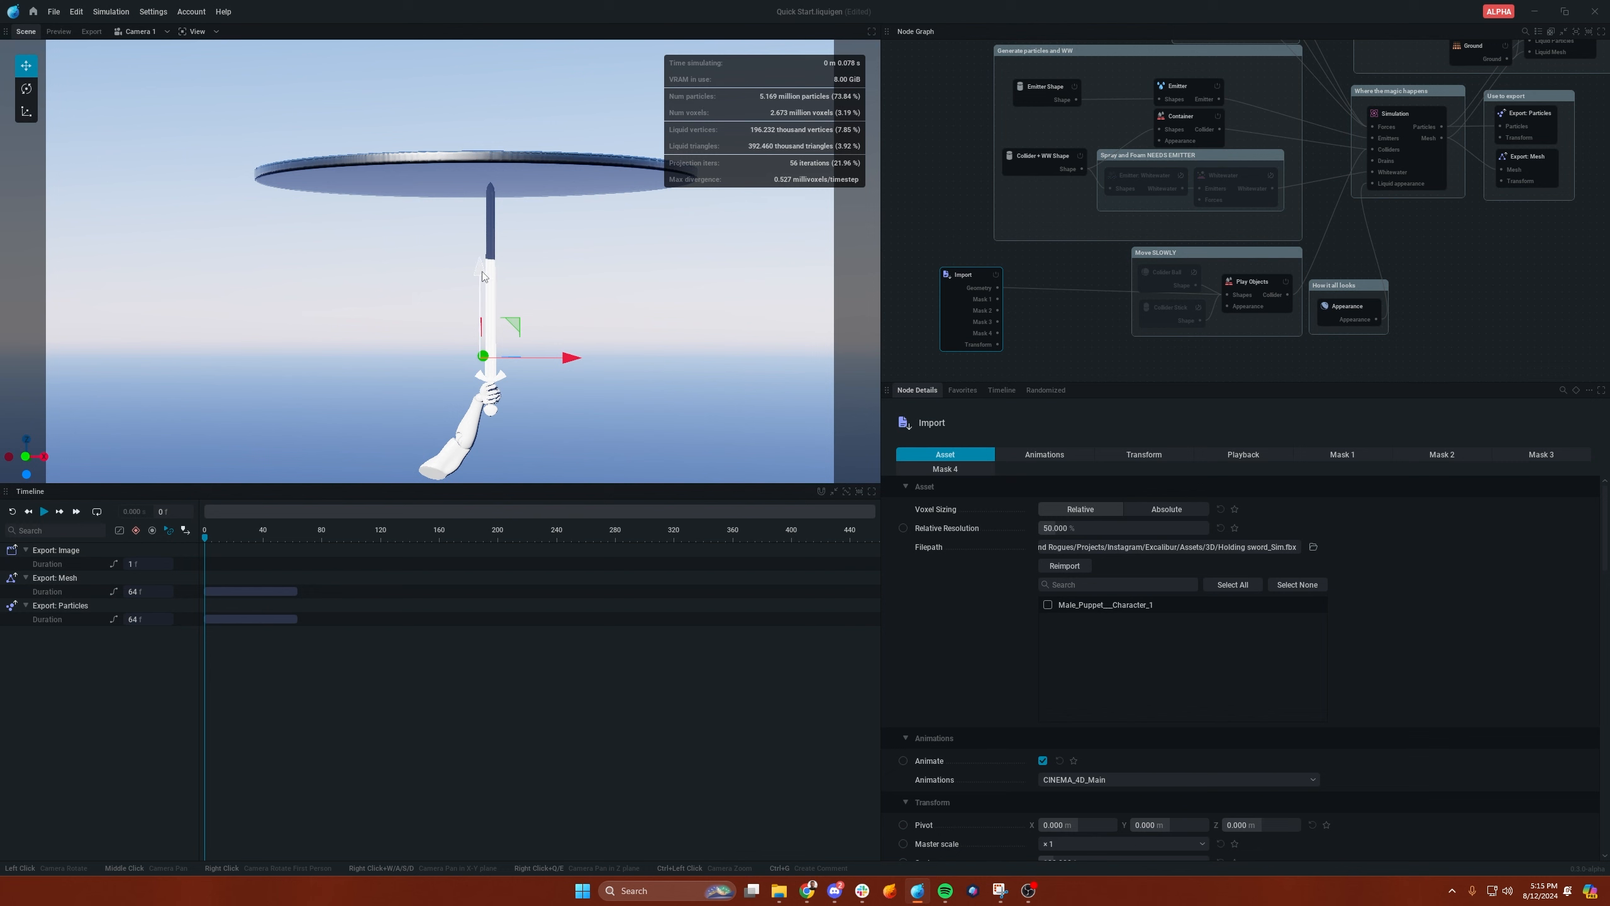
click(43, 512)
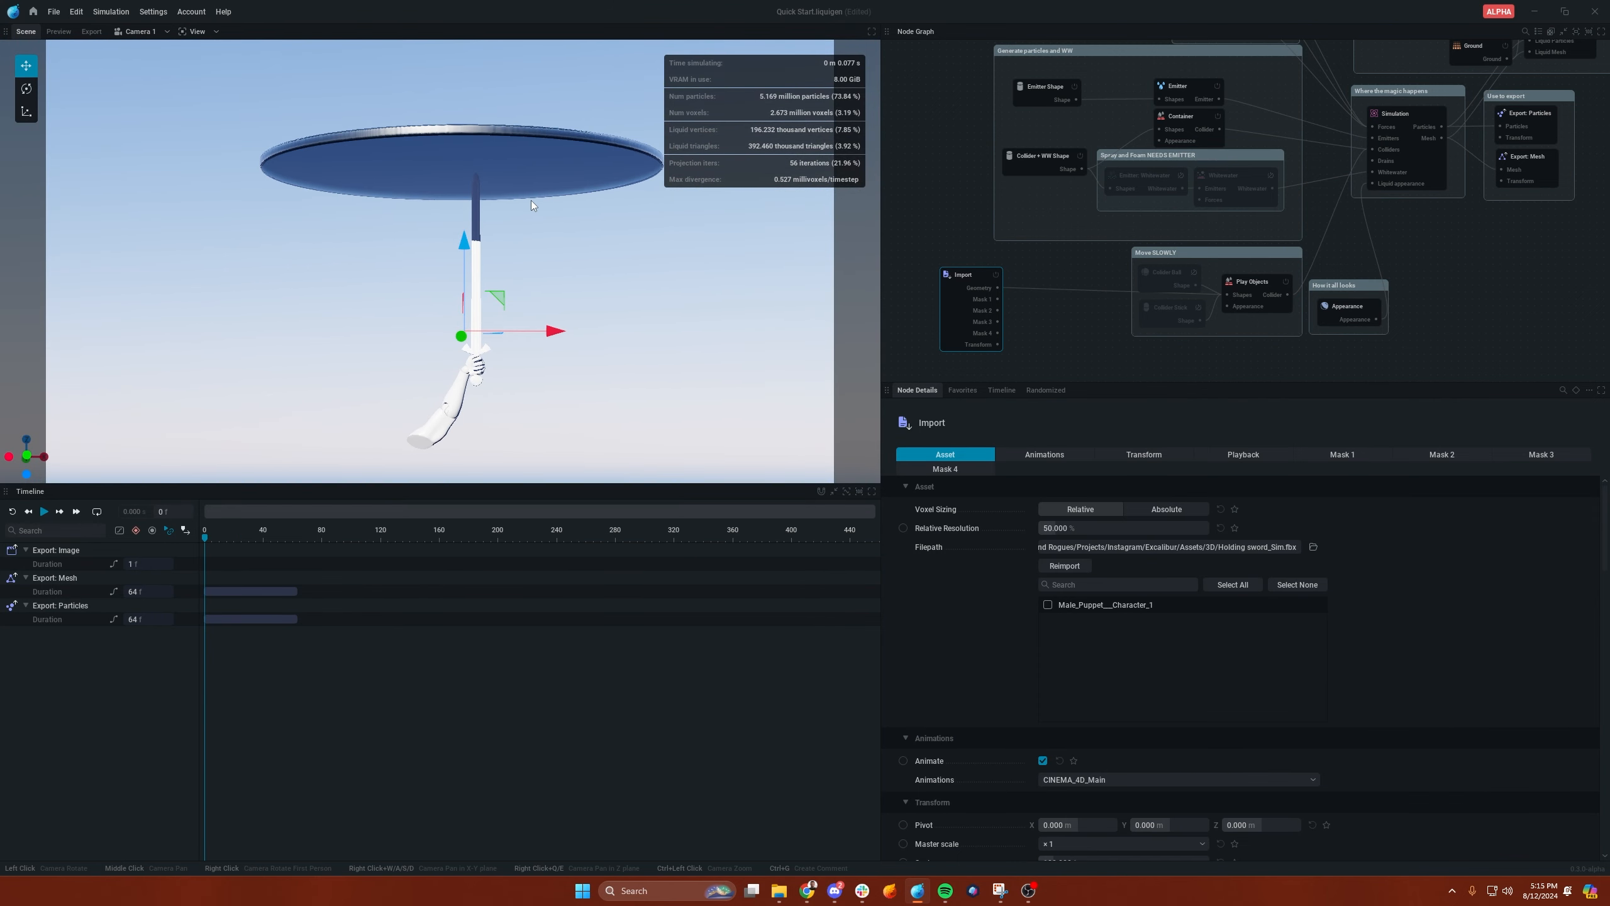
click(1044, 87)
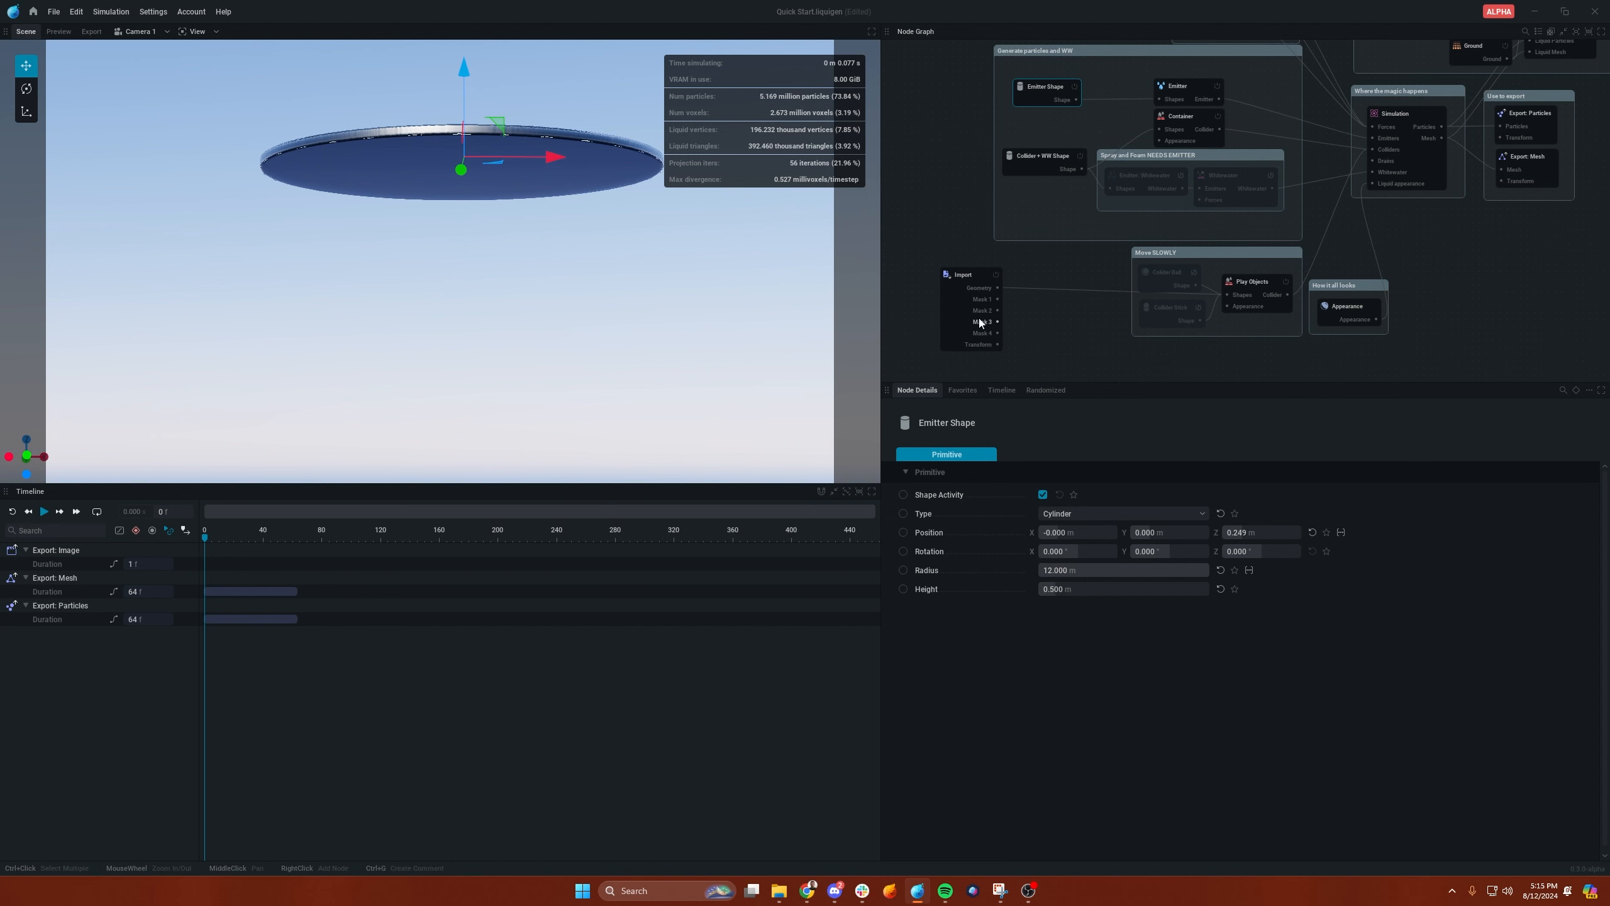
click(969, 274)
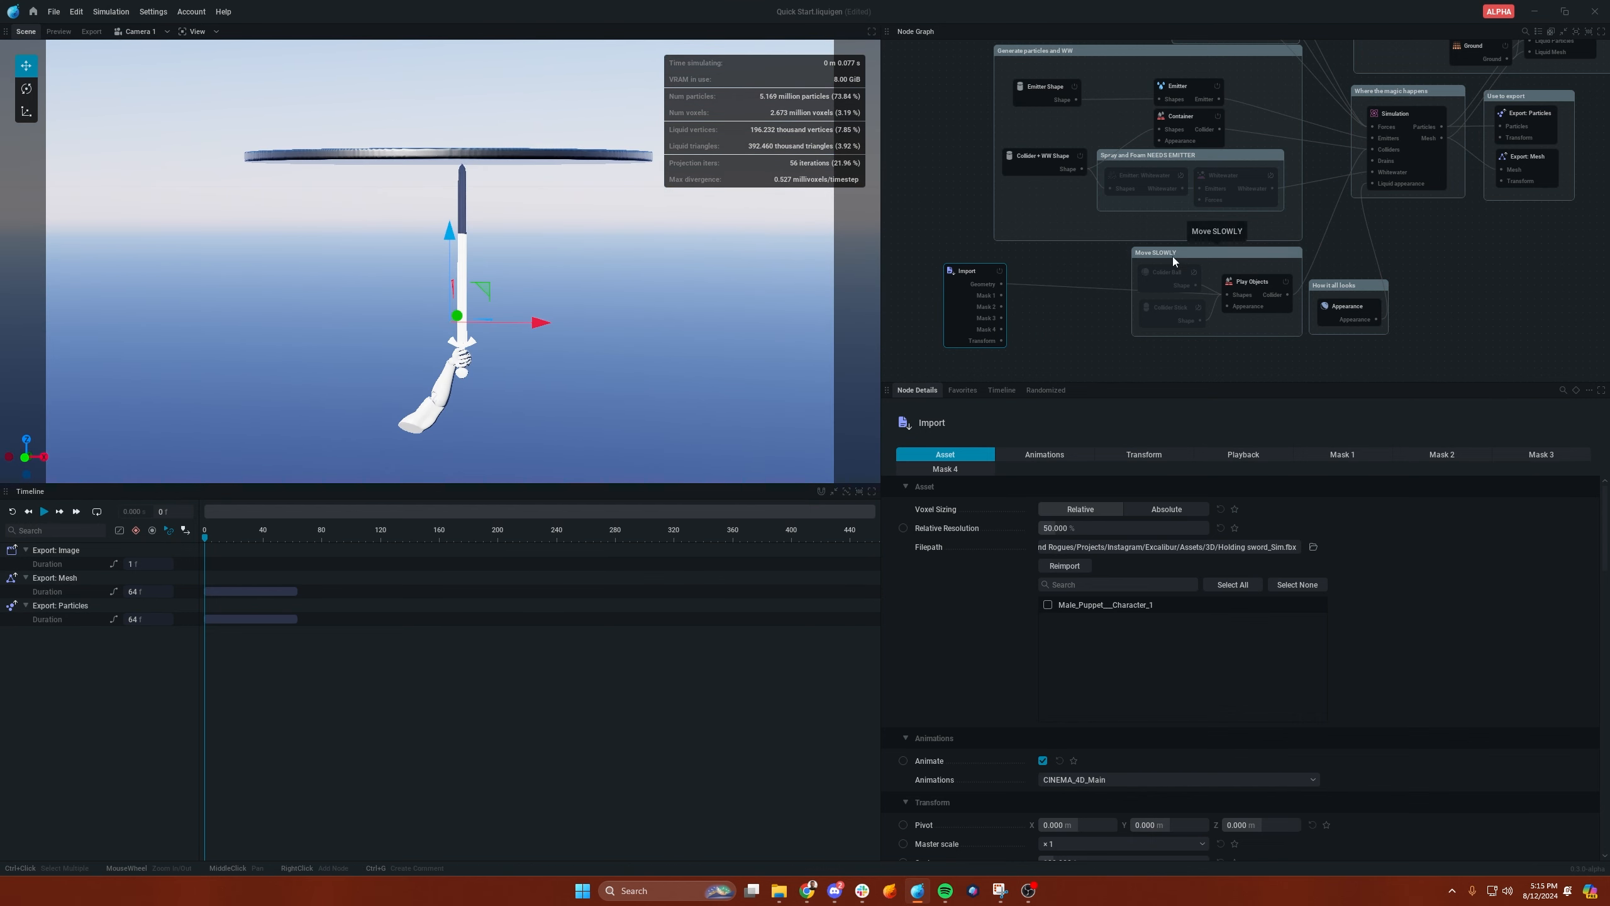
click(44, 512)
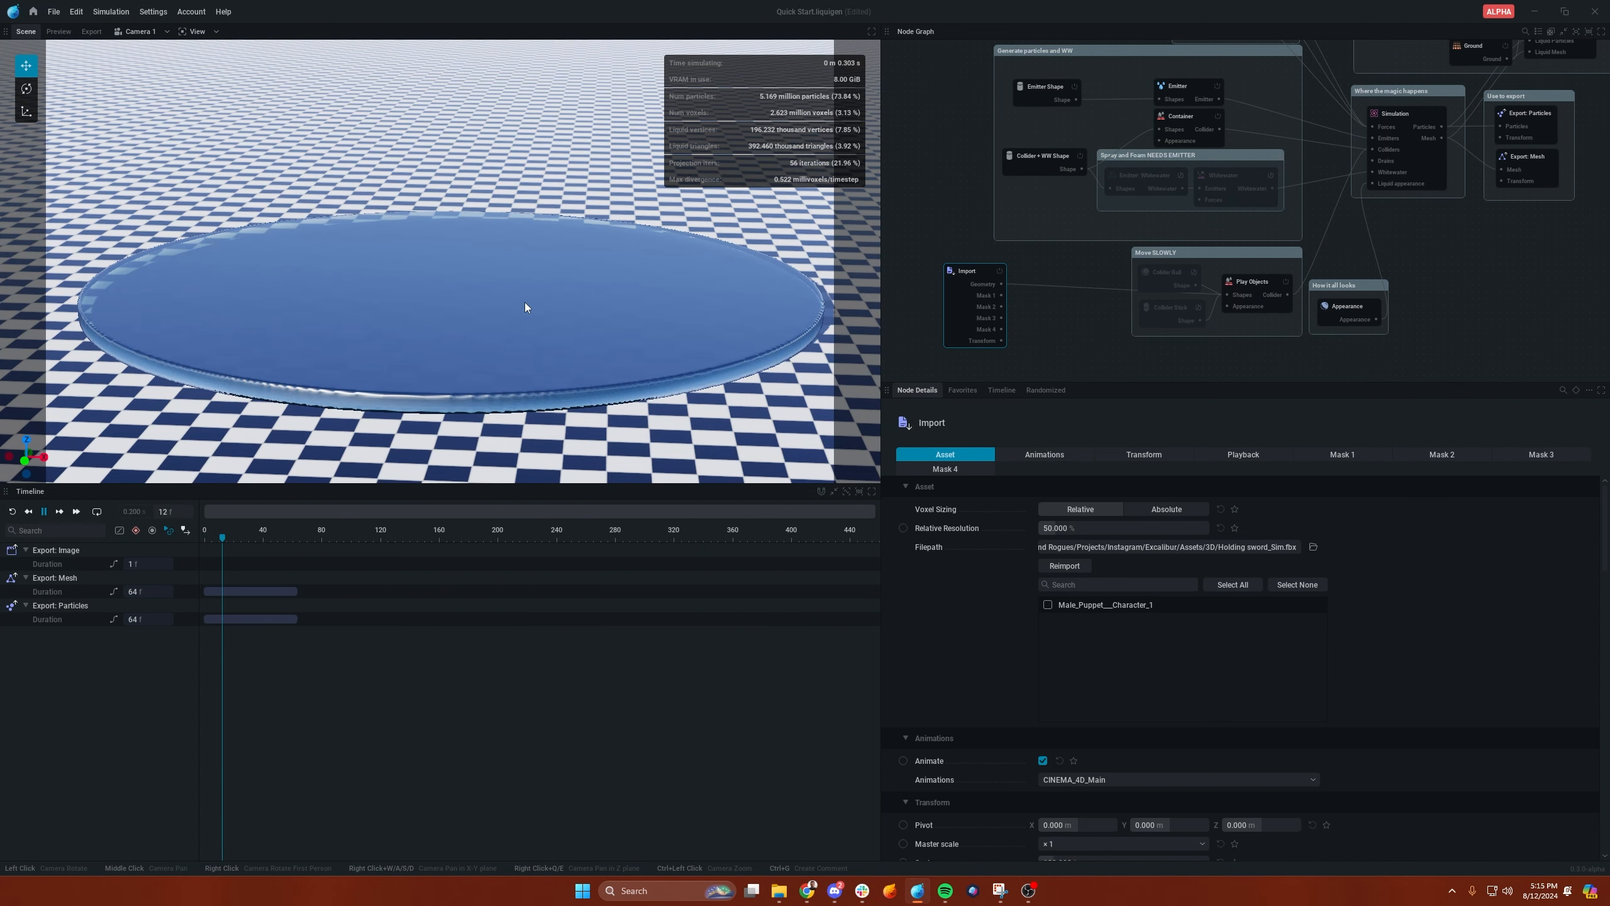
- Lower the Simulation node's PIC/FLIP ratio from 96 to 25
click(1395, 113)
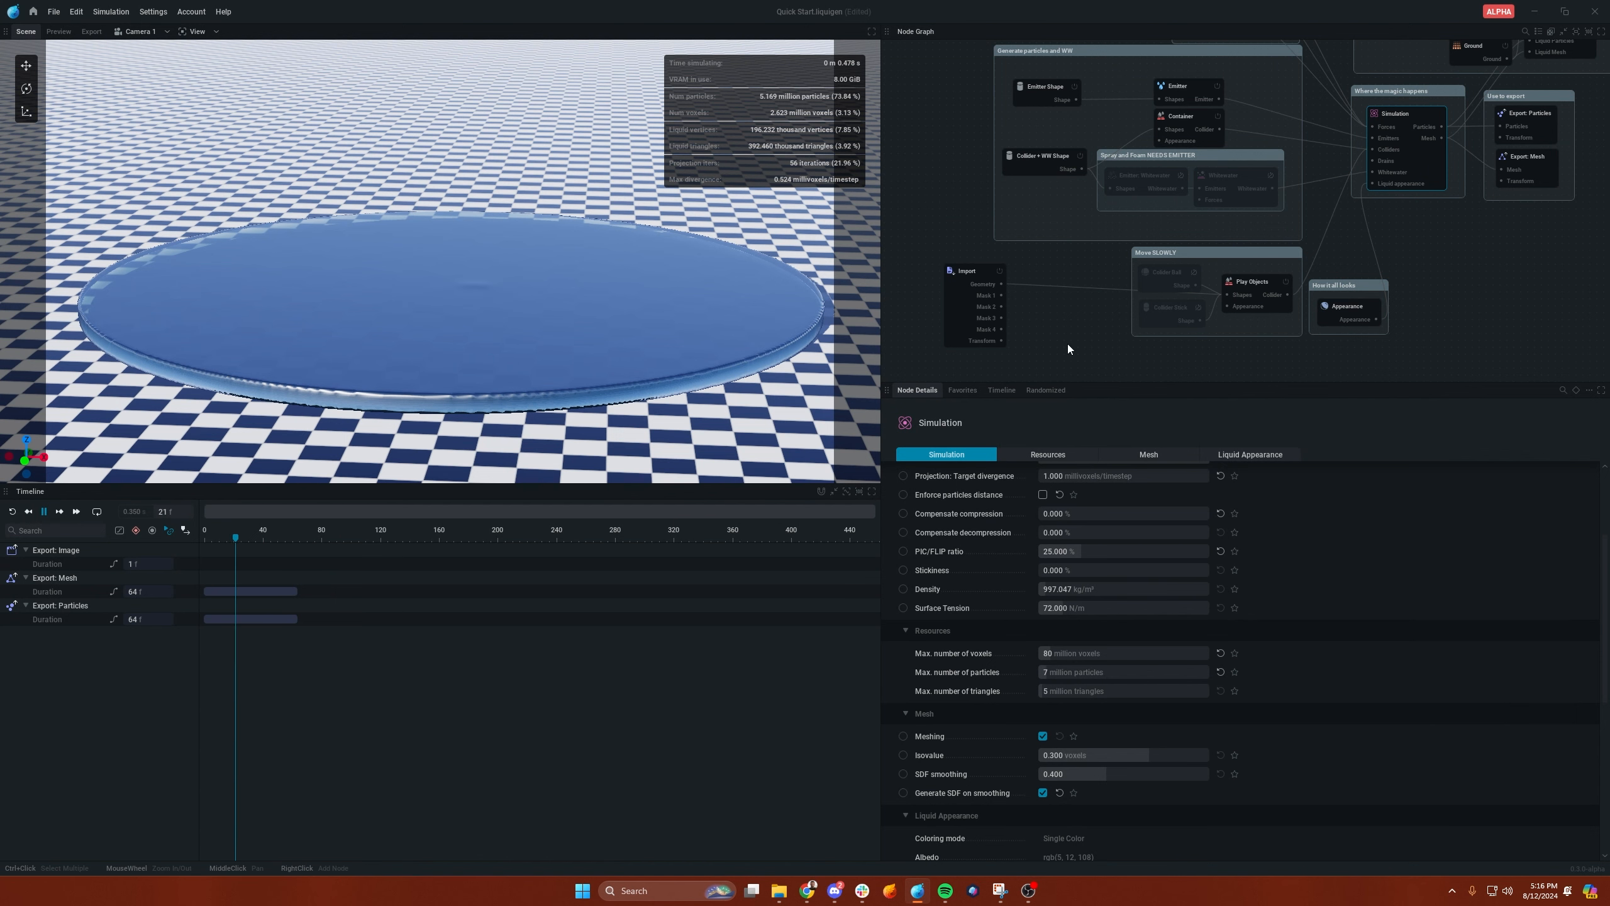
click(1251, 282)
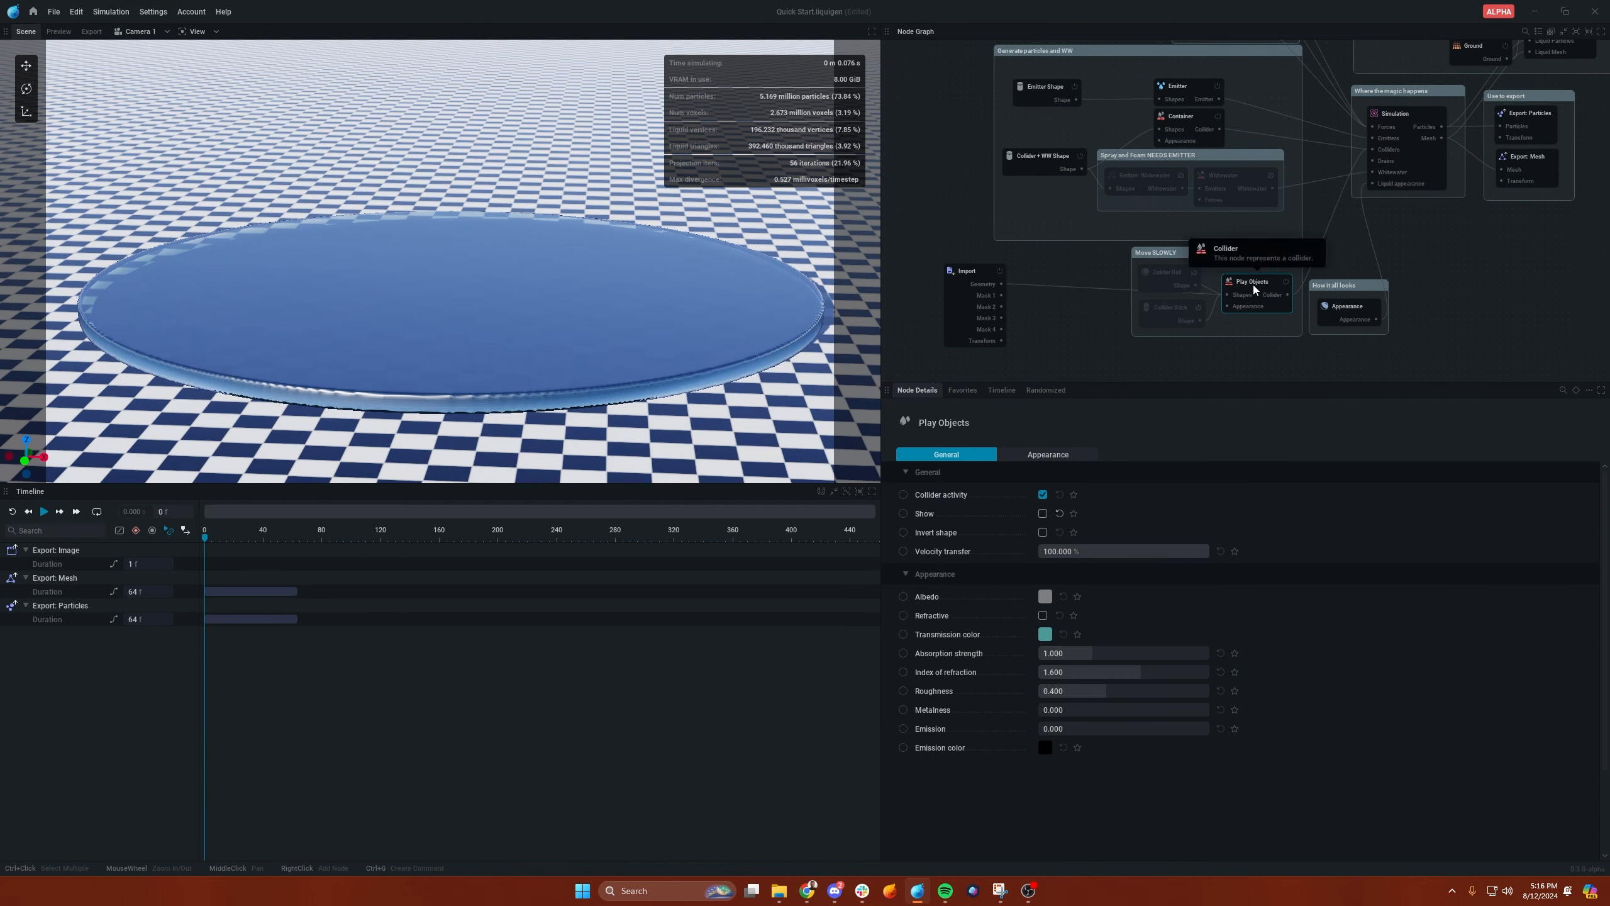
mouse_move(1235, 282)
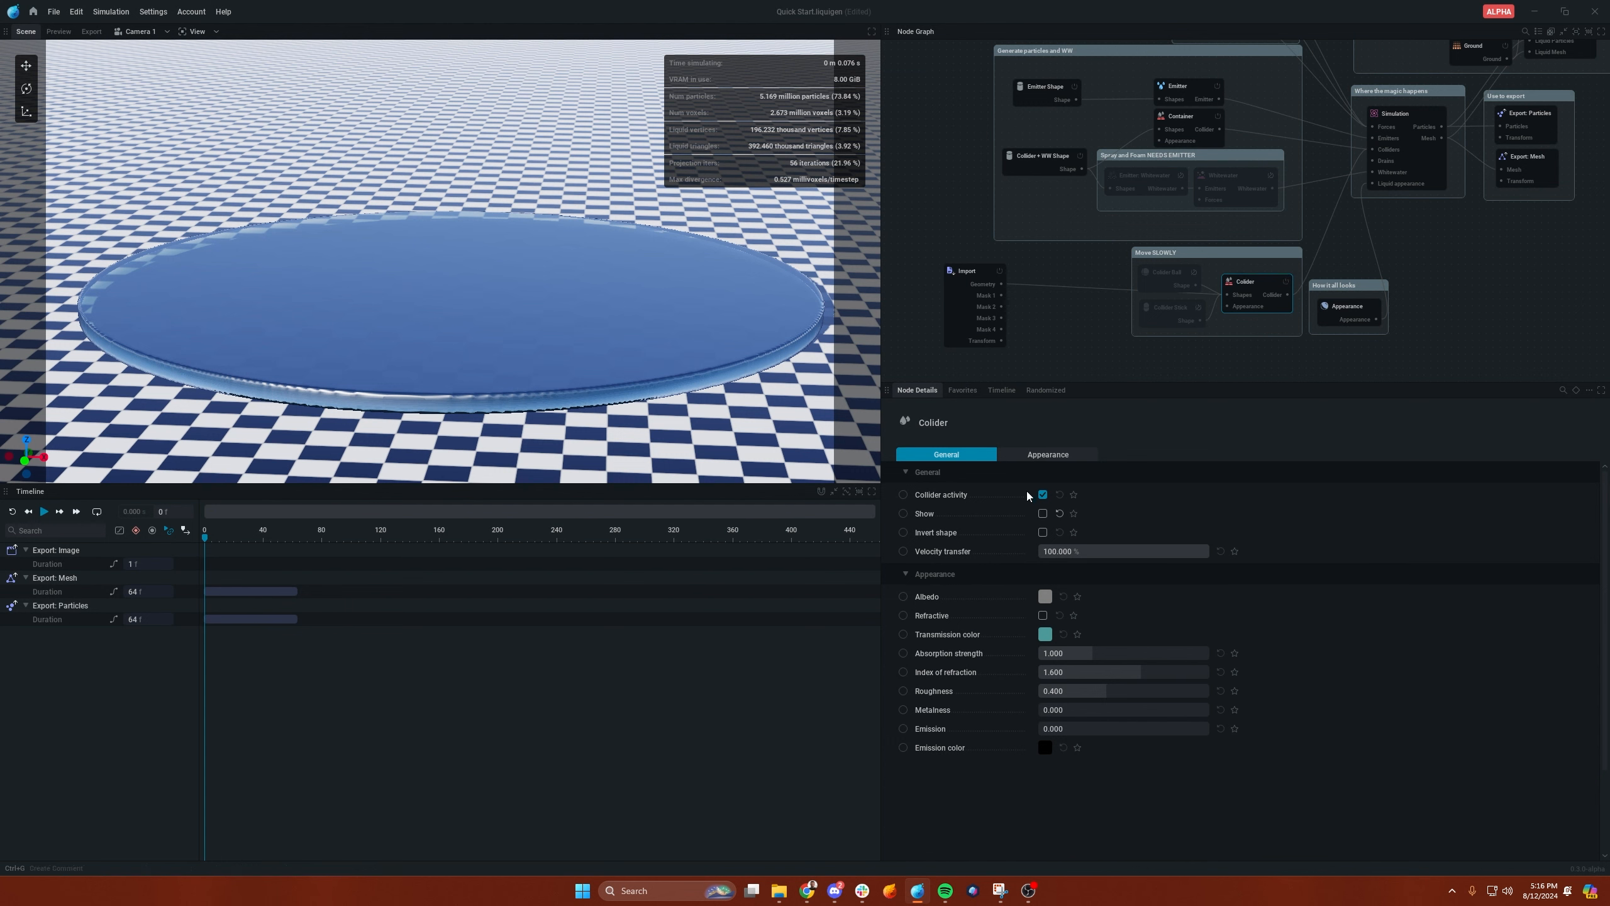
- Rename Play Objects to Collider, tick Show, and connect an Appearance node with Metalness 1
click(1043, 513)
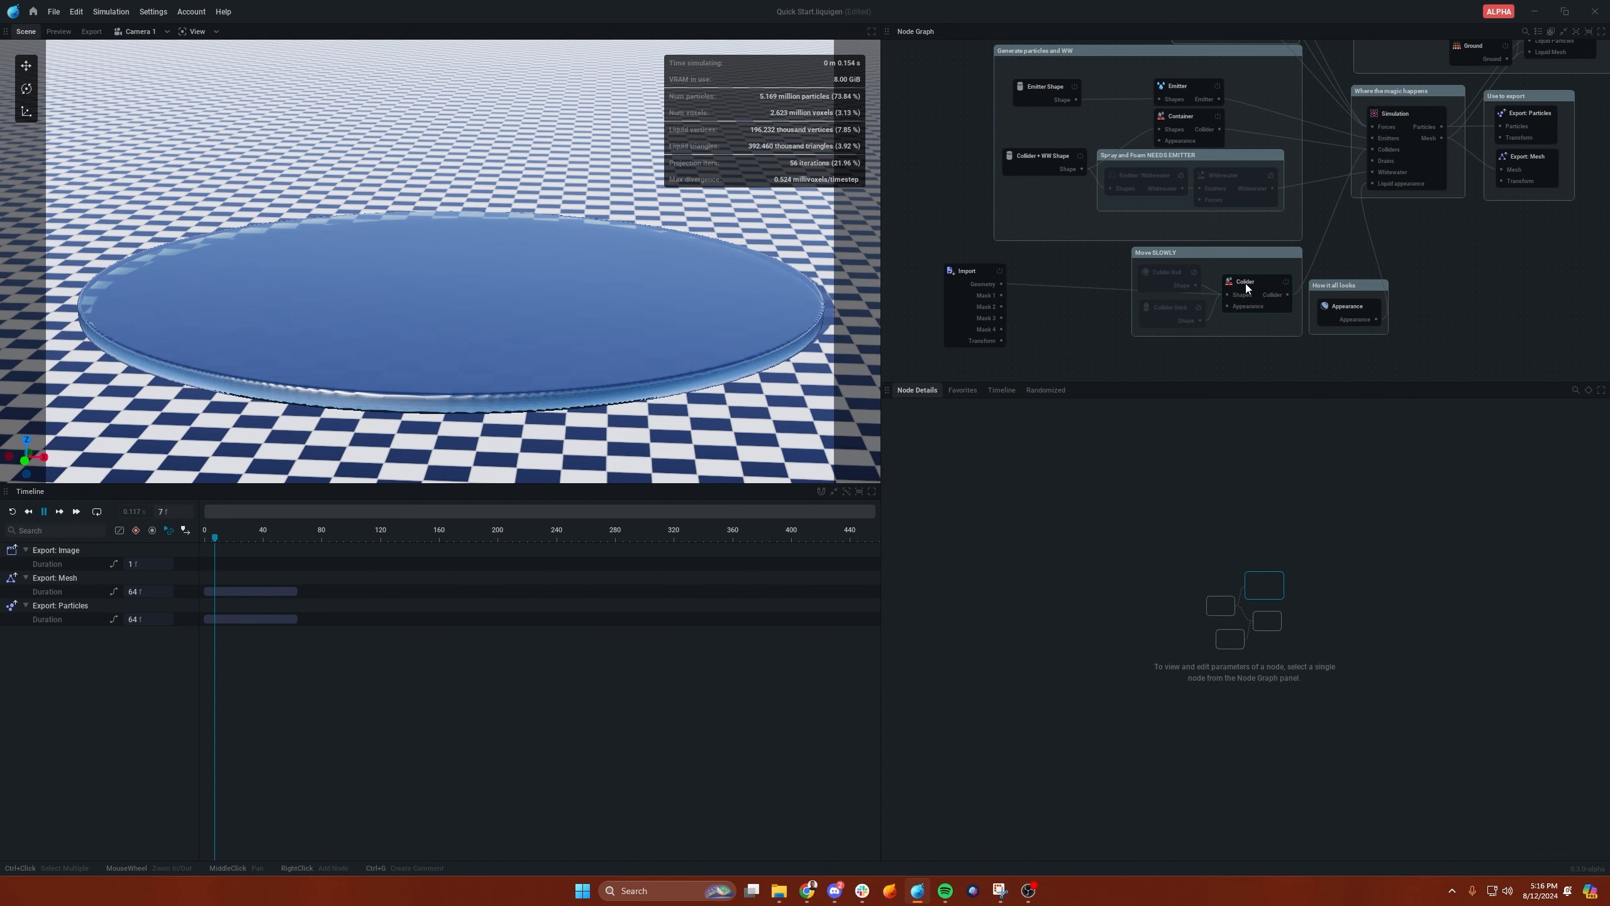
click(1245, 282)
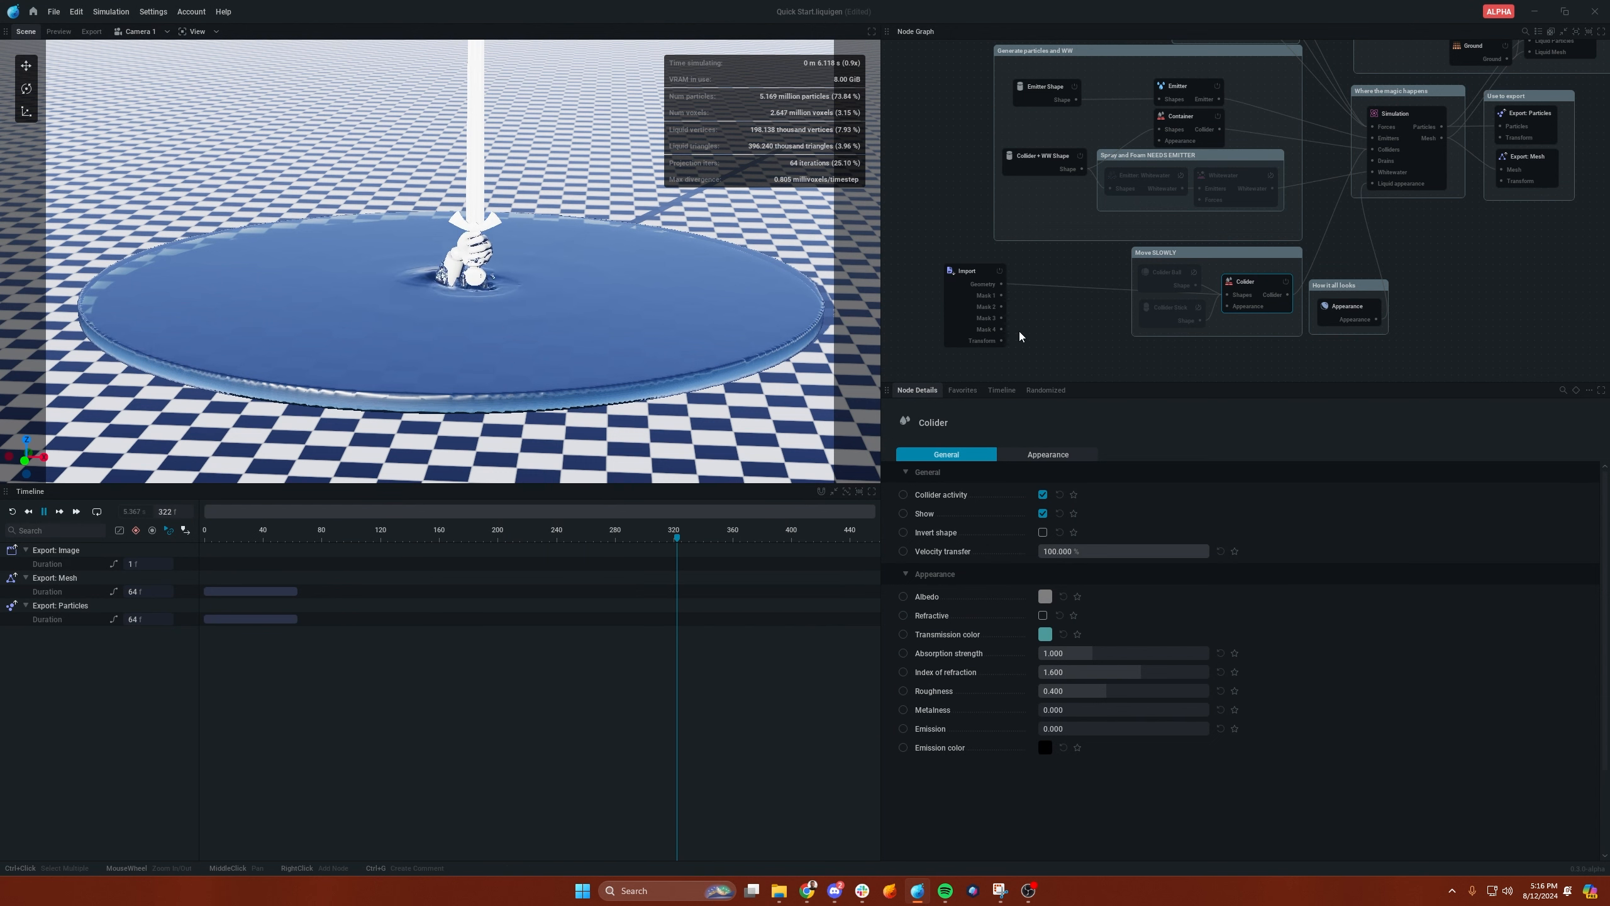
click(1114, 349)
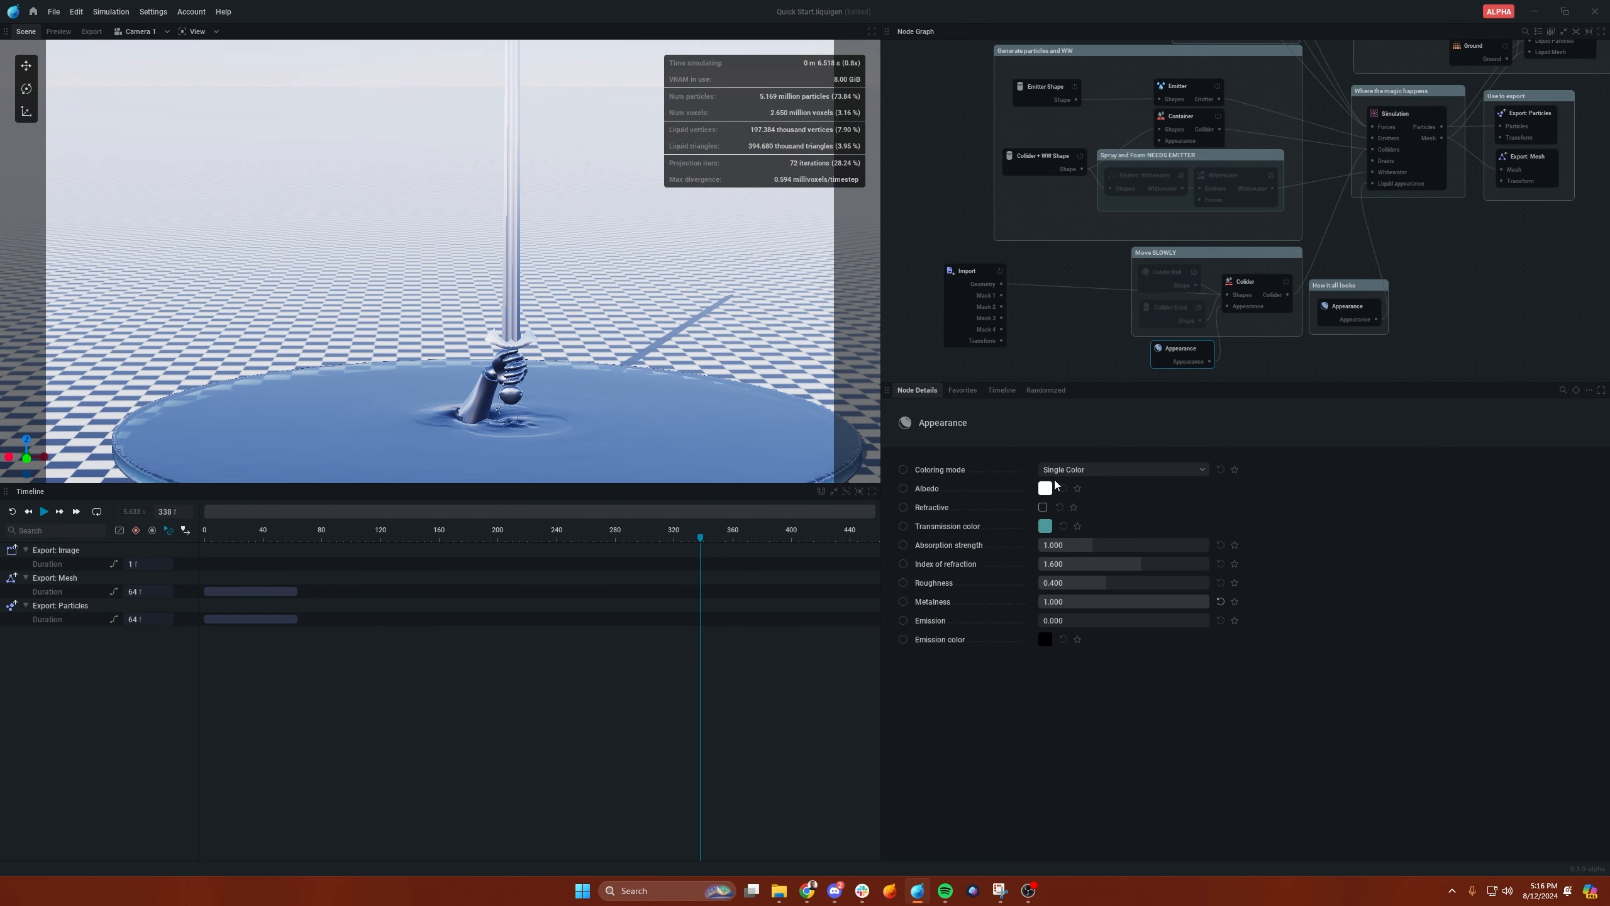
click(1044, 488)
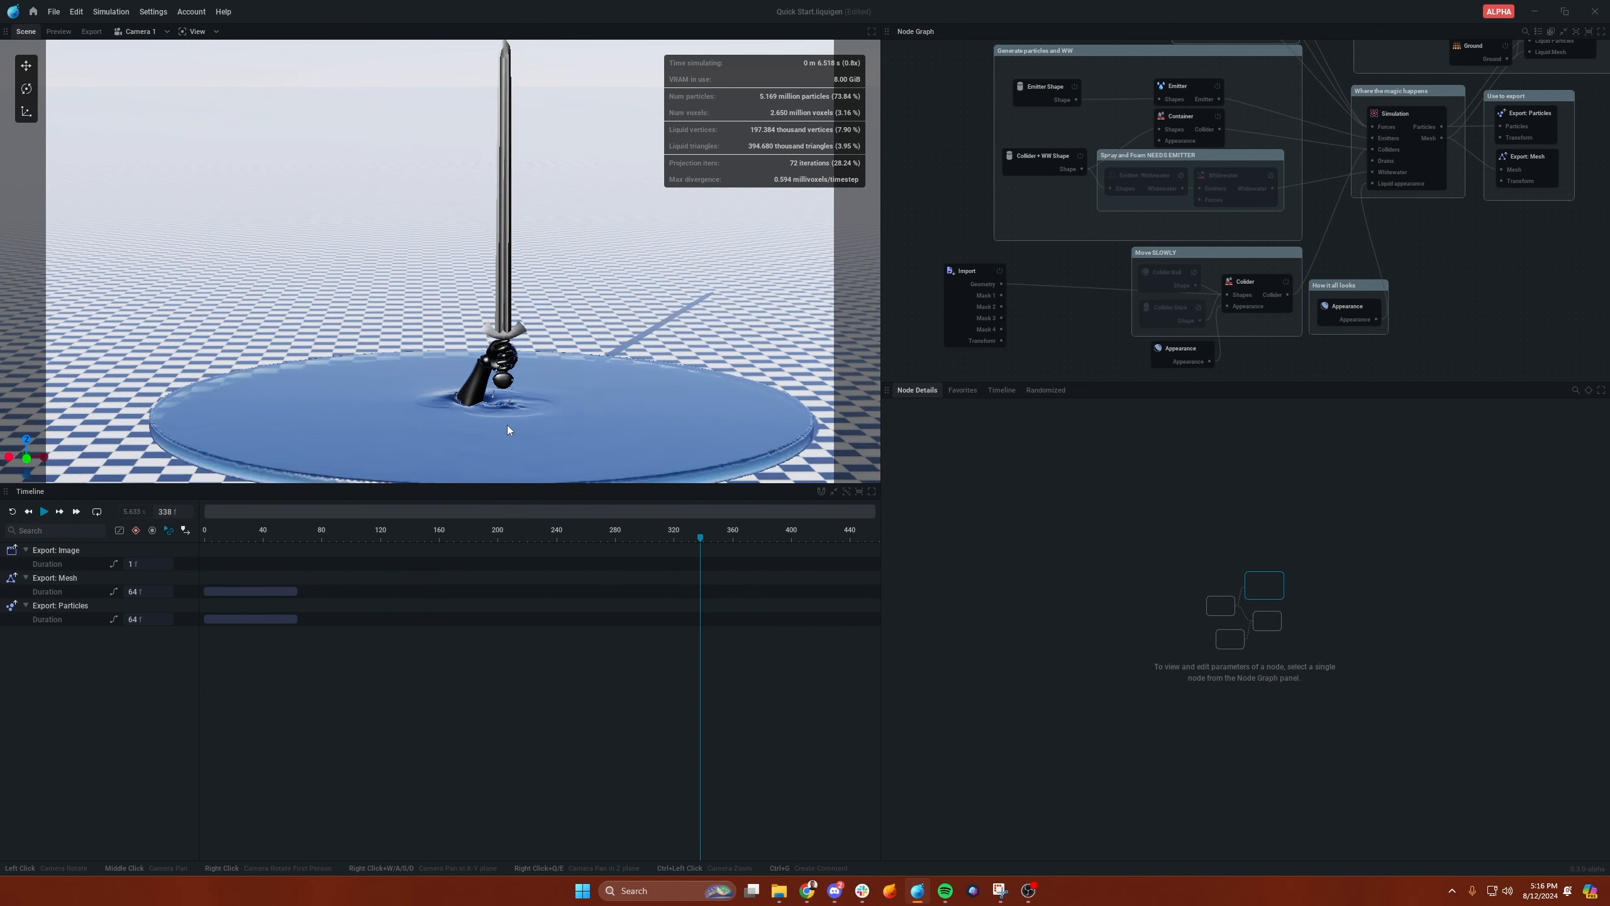
click(14, 511)
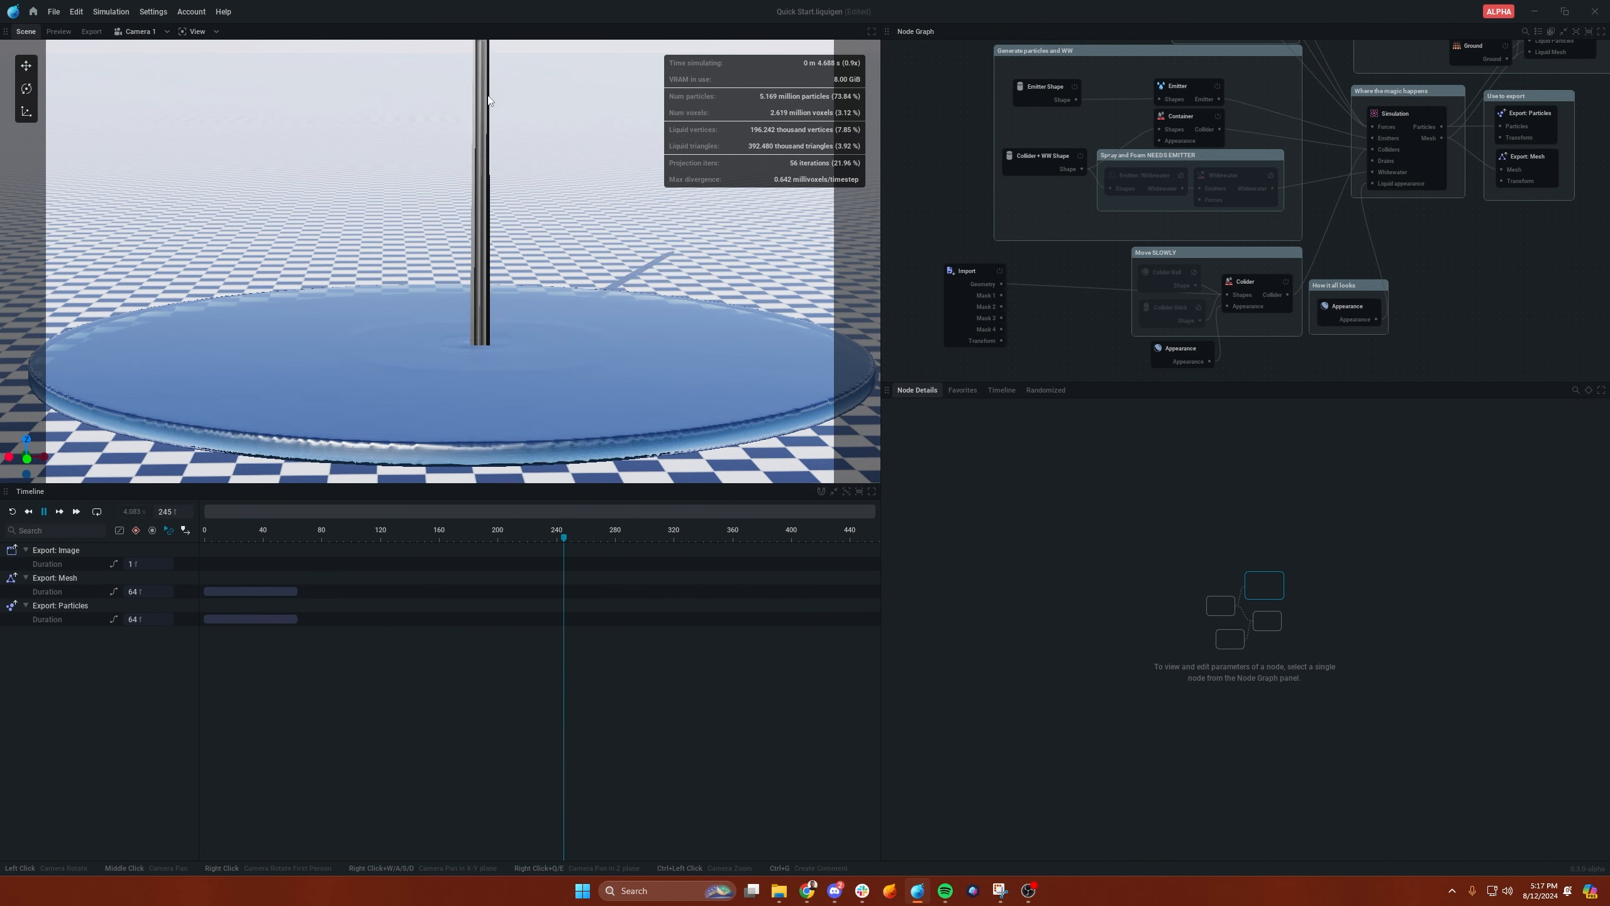
- Rerun the simulation from frame 0 to watch the sword blade emerge from the pond
click(44, 511)
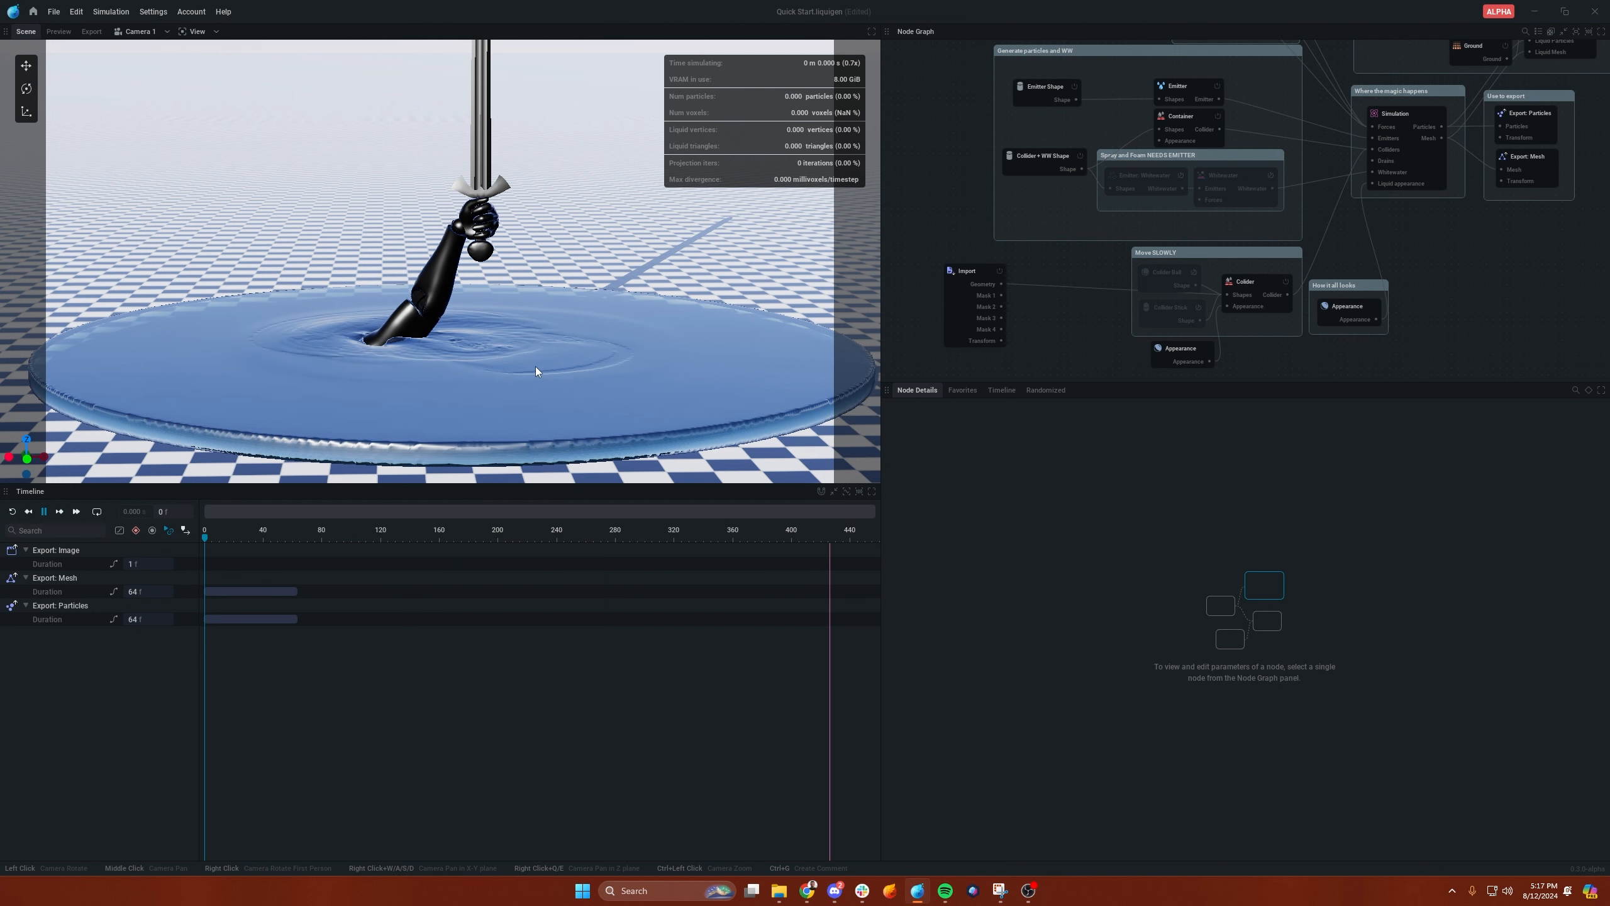
click(44, 511)
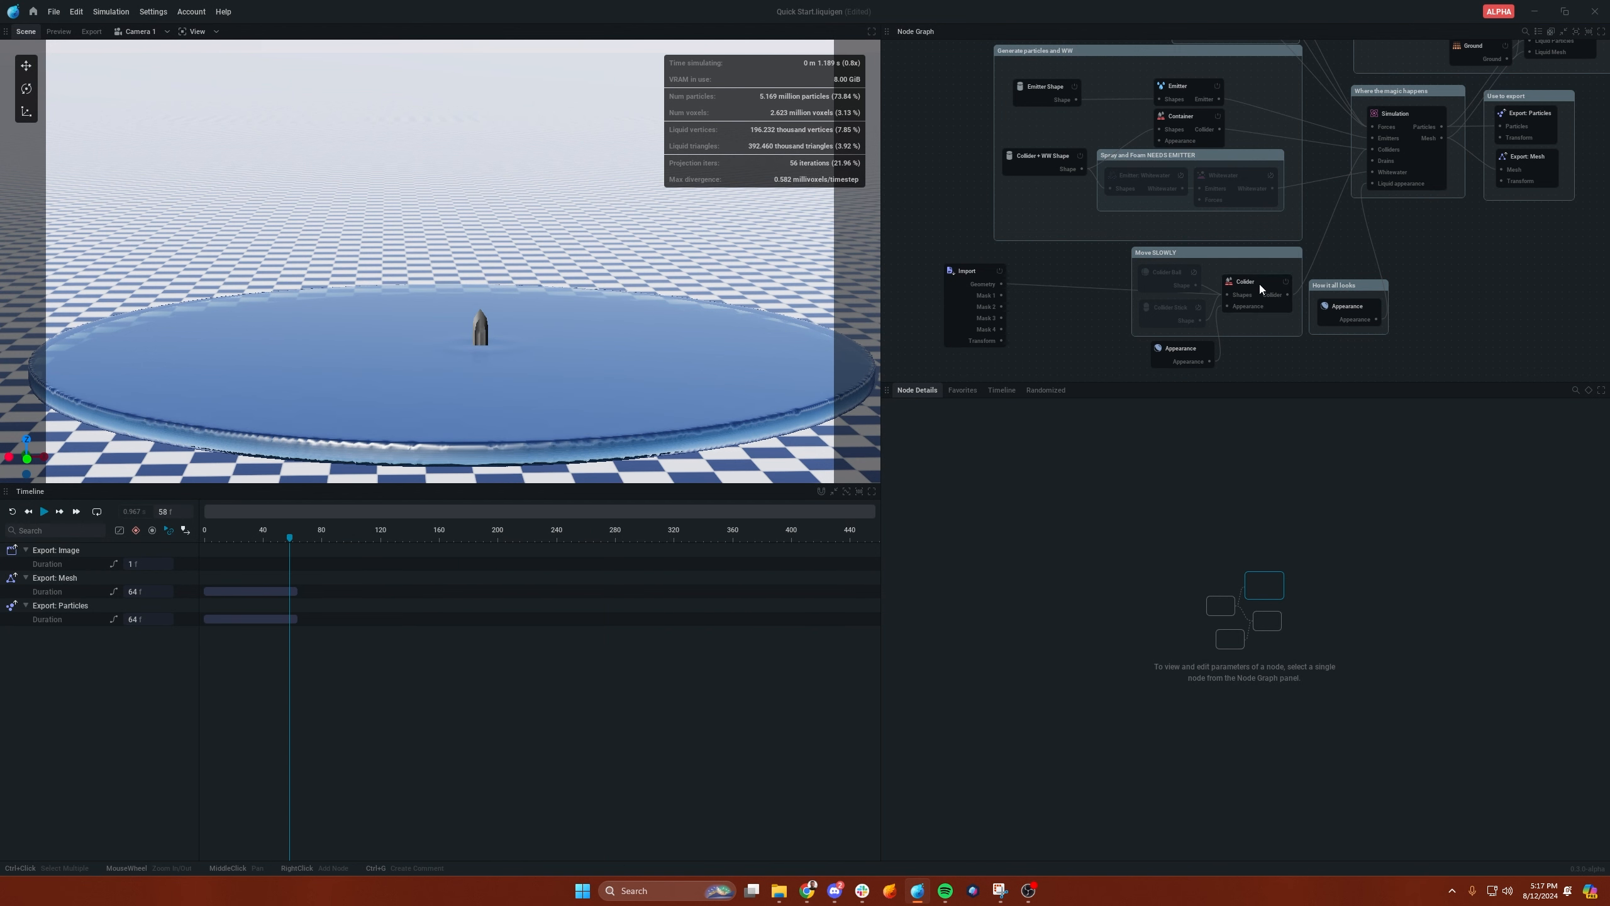
click(1244, 282)
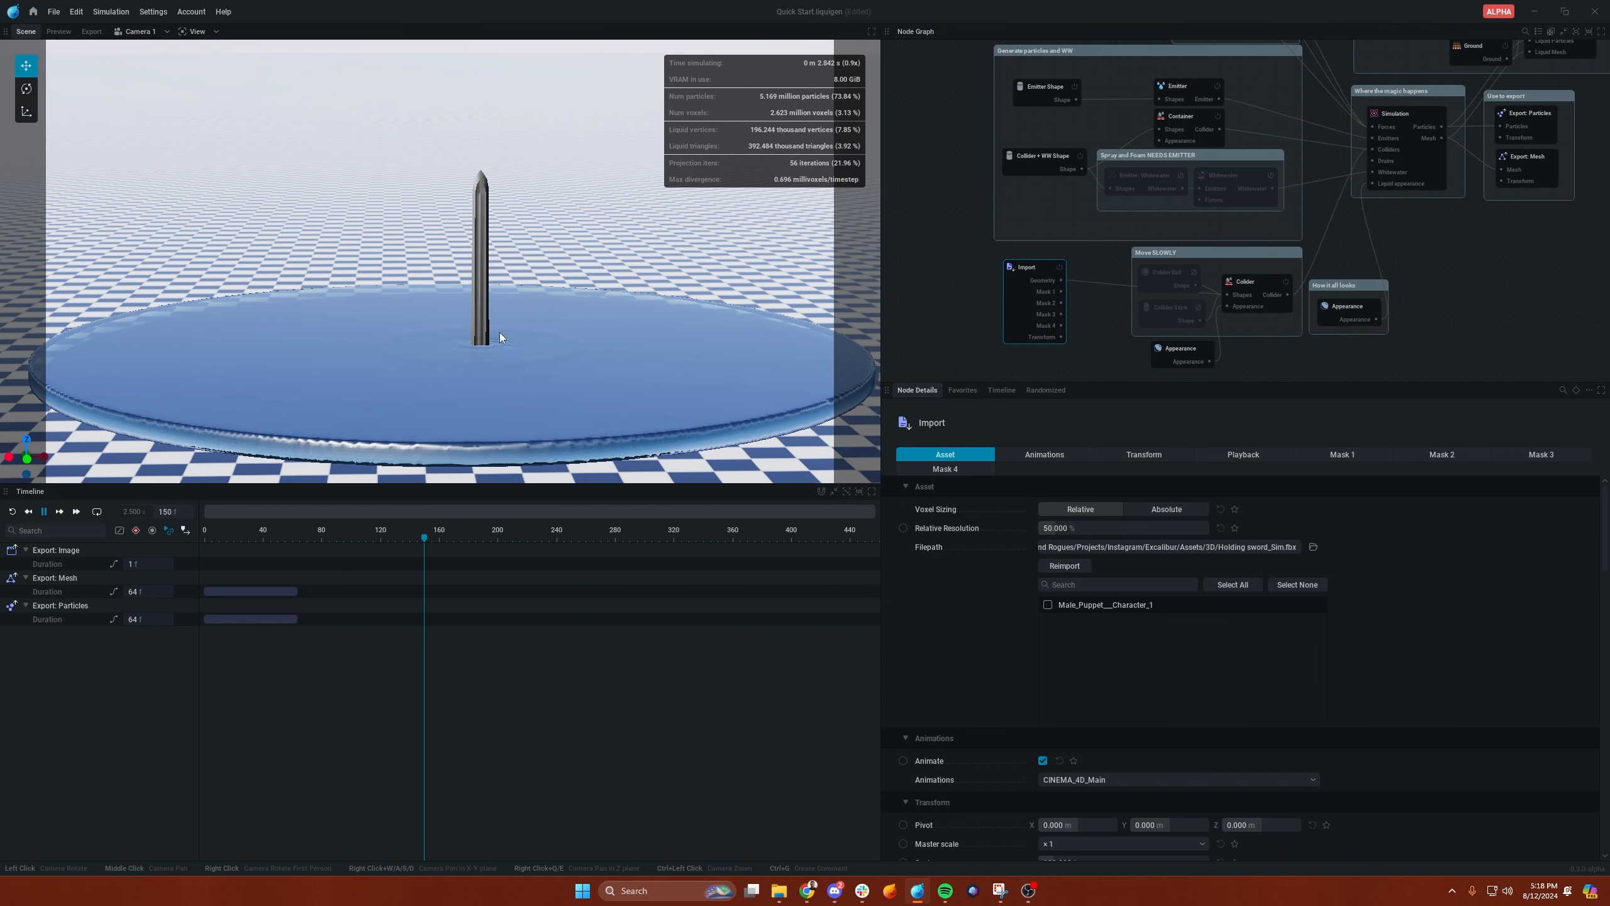
click(44, 512)
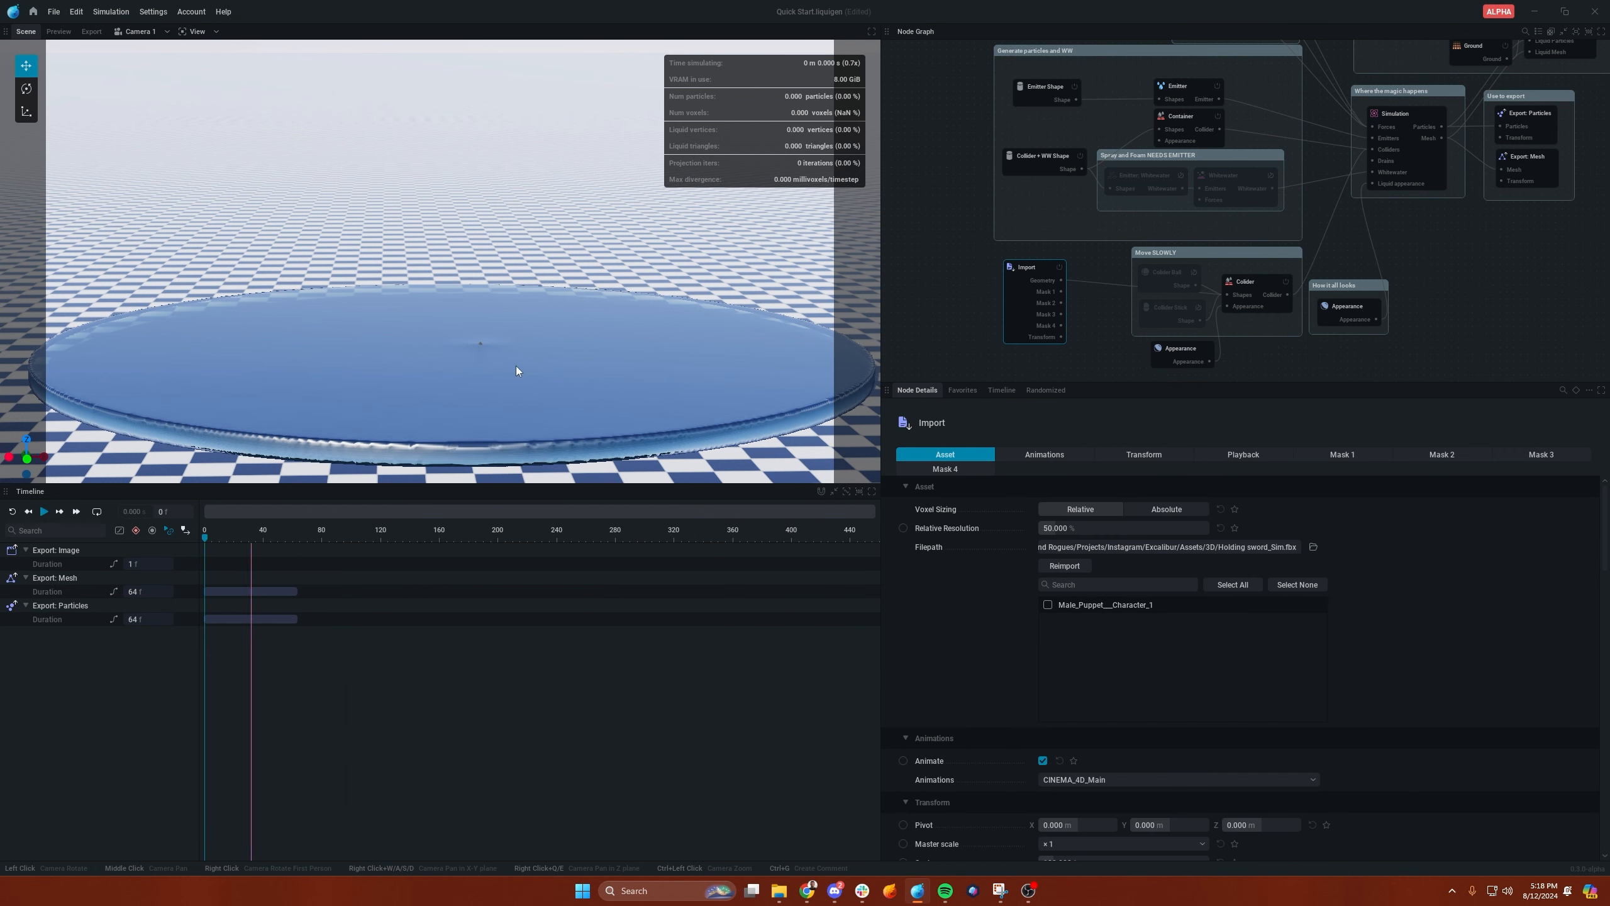
click(44, 512)
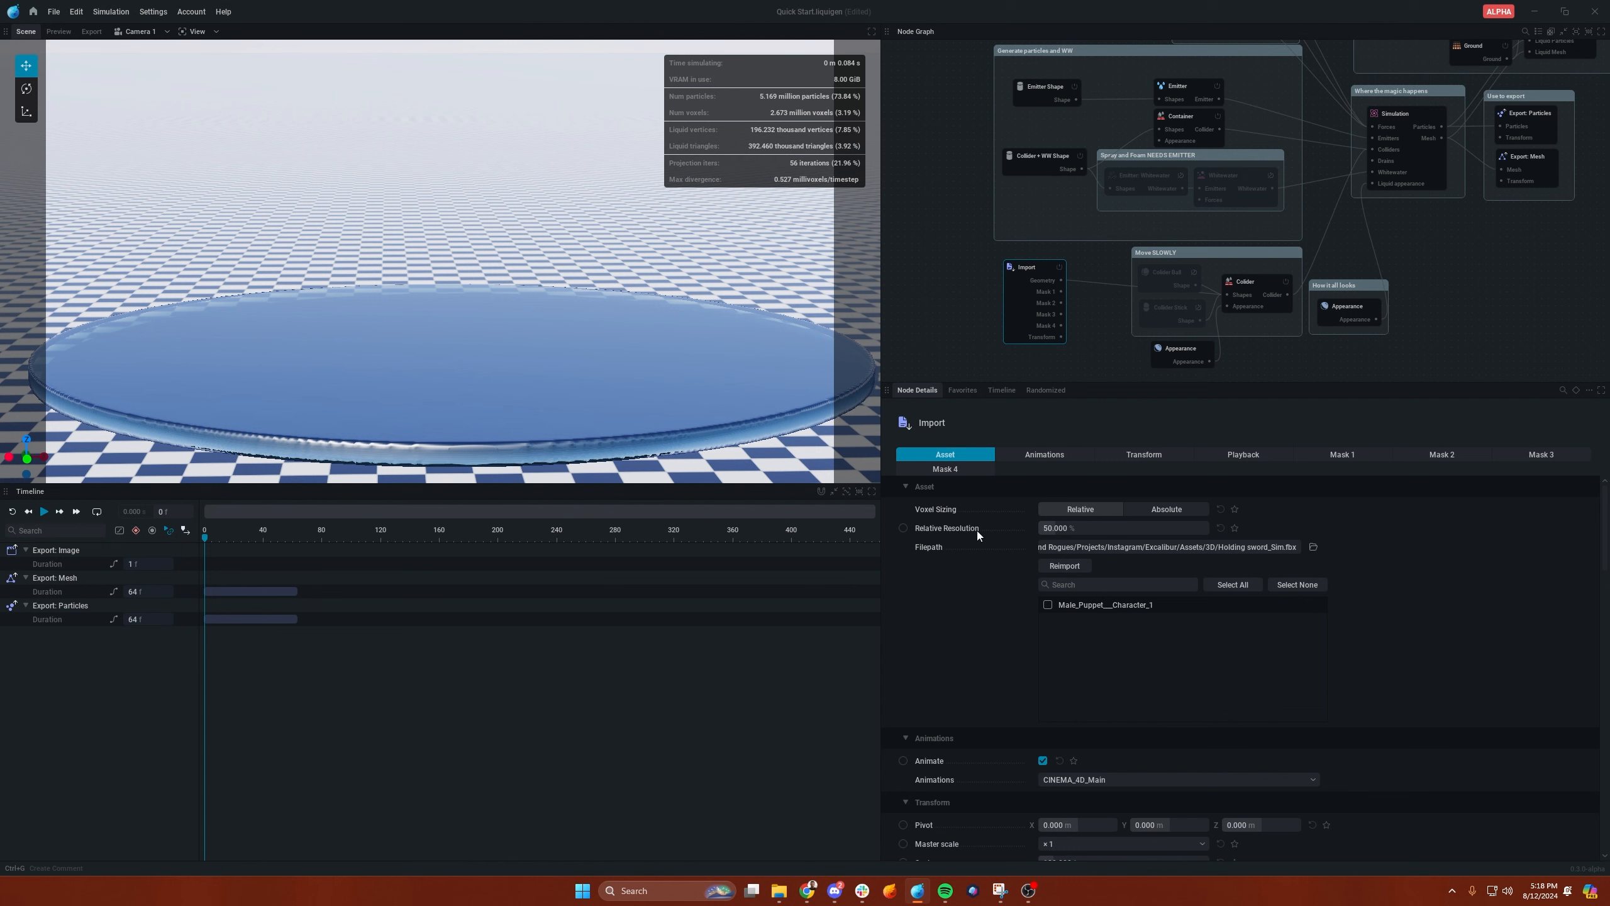
mouse_move(625, 407)
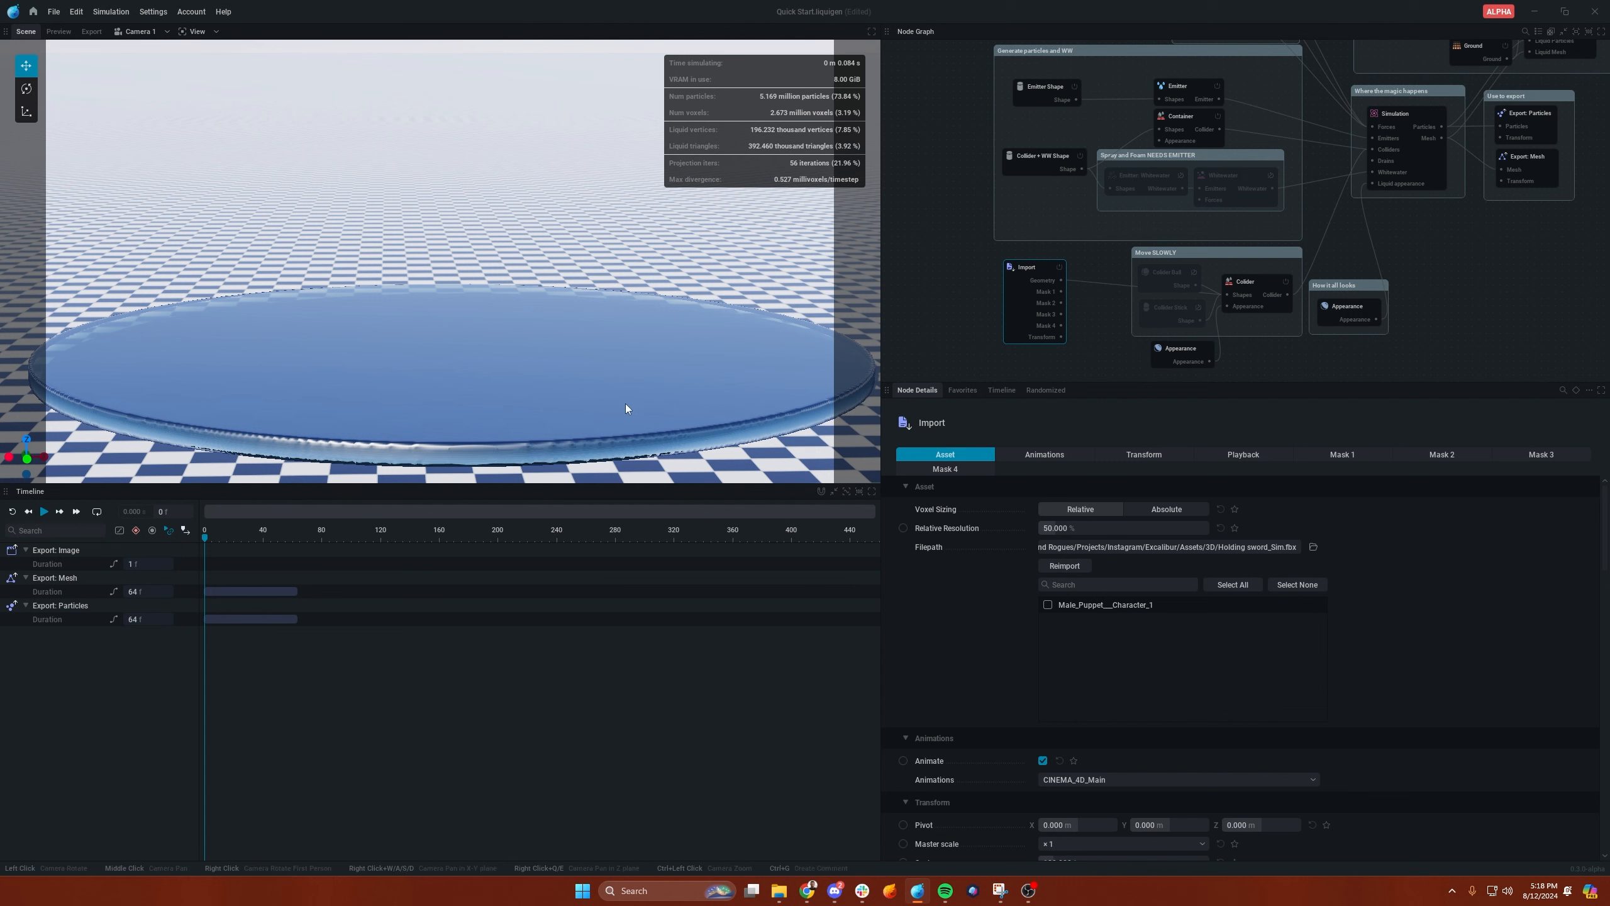
click(43, 512)
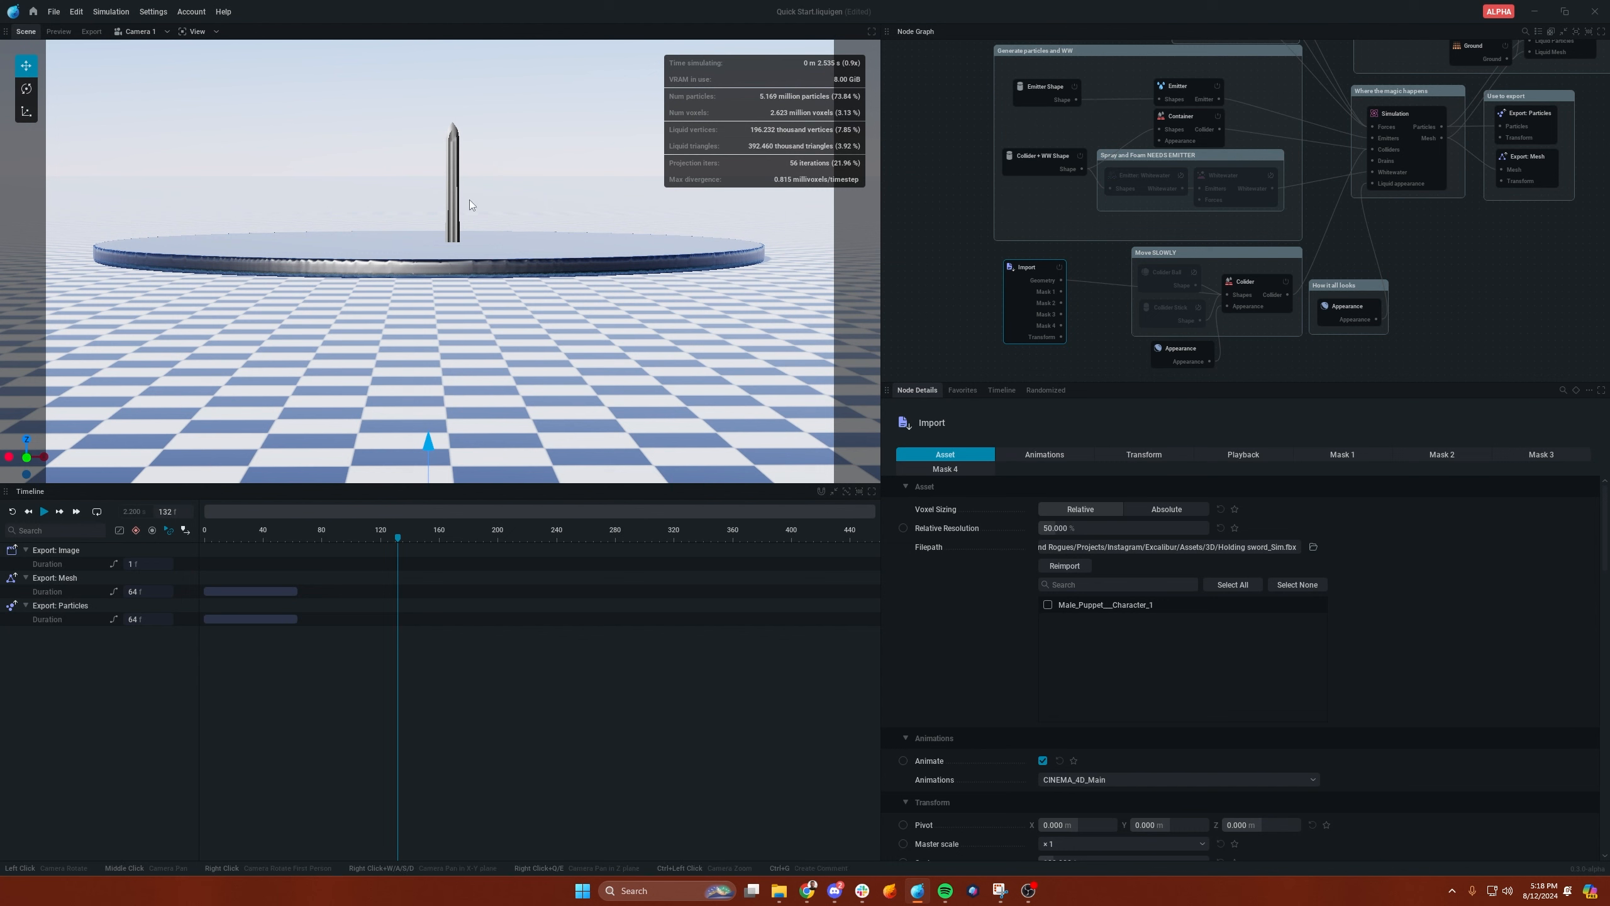
mouse_move(446, 219)
text(200.000)
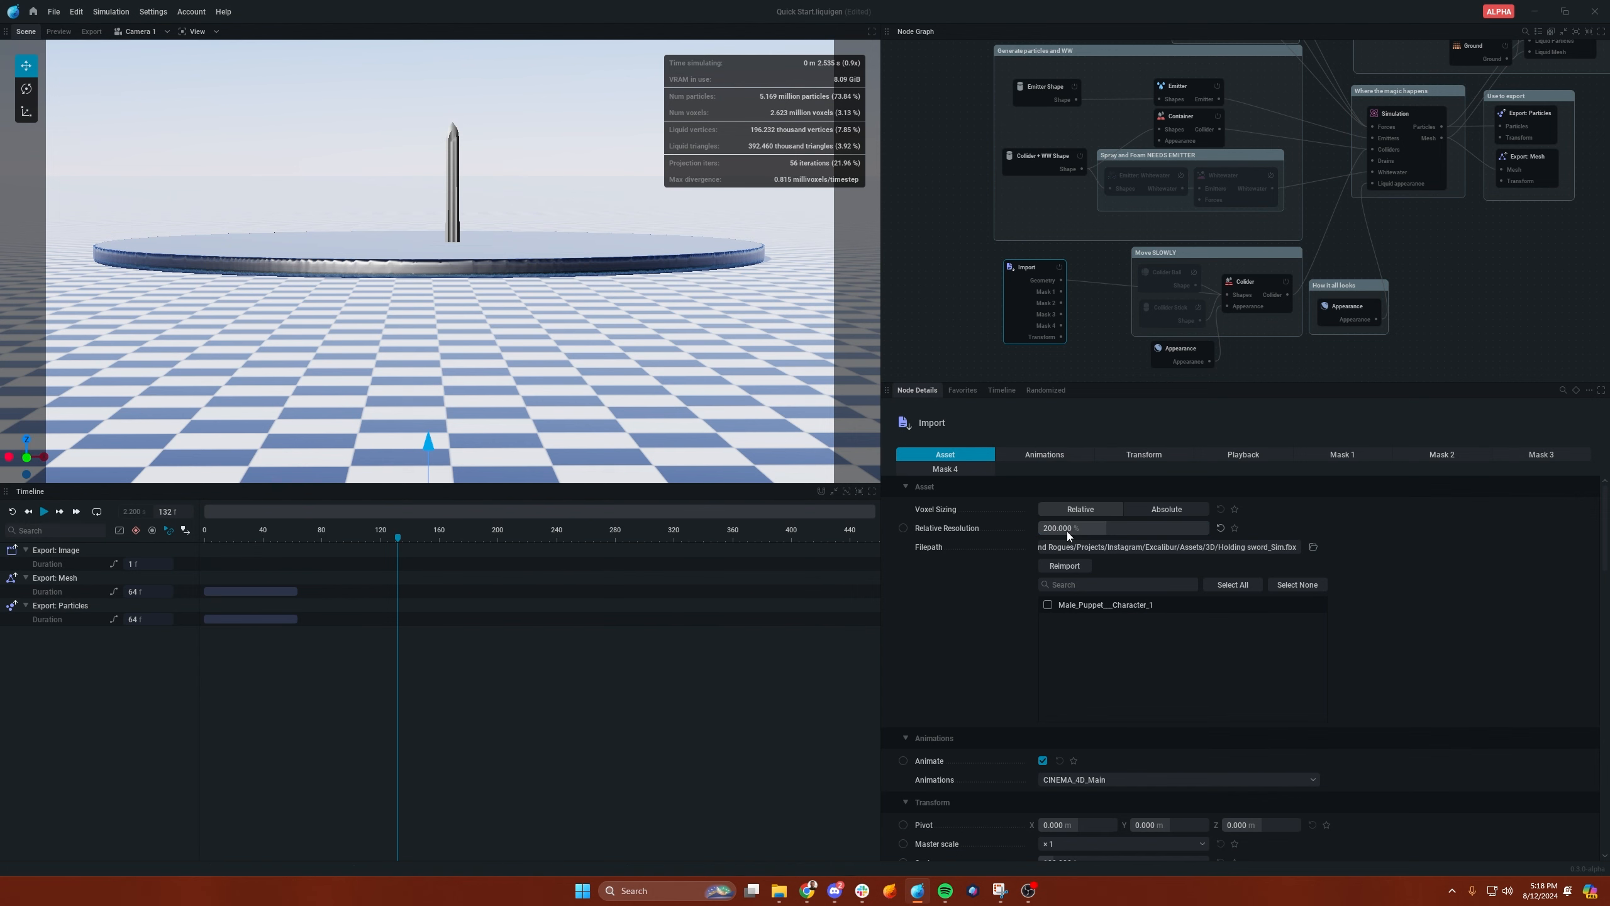
- Set the Import node's Relative Resolution to 200% and rerun the simulation
click(43, 512)
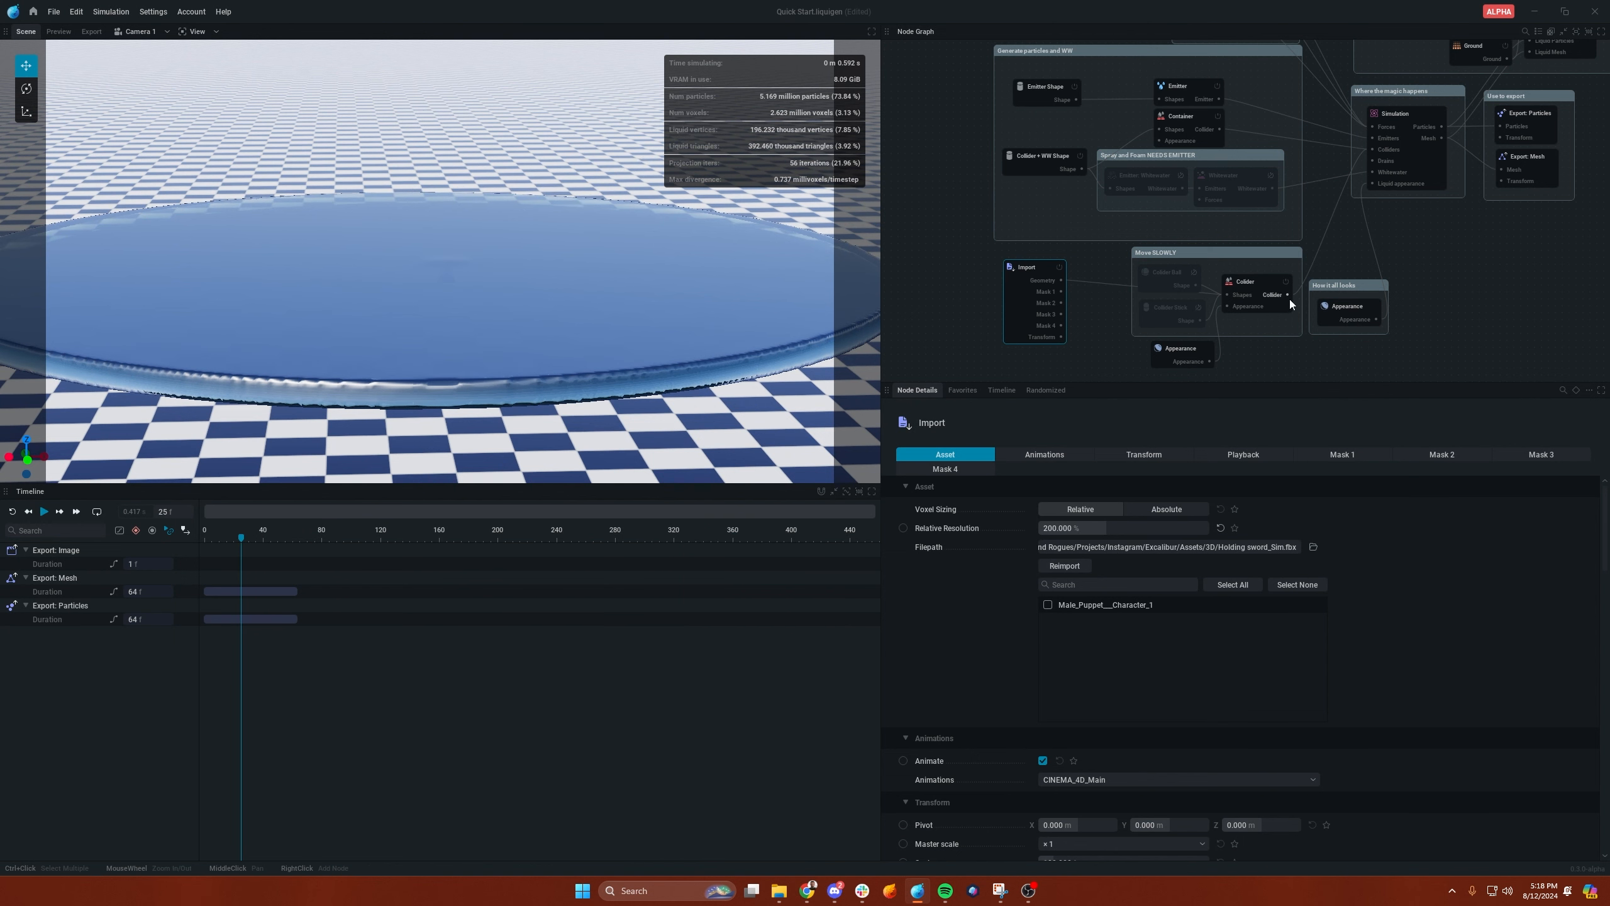
- Set the Simulation node's Stickiness to 20.667 so liquid streams down the rising sword
click(1394, 113)
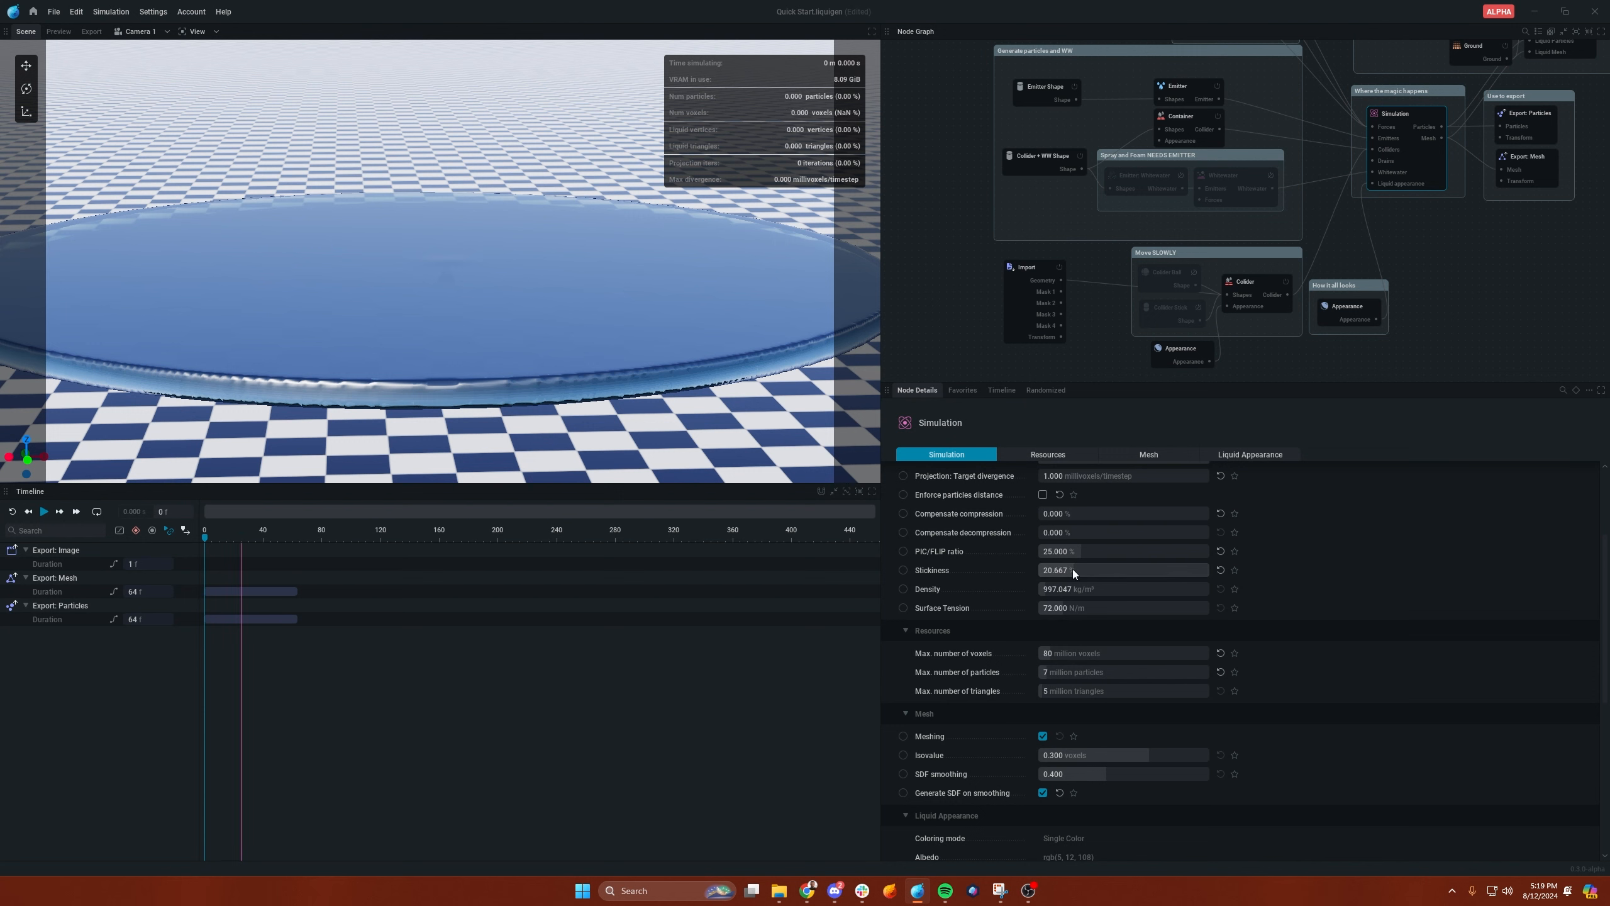
click(43, 512)
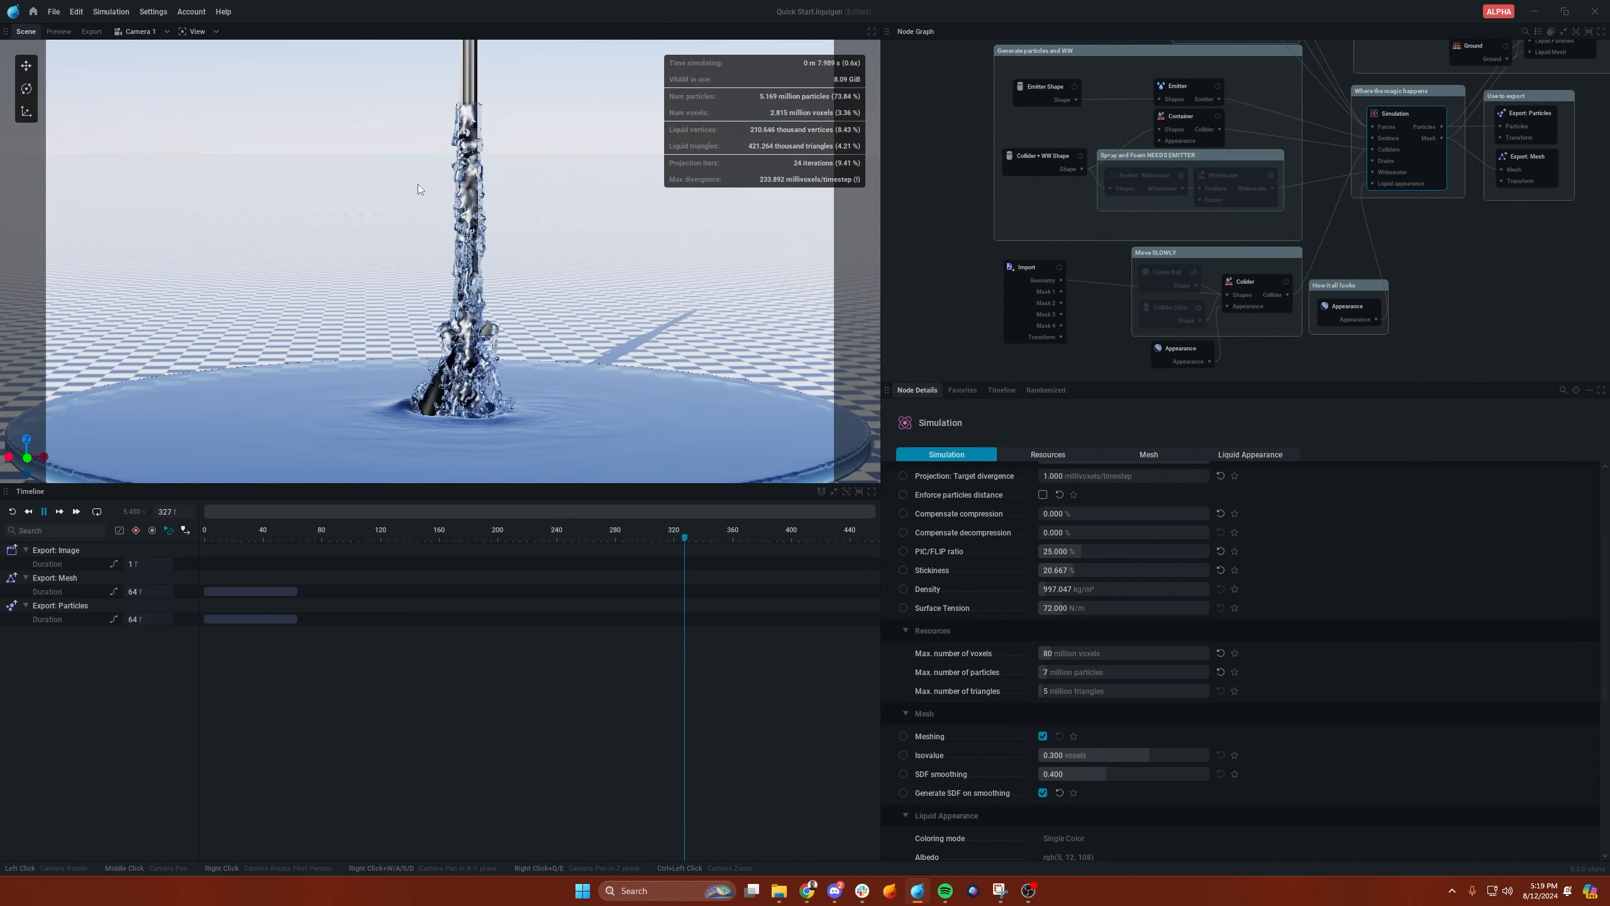
- Set the container cylinder Height to 22 raised to about 8.4 m, hide its walls, and restart from frame 0
click(1043, 156)
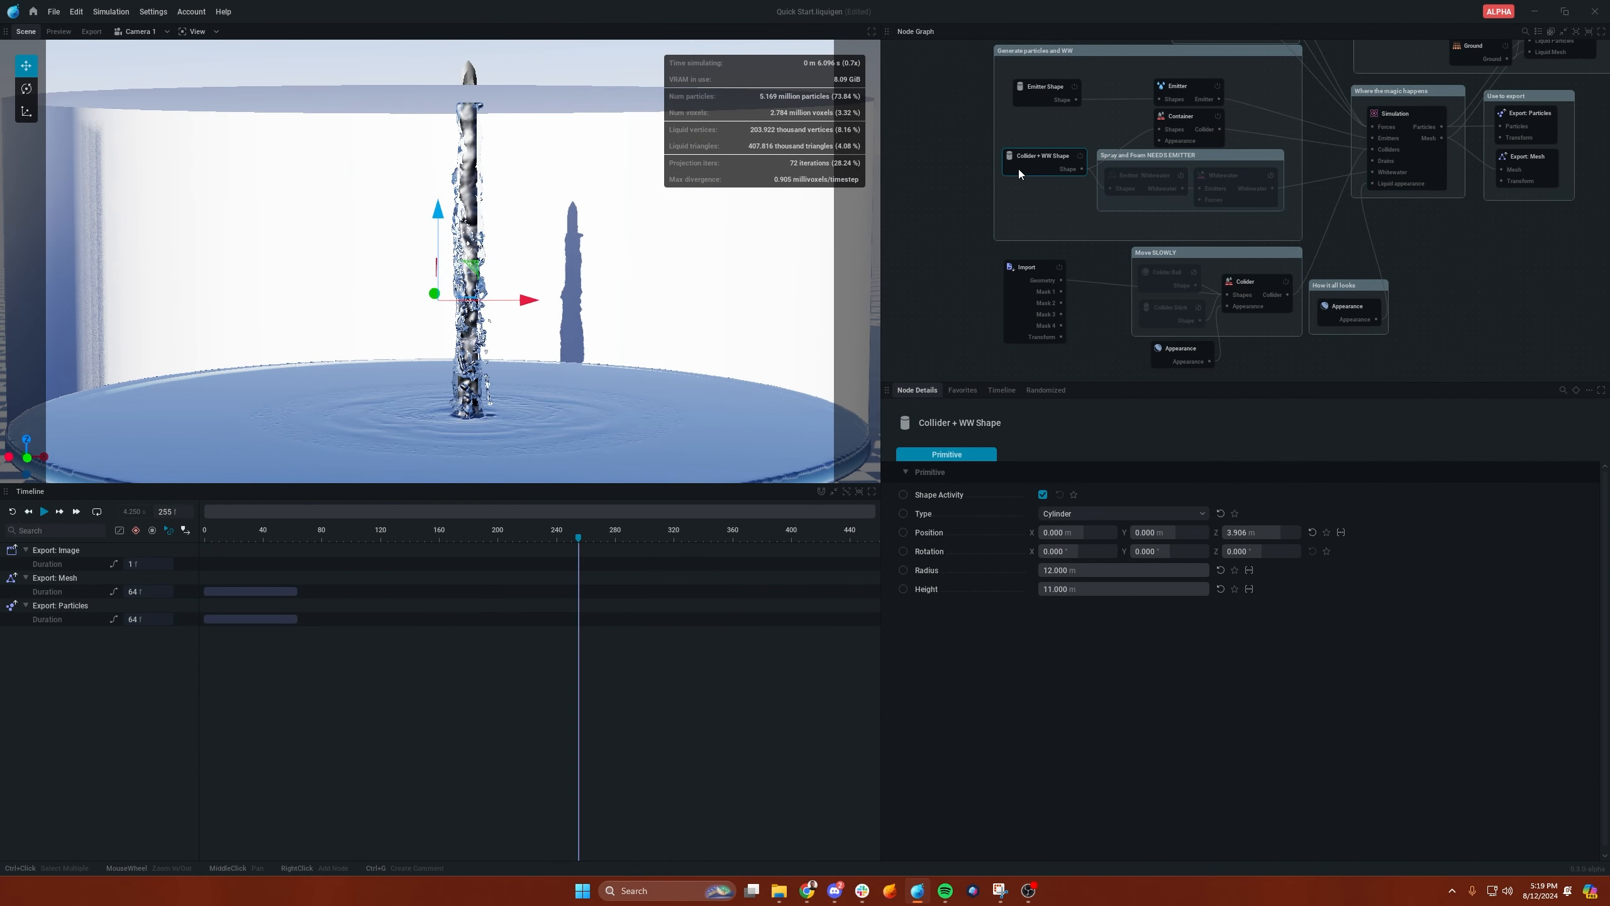
click(1124, 588)
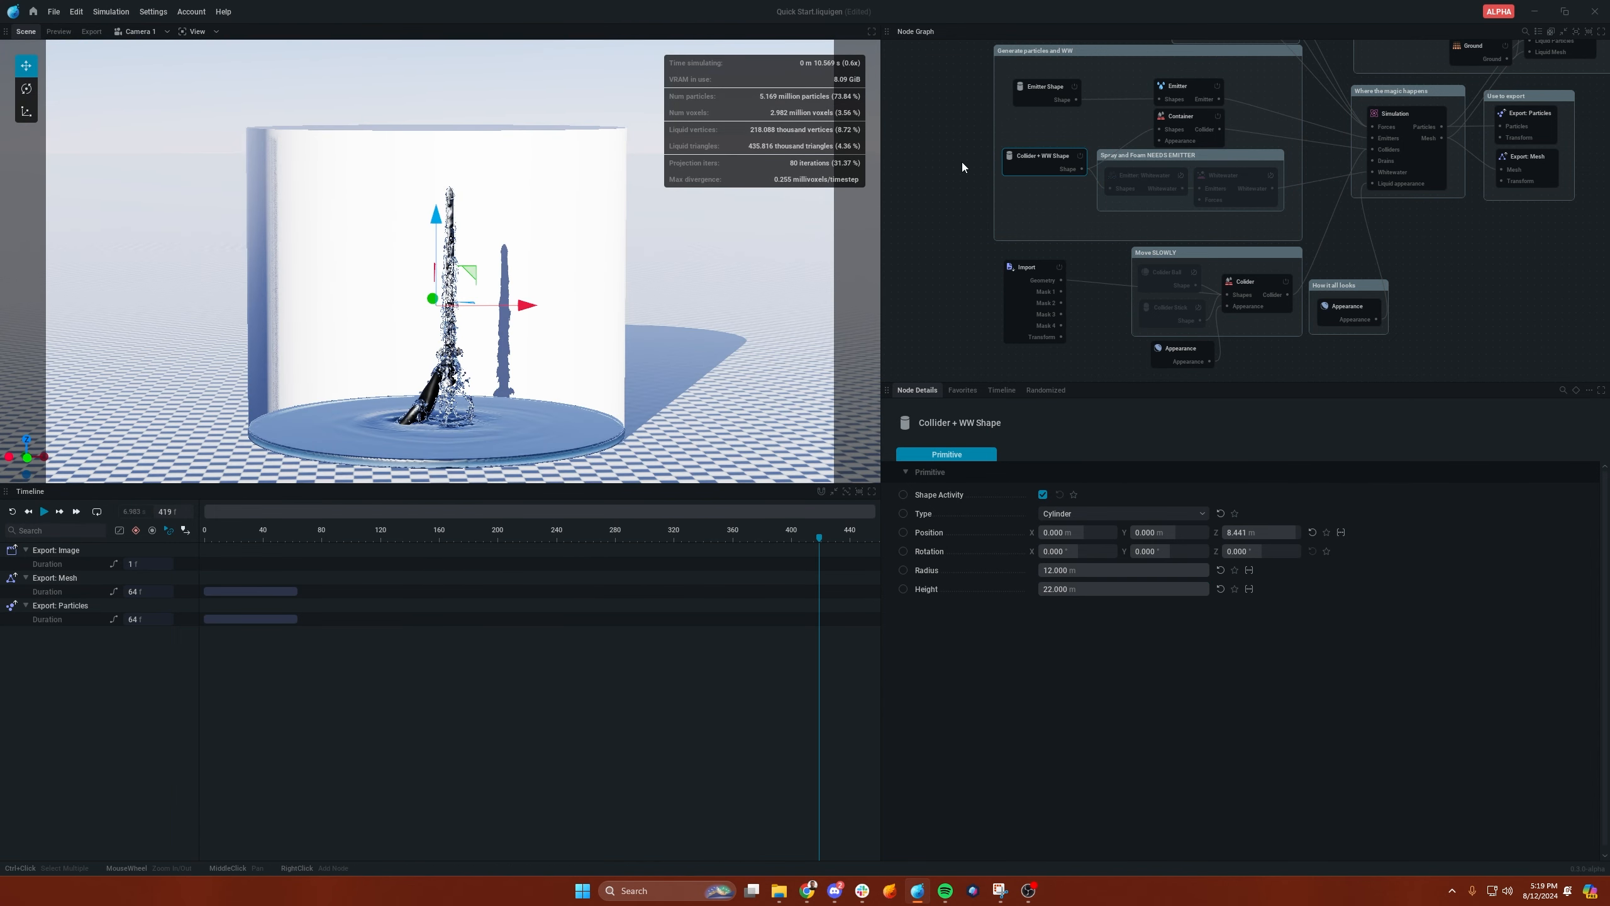
click(1181, 116)
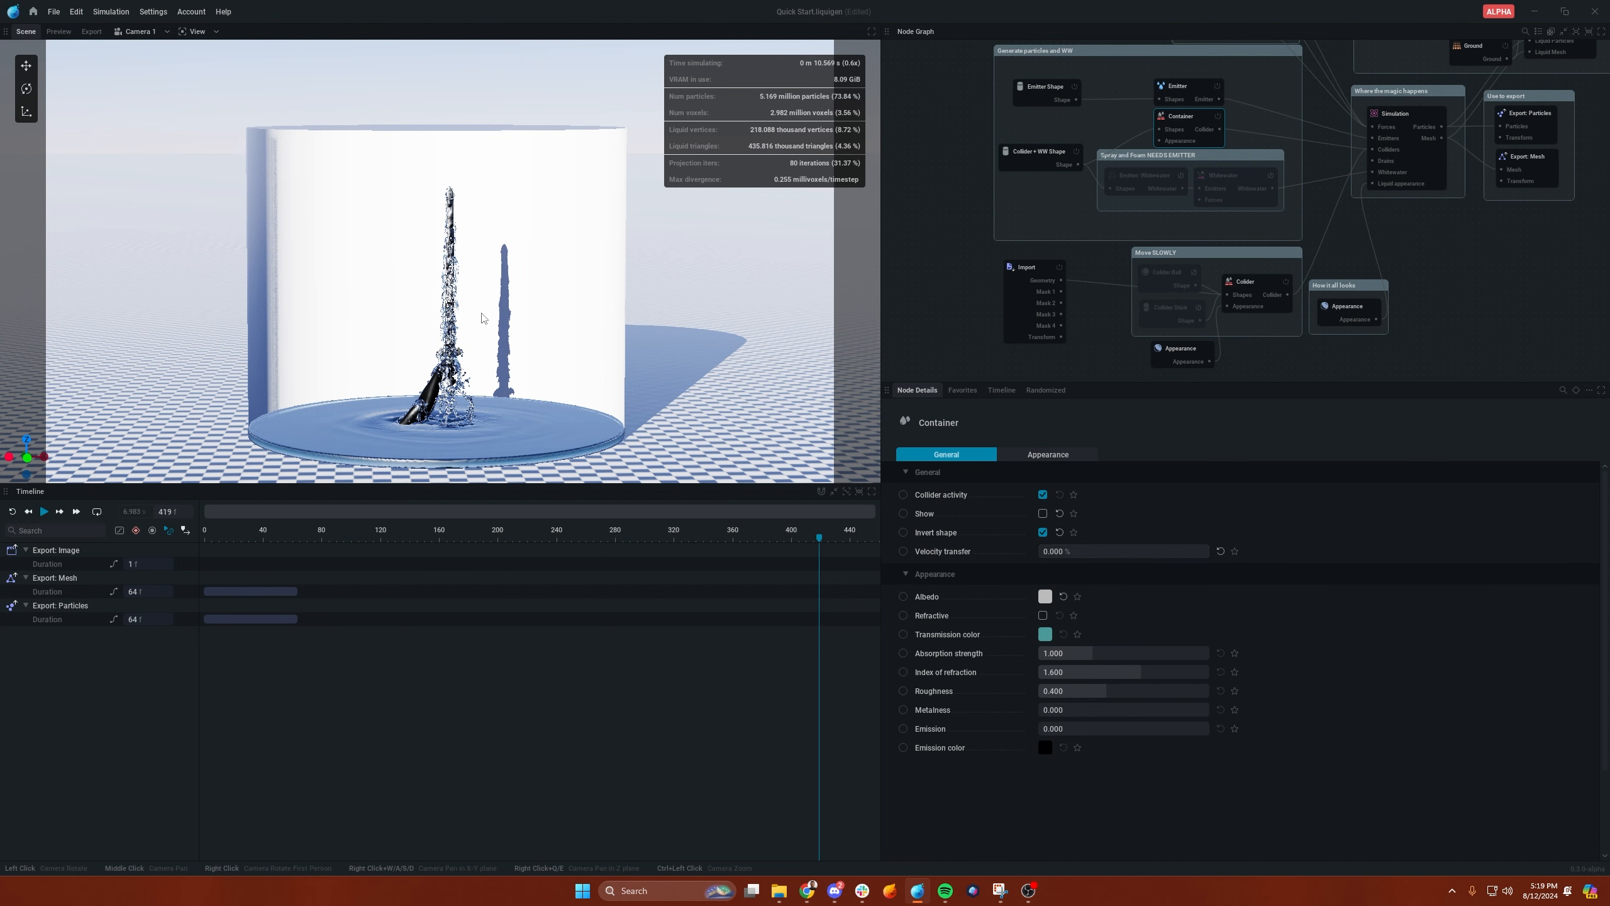
click(935, 202)
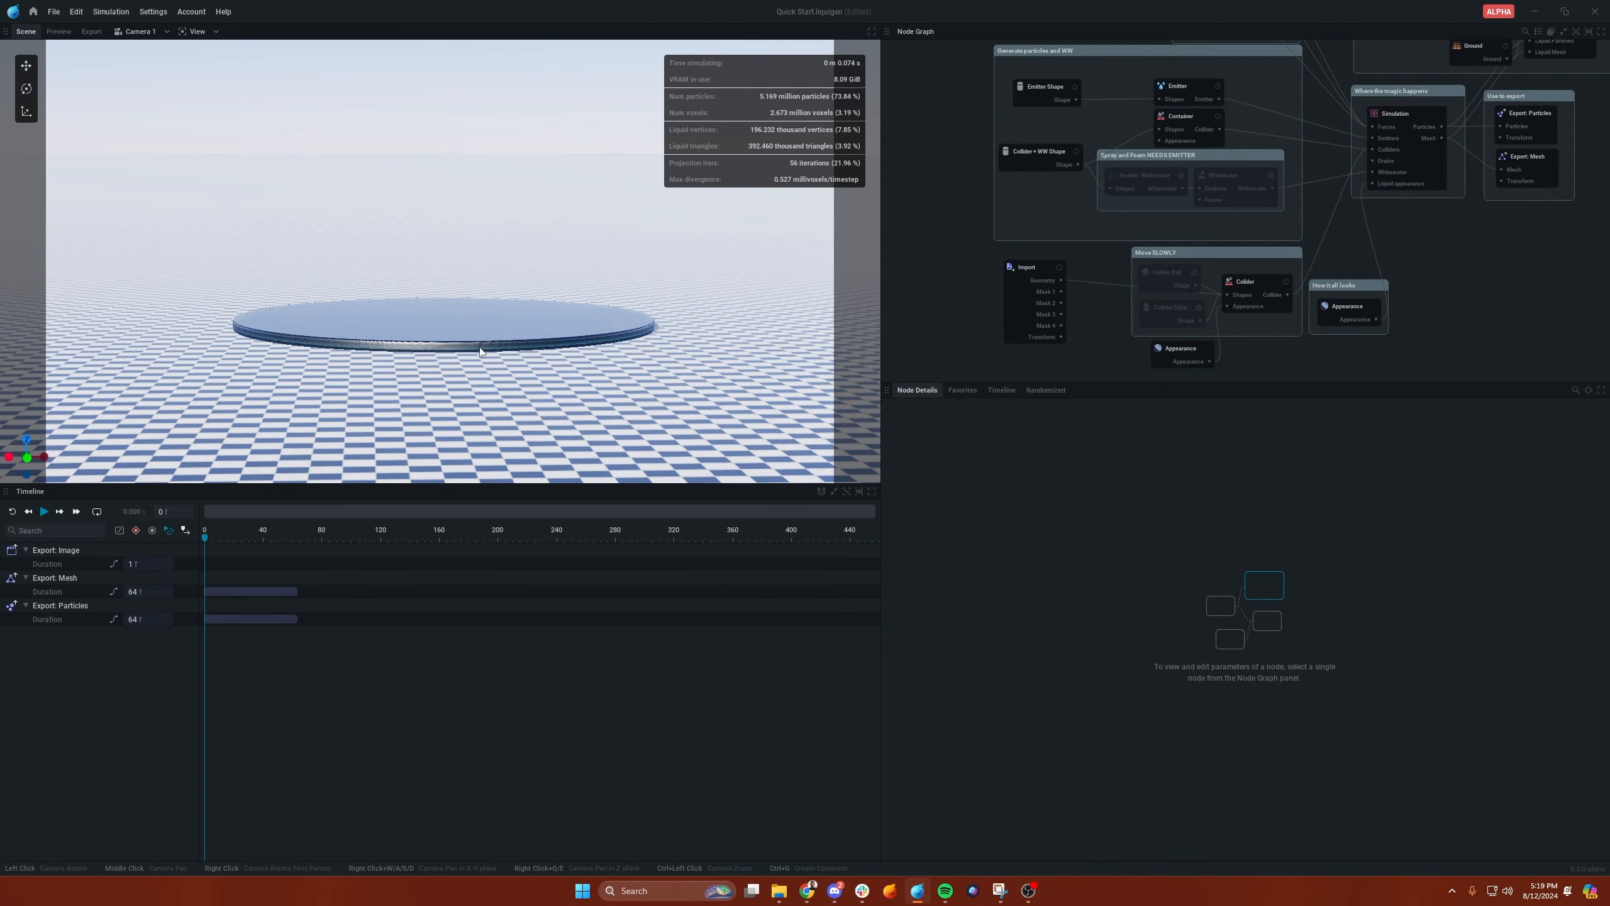
- Change the Simulation node's Stickiness from 20.667 to 6.333 and rerun the pond from the start
click(1038, 153)
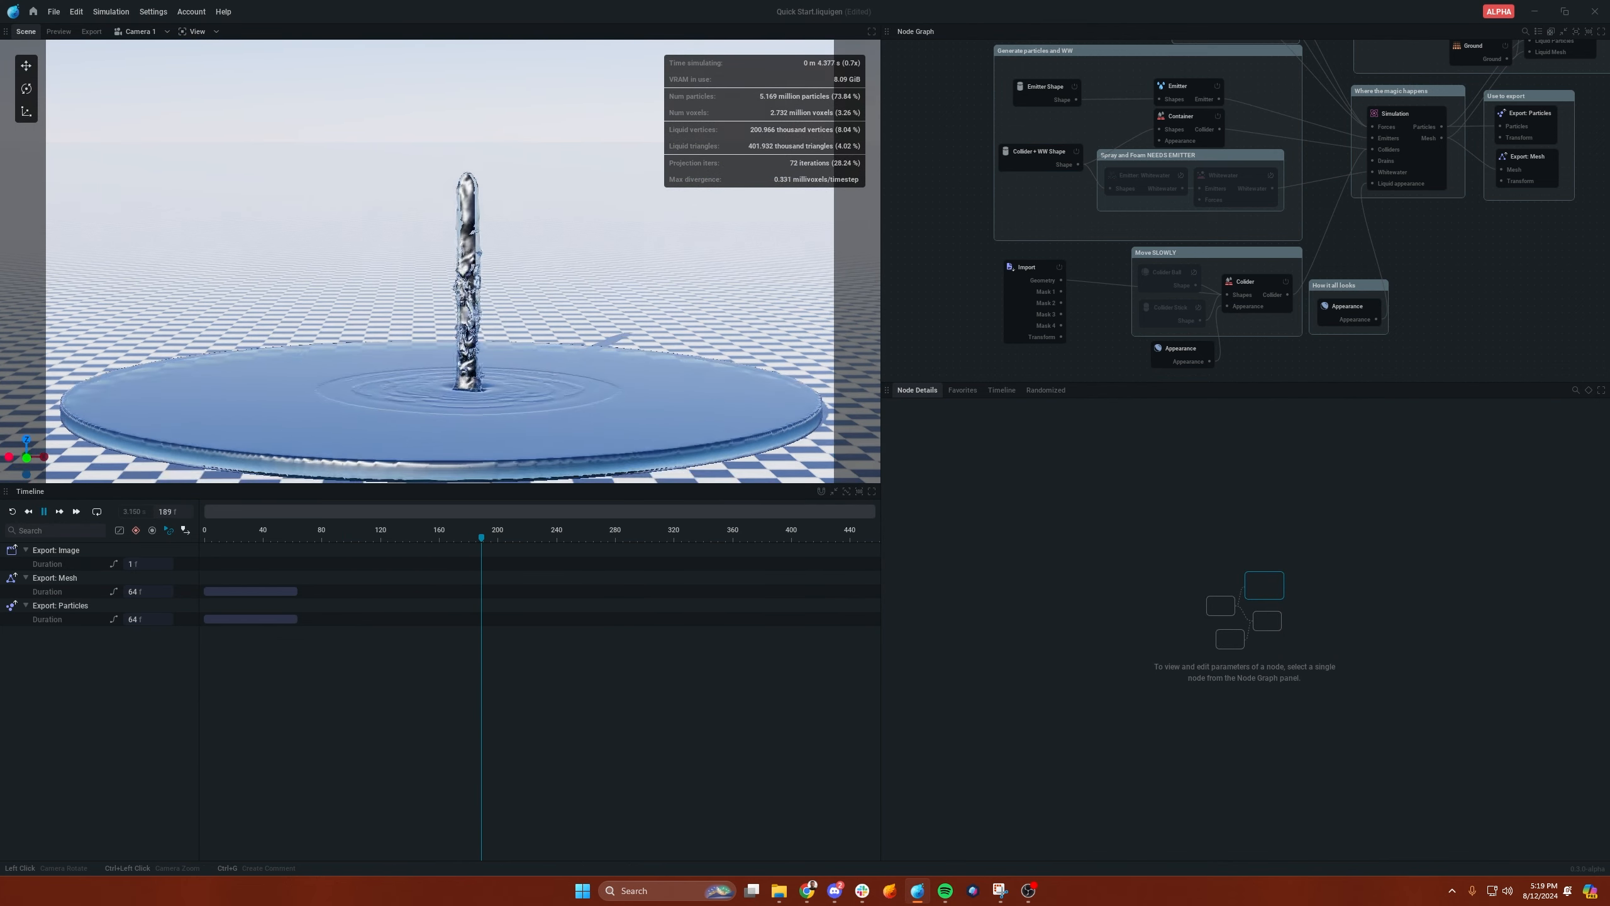
click(43, 512)
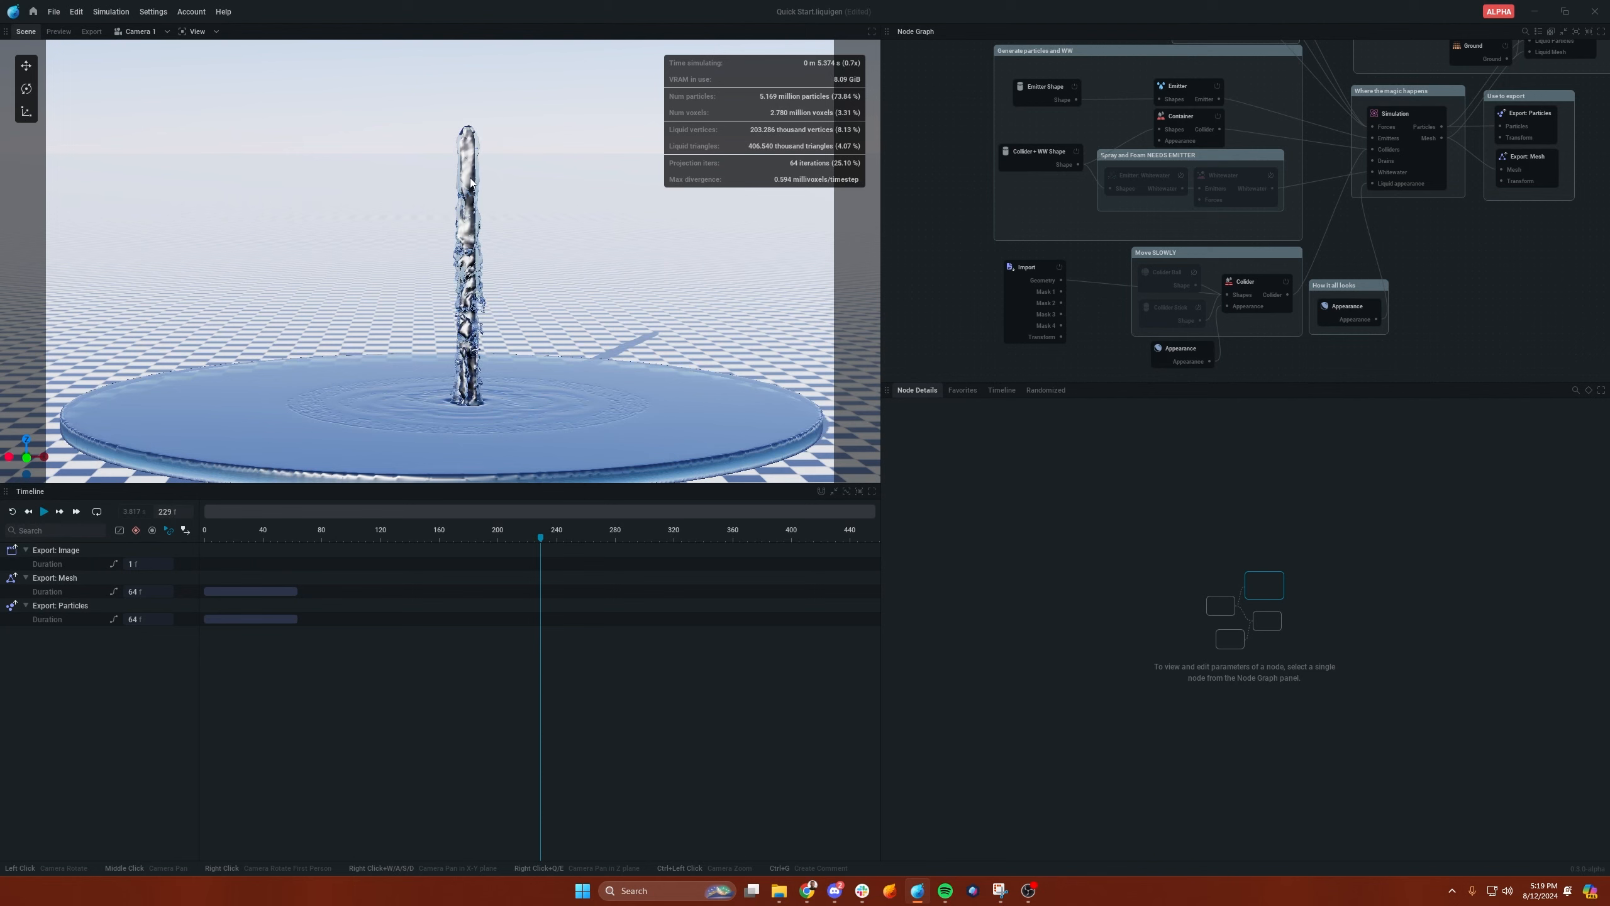
click(1394, 113)
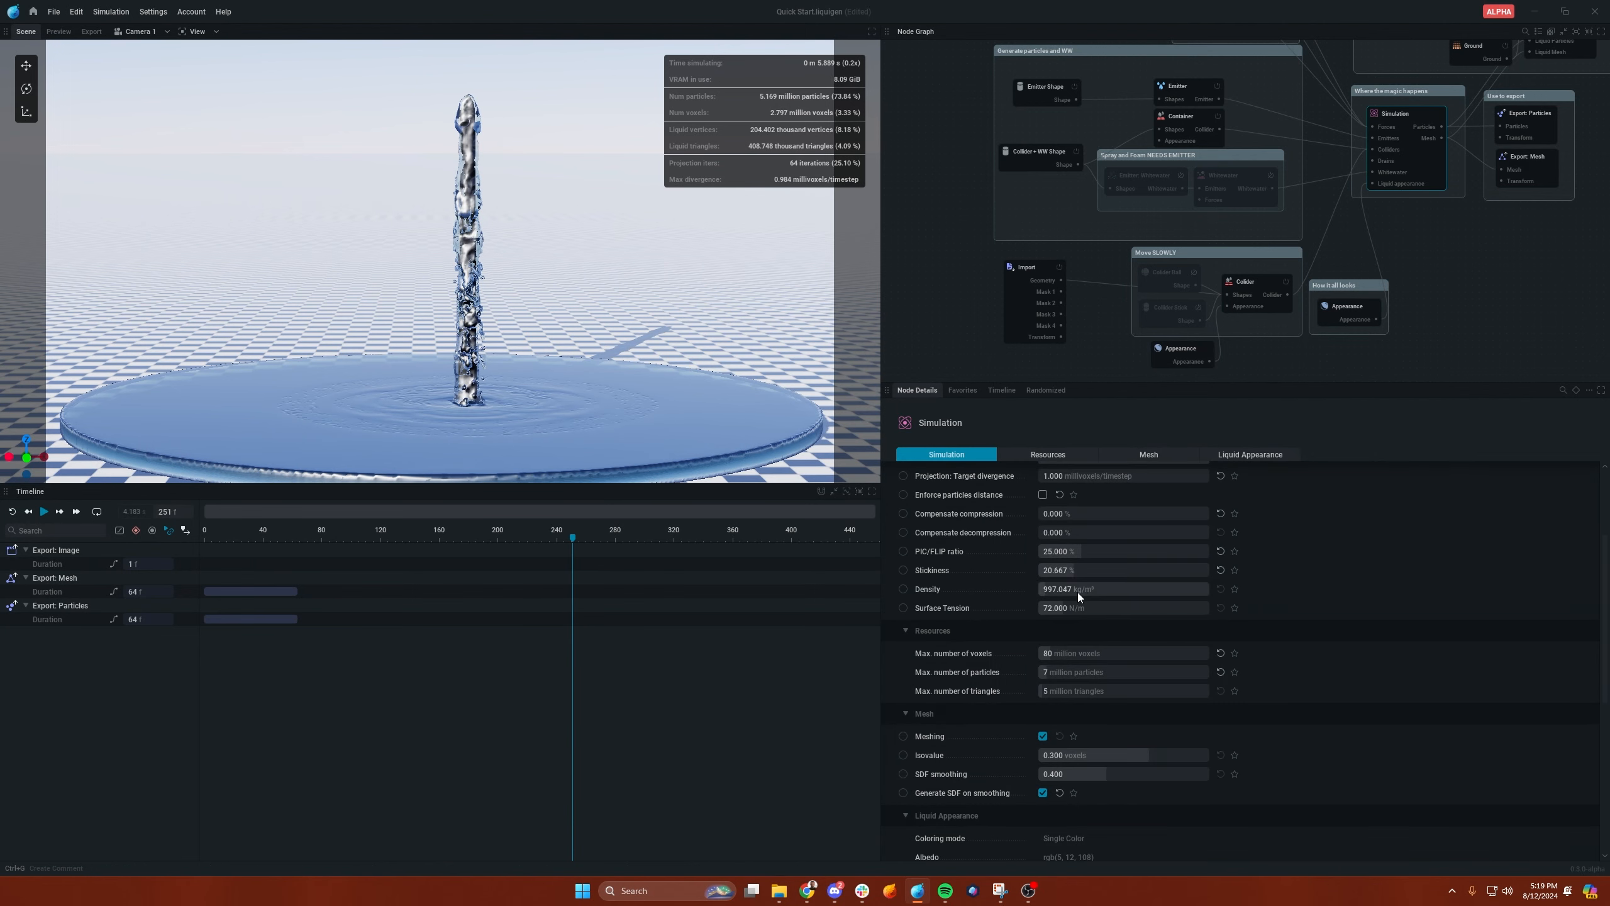
click(44, 512)
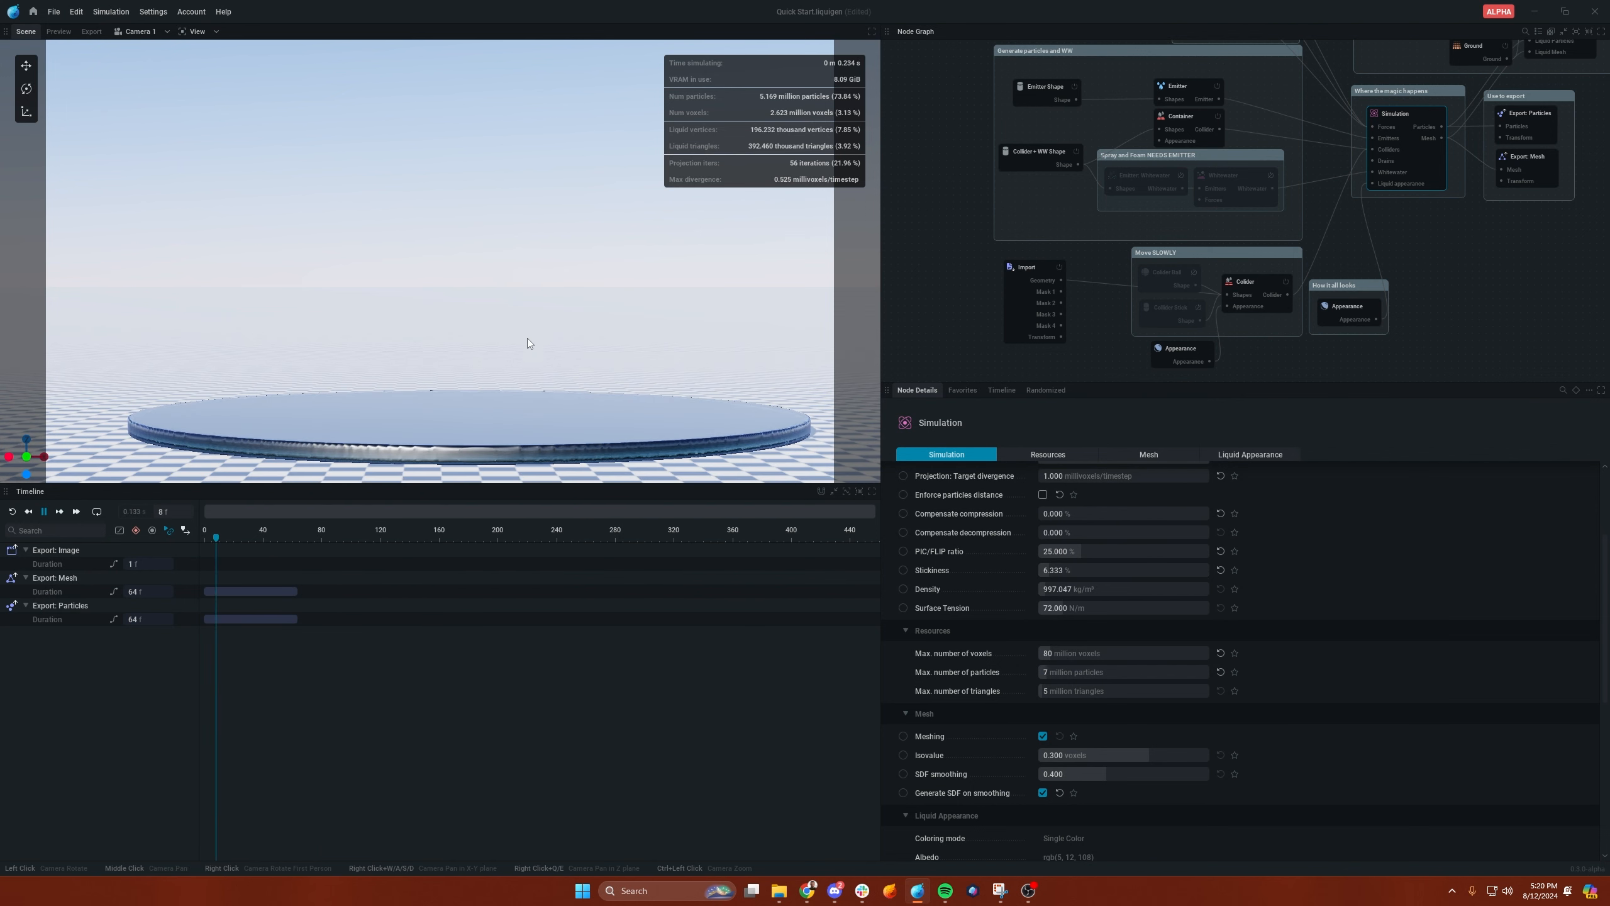
click(44, 512)
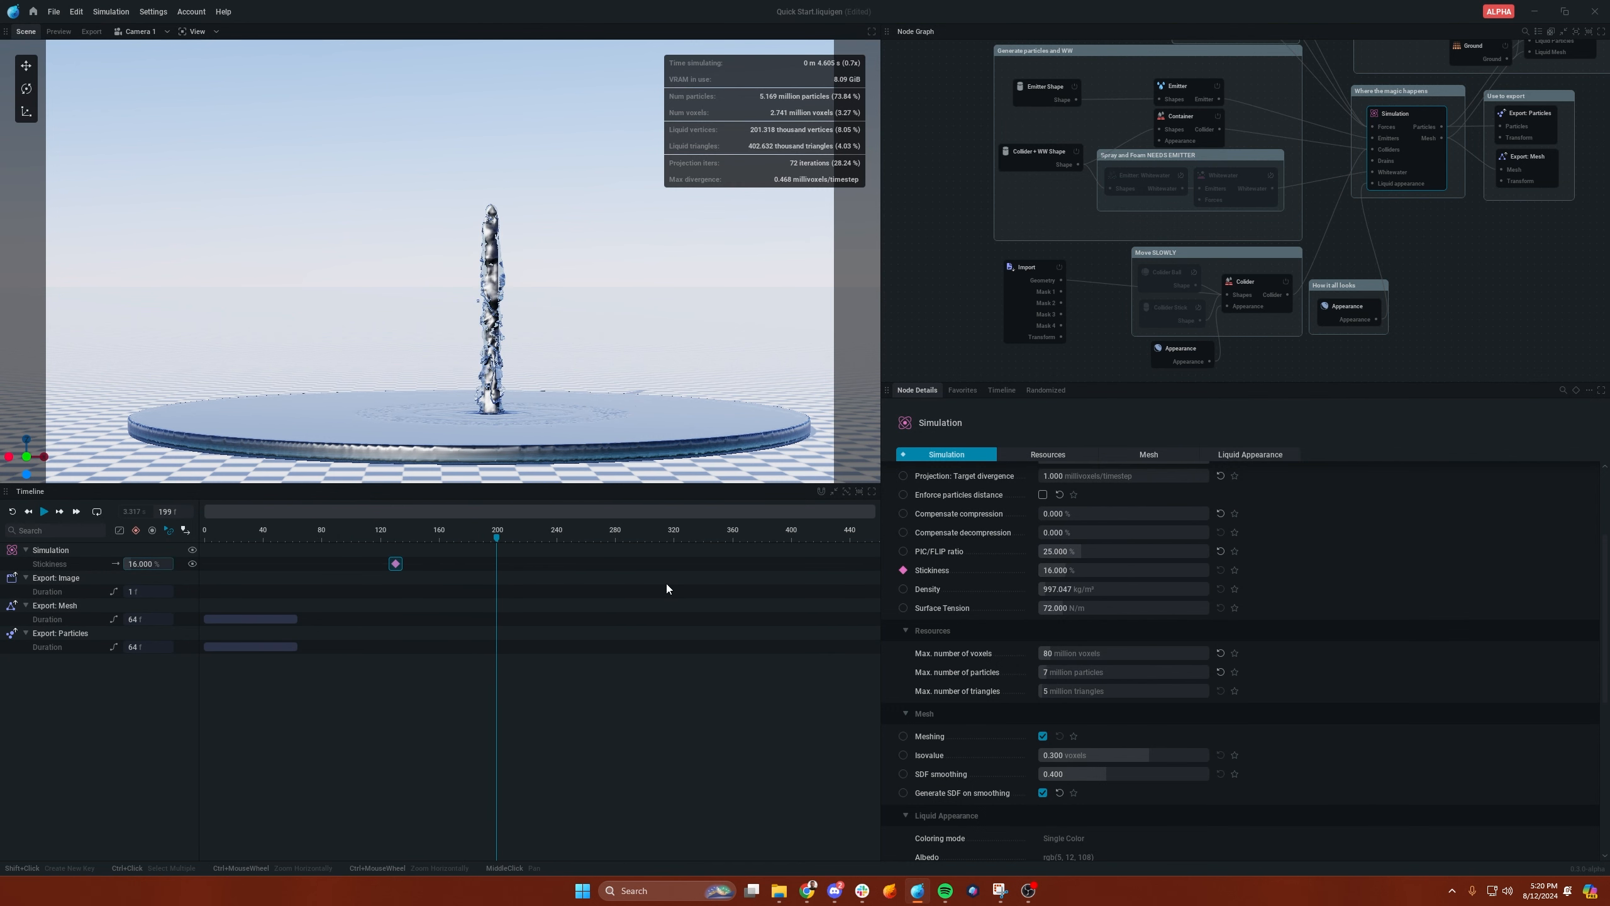
- Keyframe Stickiness and set it to 20 at frame 131 so it changes during the sword lift
click(42, 510)
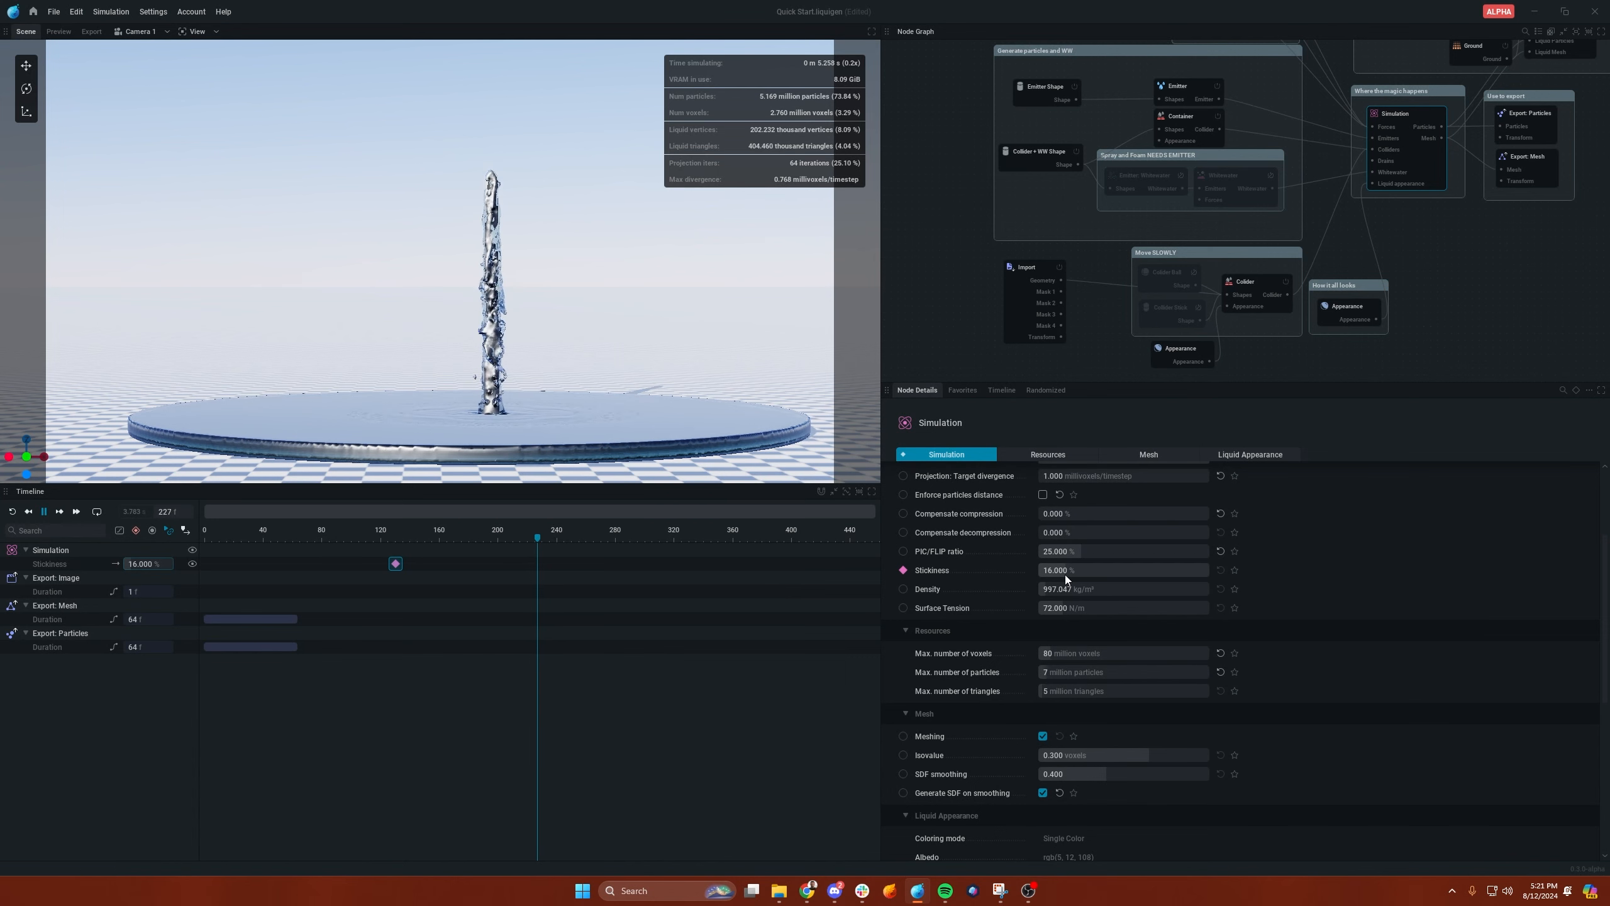
click(1122, 570)
text(1.000)
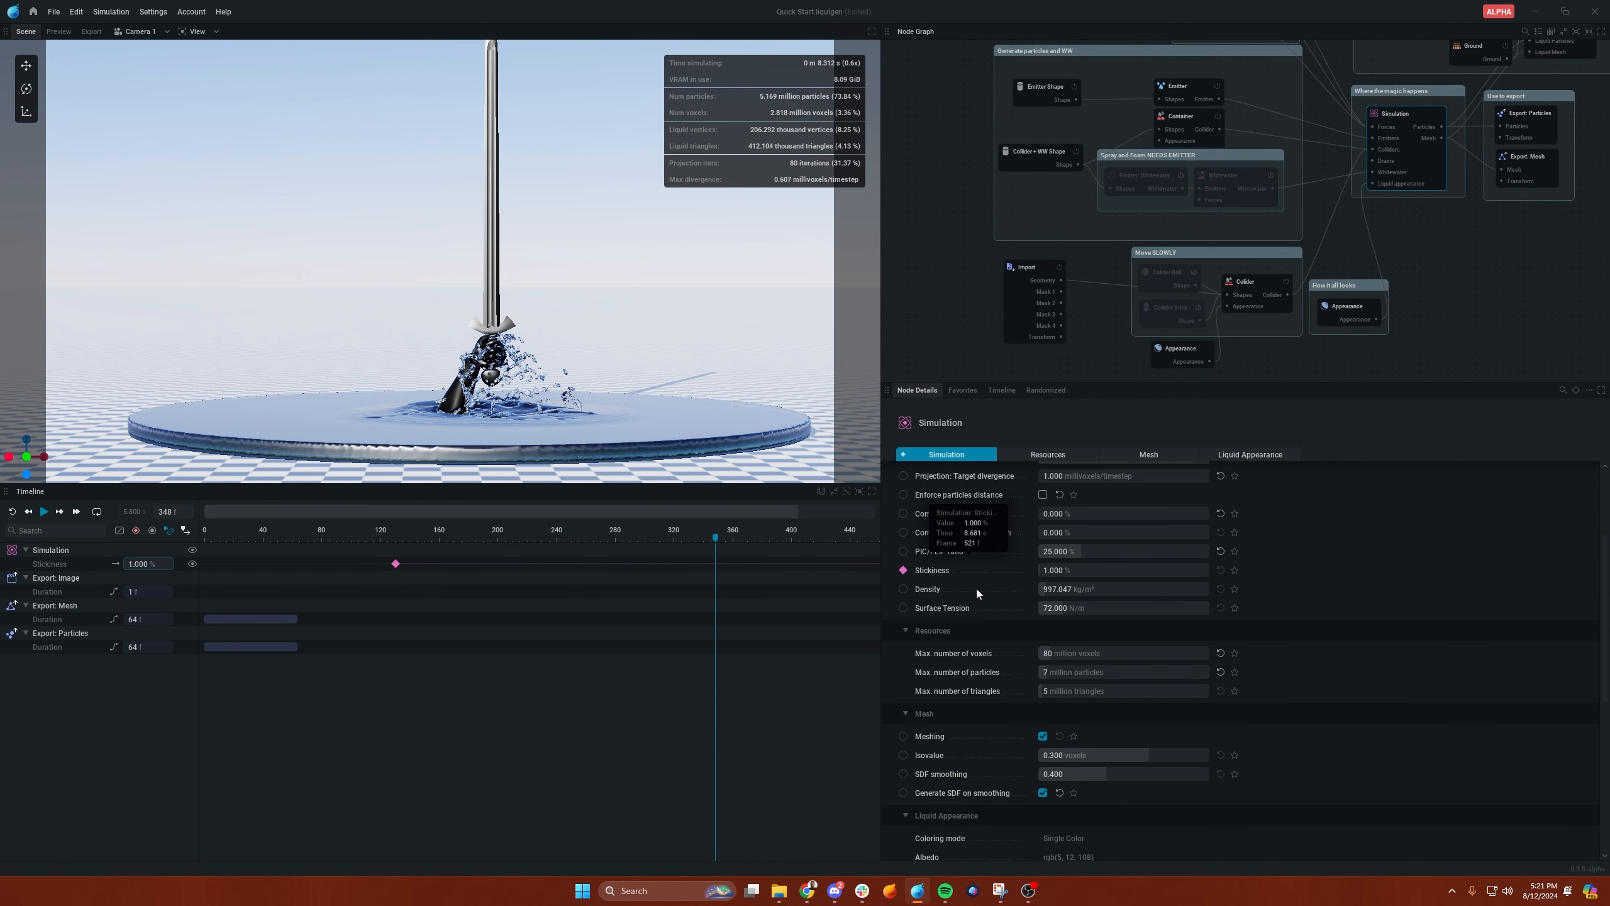
mouse_move(1239, 247)
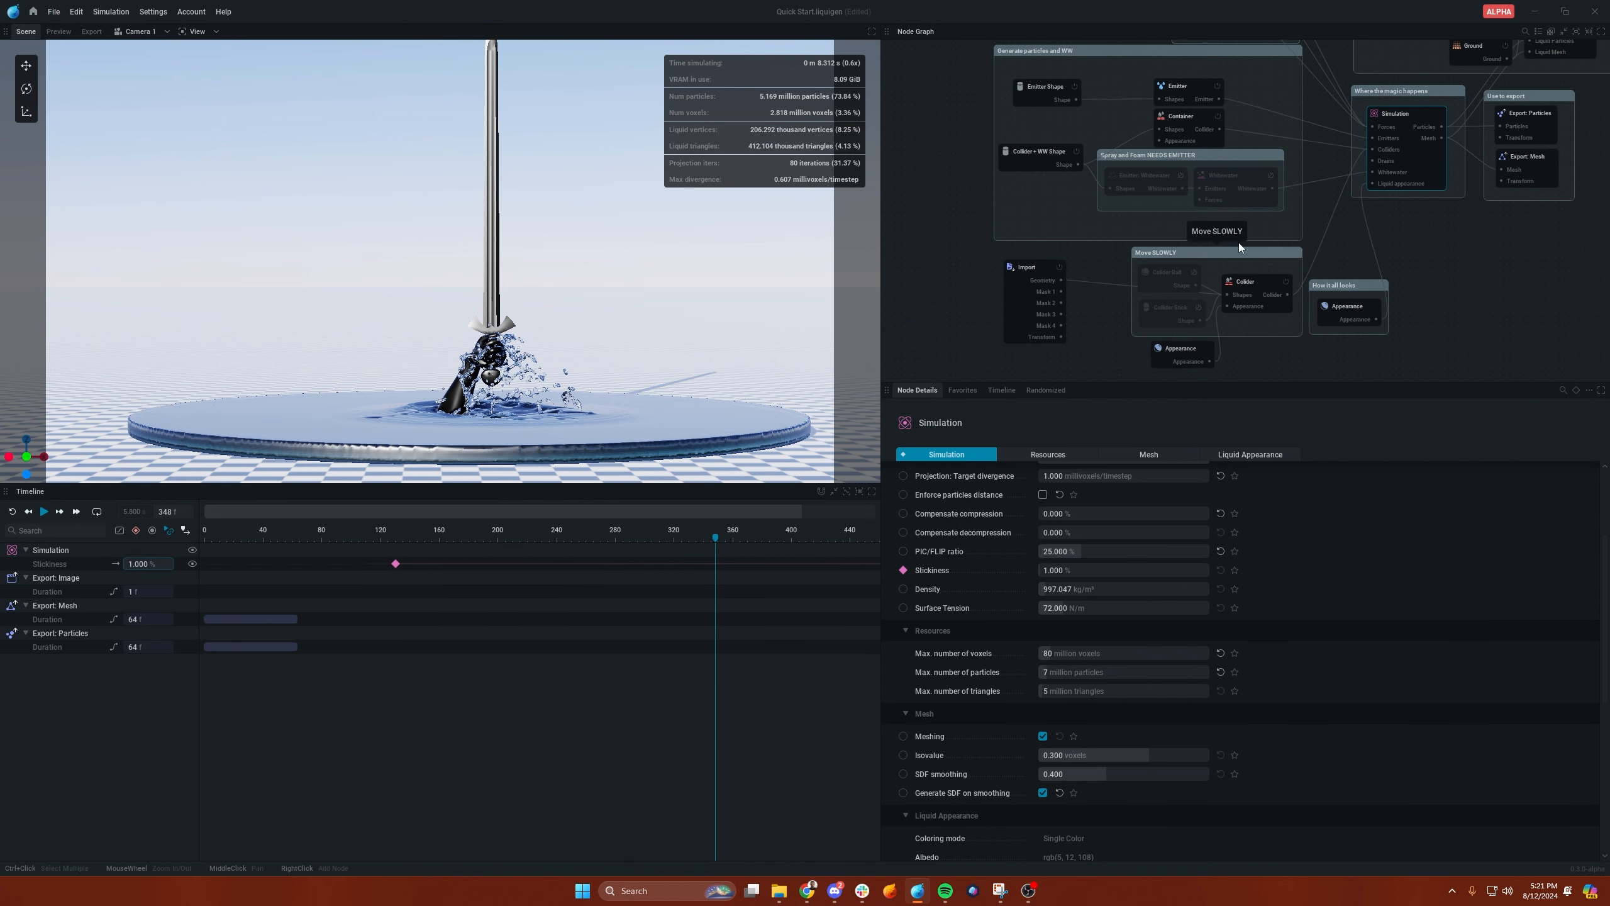
click(1244, 282)
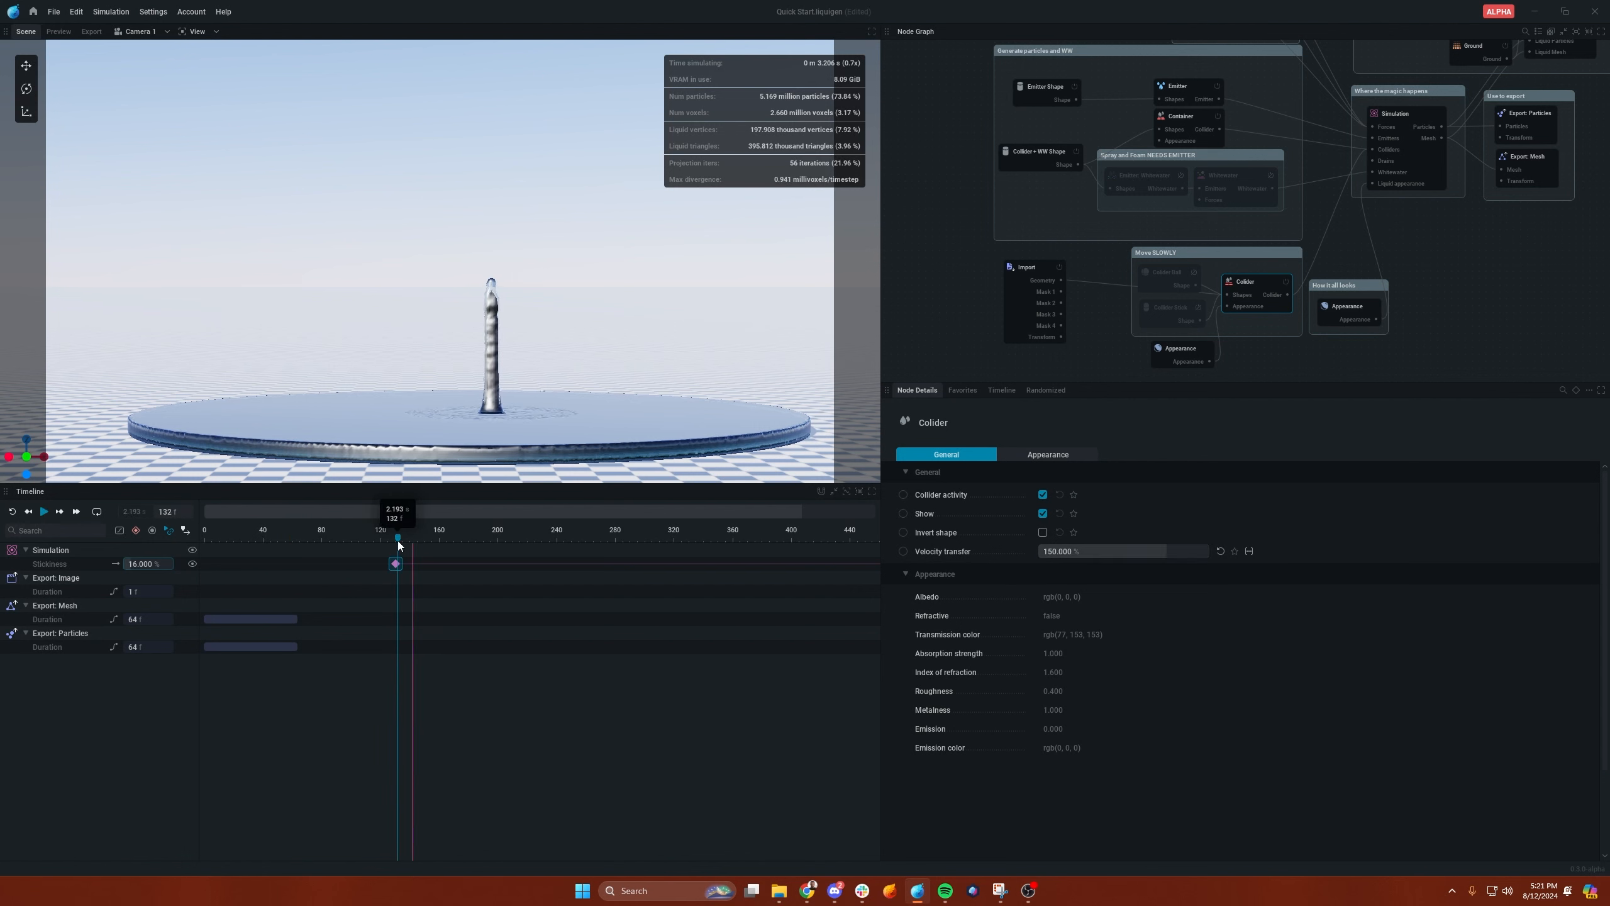
click(1394, 113)
text(20)
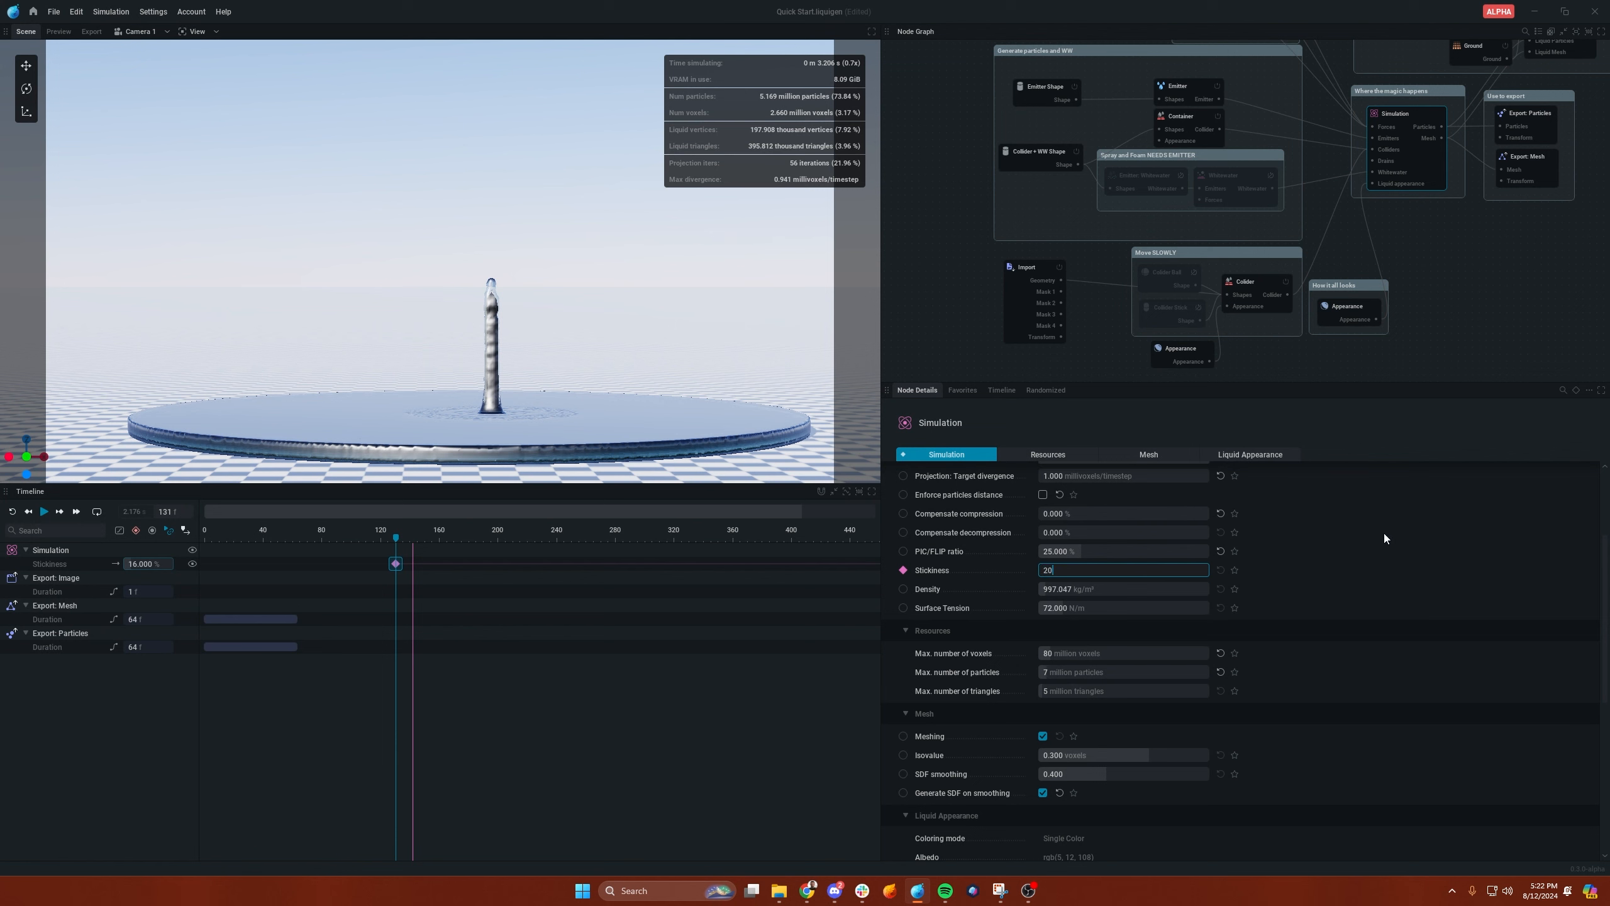
click(1243, 282)
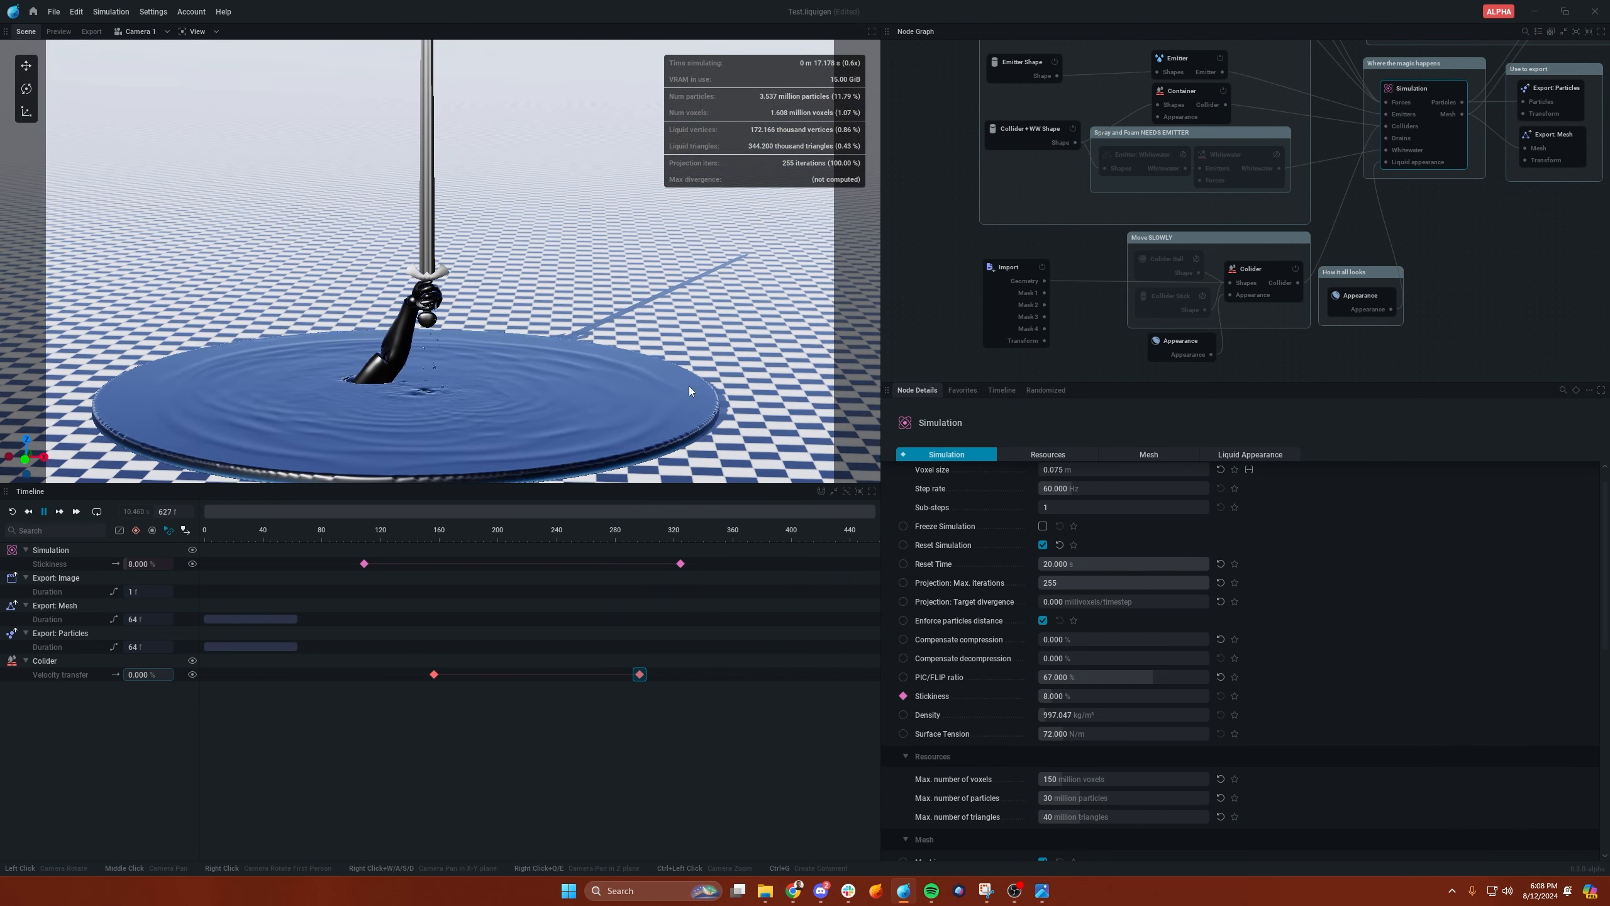
- Uncheck Enforce particles distance in the Simulation node and replay the sword lift from frame 0
scroll(down, 3)
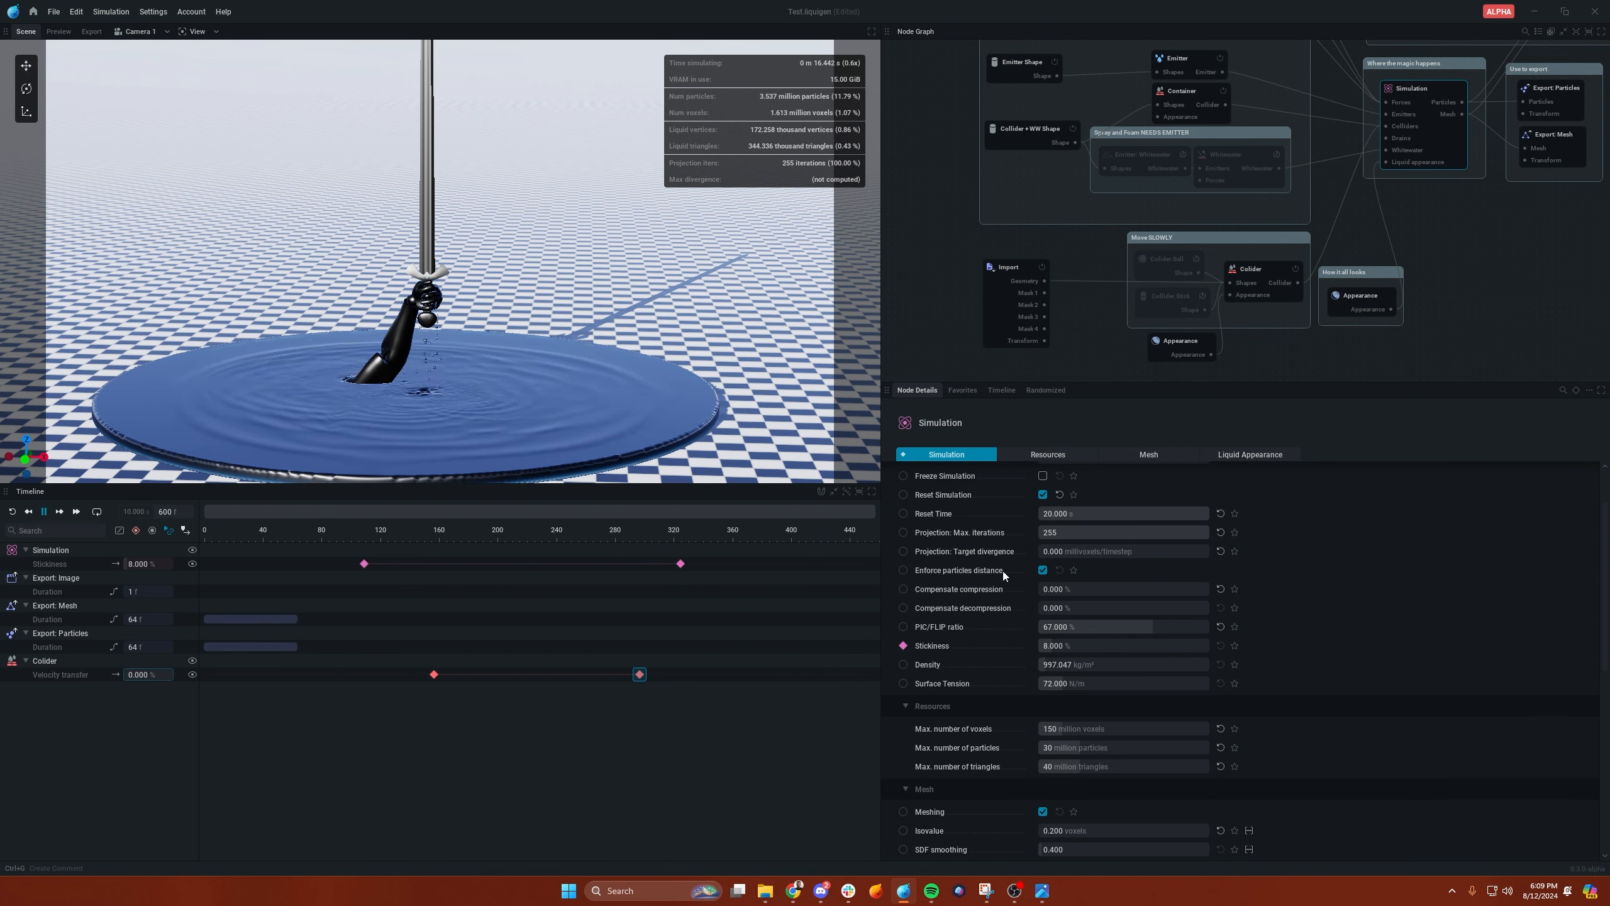
click(1043, 569)
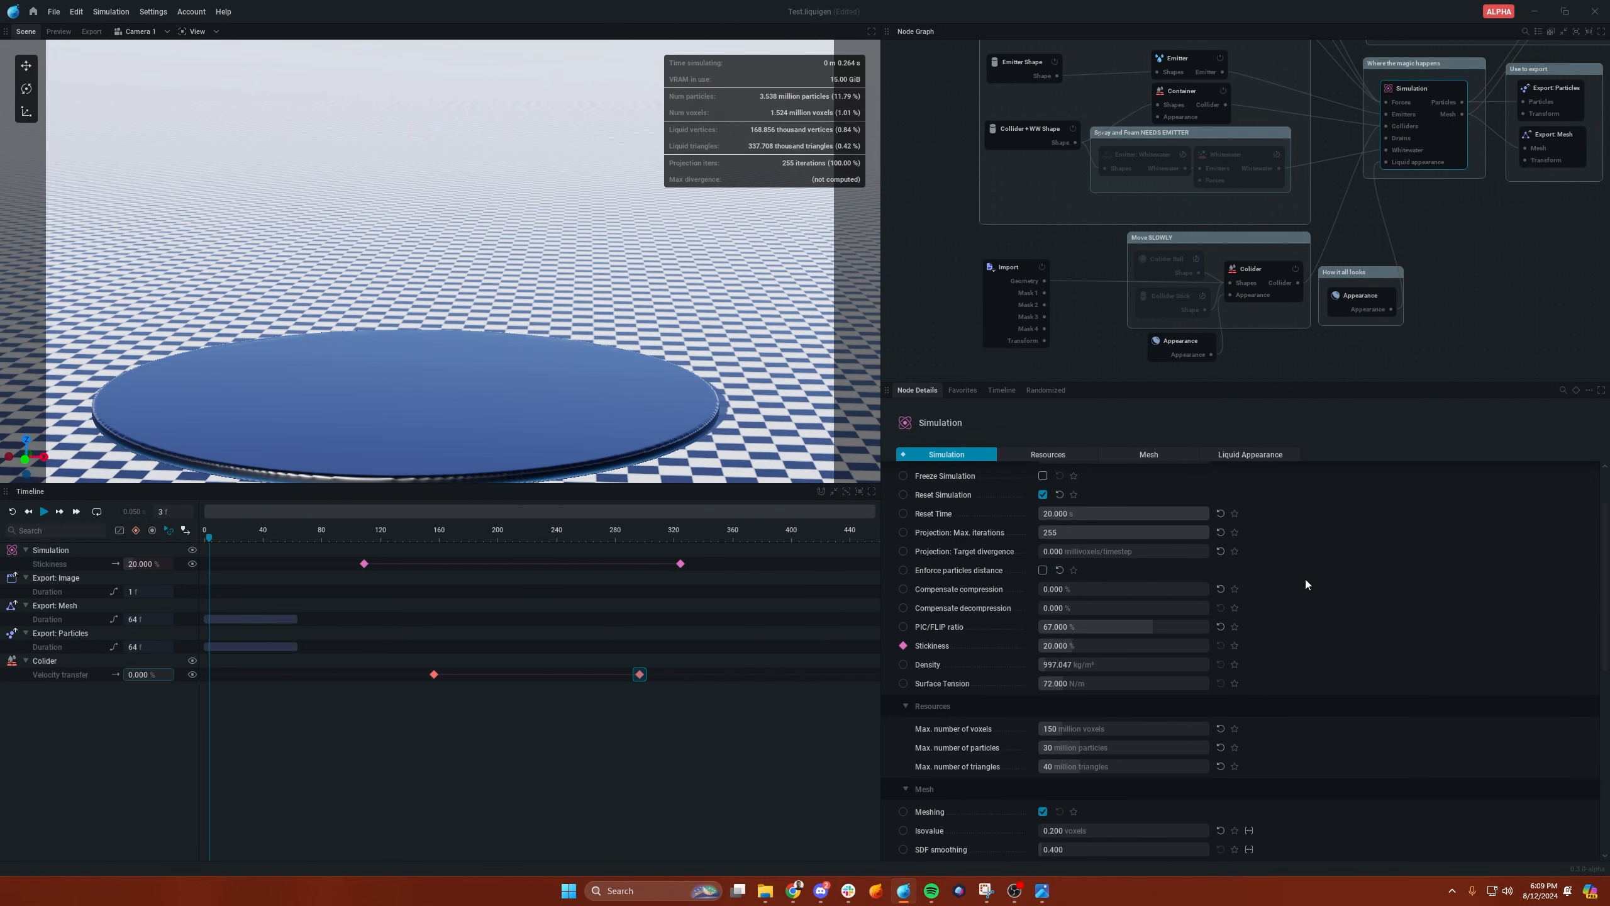
click(43, 511)
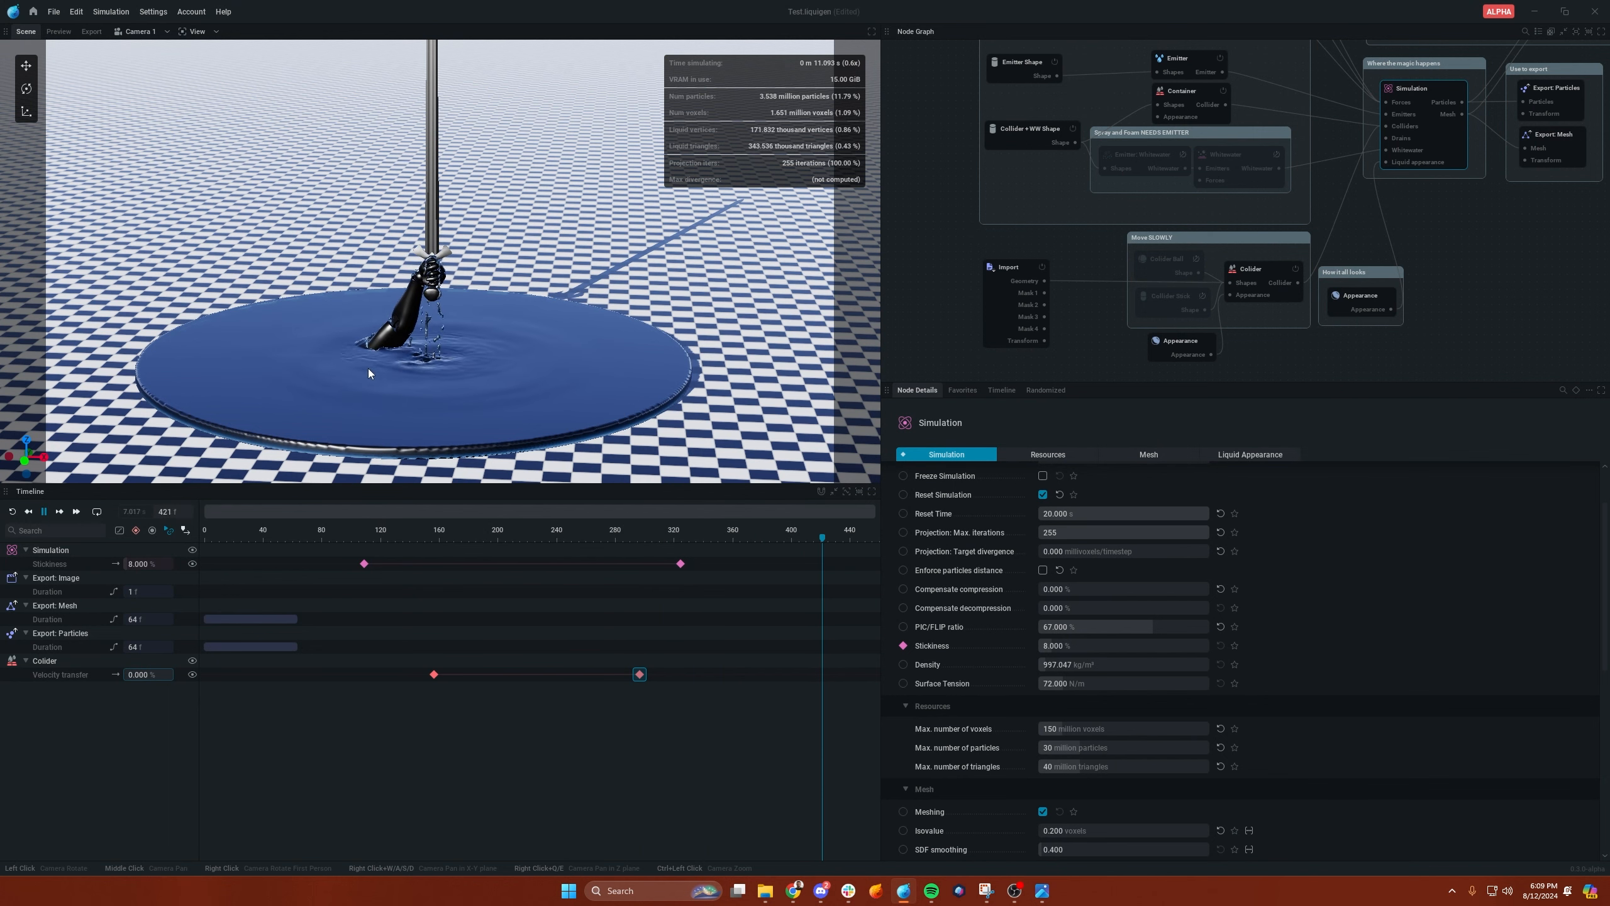
click(43, 512)
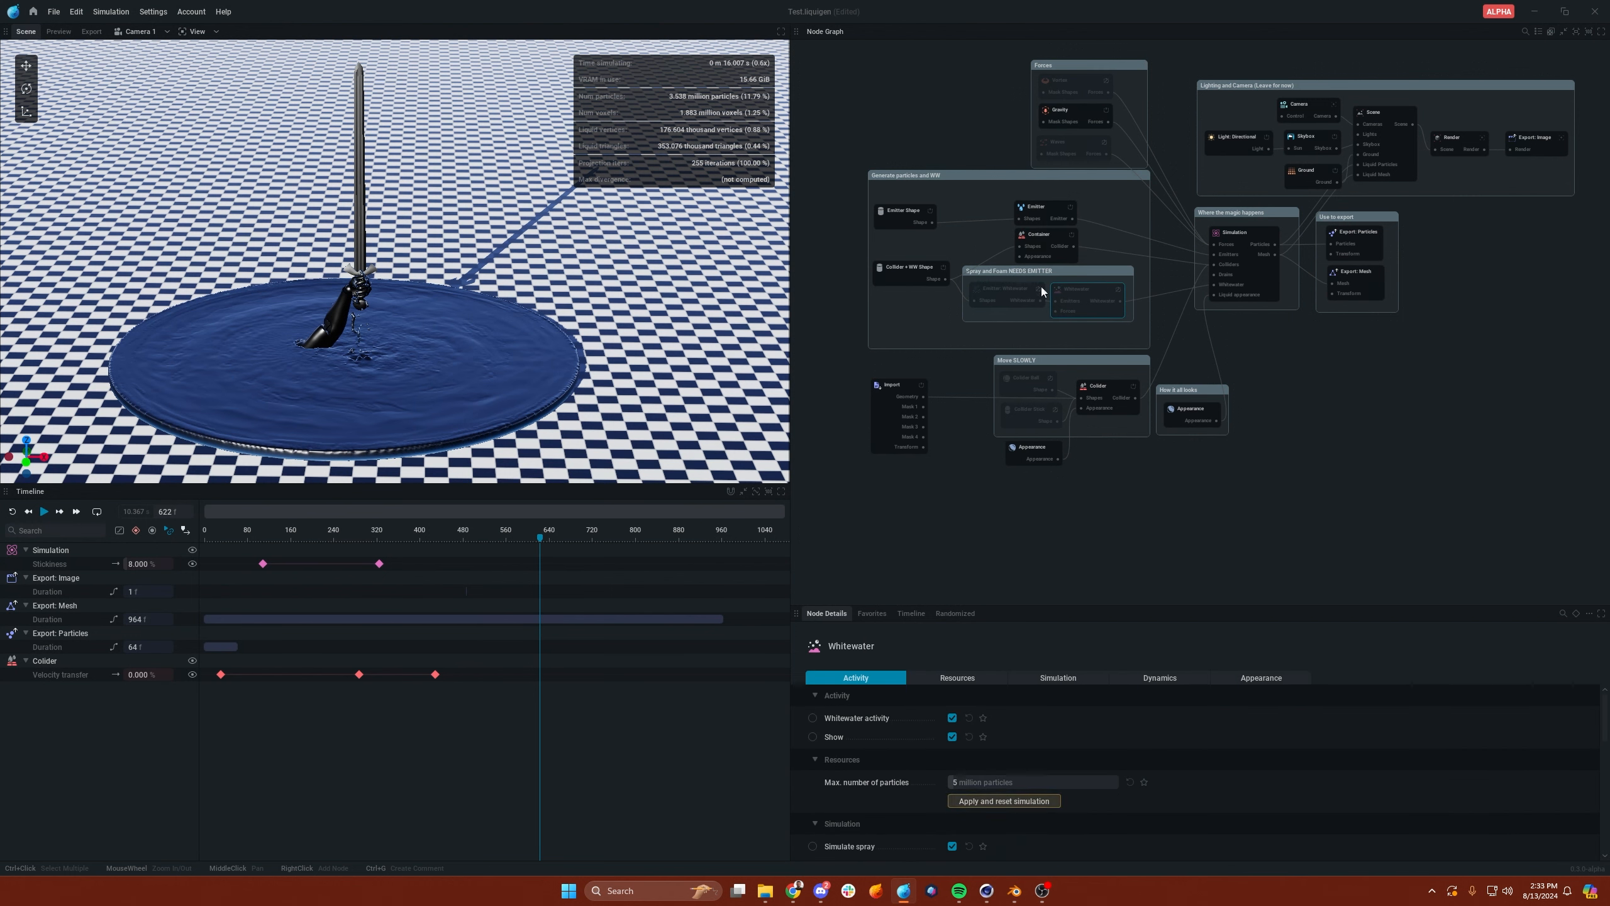
mouse_move(1055, 310)
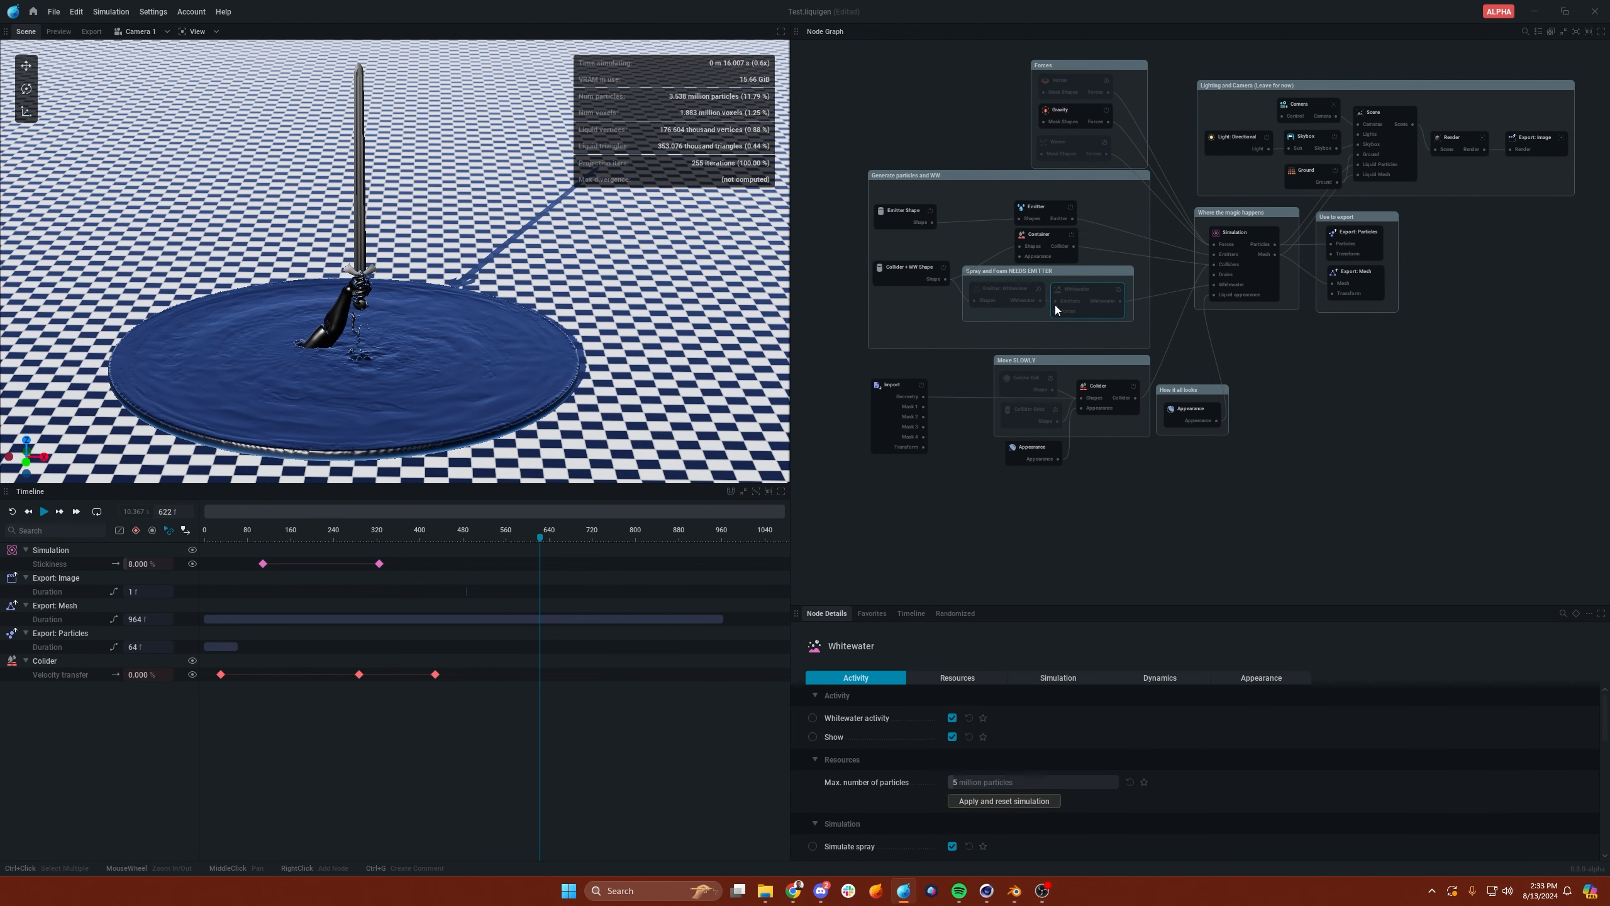
mouse_move(1025, 299)
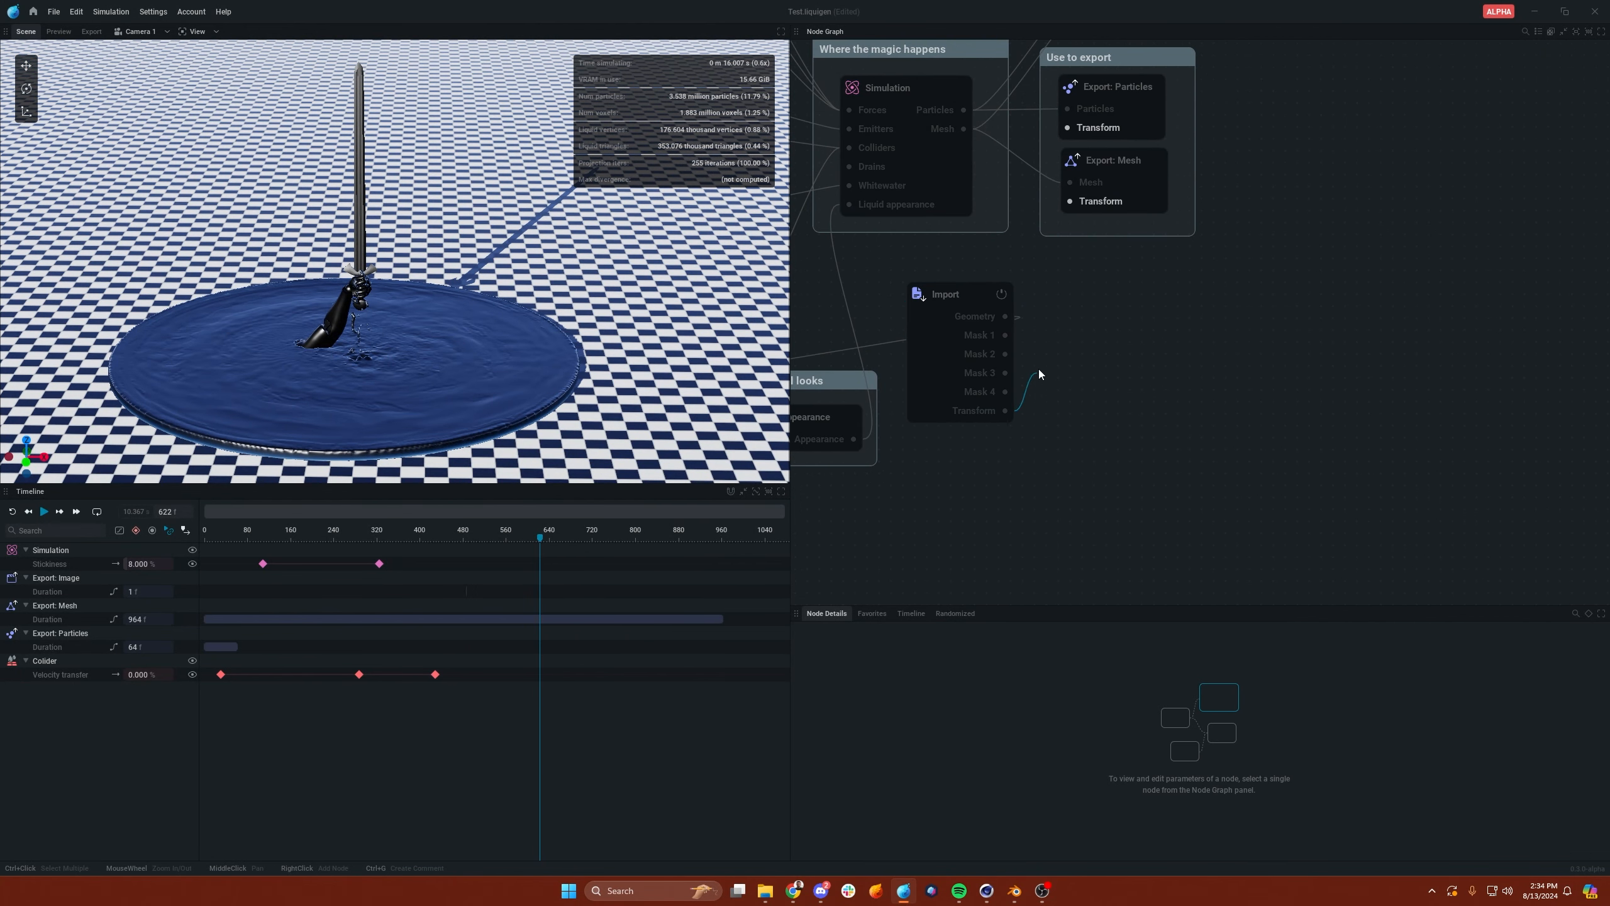
mouse_move(1006, 415)
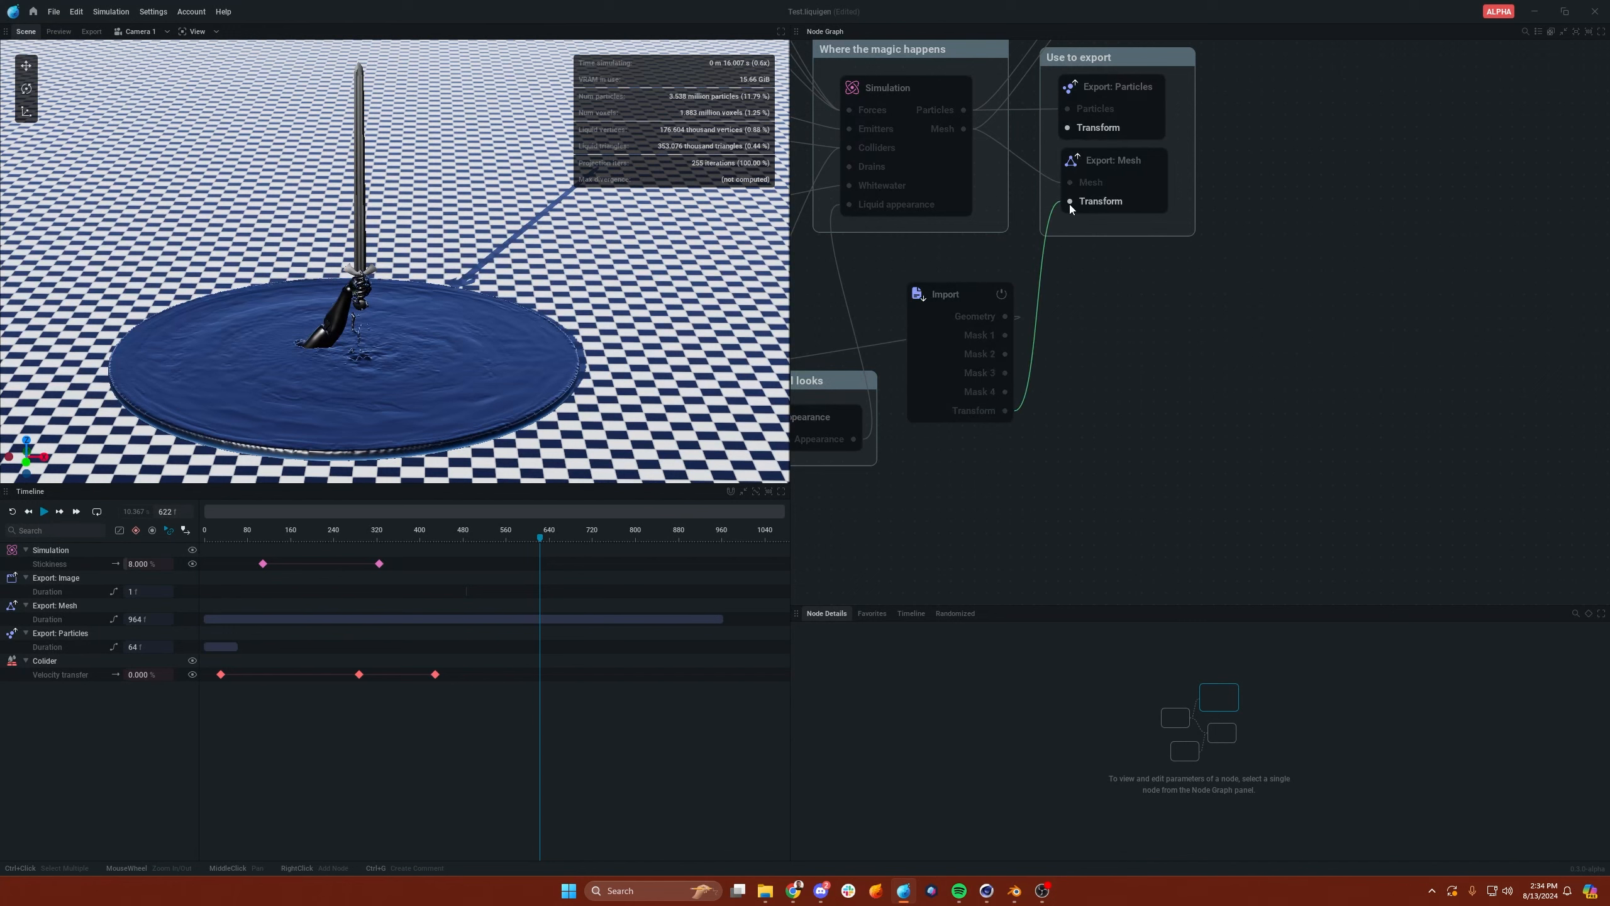
mouse_move(1071, 201)
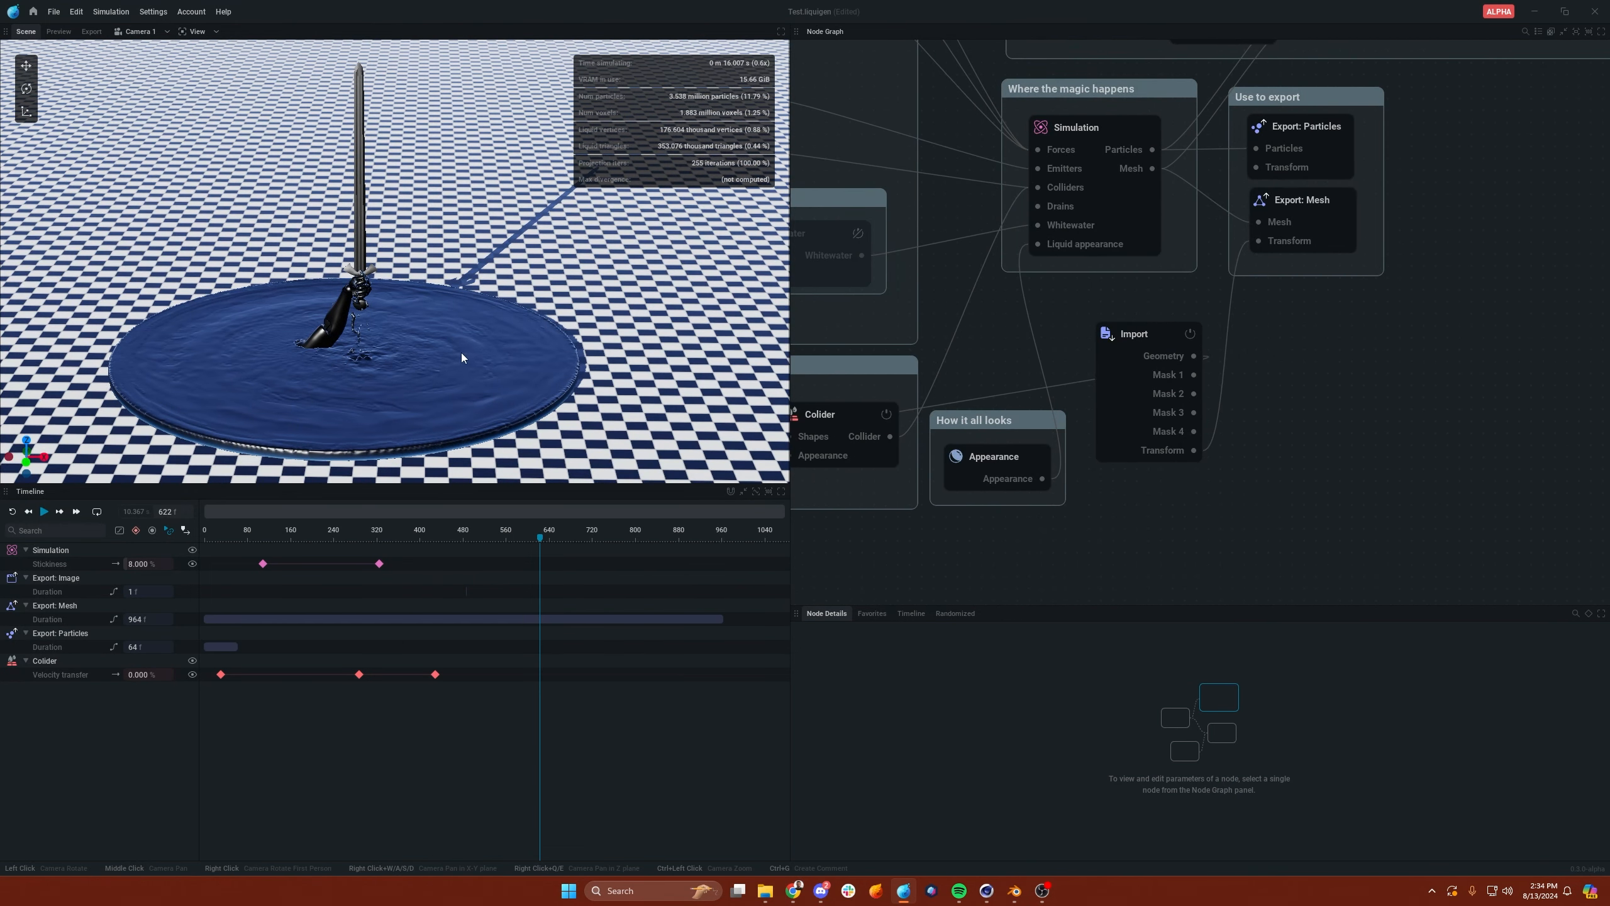
mouse_move(46, 466)
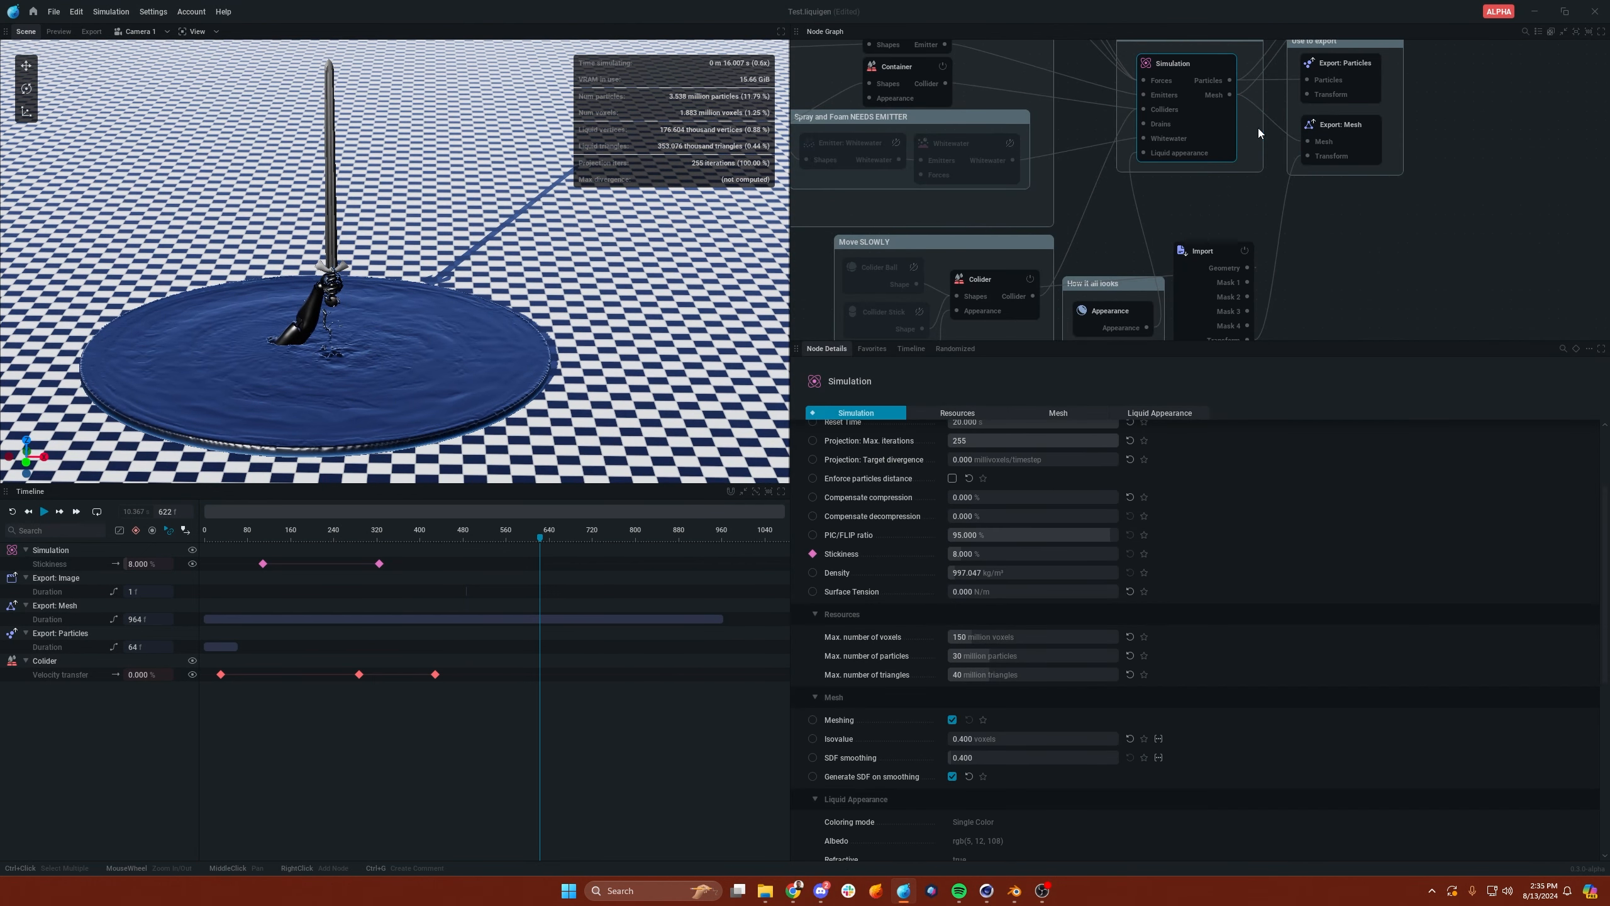
- Enable Export velocity on the Export: Mesh node targeting 'New Excalibur' as Alembic
click(1338, 125)
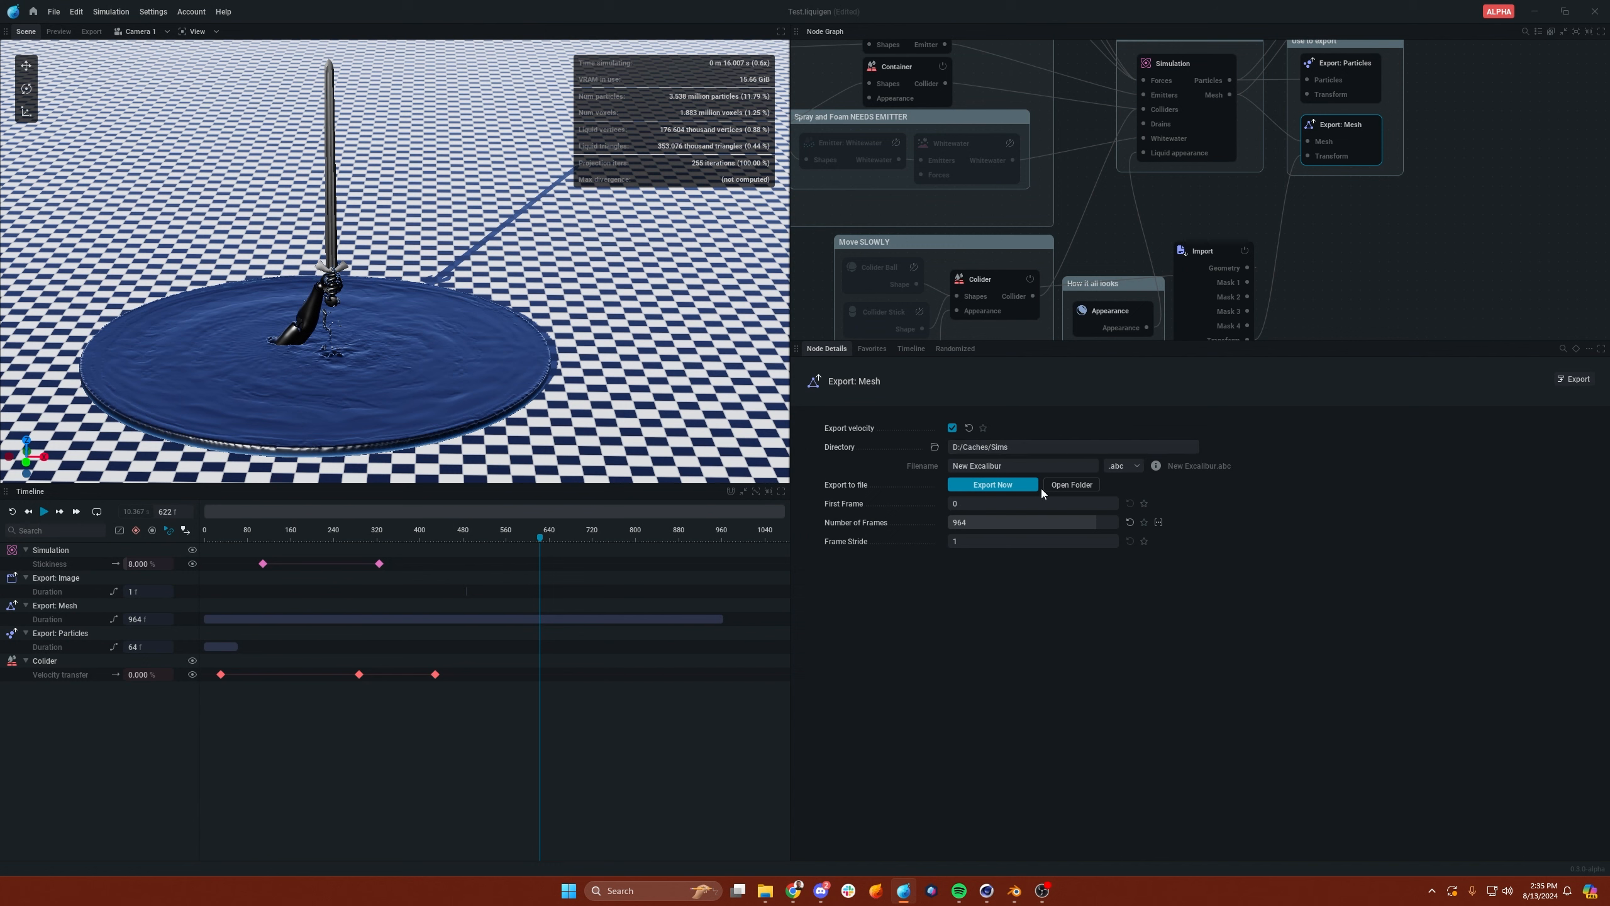
click(1122, 466)
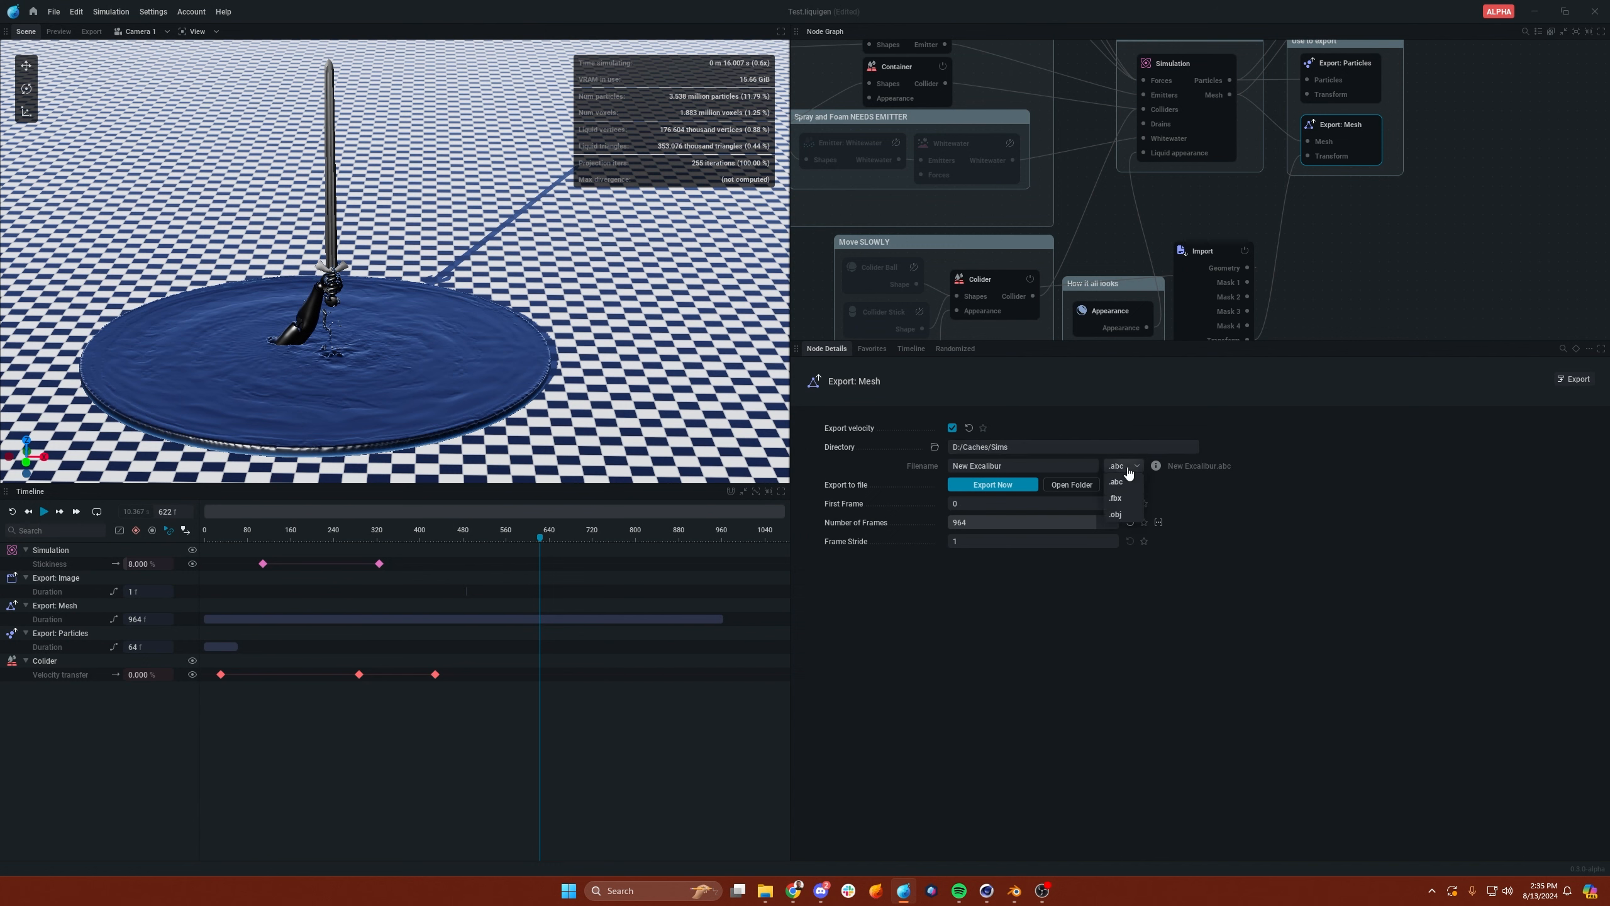
mouse_move(1127, 483)
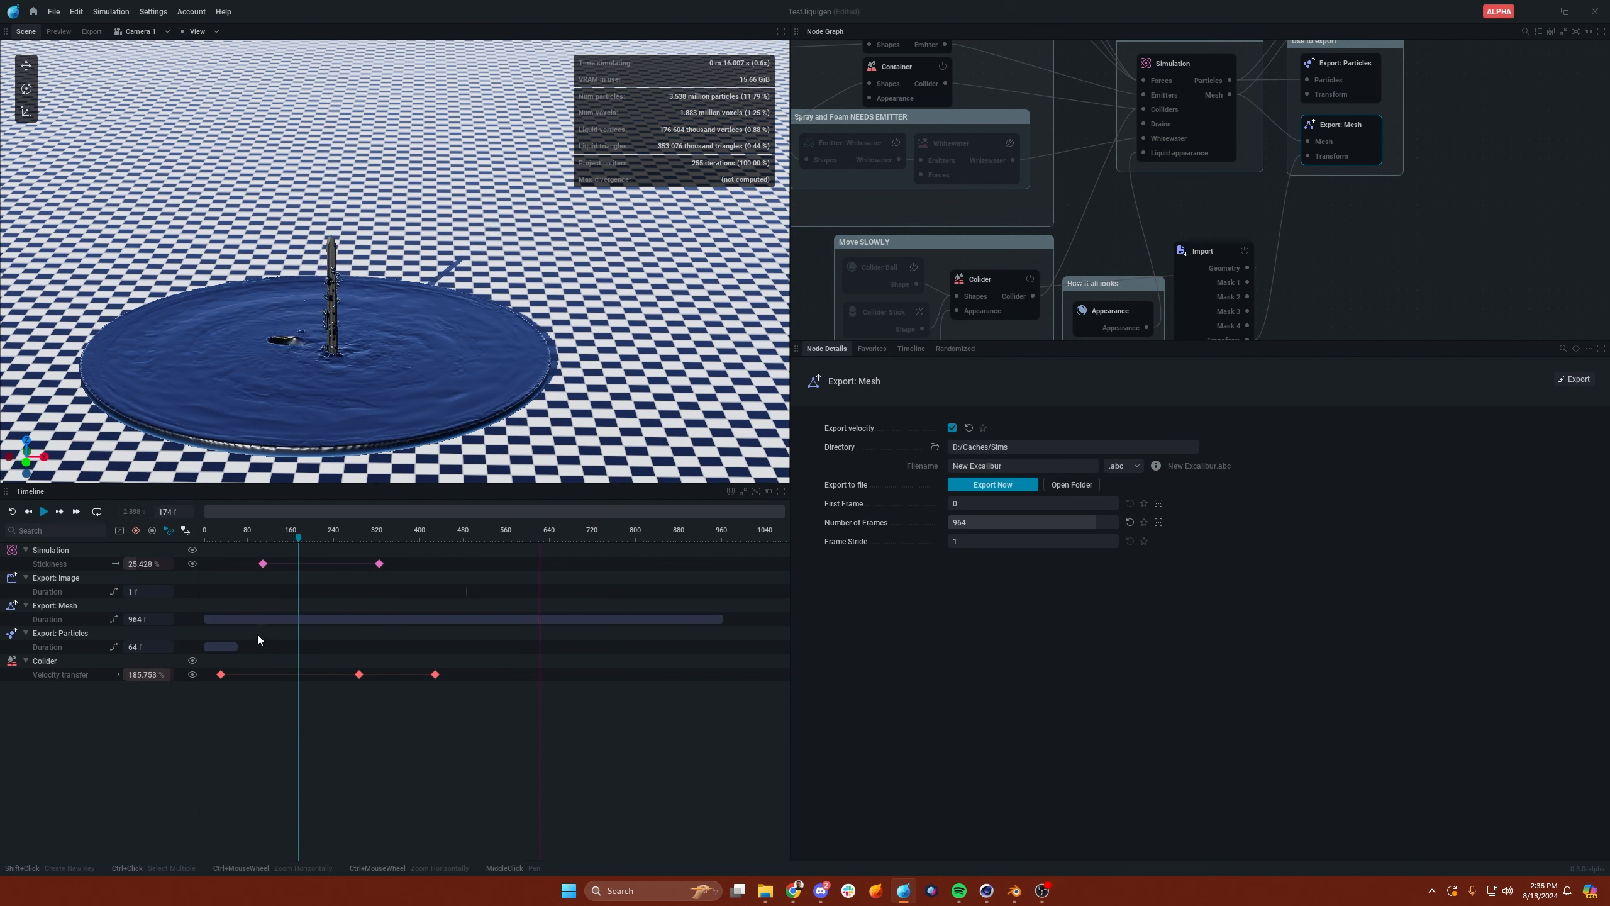
mouse_move(246, 570)
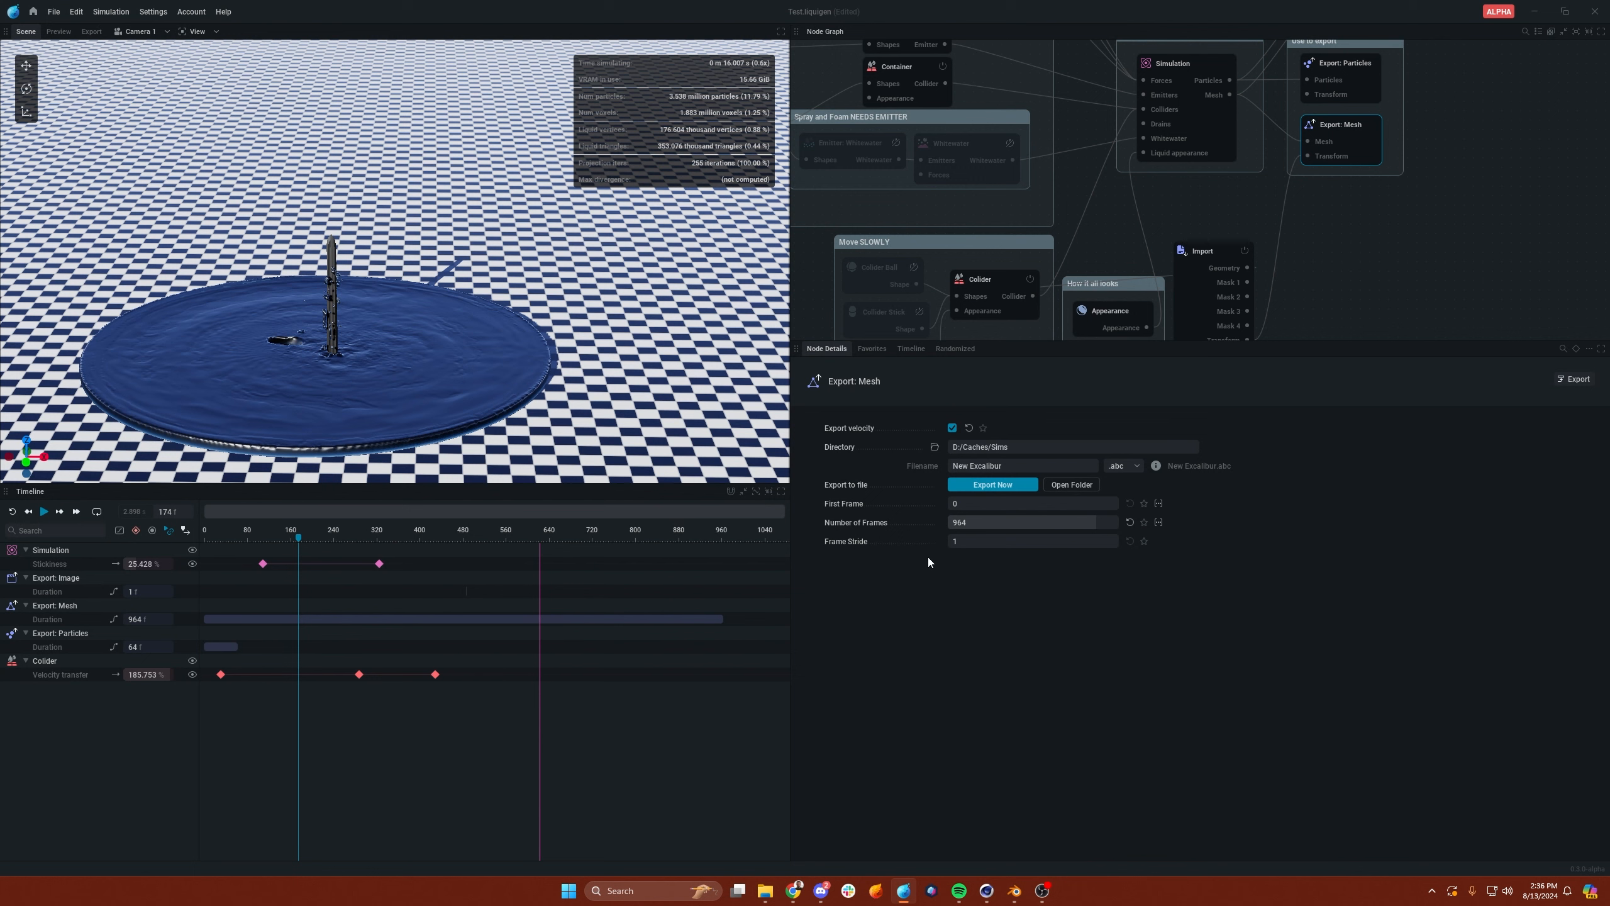
mouse_move(908, 422)
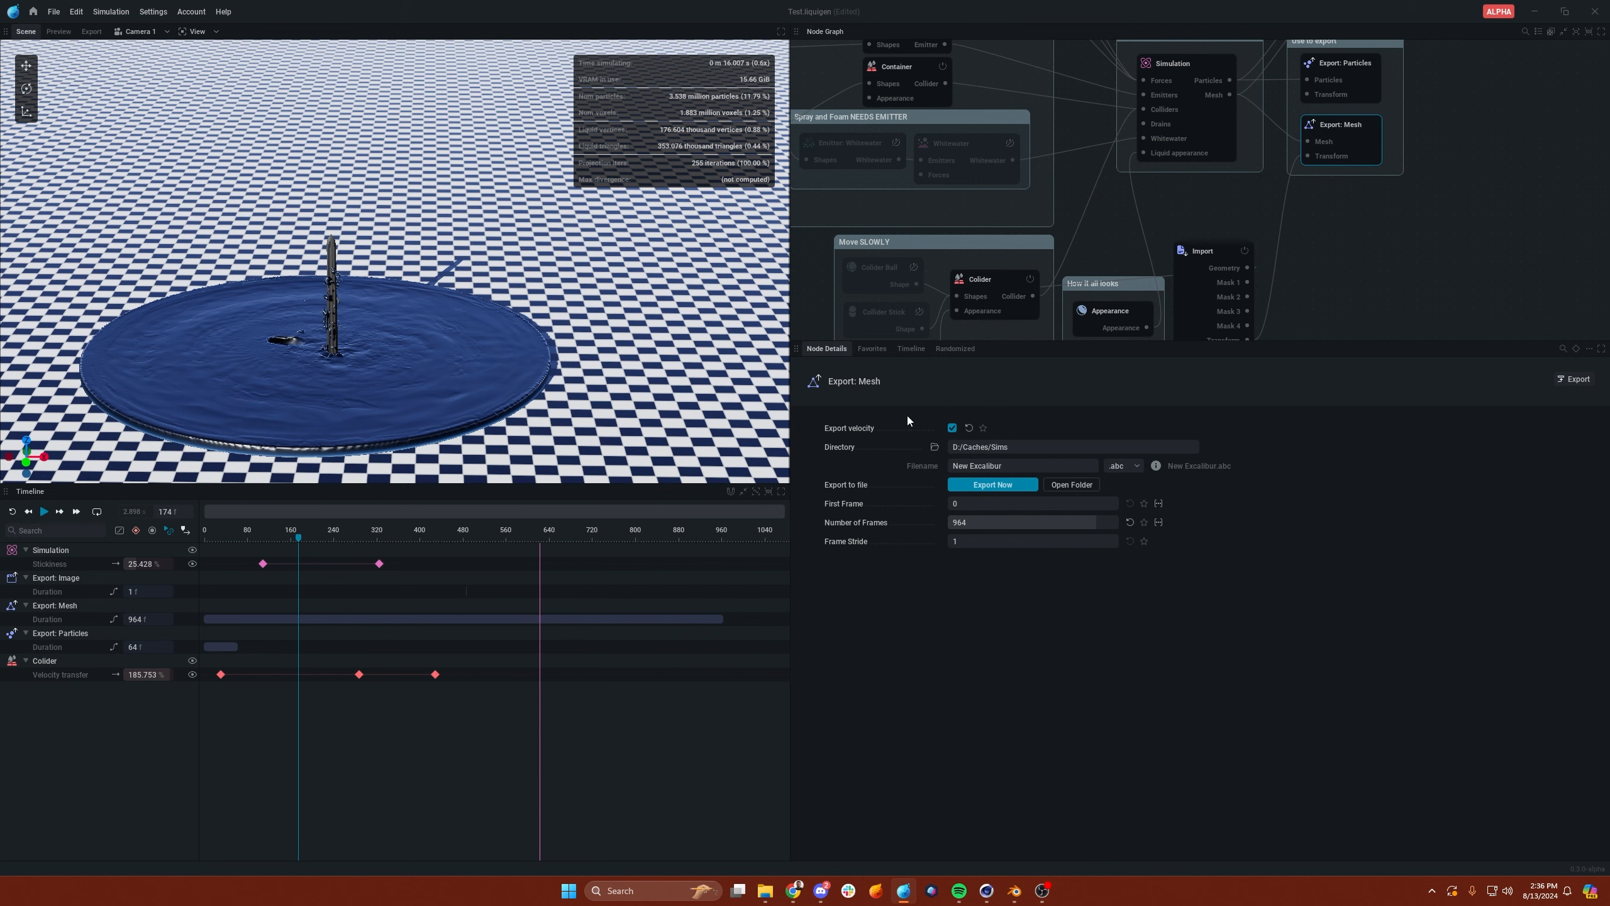
mouse_move(847, 434)
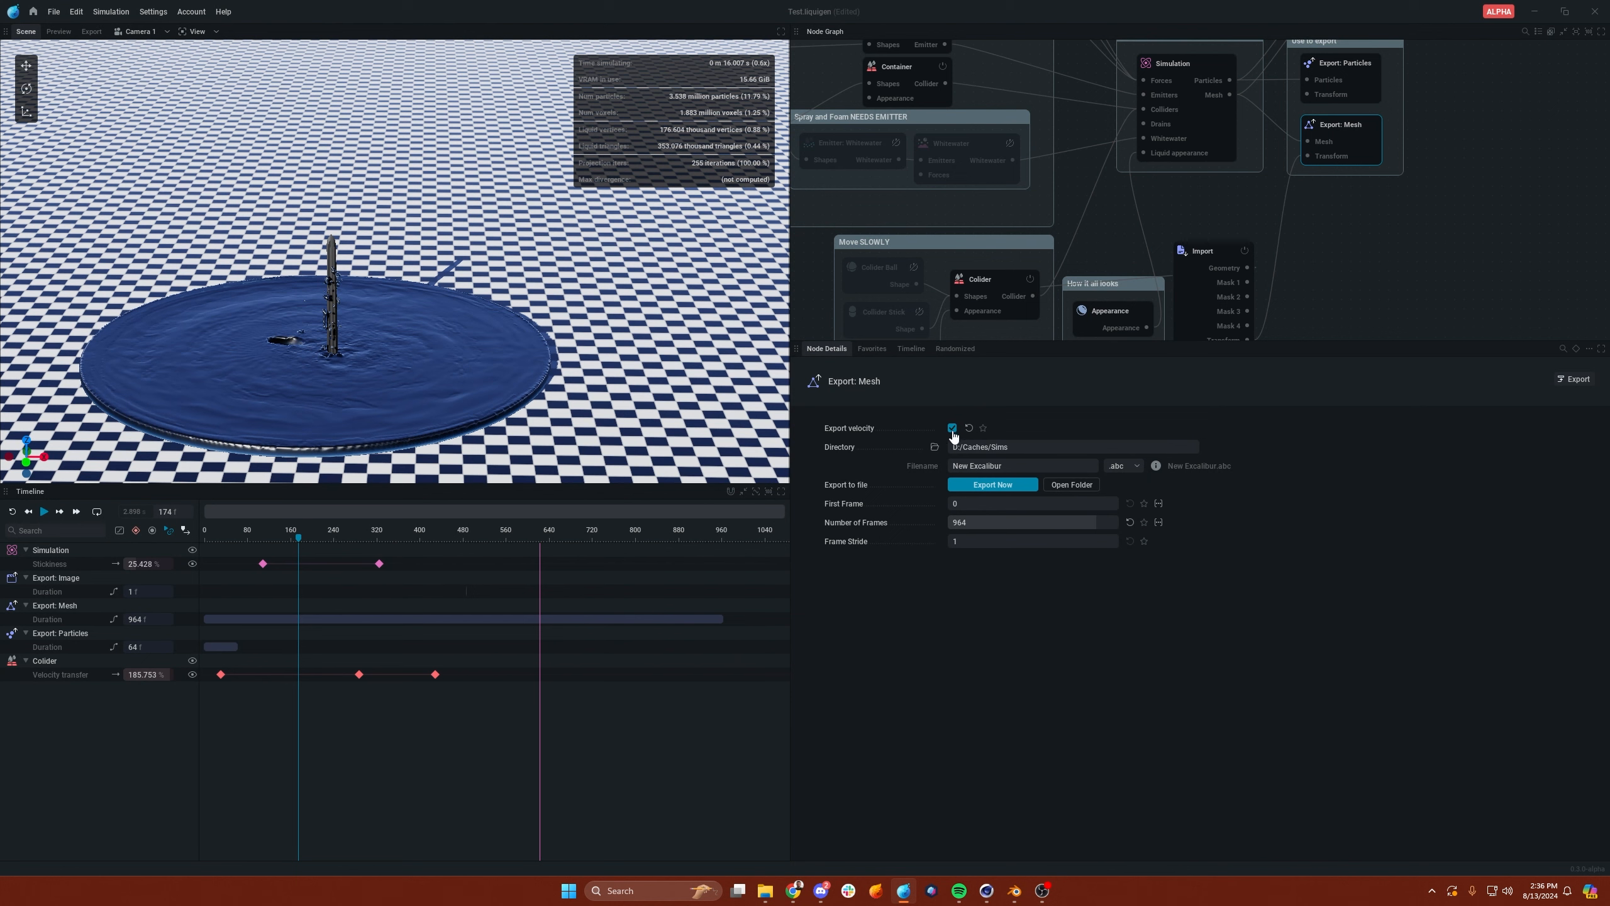
mouse_move(962, 413)
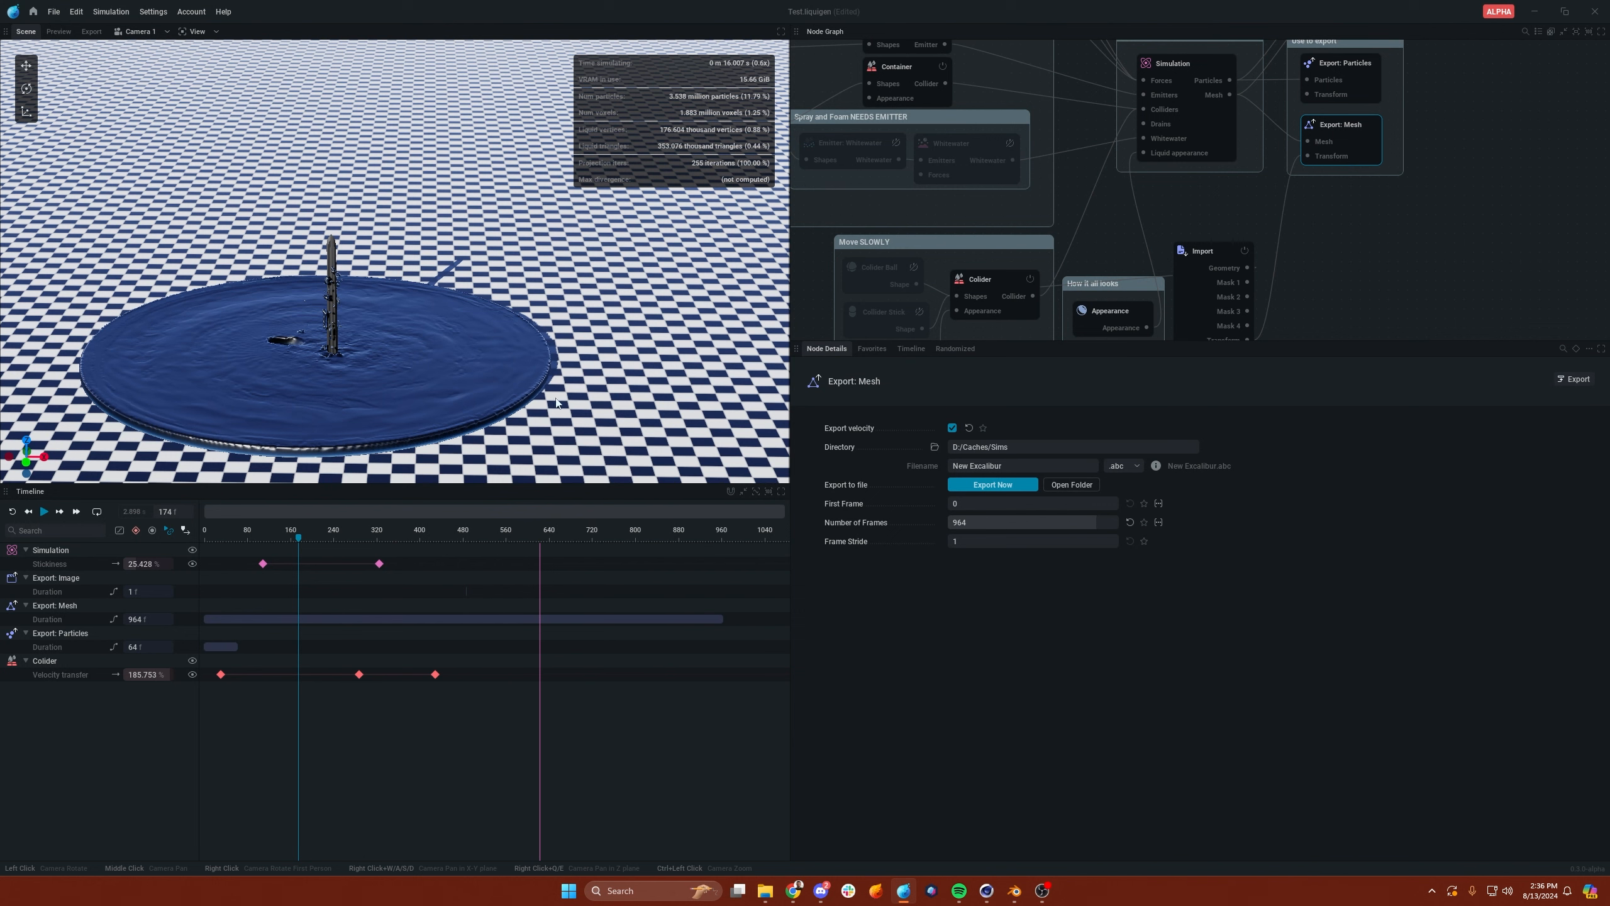
click(1006, 465)
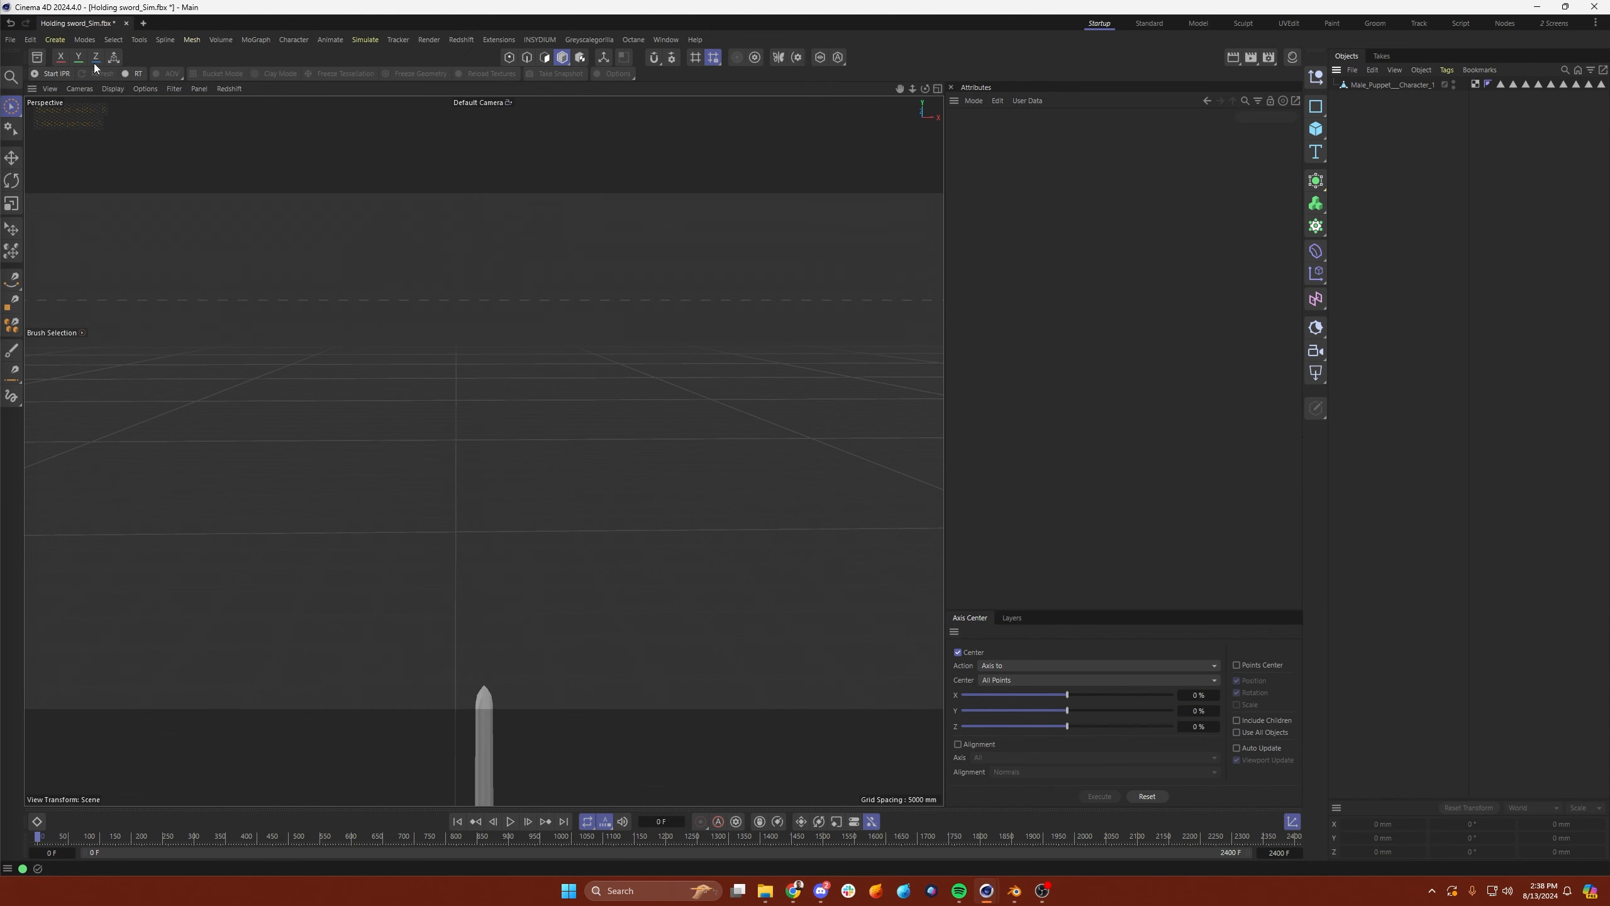
- Merge New Excalibur.abc from D:/Caches/Sims into the scene, keeping Instances as regular instances
click(9, 39)
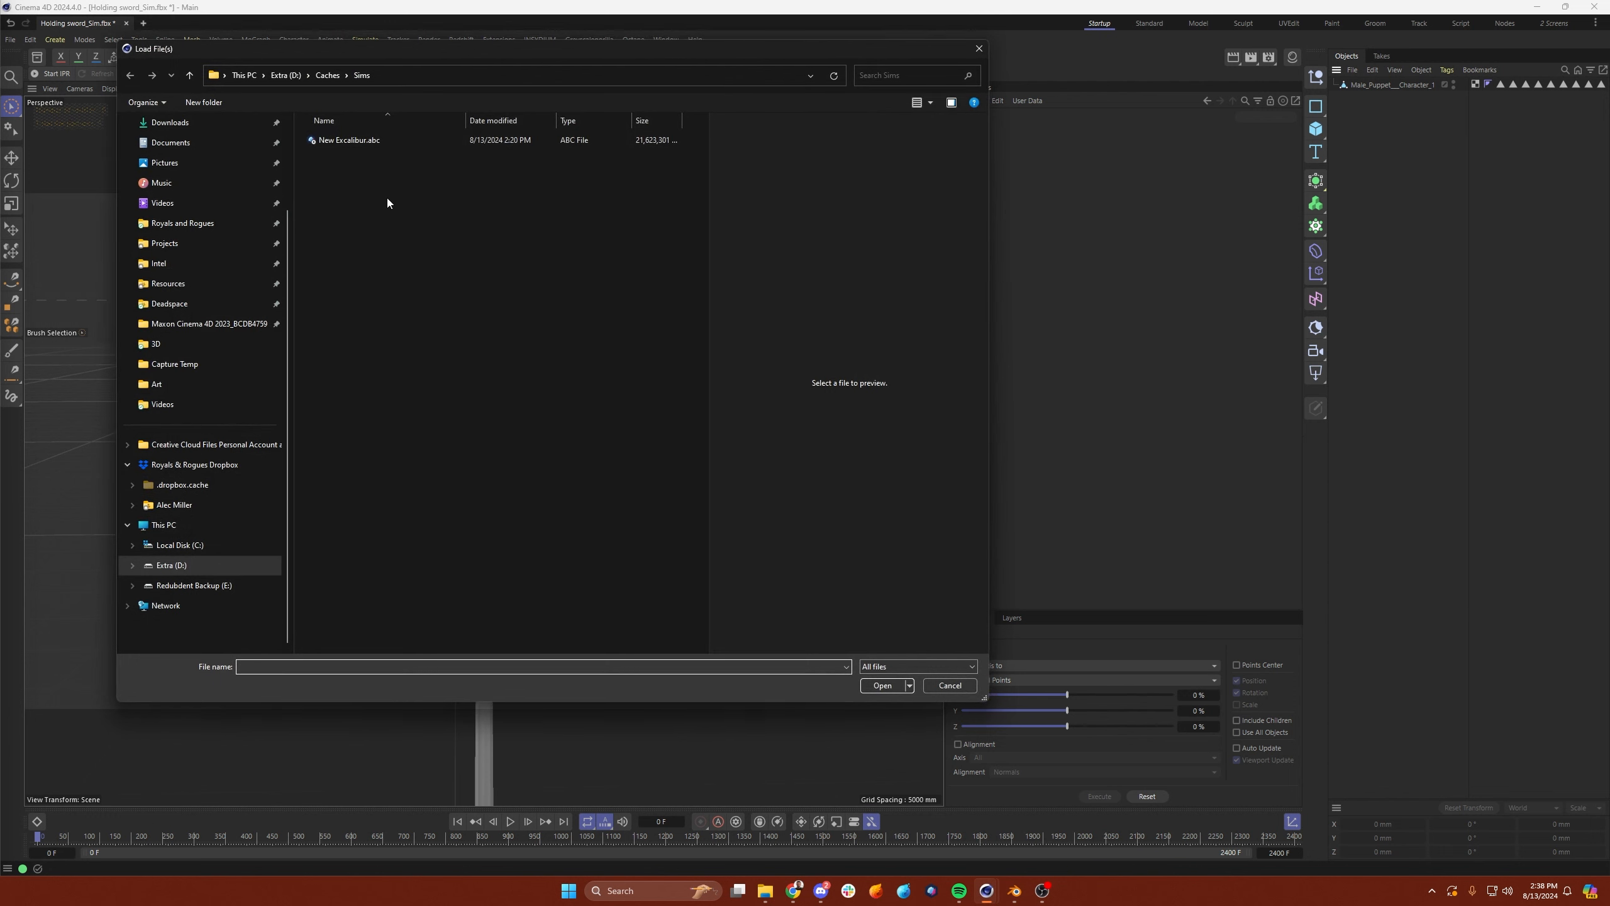
click(348, 140)
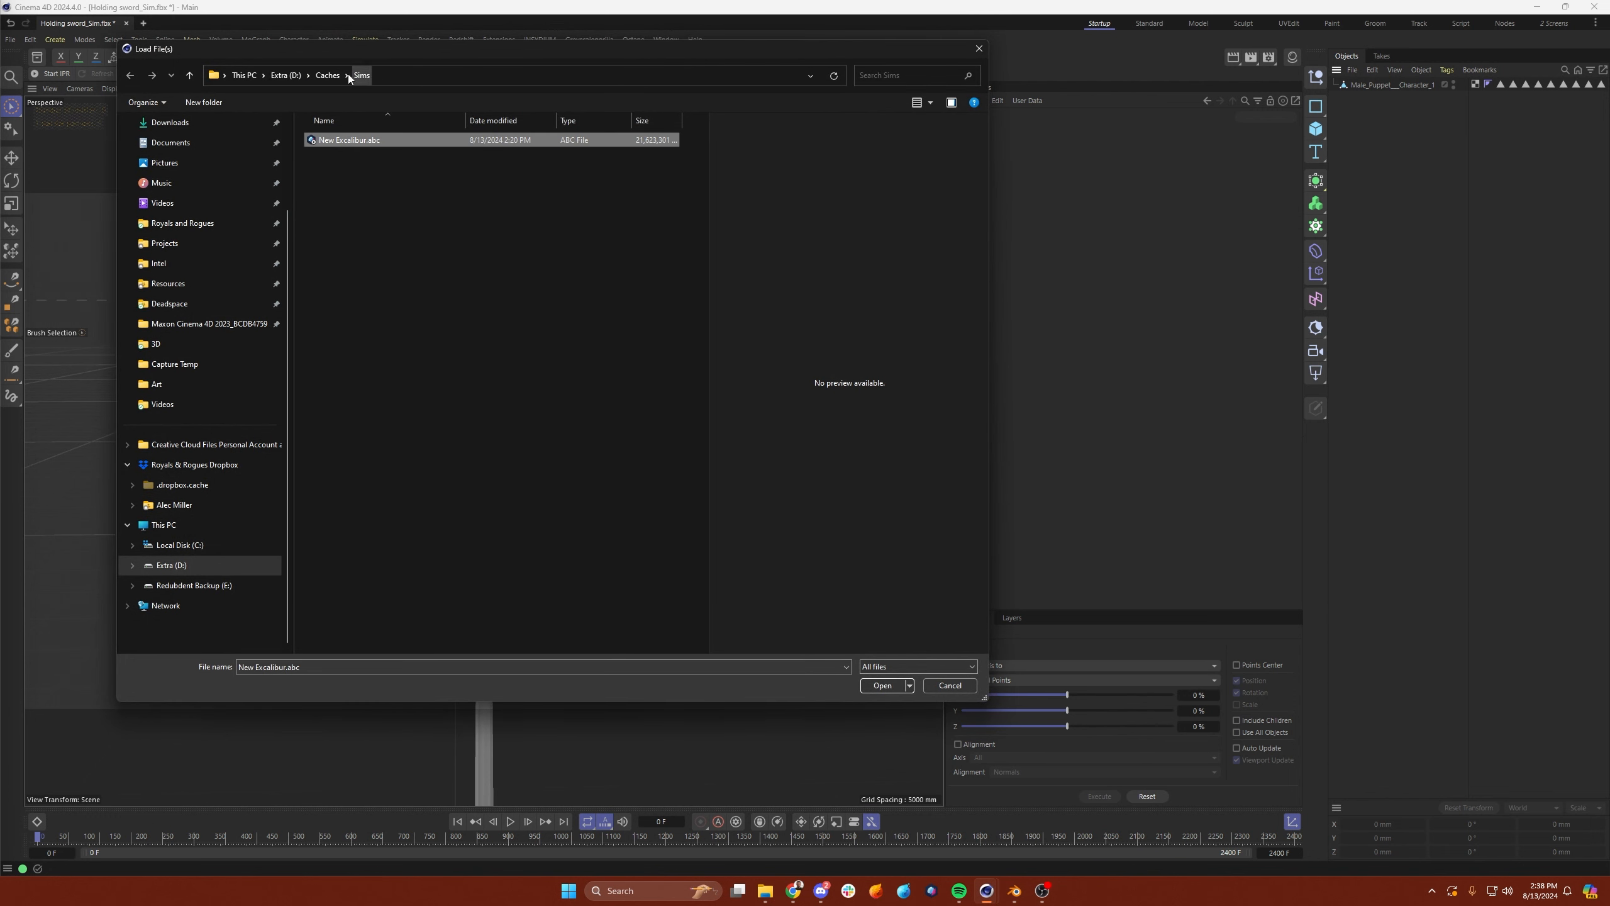
mouse_move(525, 377)
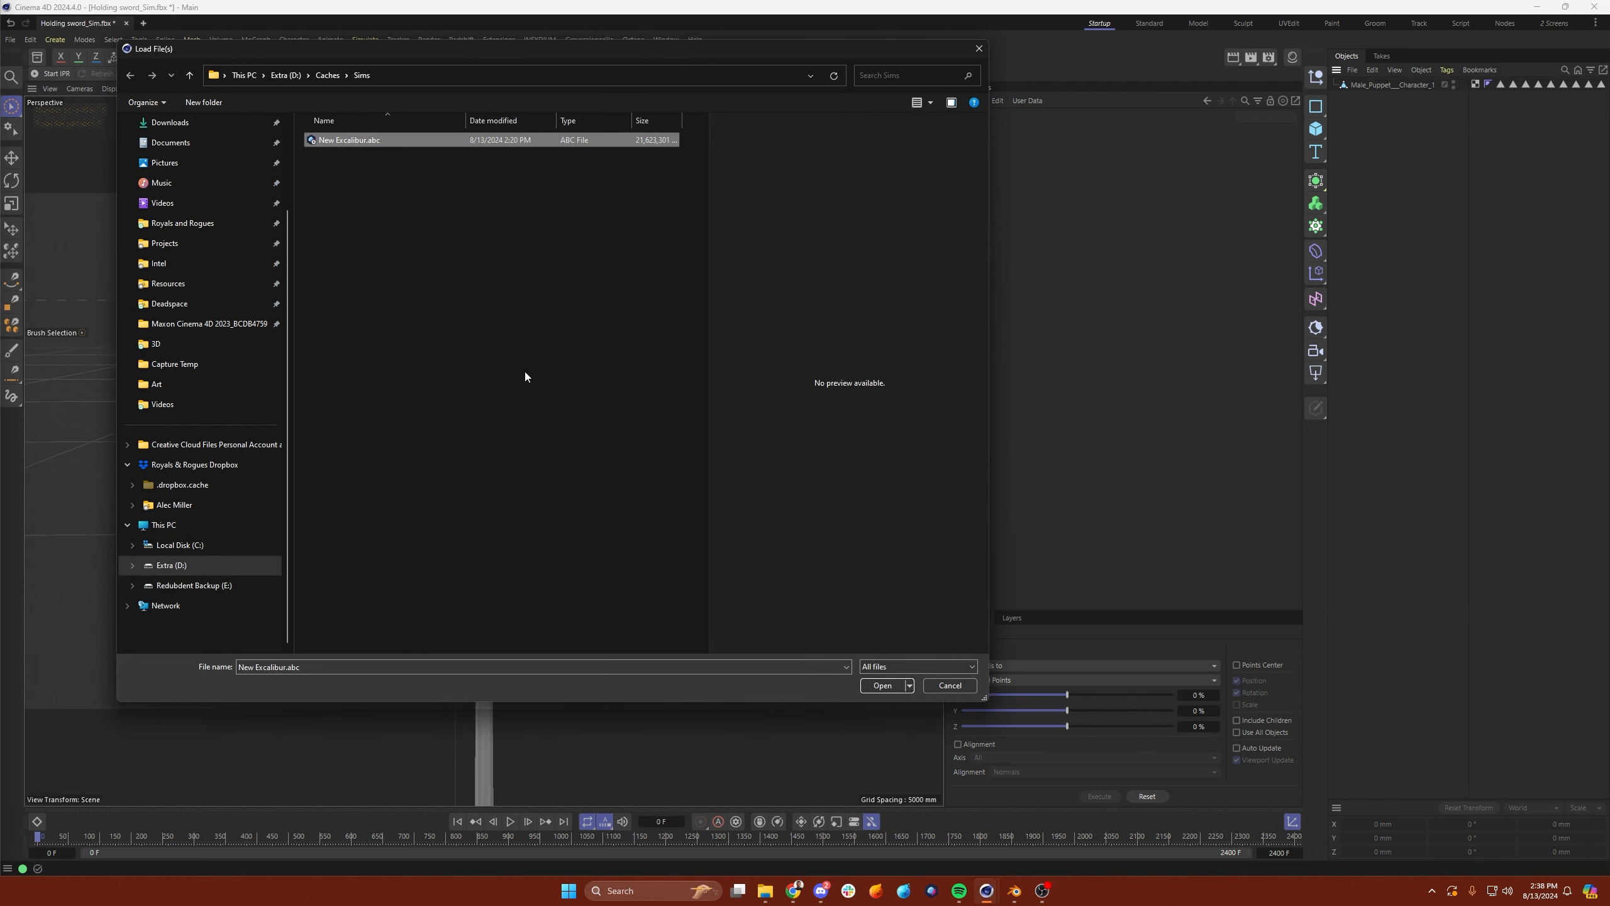
click(880, 684)
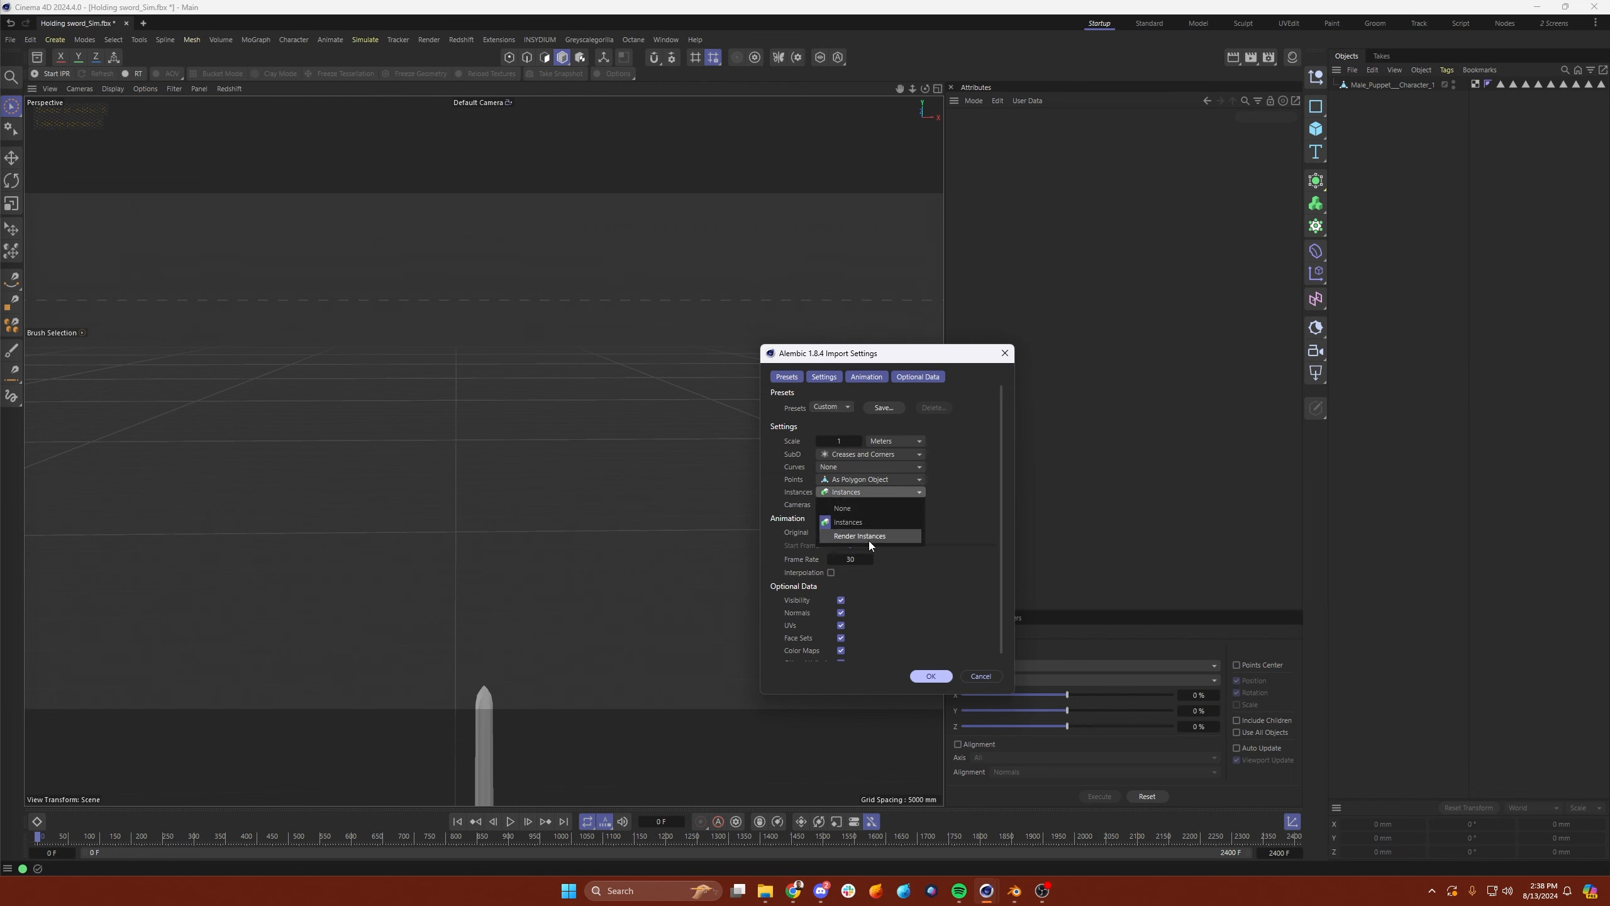
click(847, 522)
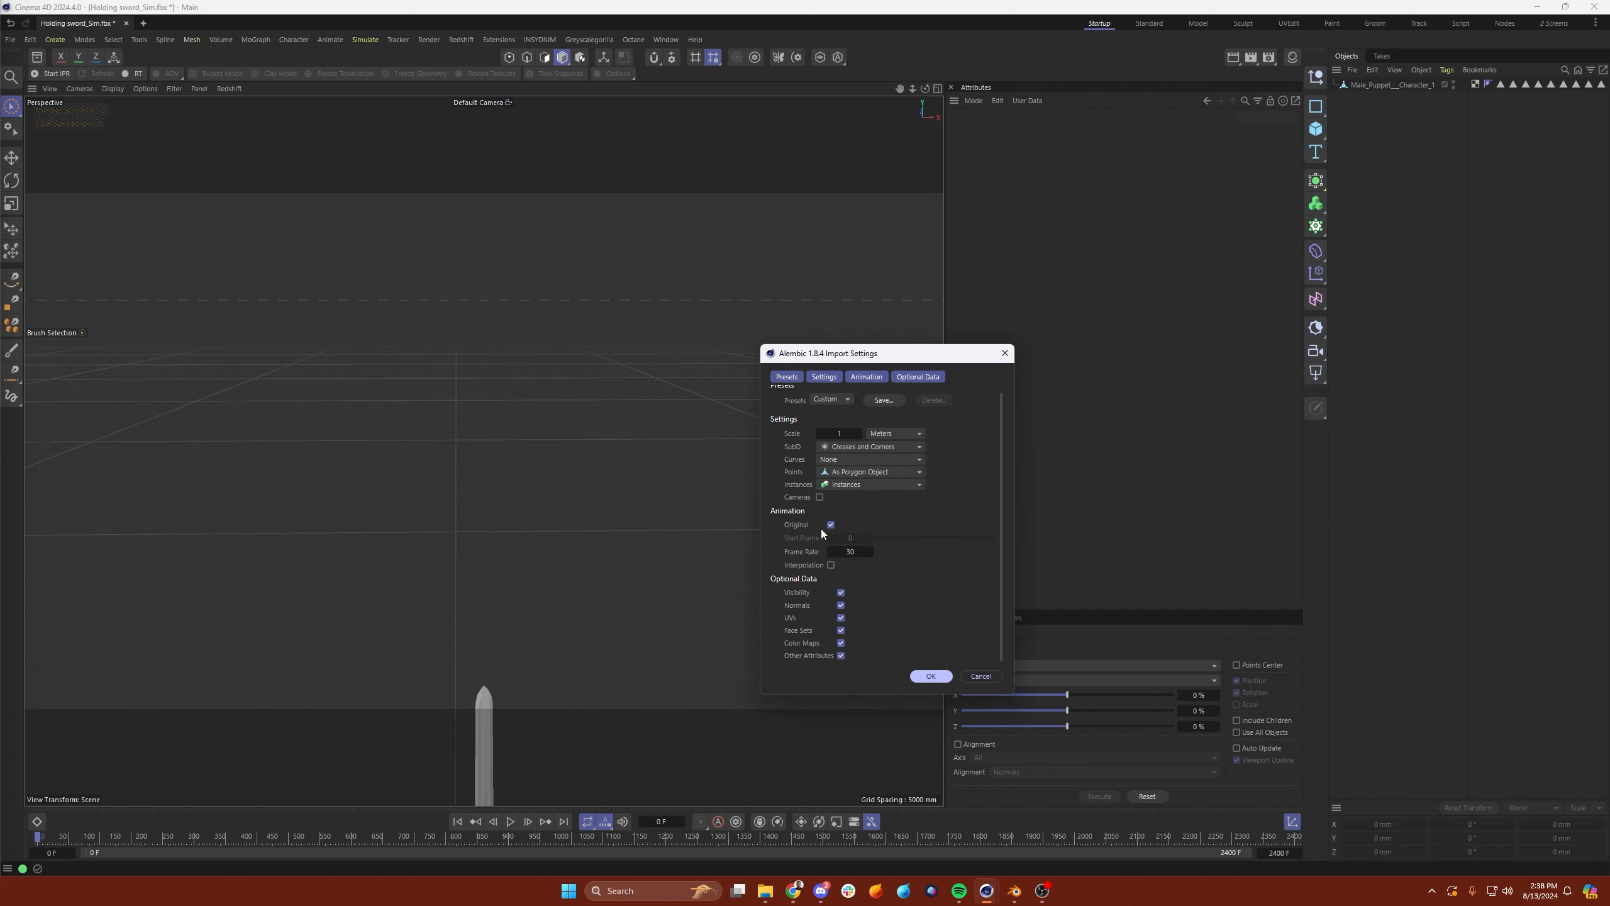
mouse_move(882, 576)
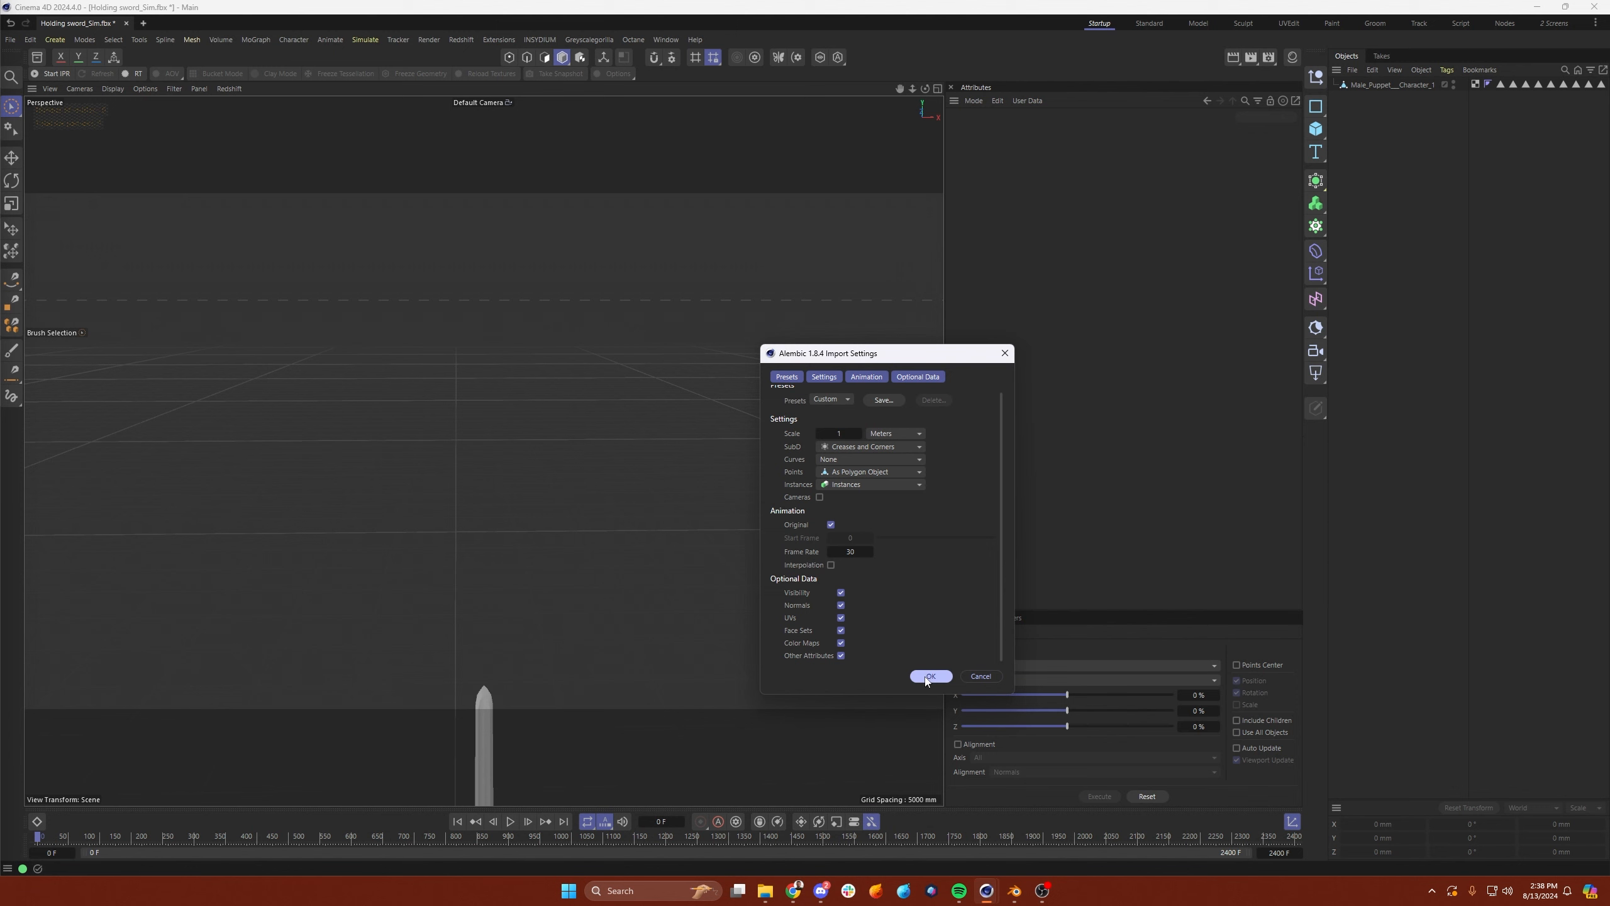
click(929, 675)
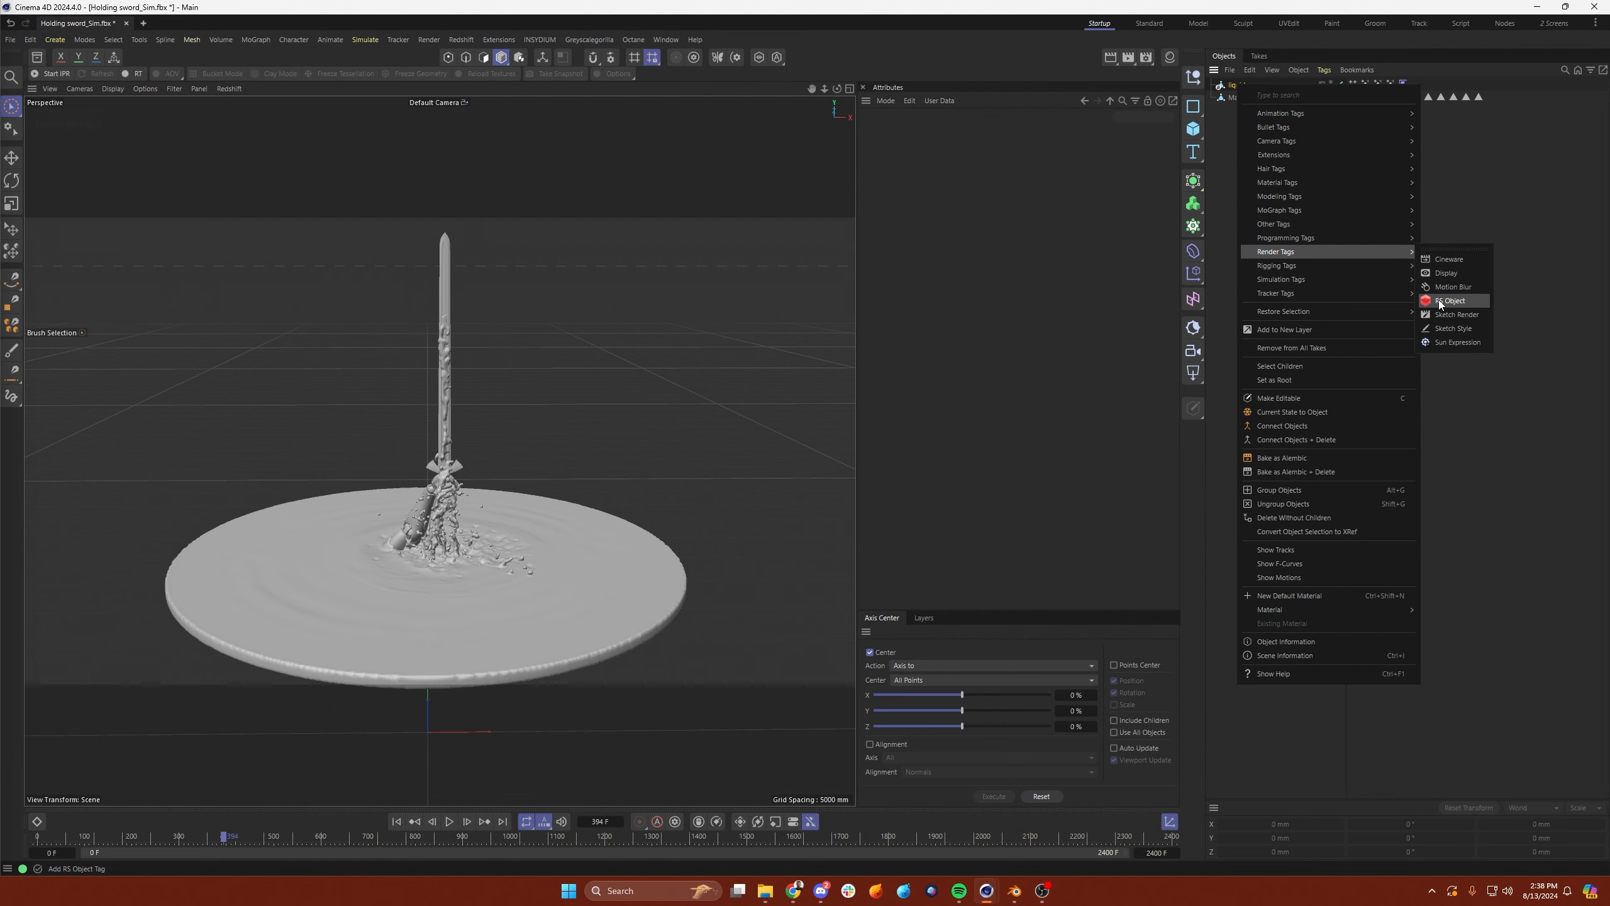
- Add an RS Object tag with Motion Blur Override and set Octane motion data to Vertex speed
click(1450, 299)
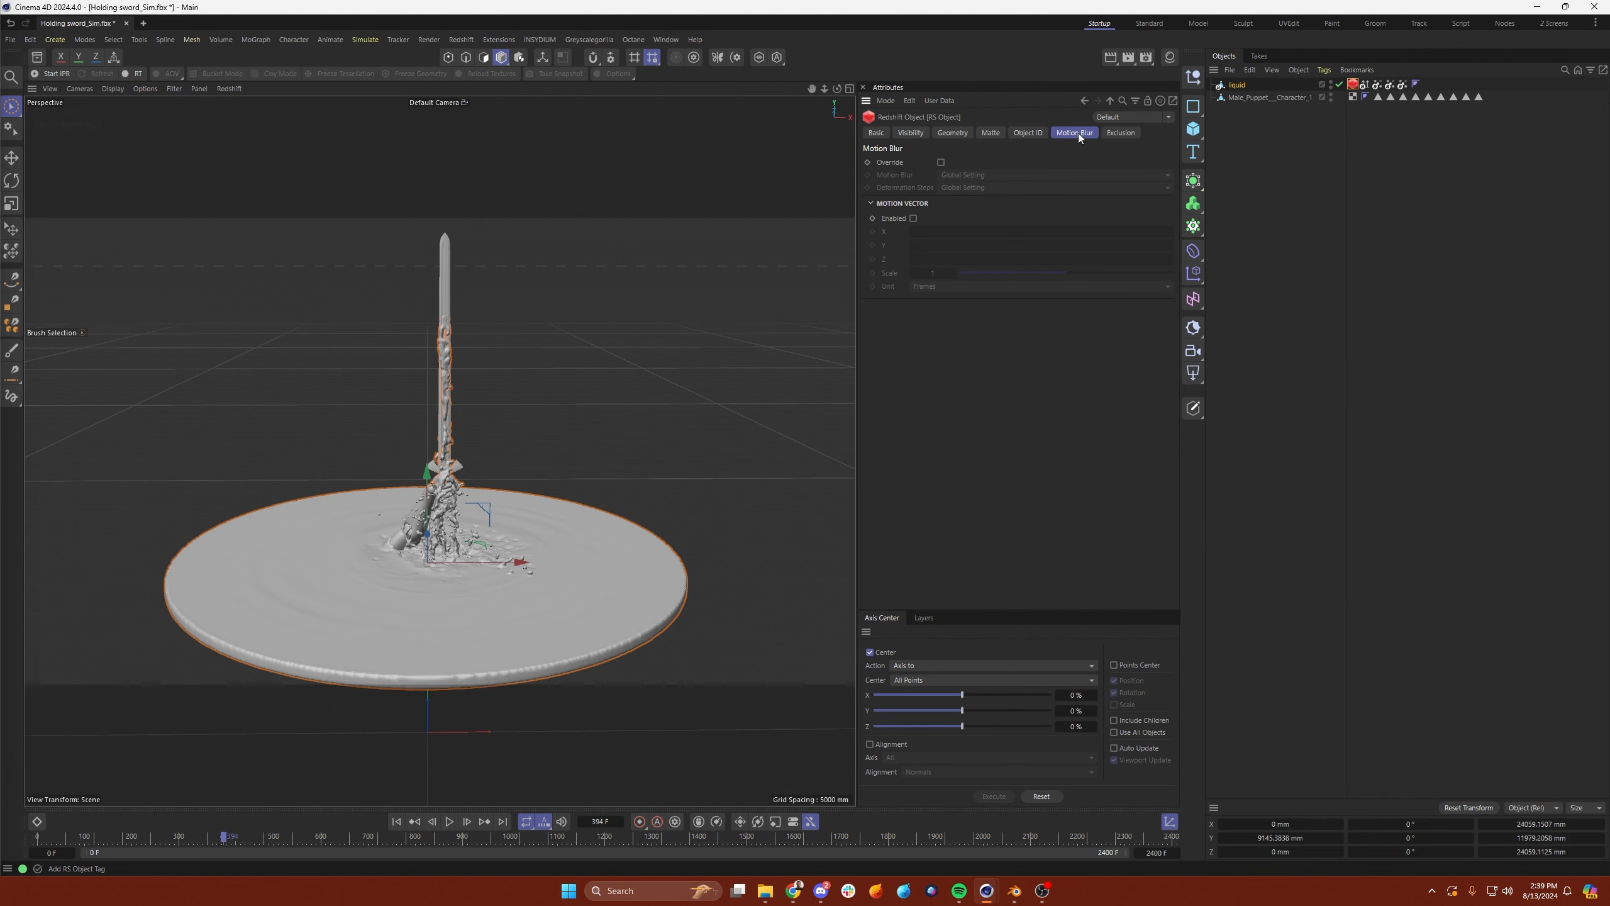
click(940, 162)
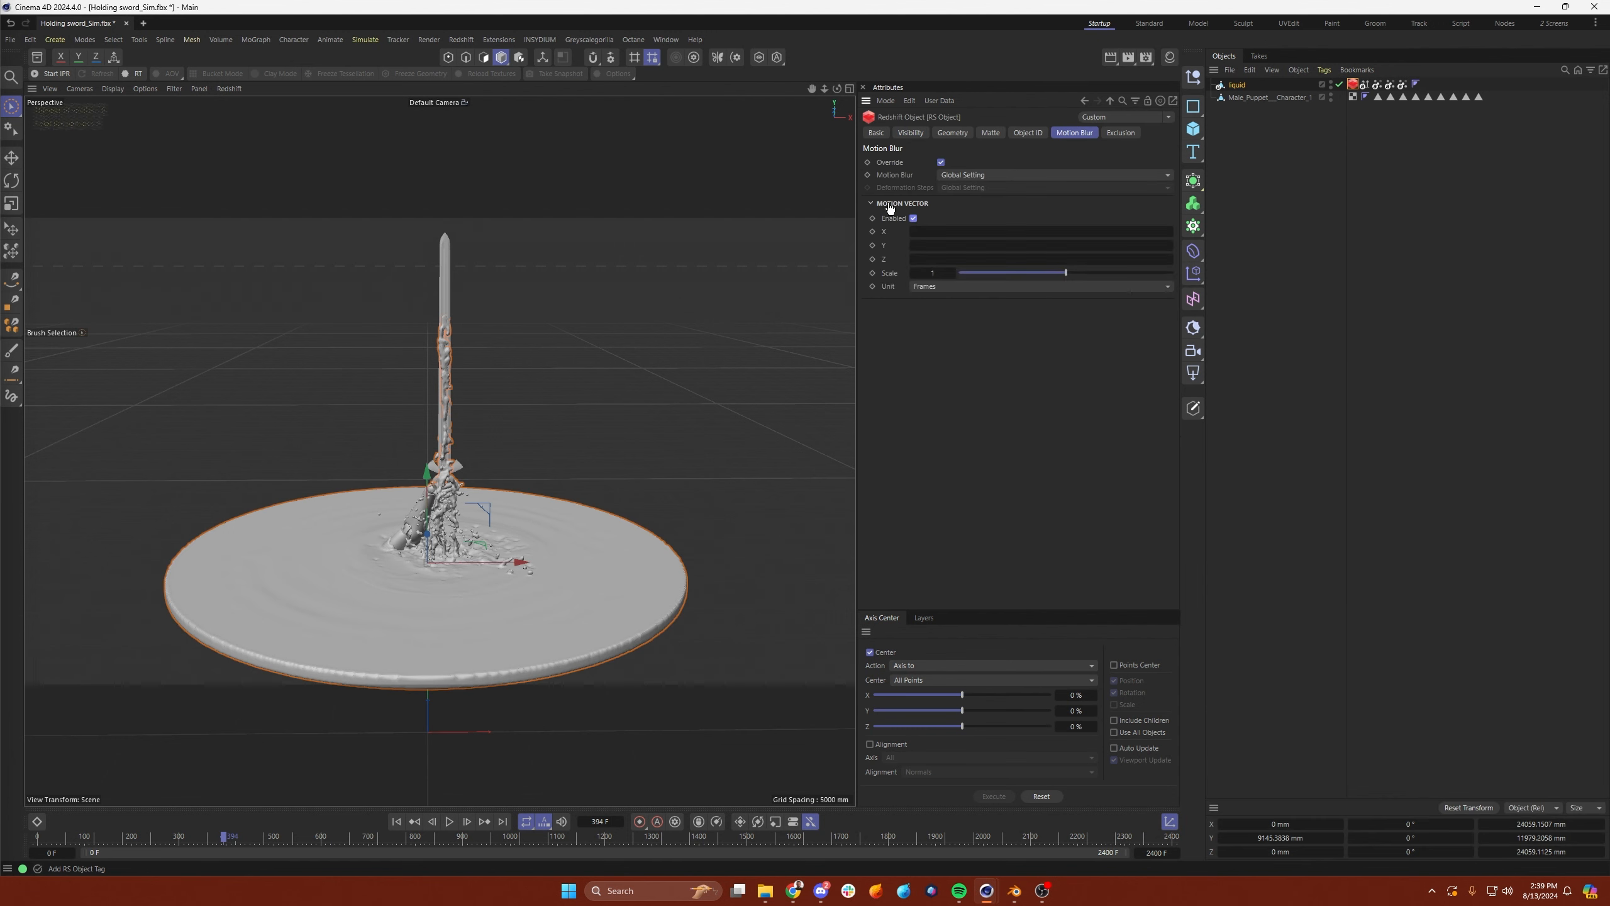
mouse_move(1058, 231)
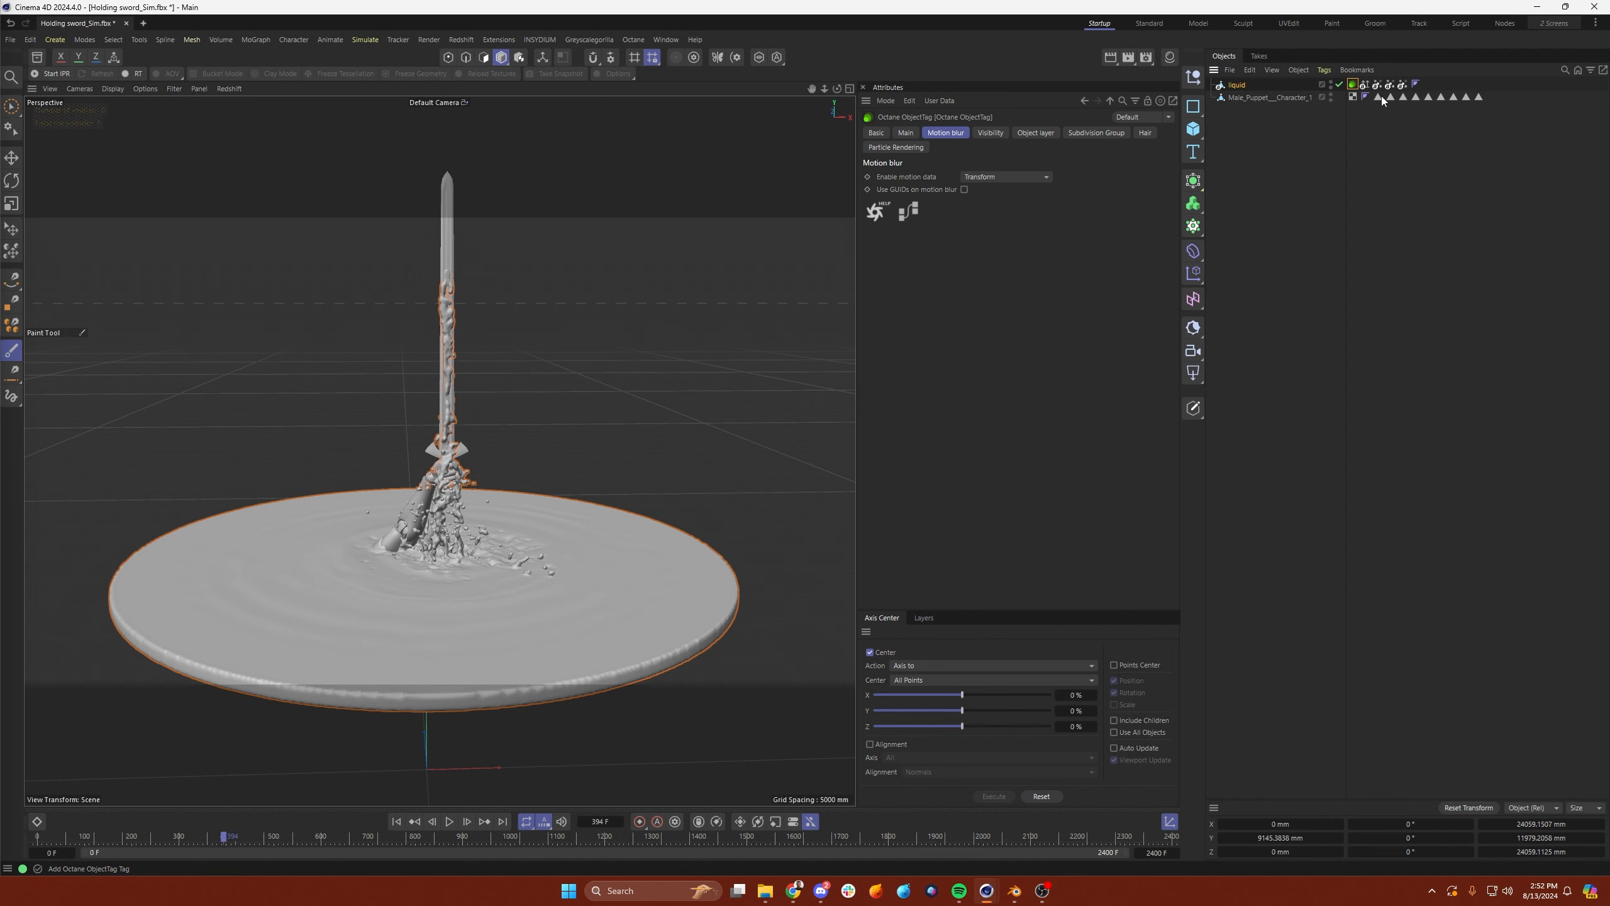
mouse_move(959, 143)
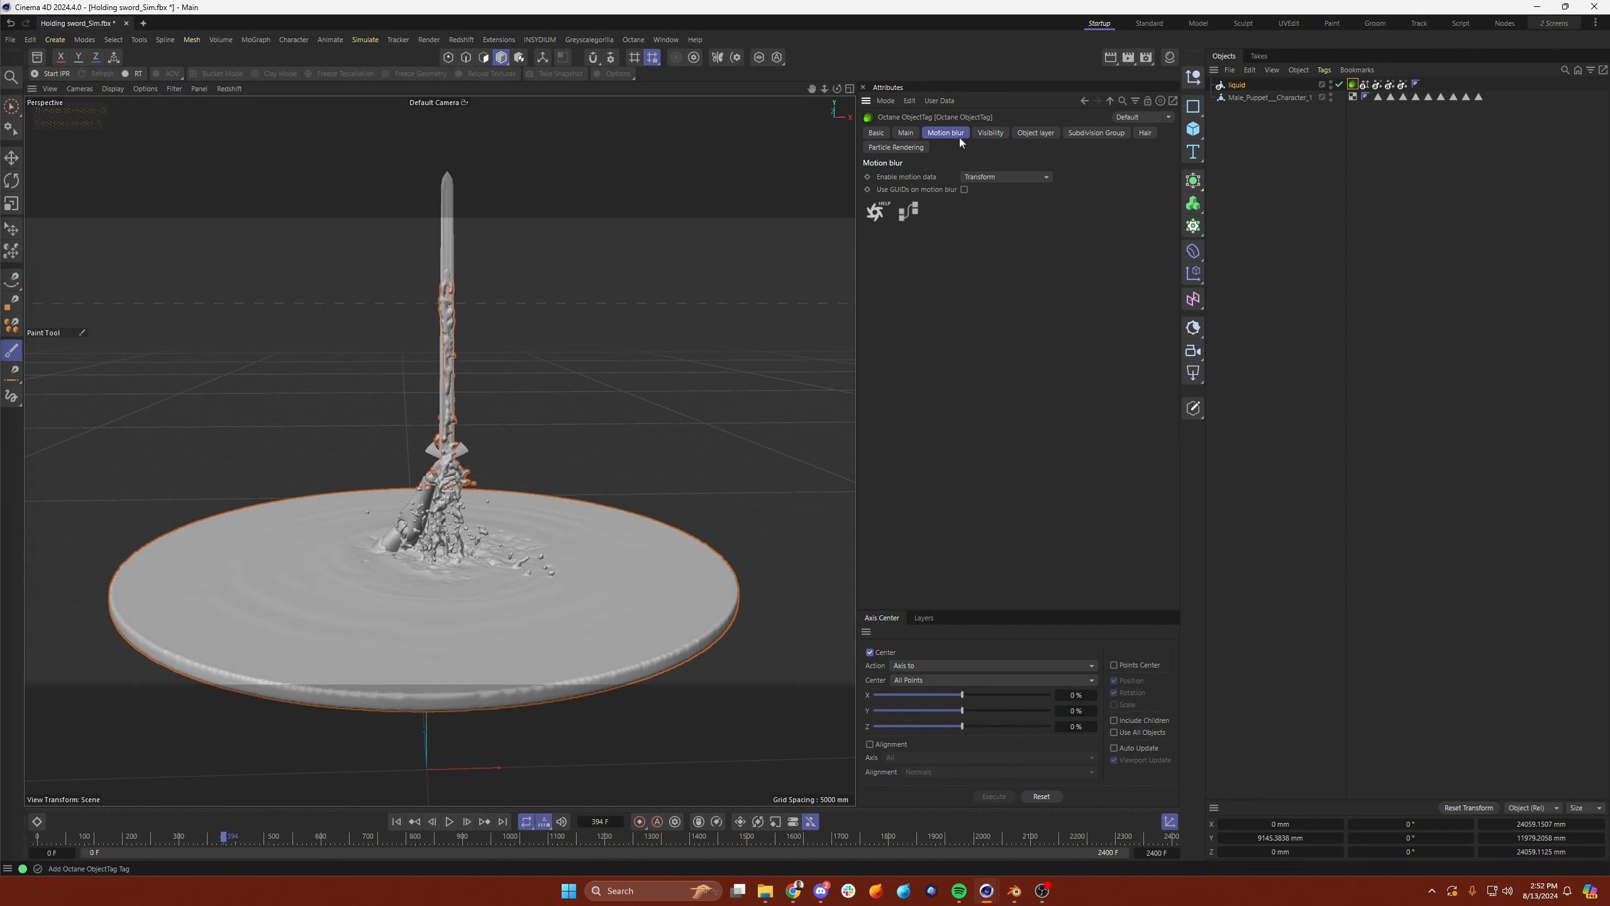
click(1003, 176)
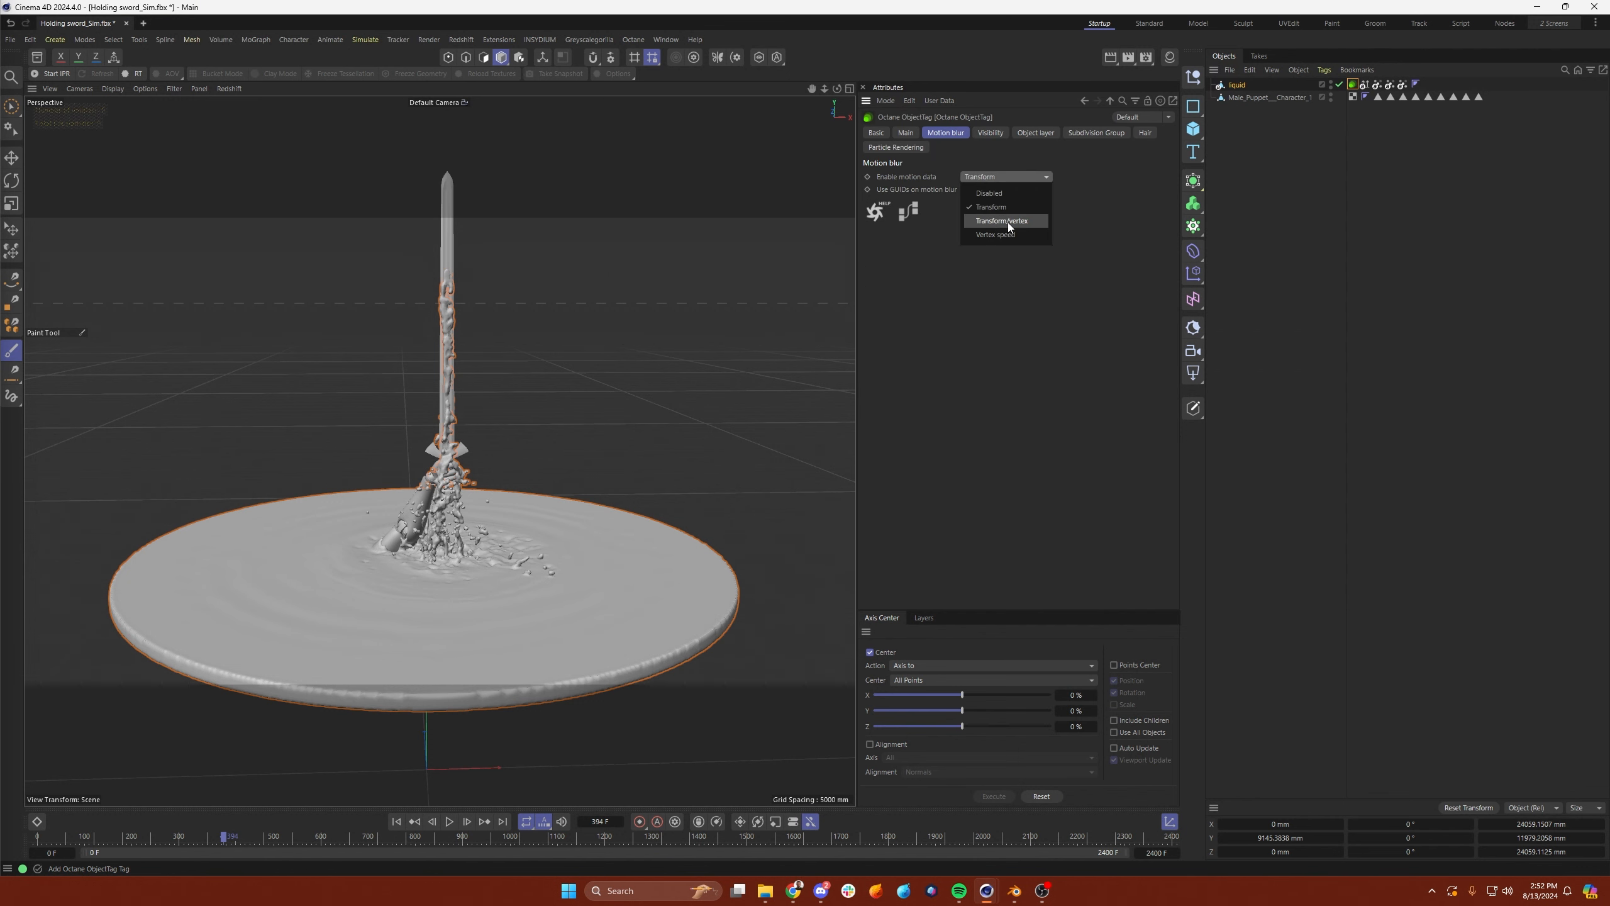
click(993, 234)
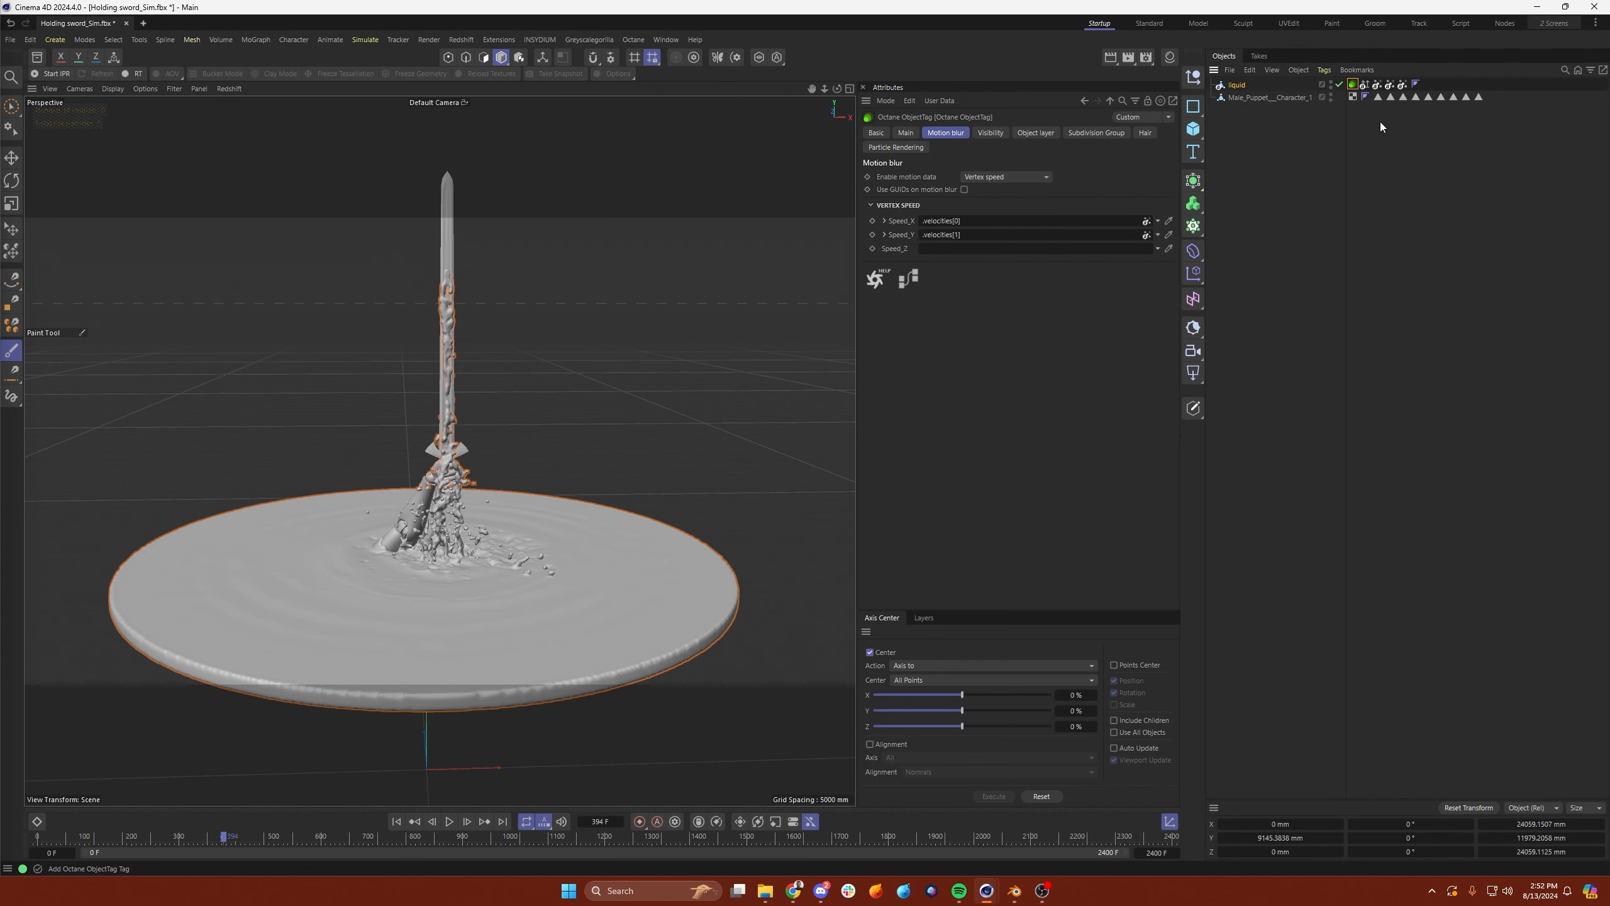
- Fill the Octane tag's speed channels with velocities[0–2] attributes and deselect the liquid
click(987, 249)
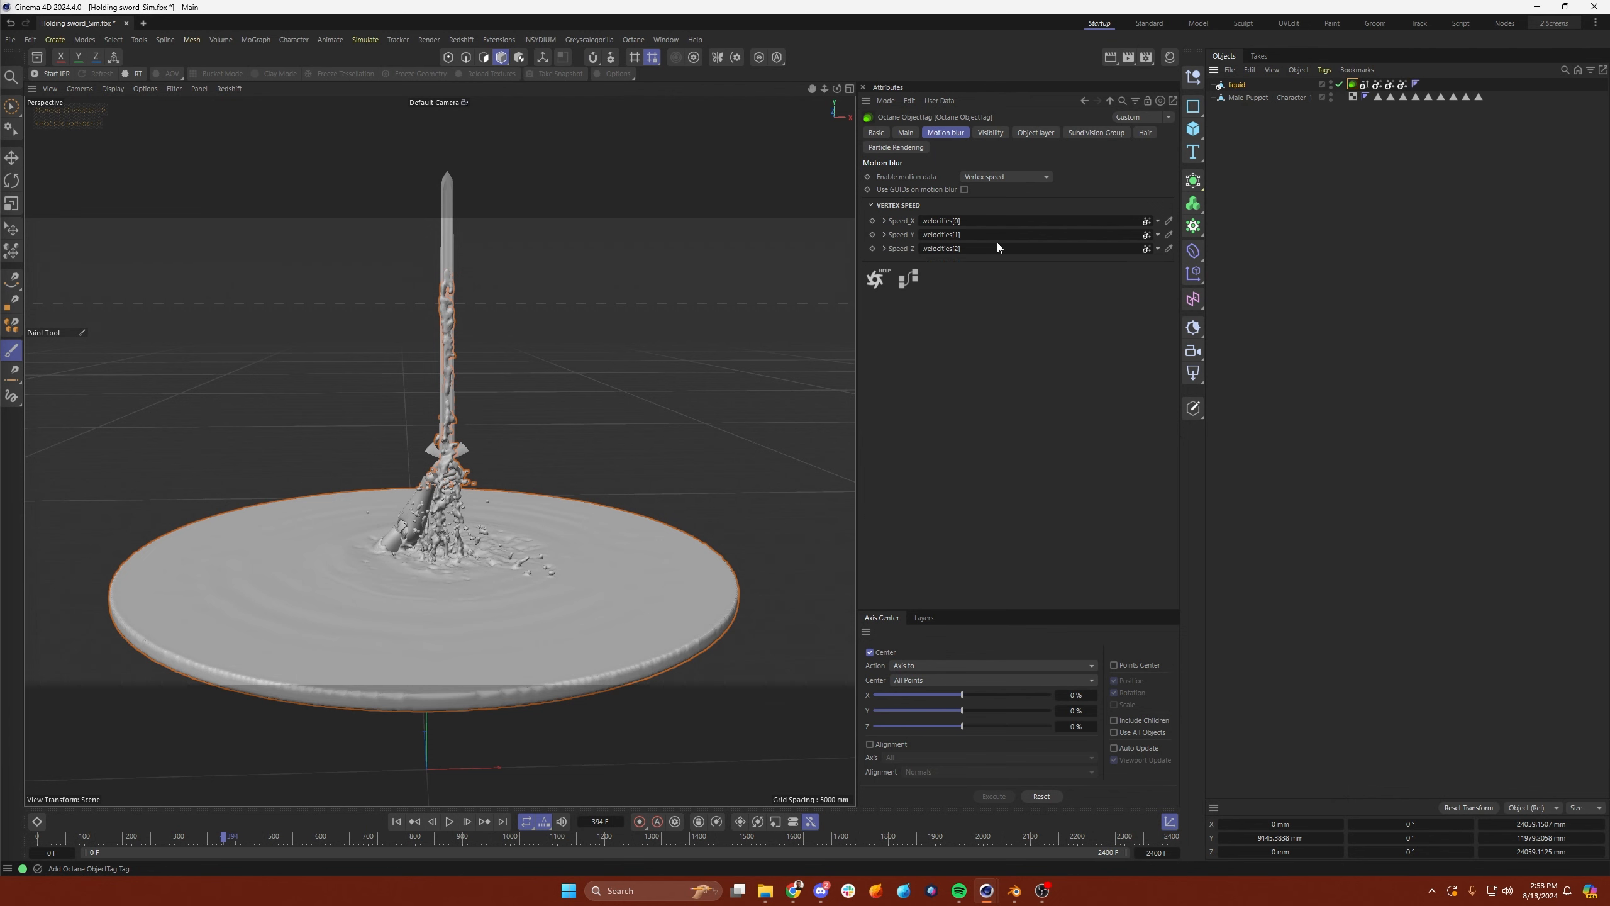
mouse_move(897, 259)
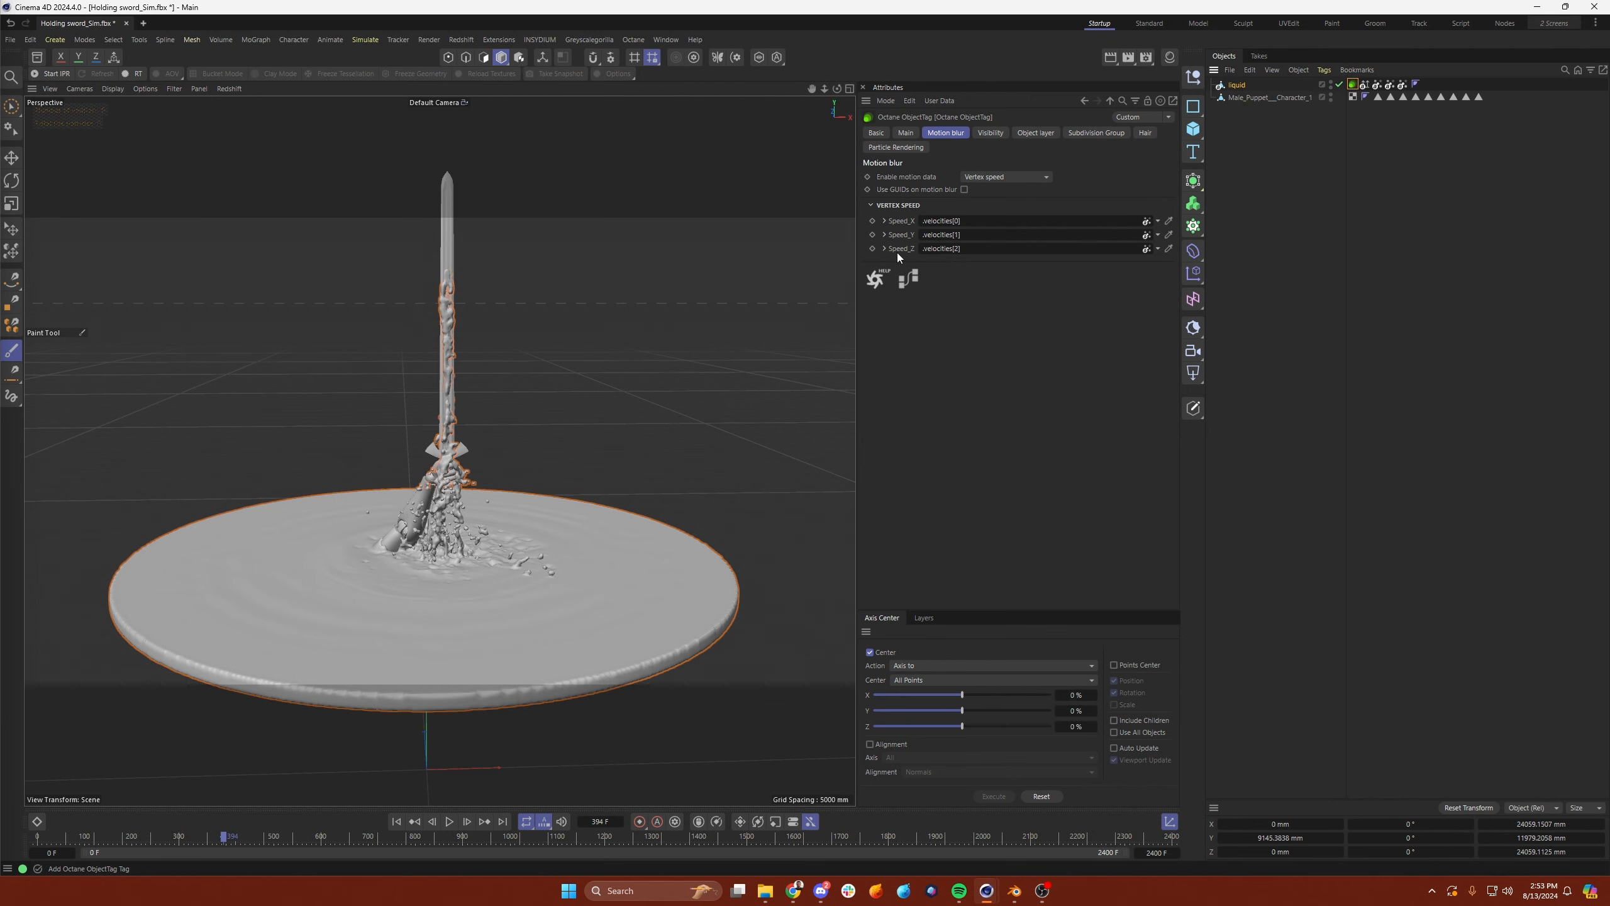
click(1366, 84)
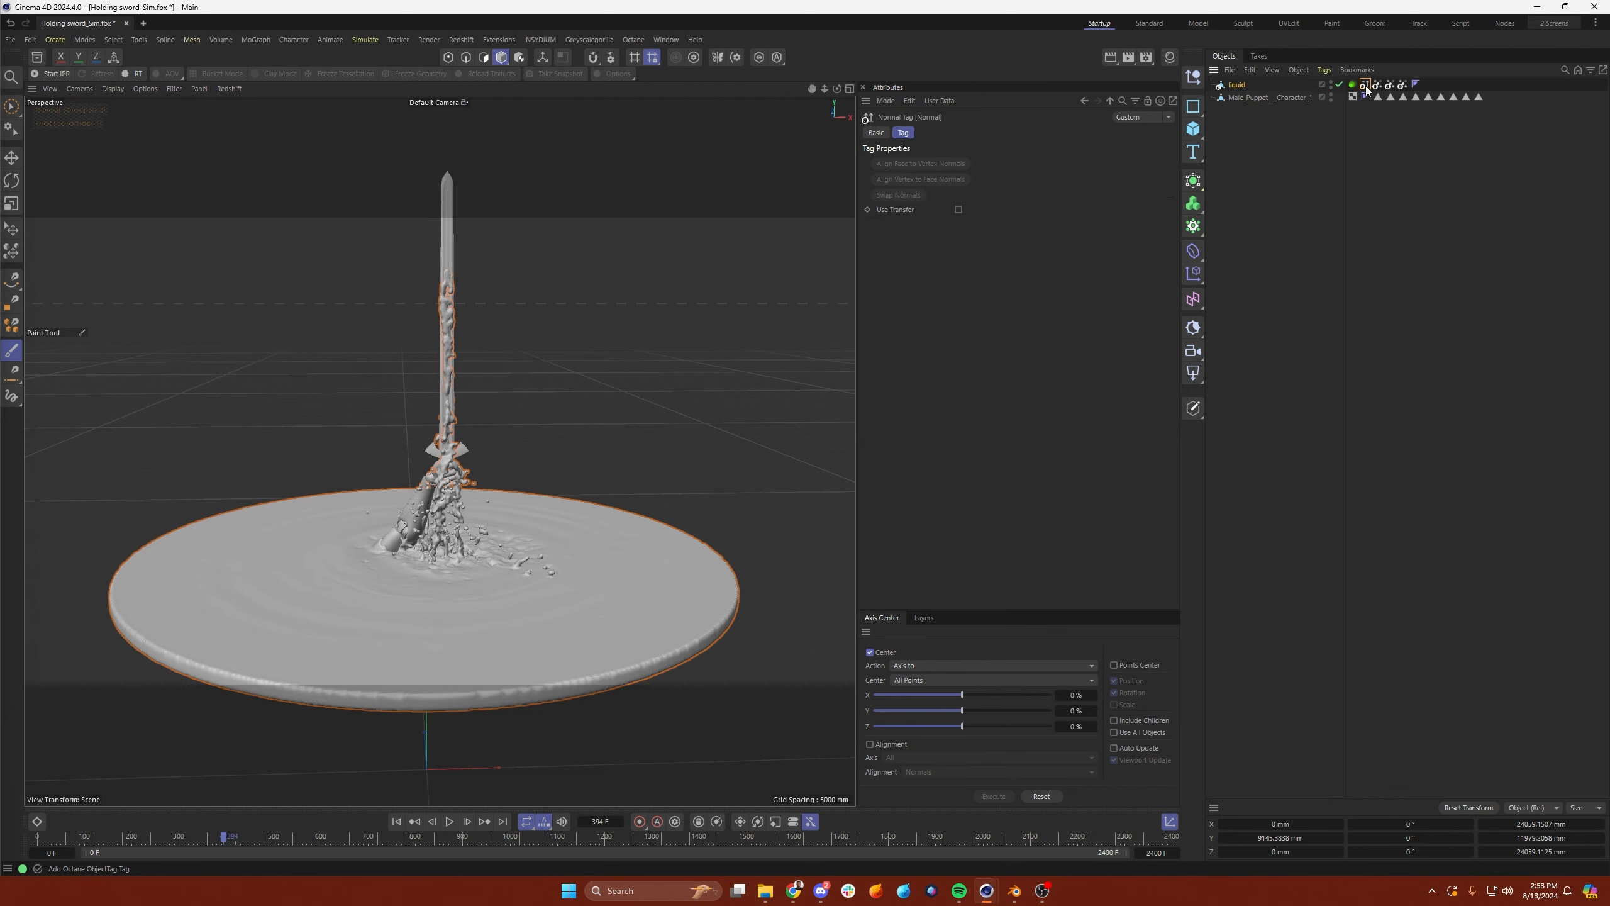
click(1400, 84)
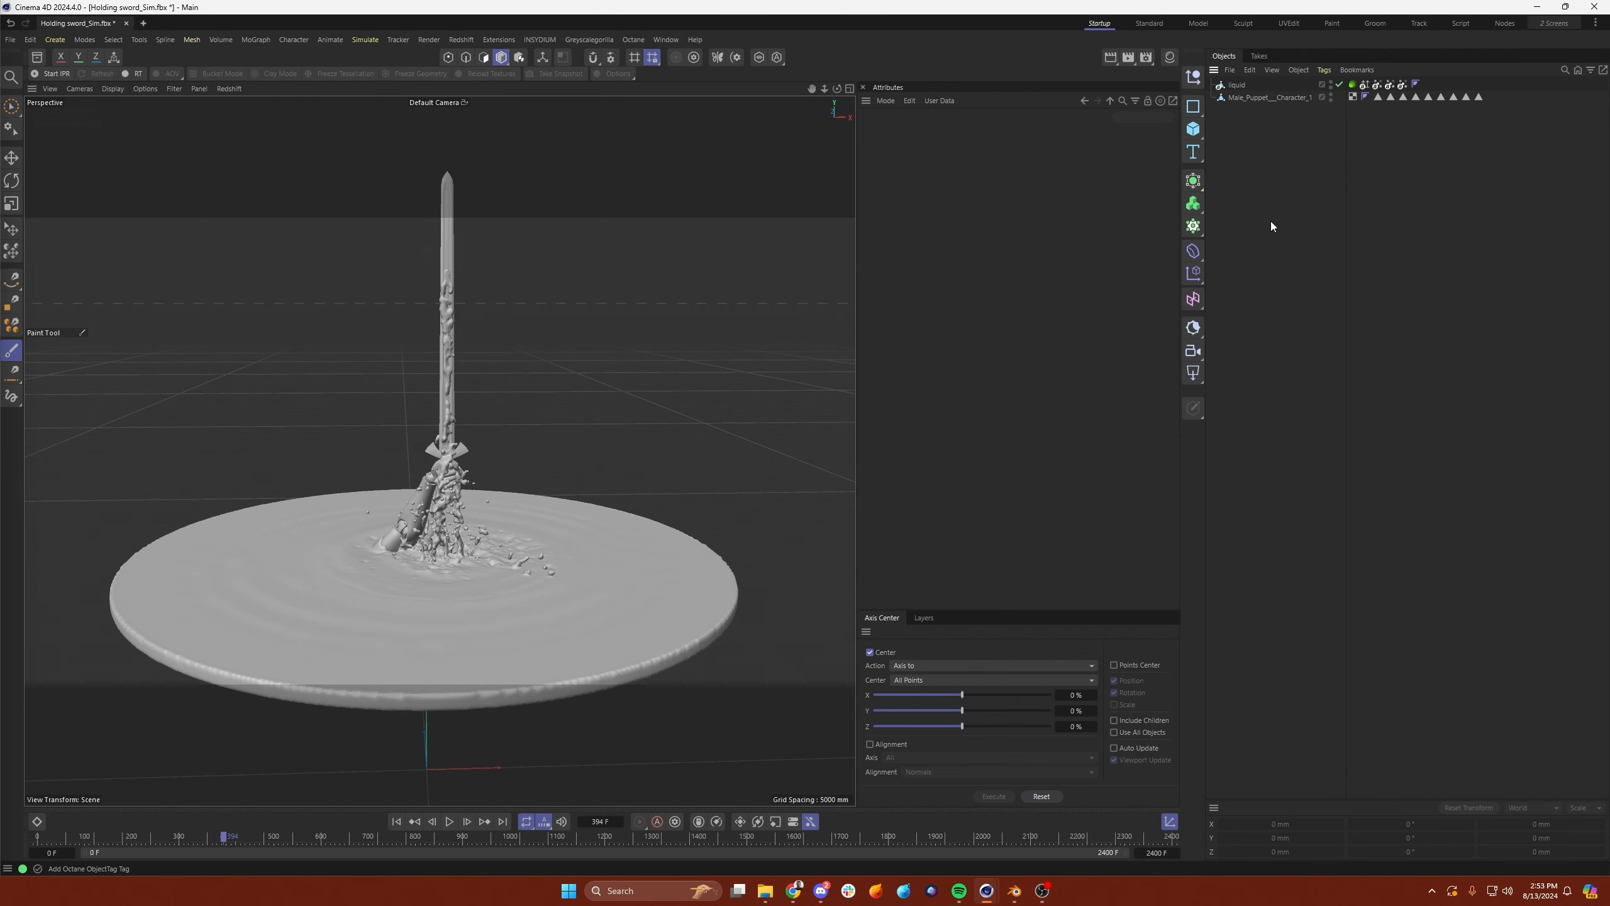
mouse_move(1379, 96)
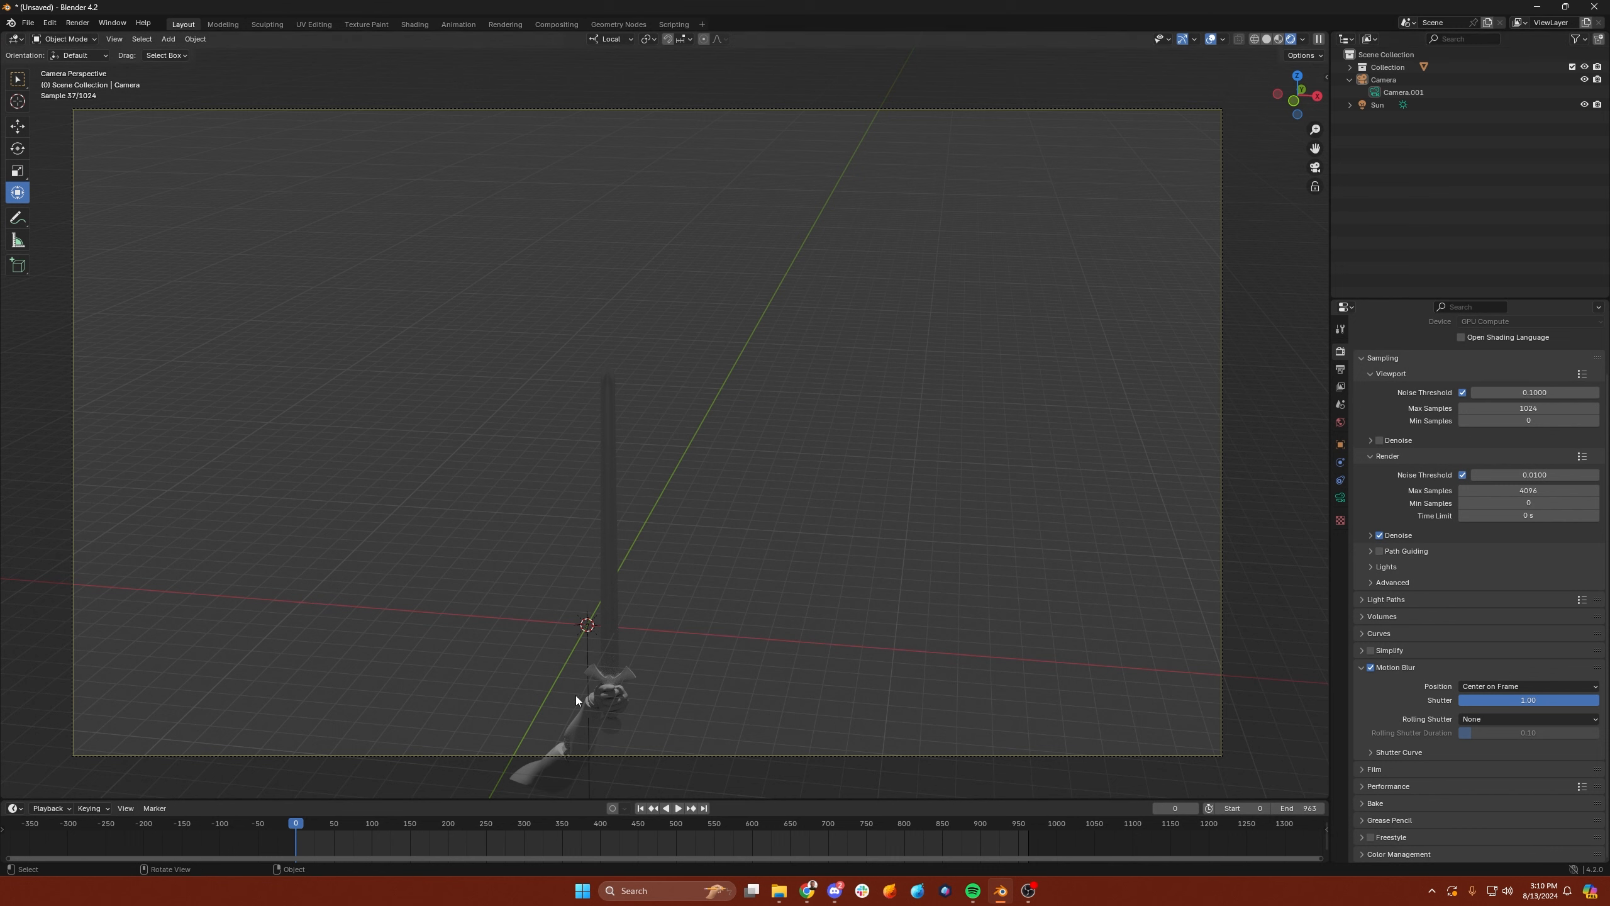
click(666, 808)
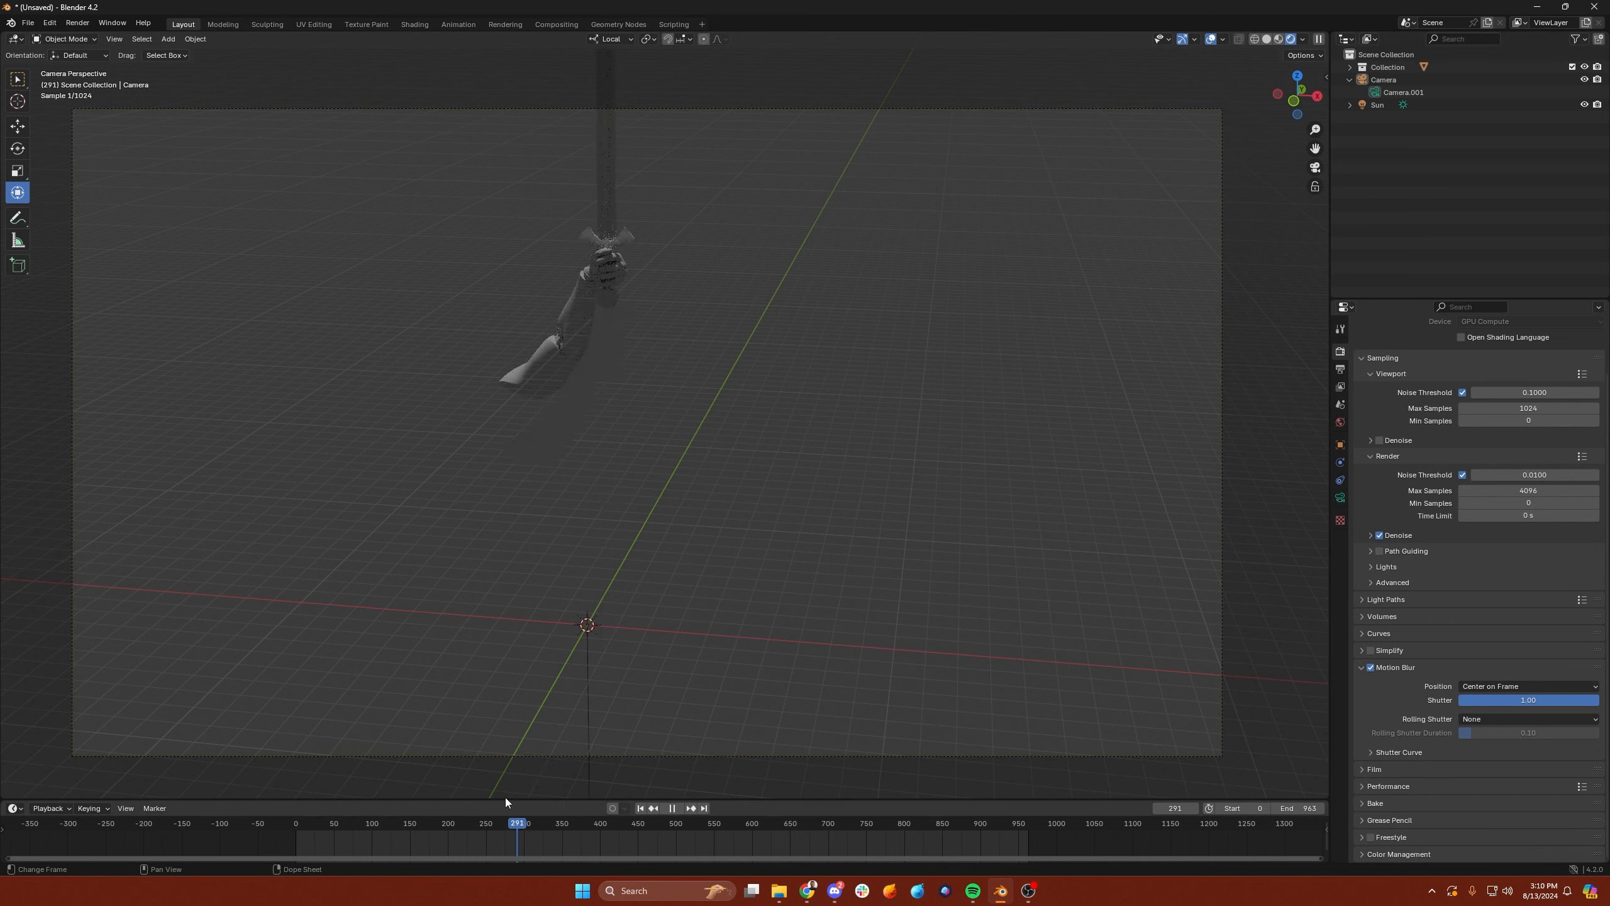
click(303, 823)
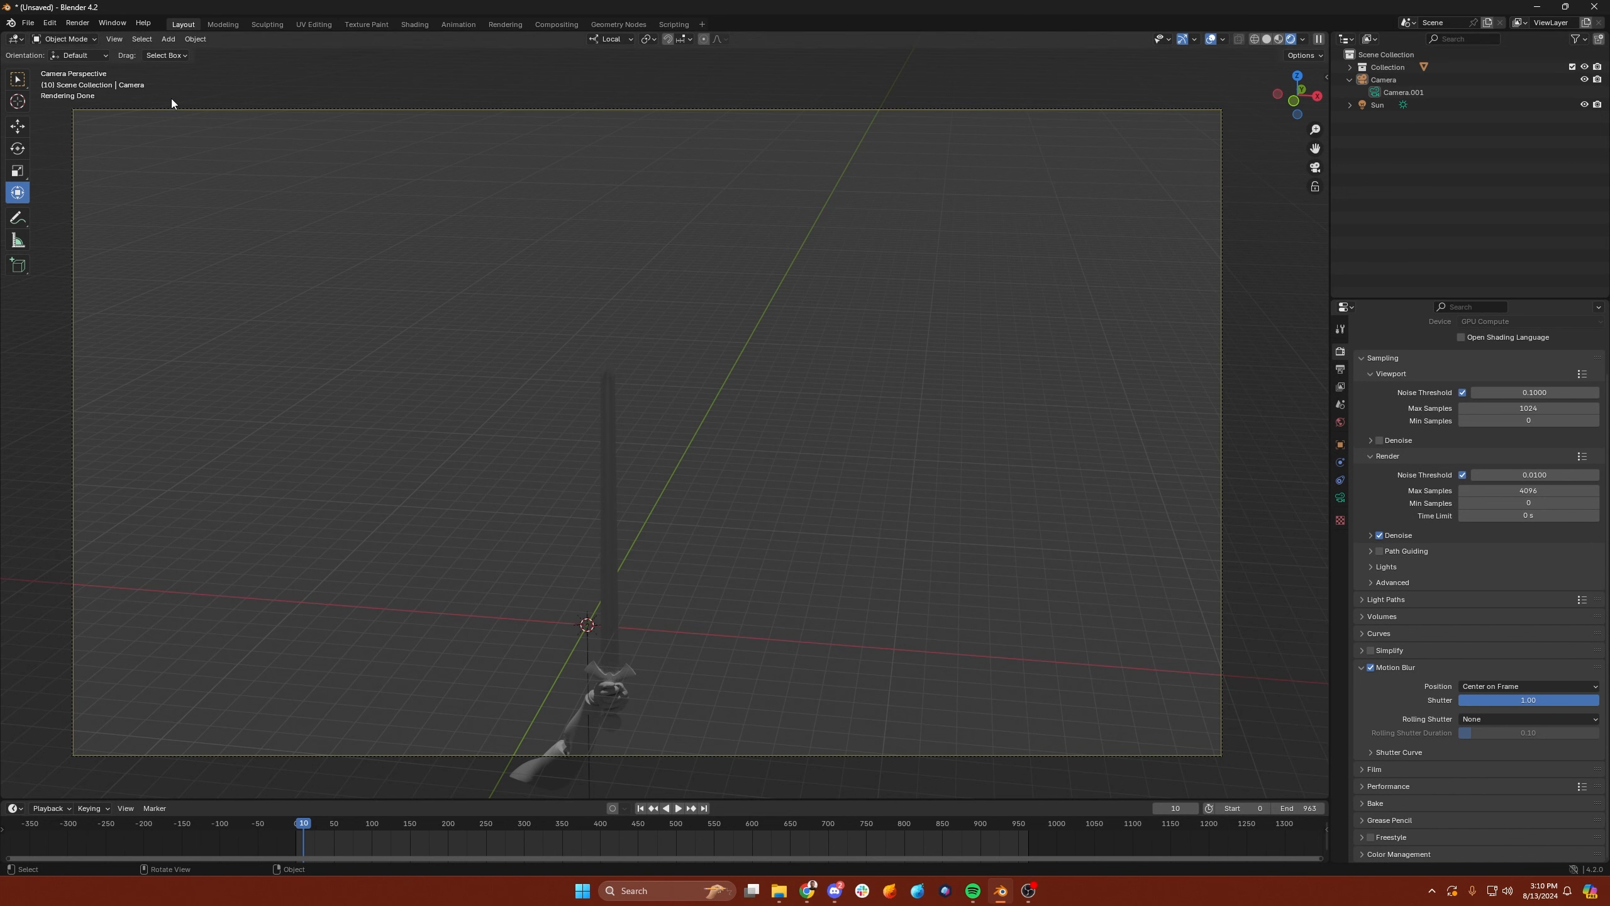
click(28, 22)
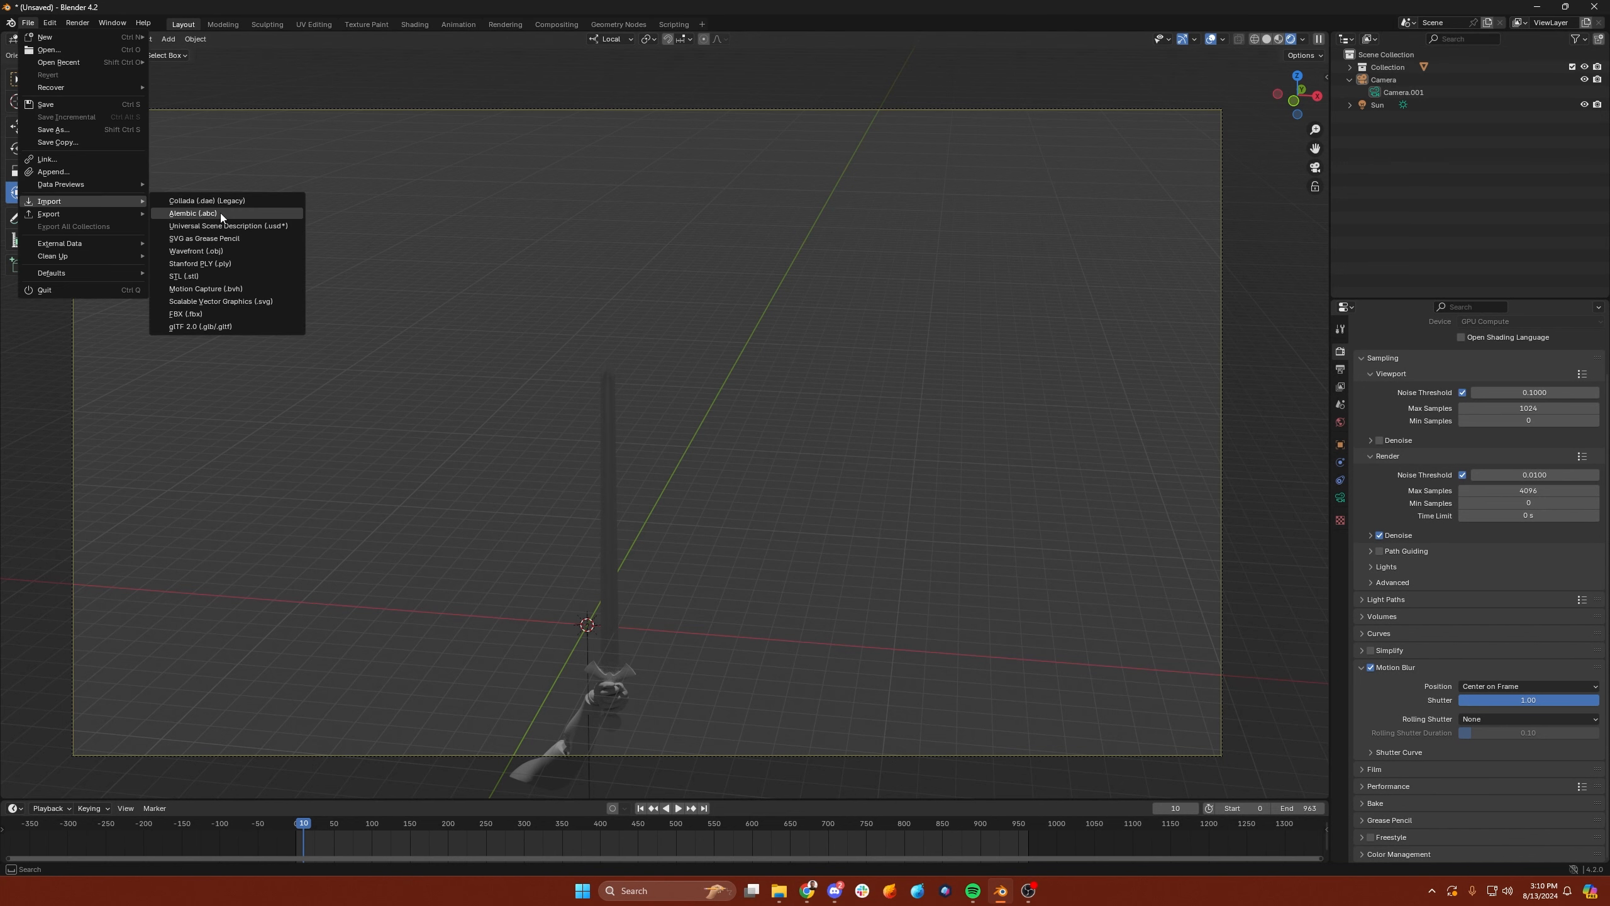
- Import New Excalibur.abc from the Sims cache folder as Alembic with mesh validation off
click(194, 213)
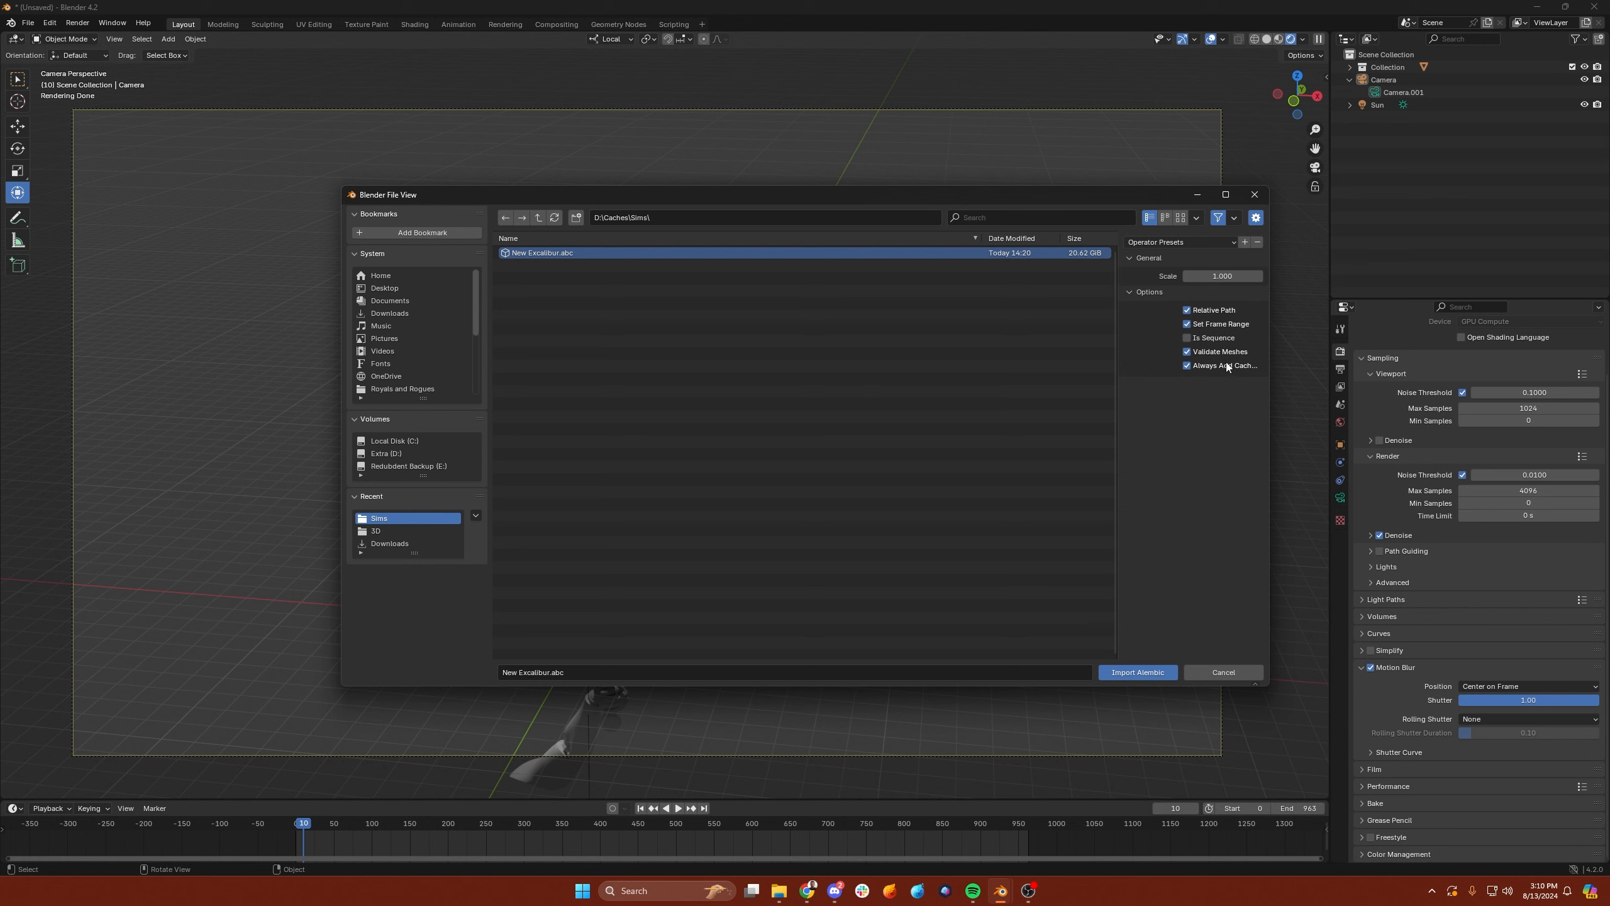
mouse_move(1116, 382)
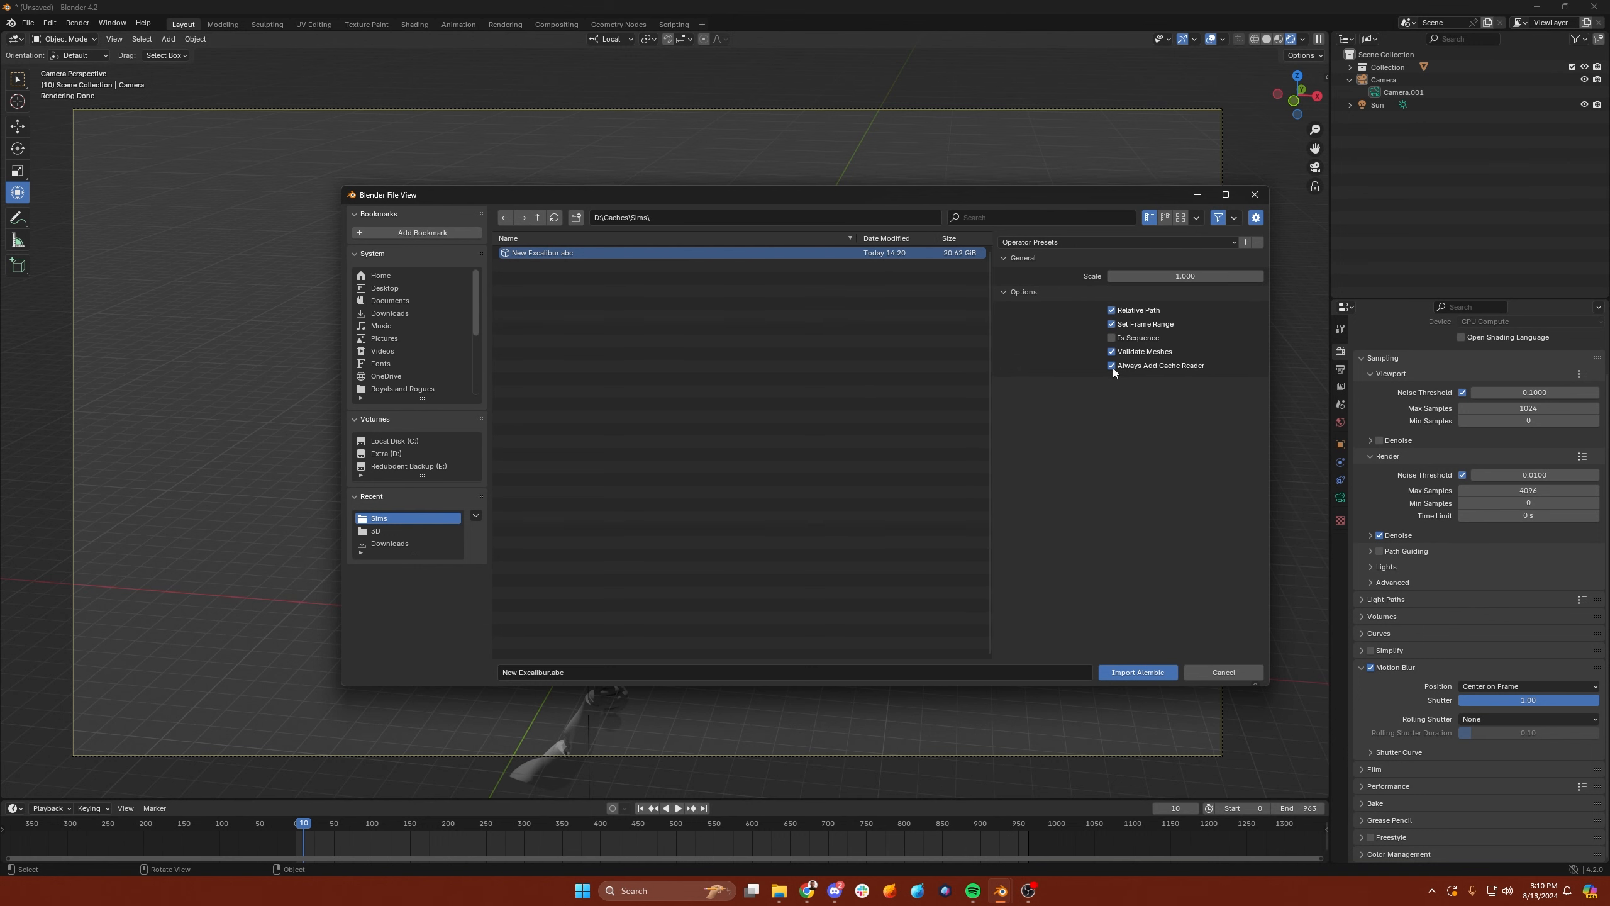
mouse_move(1161, 368)
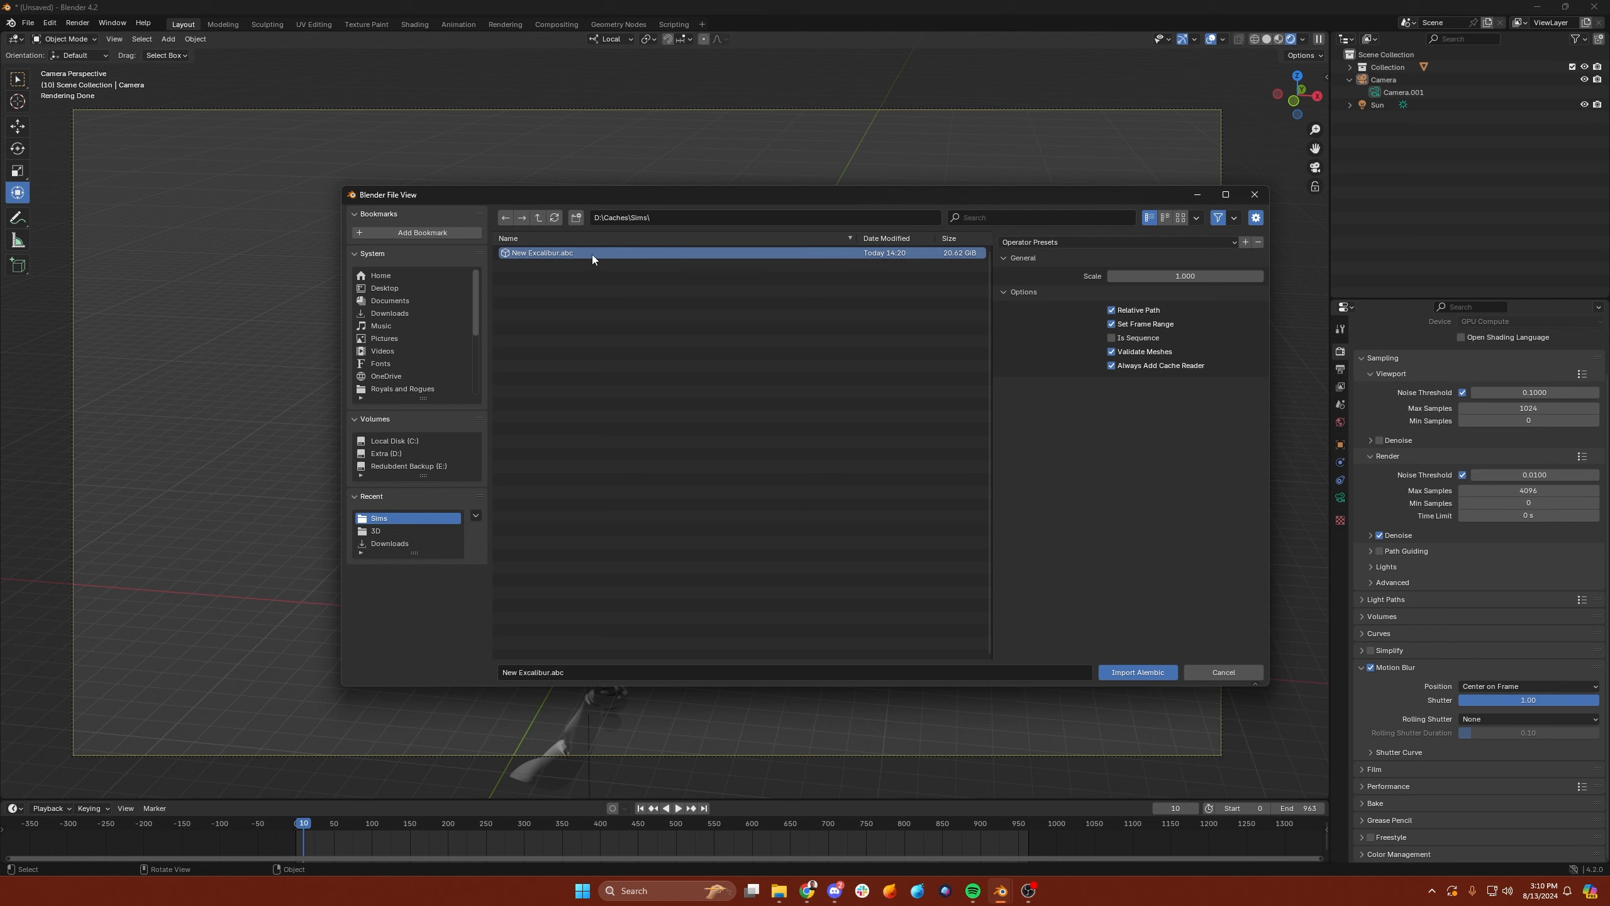
mouse_move(1055, 318)
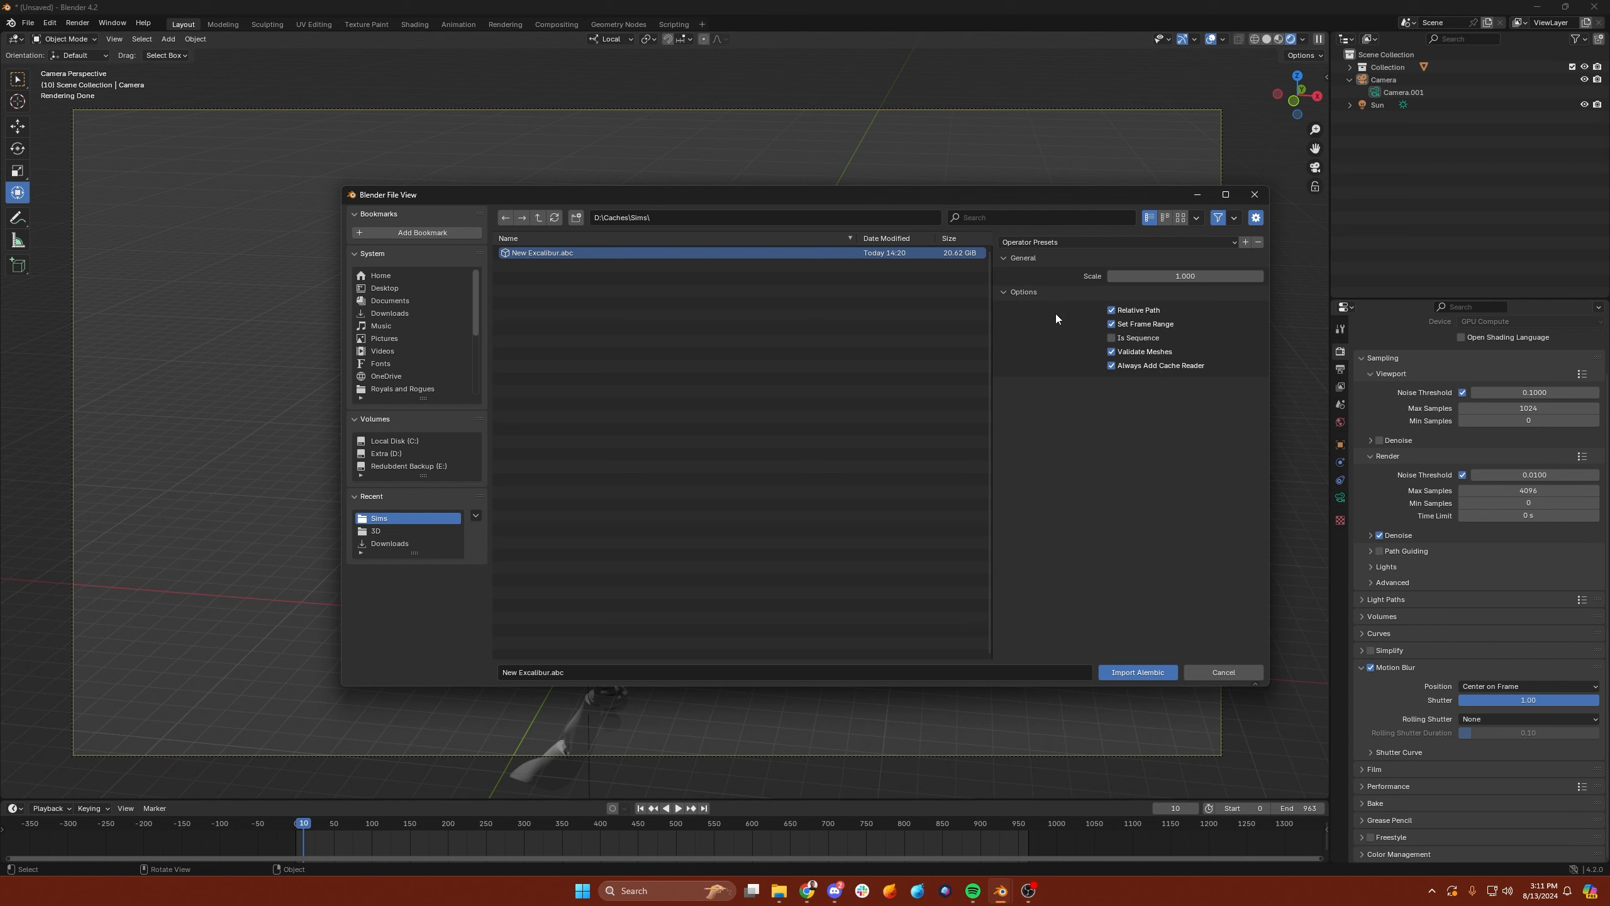
click(1109, 351)
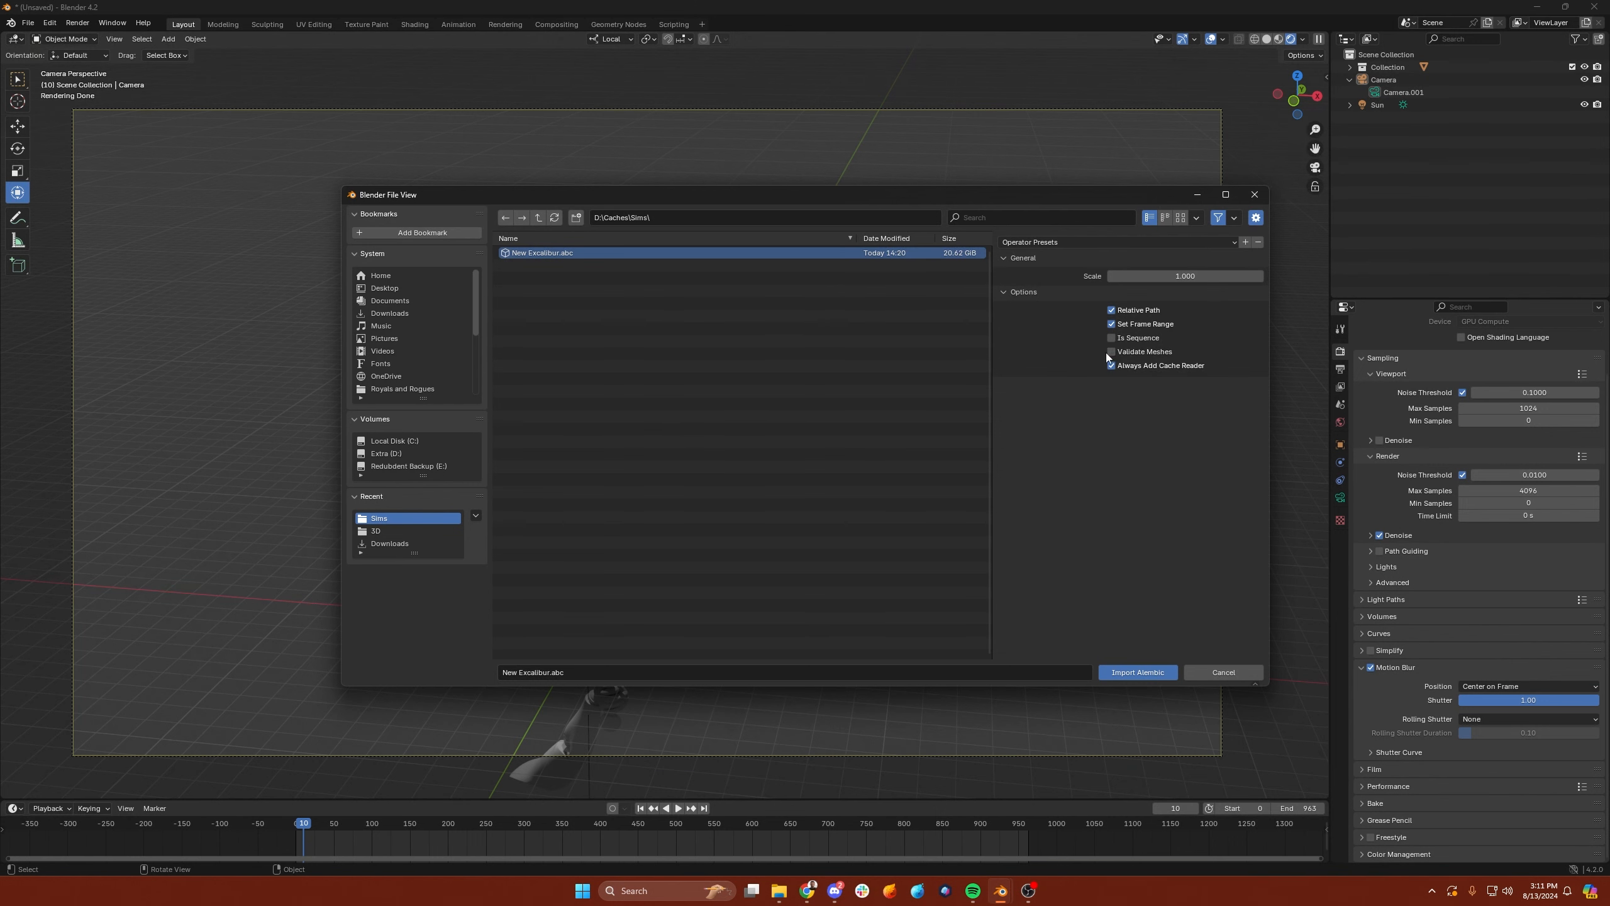
click(1111, 365)
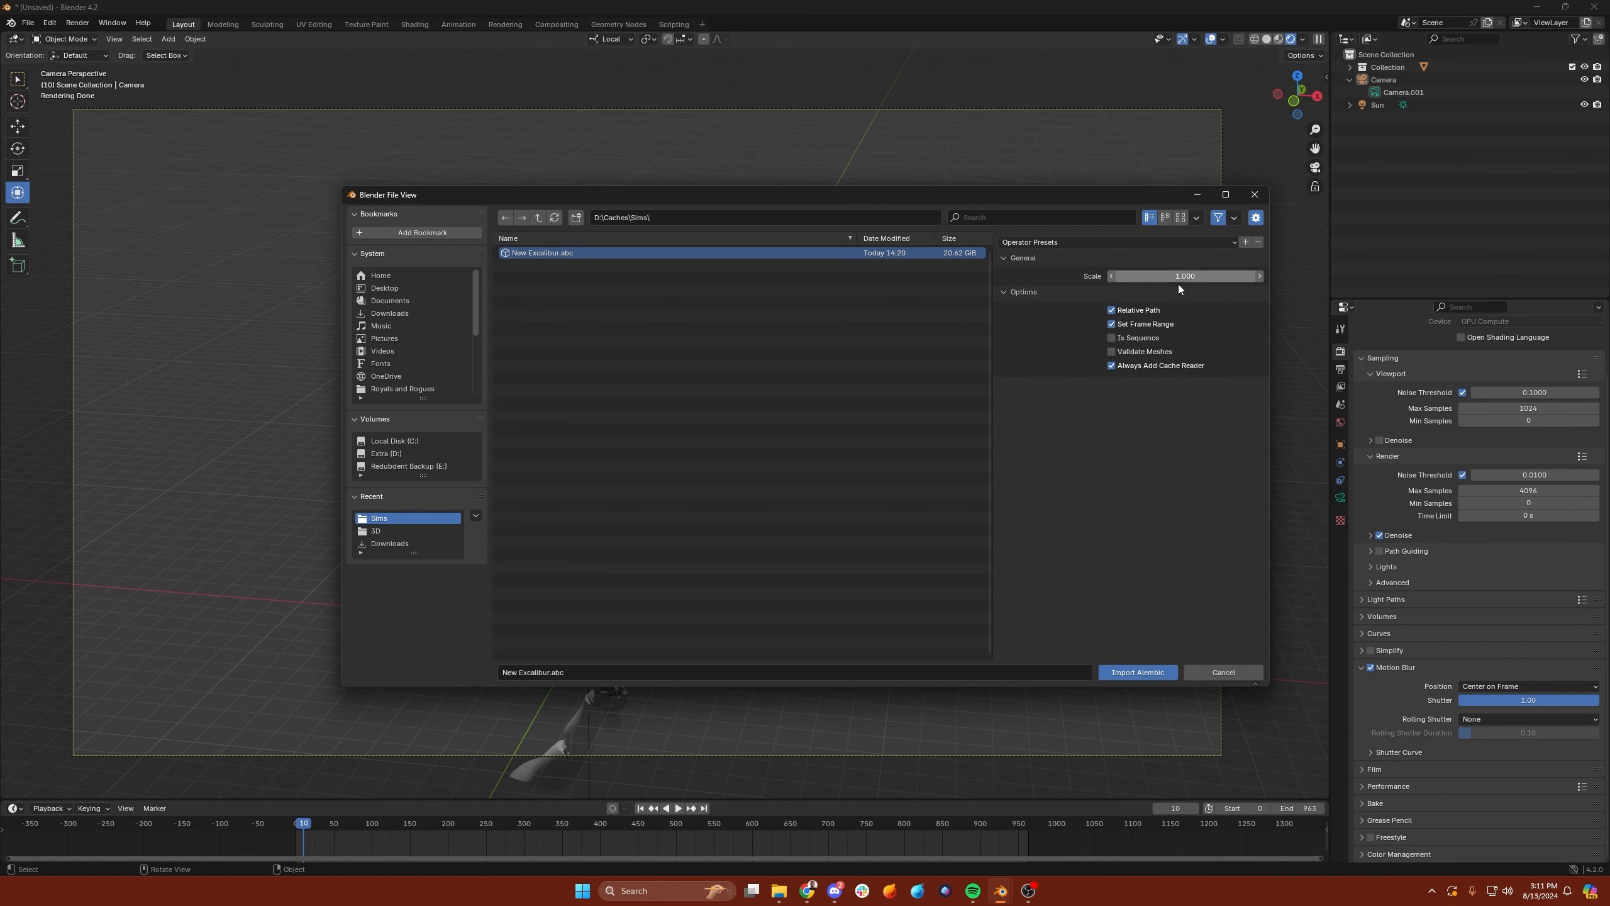
click(1135, 672)
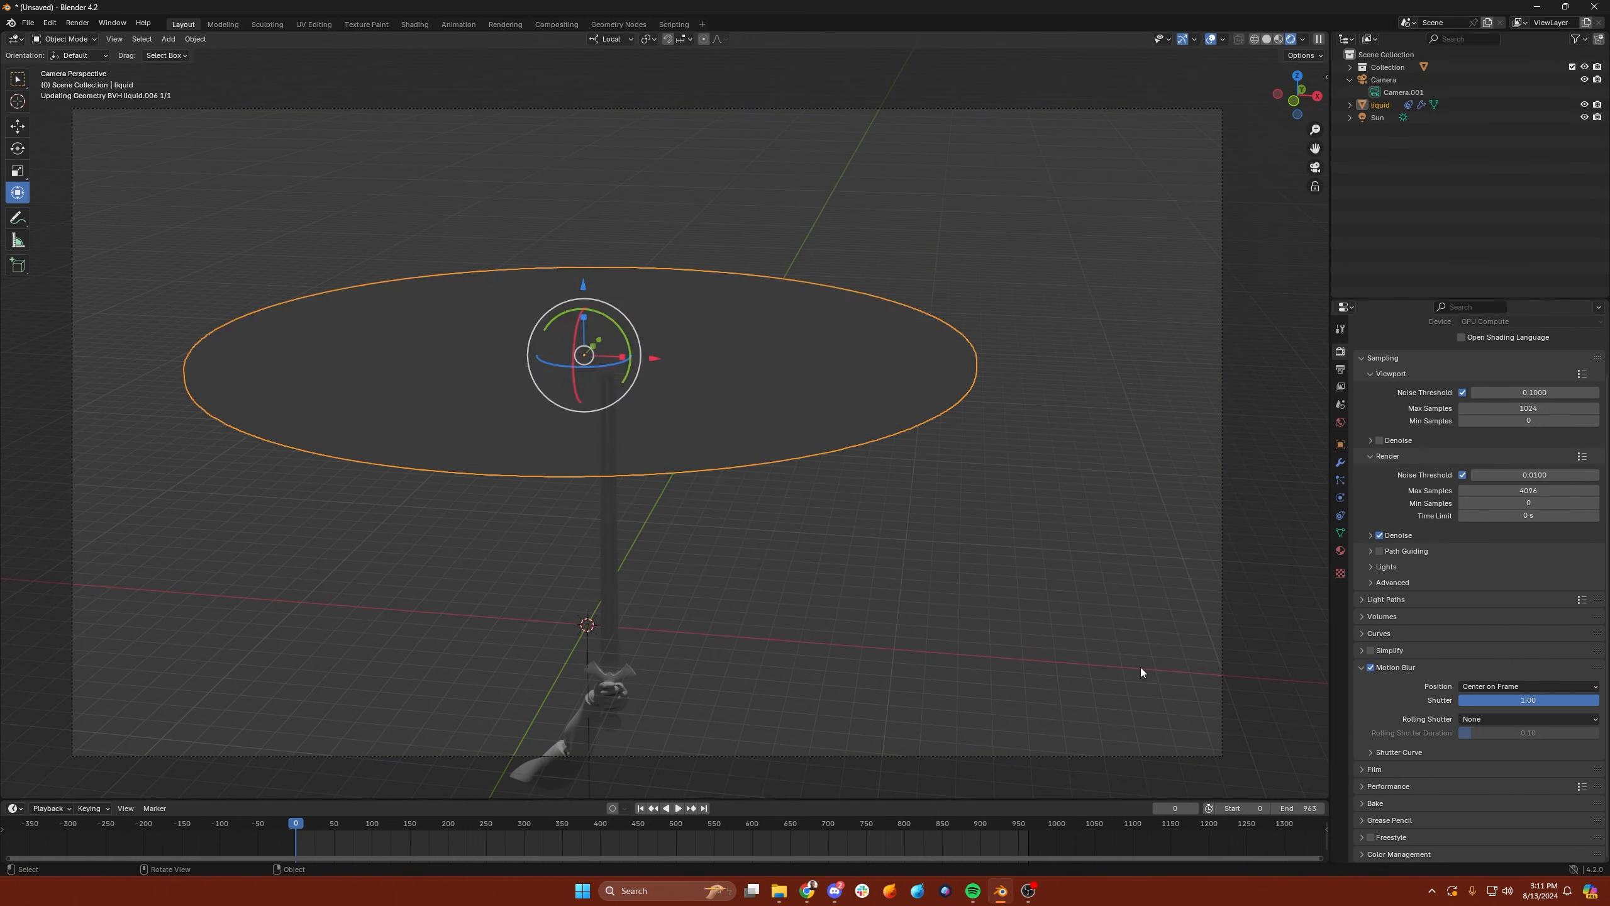
- Scrub to frame 417 showing the splash, keep render Motion Blur on, and expand the liquid object
click(676, 807)
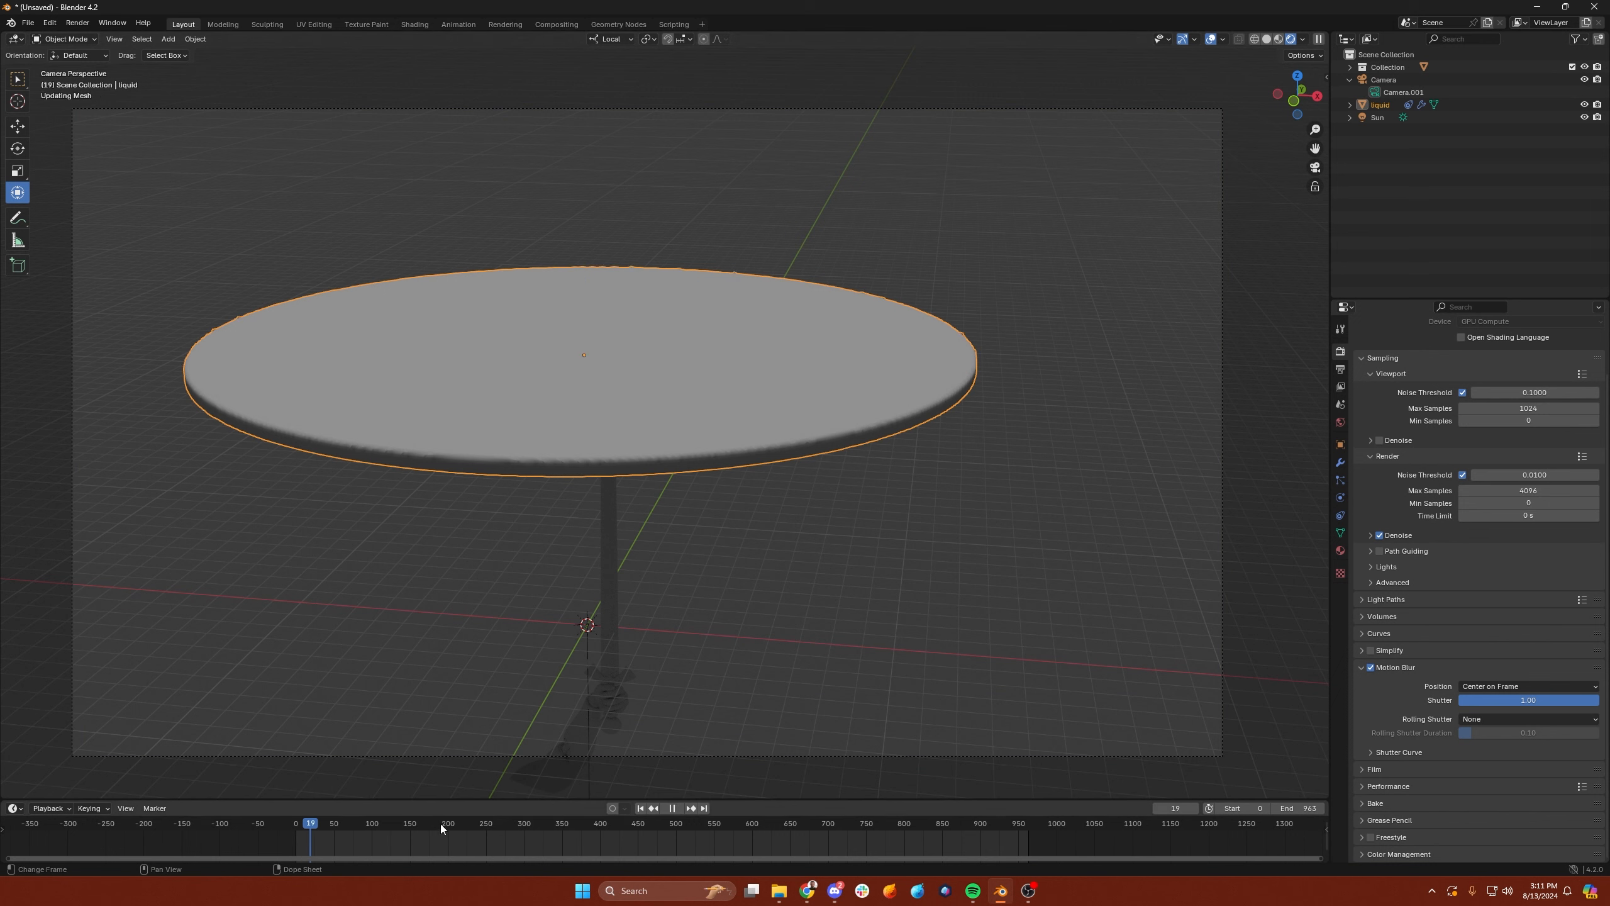
click(605, 823)
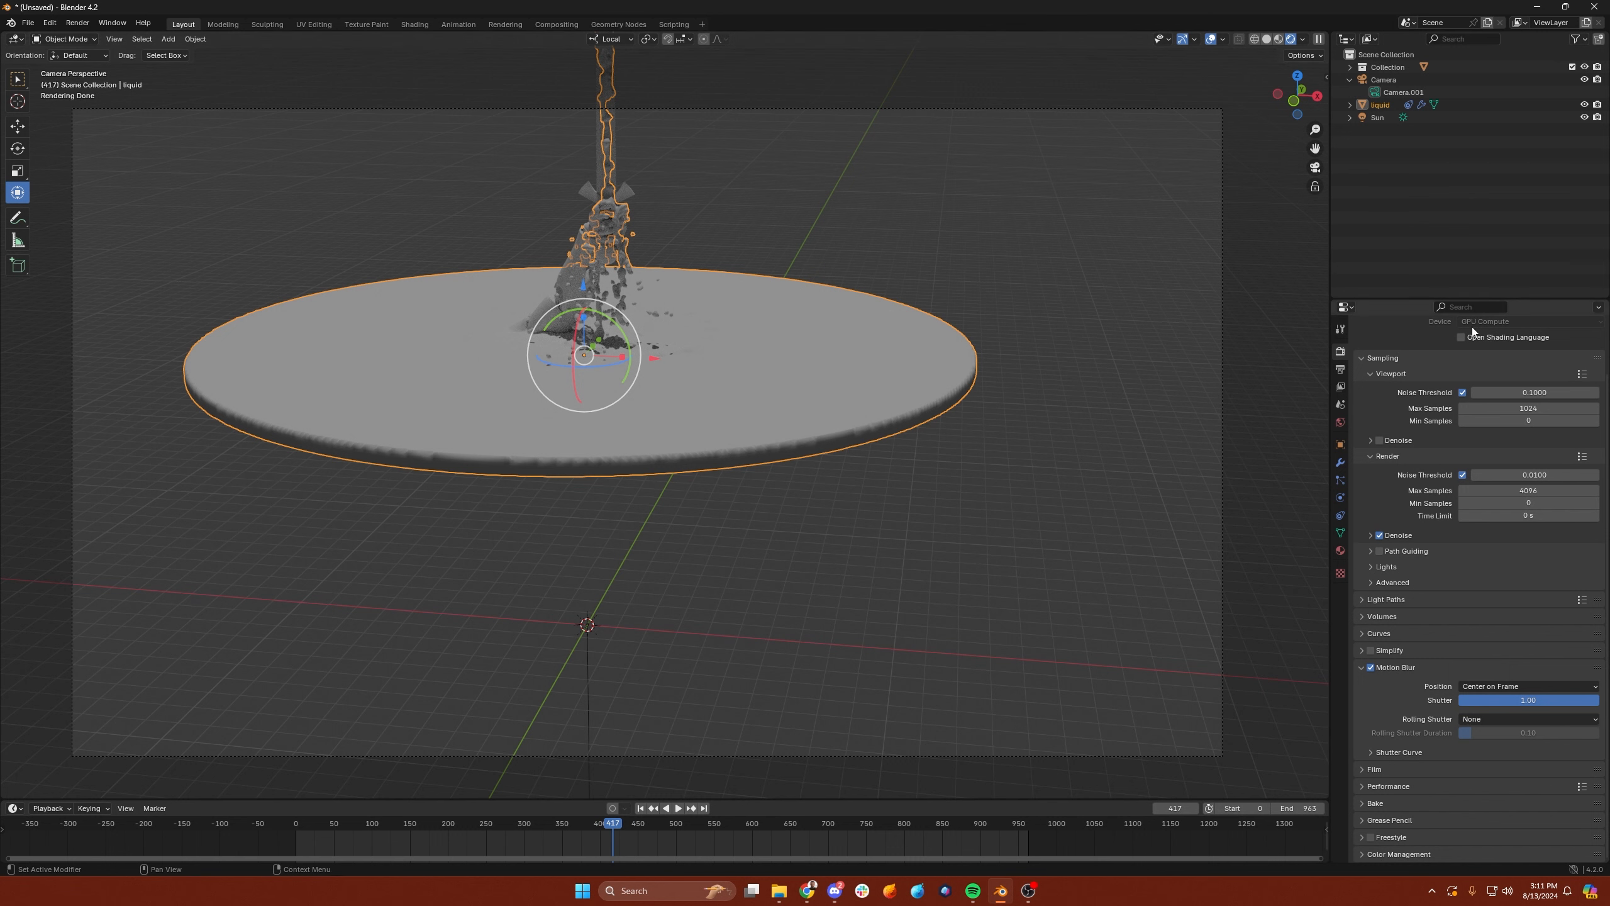
mouse_move(1341, 335)
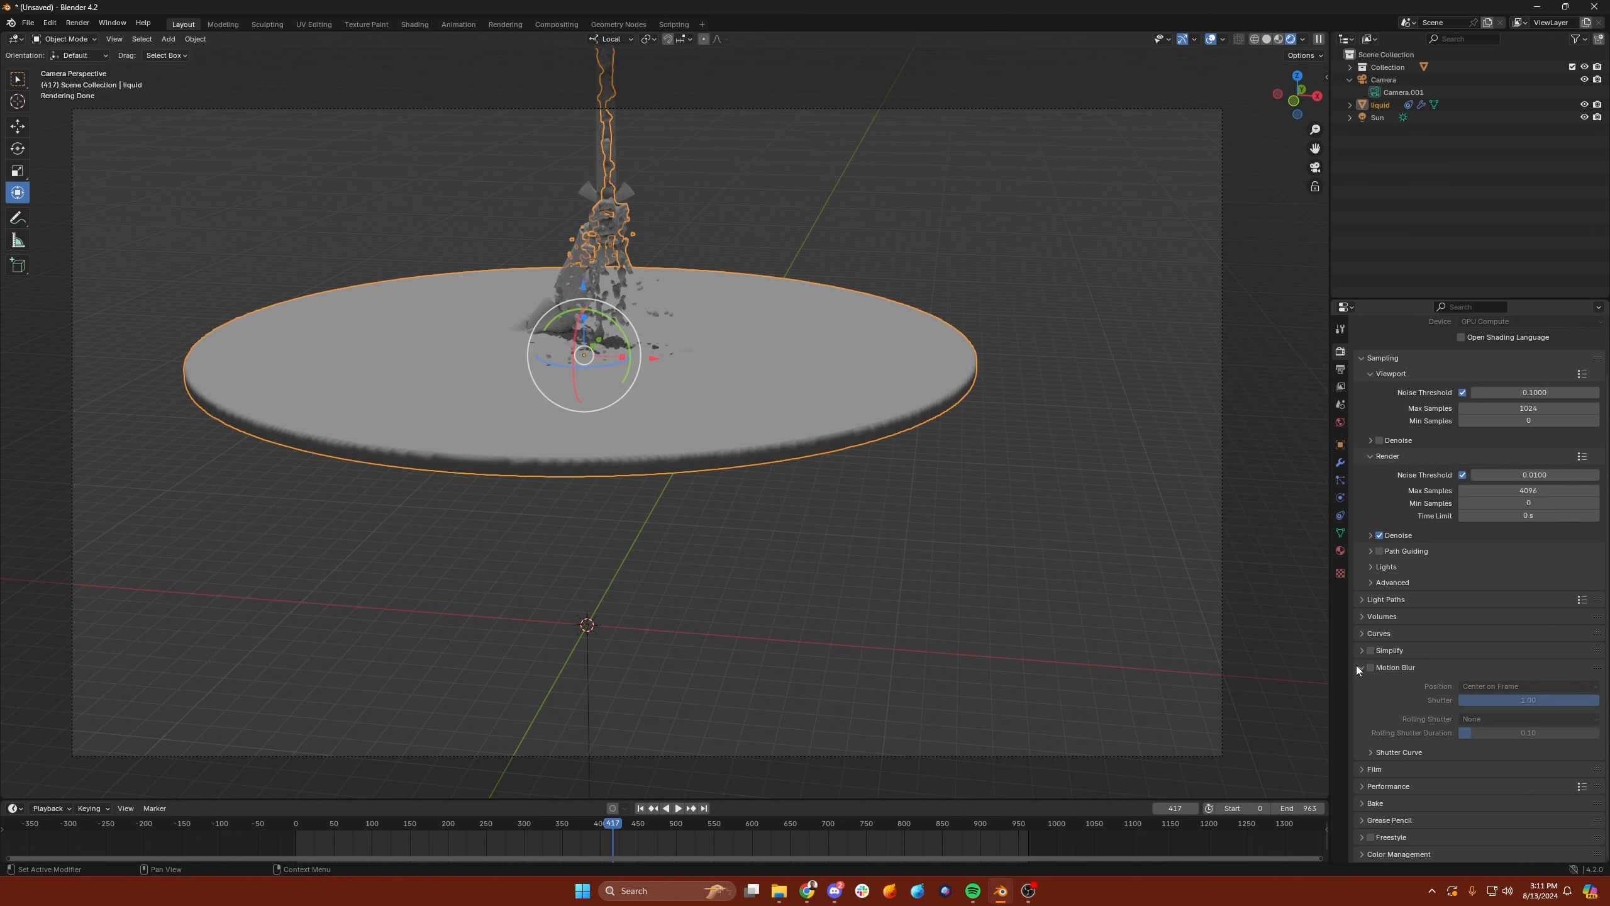
click(1370, 667)
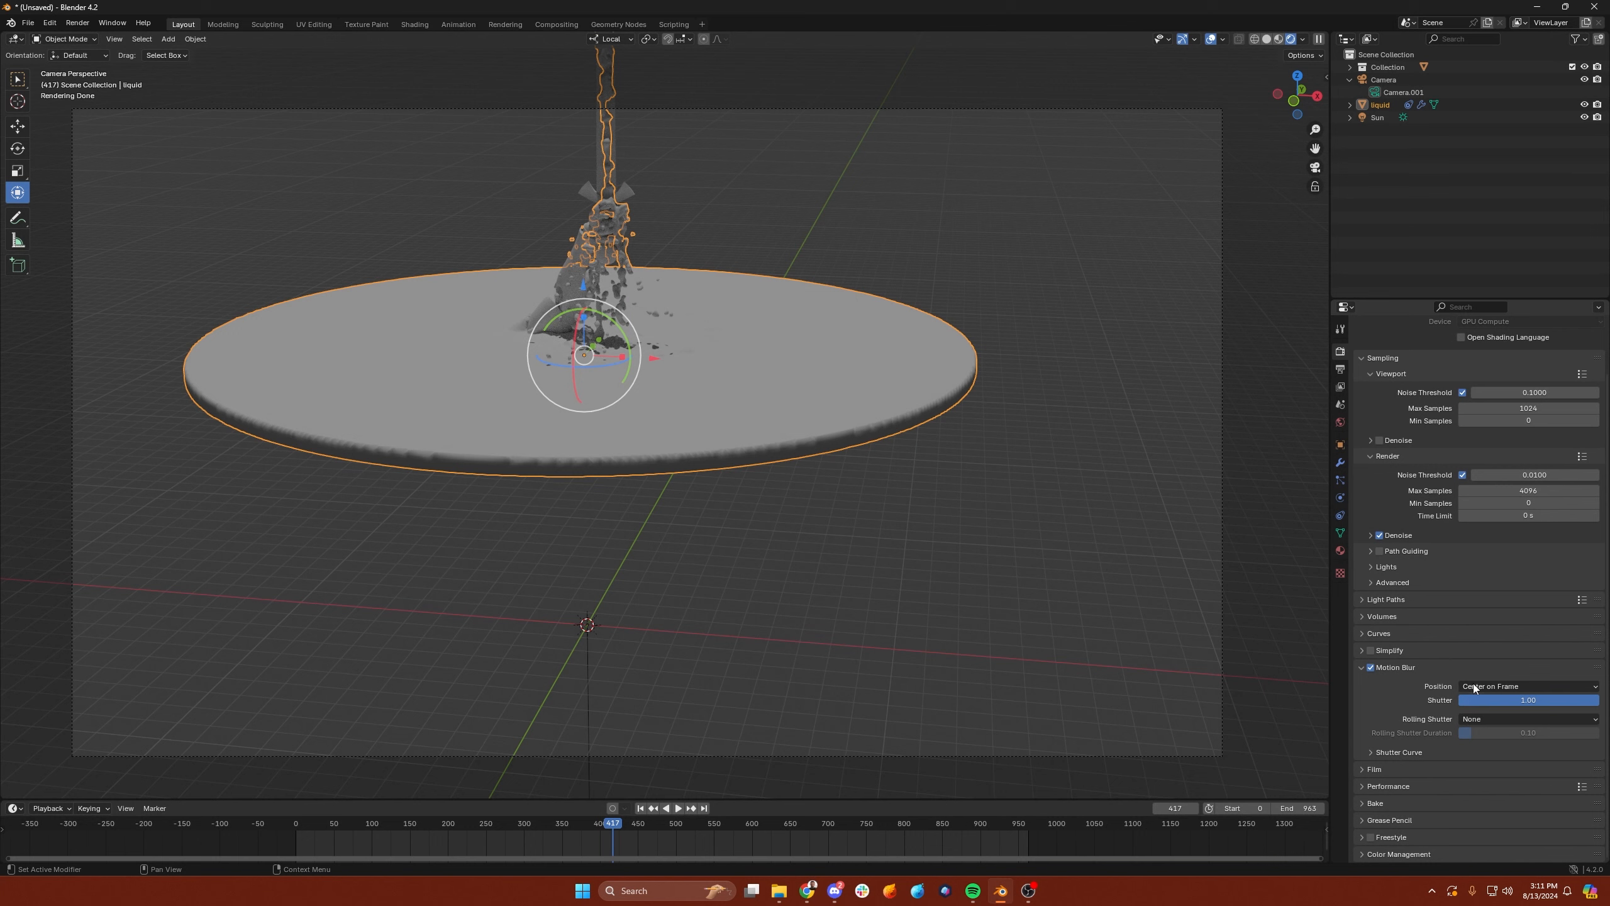
mouse_move(1537, 708)
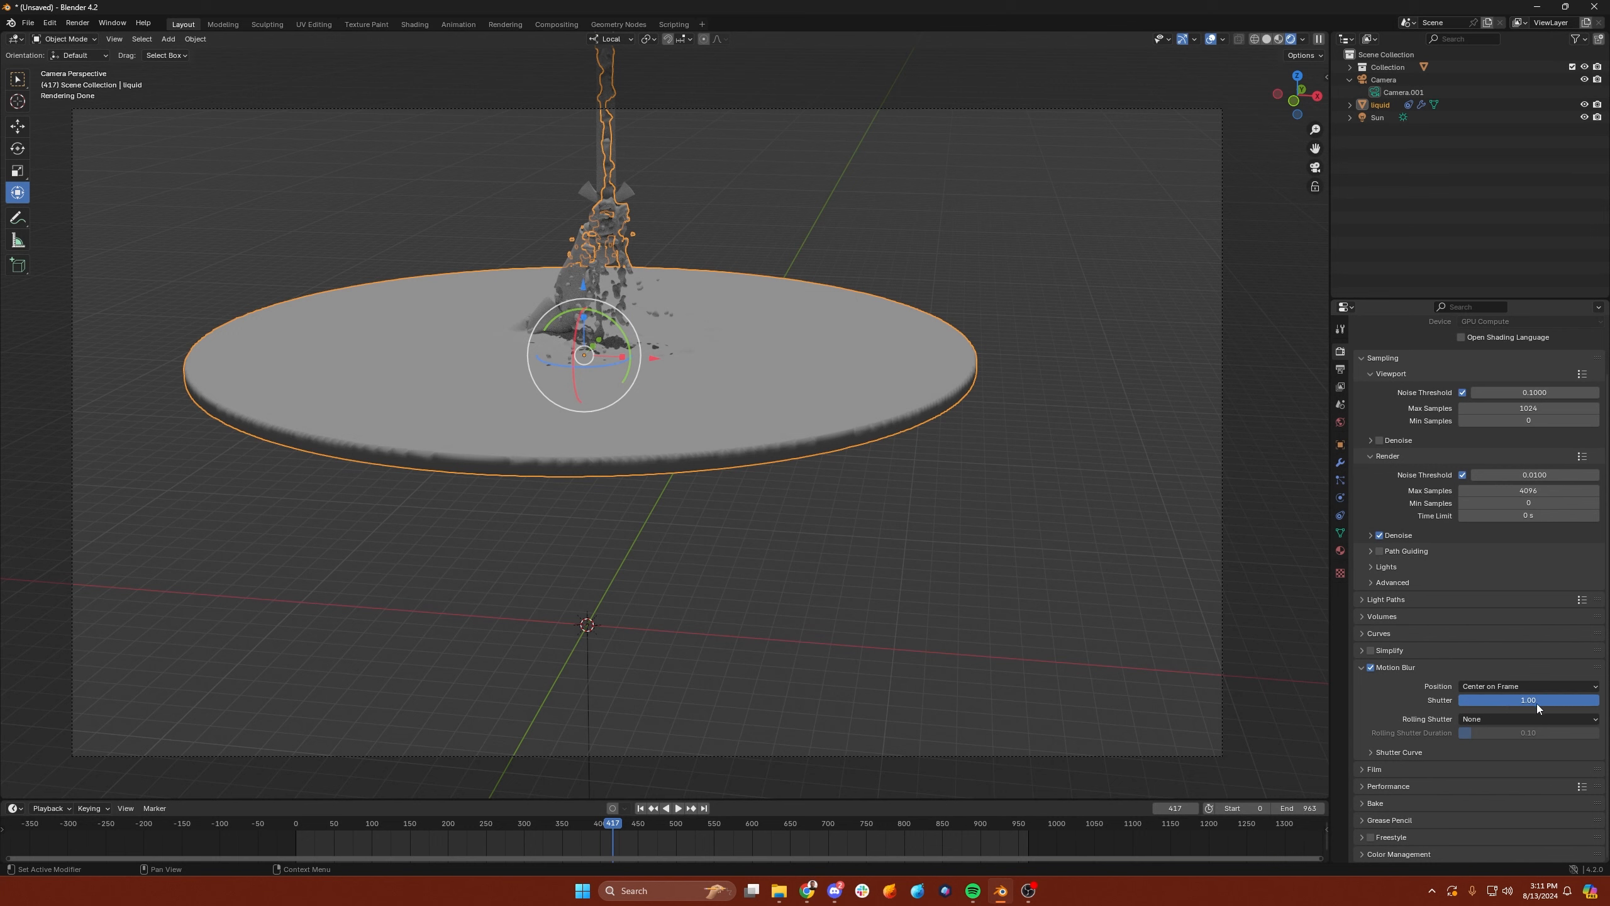
click(1378, 103)
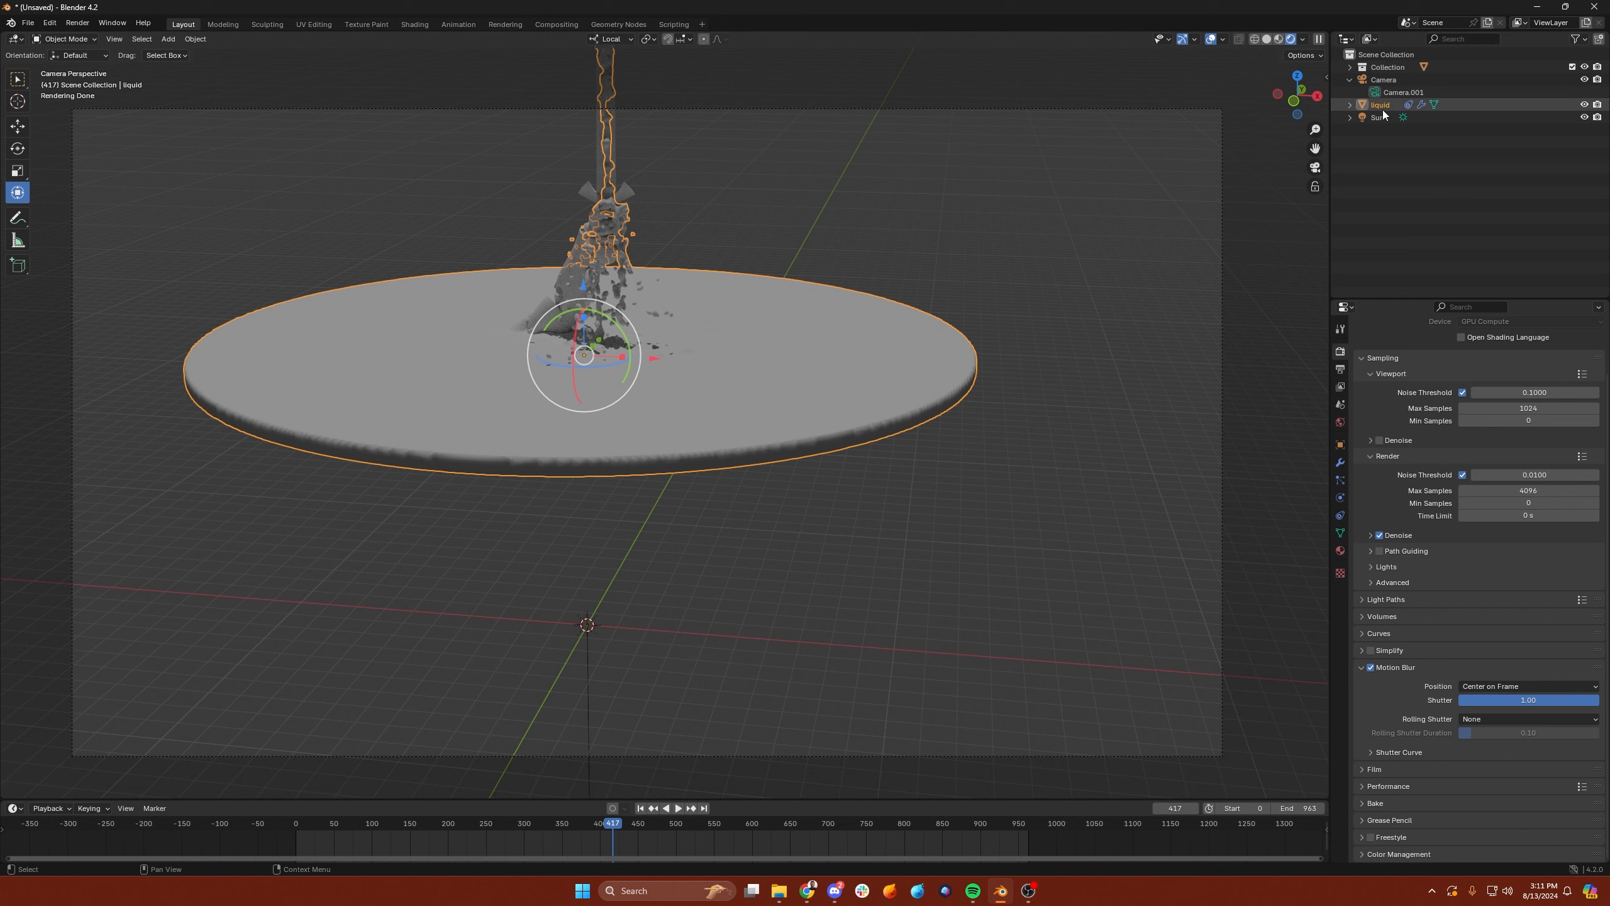
click(1350, 103)
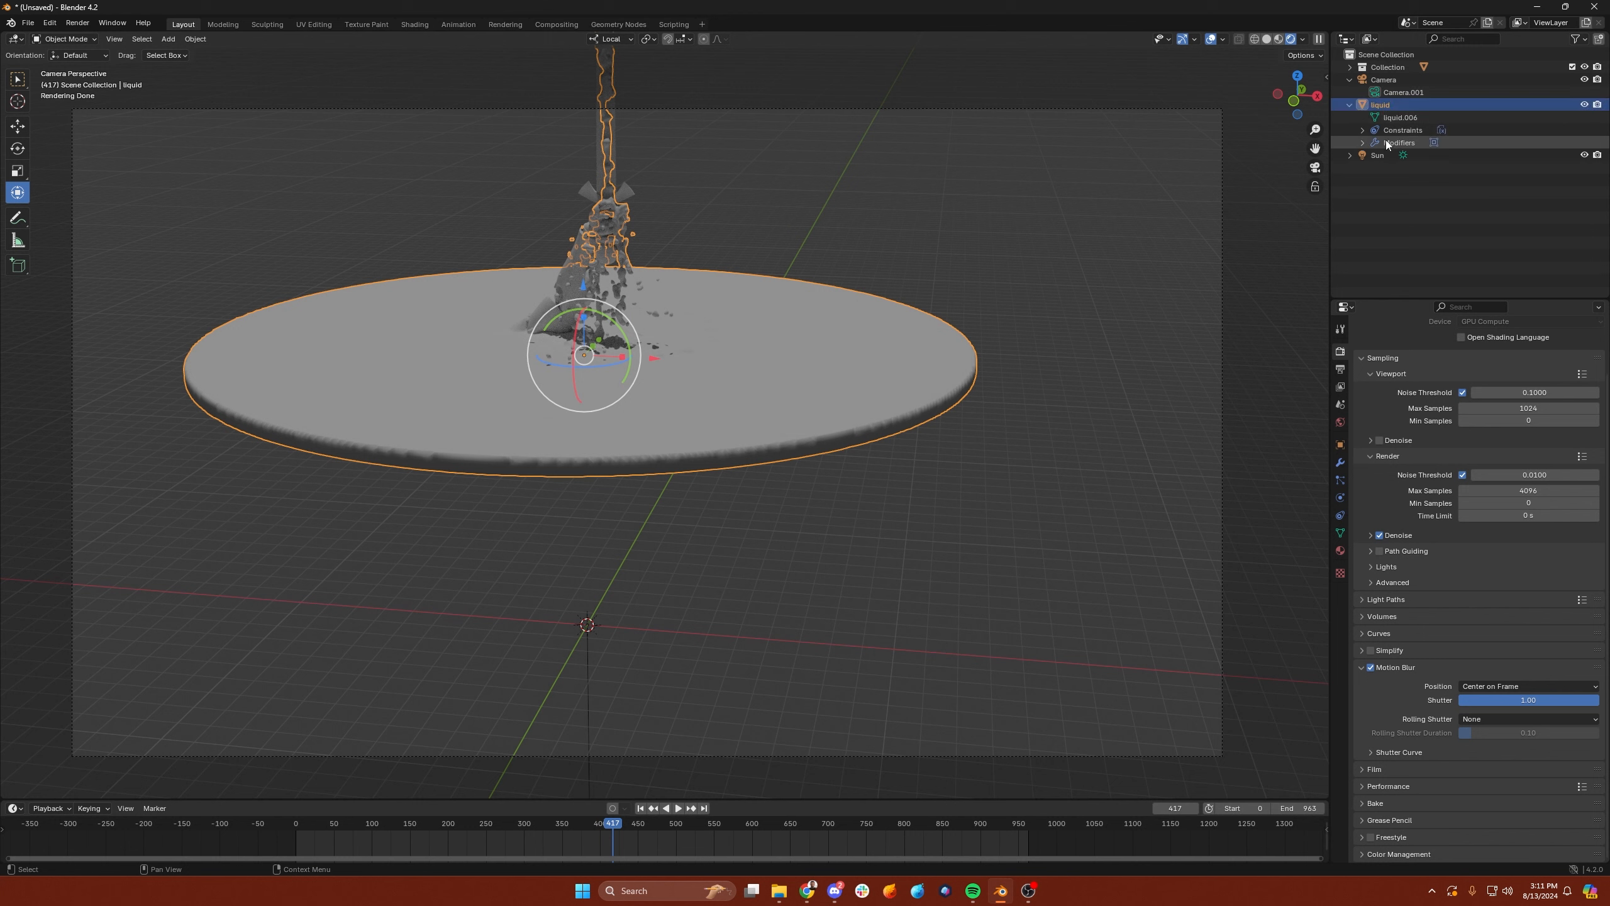
- Enable Vertex Interpolation on the MeshSequenceCache modifier and review its 'velocities' Velocity attribute
click(1362, 143)
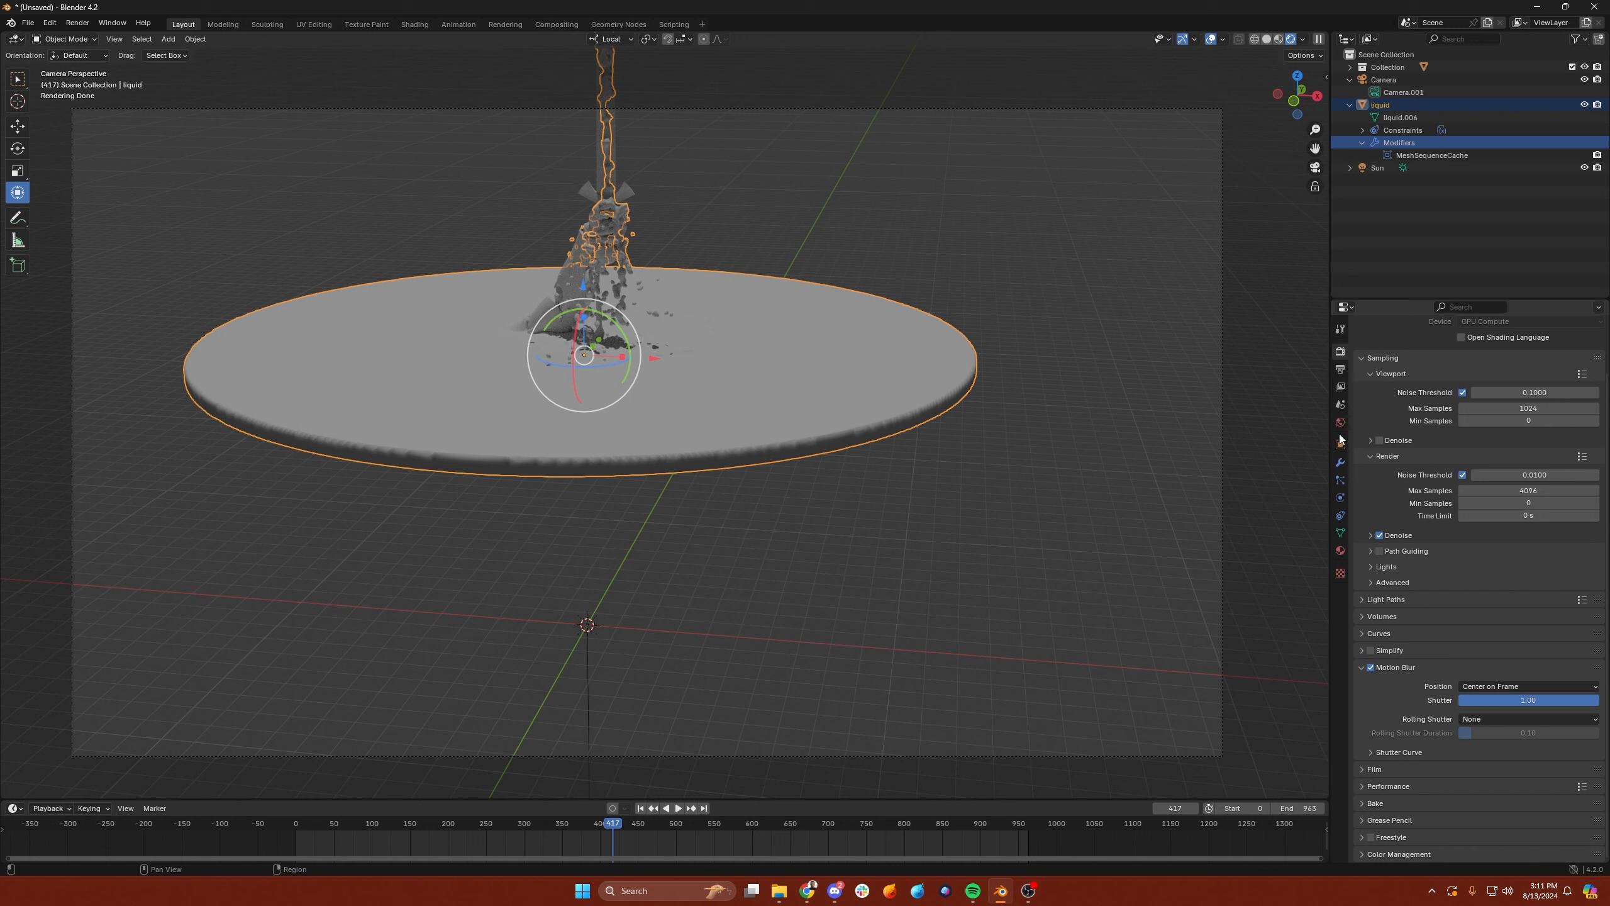
click(1338, 461)
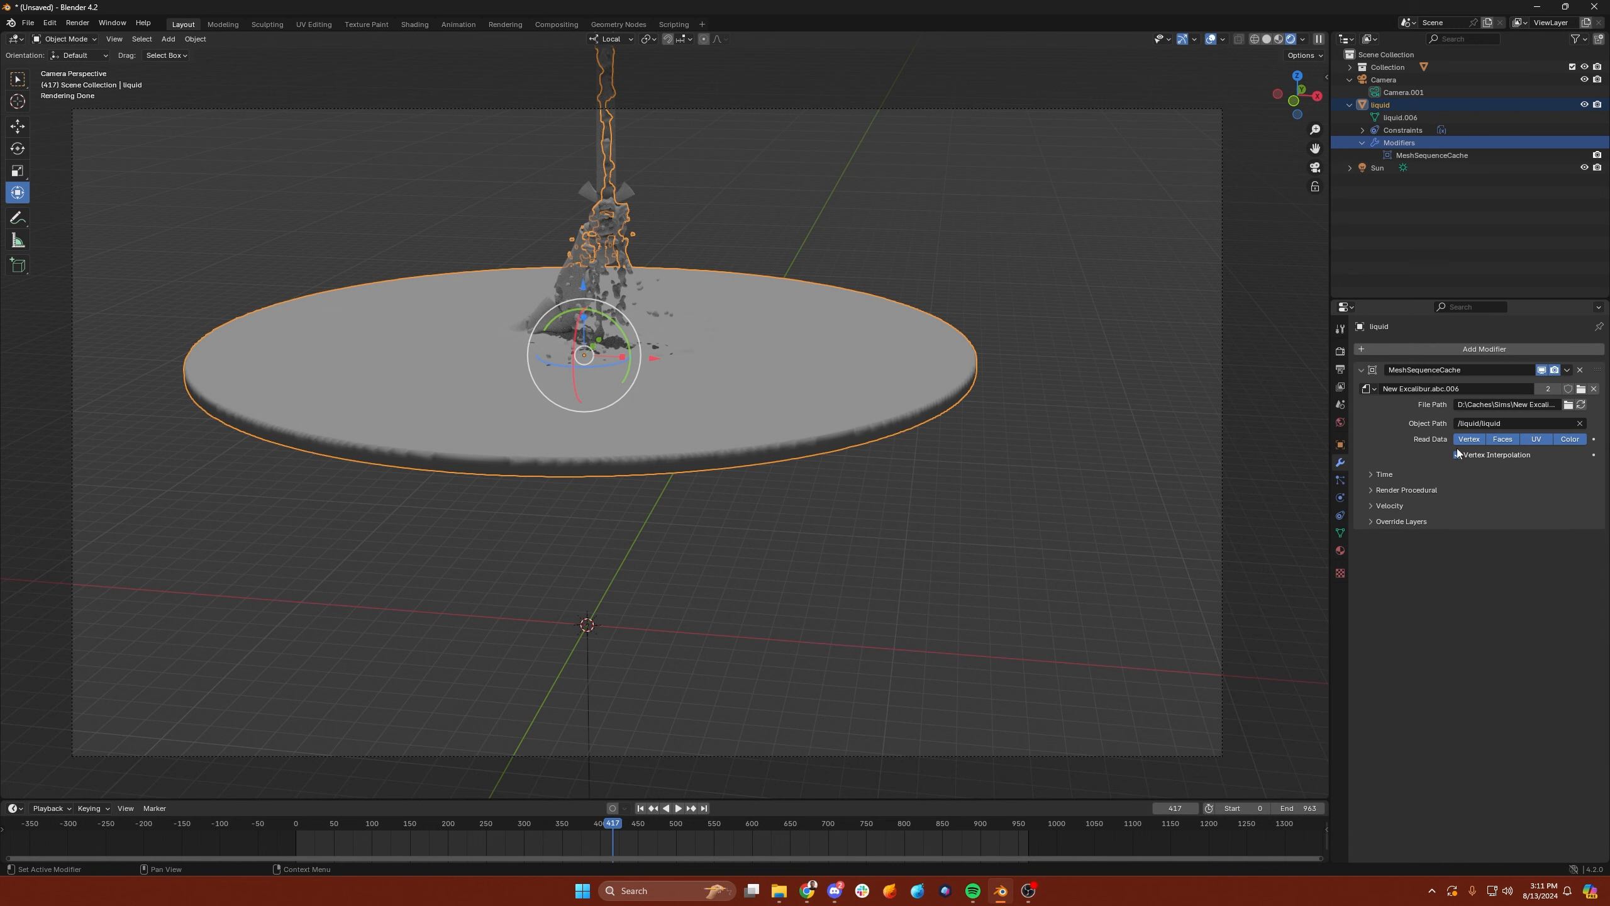
click(1456, 454)
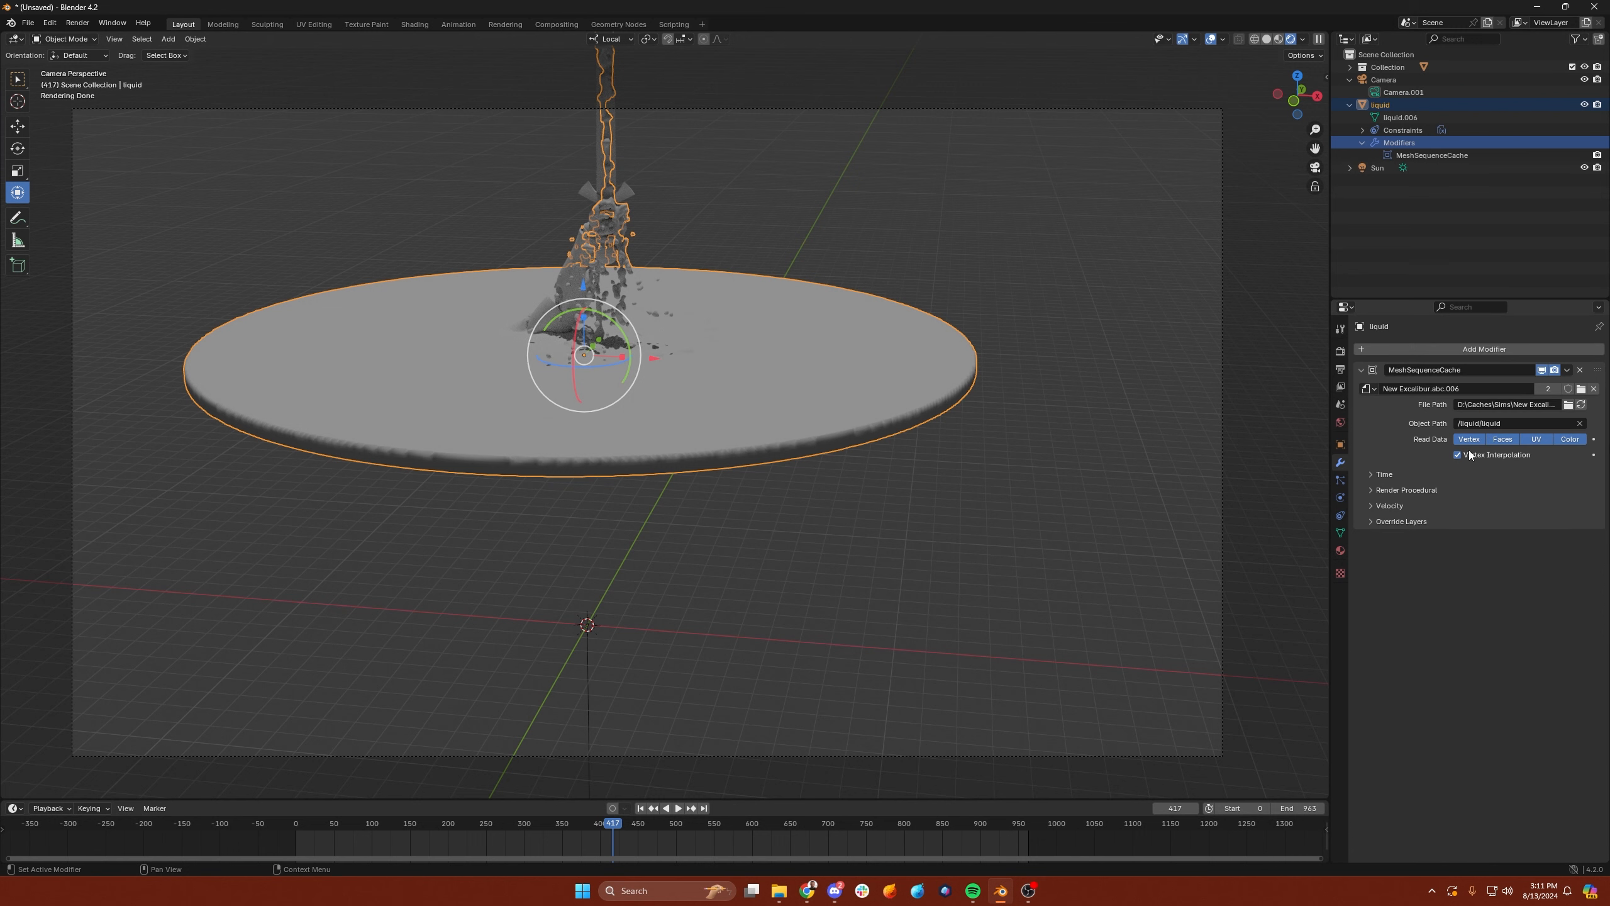
click(1387, 504)
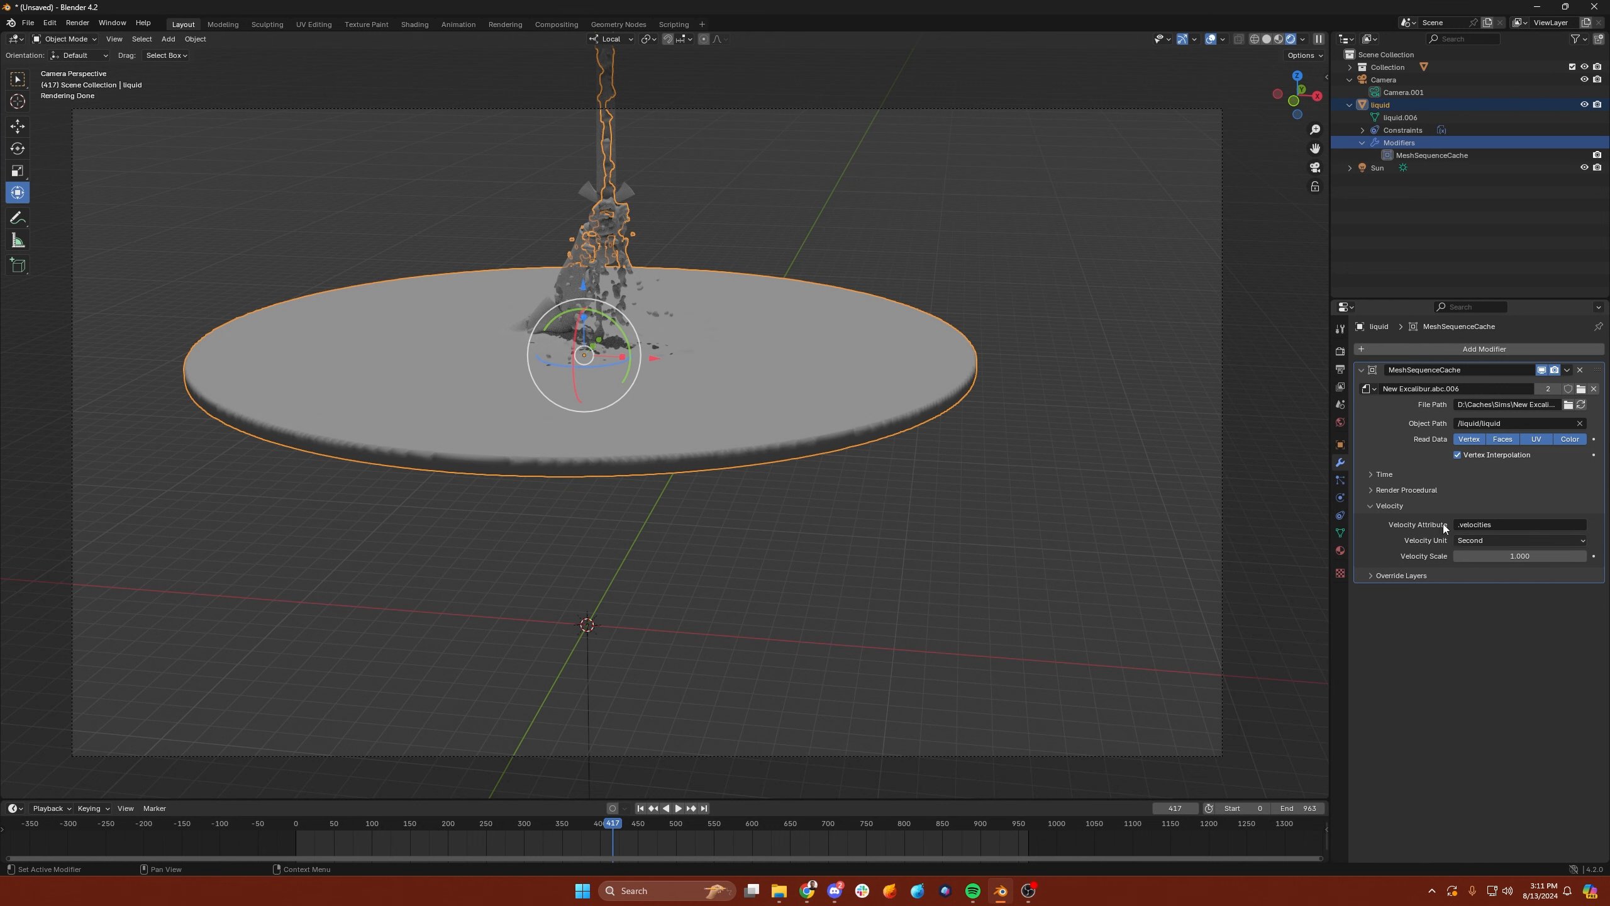
mouse_move(1435, 456)
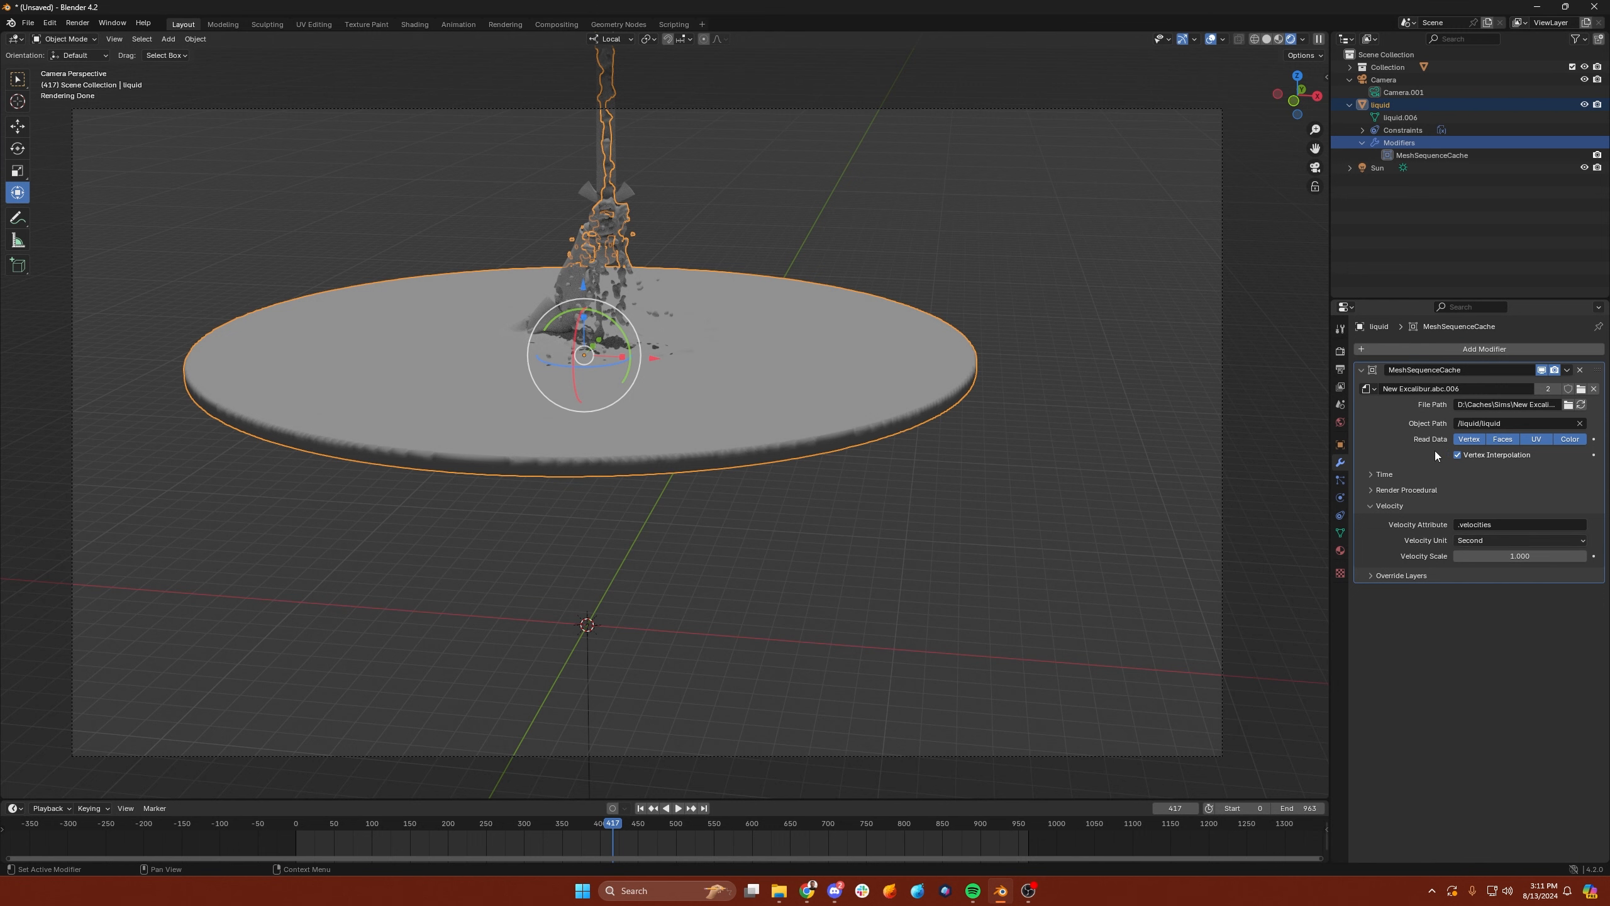
mouse_move(1422, 452)
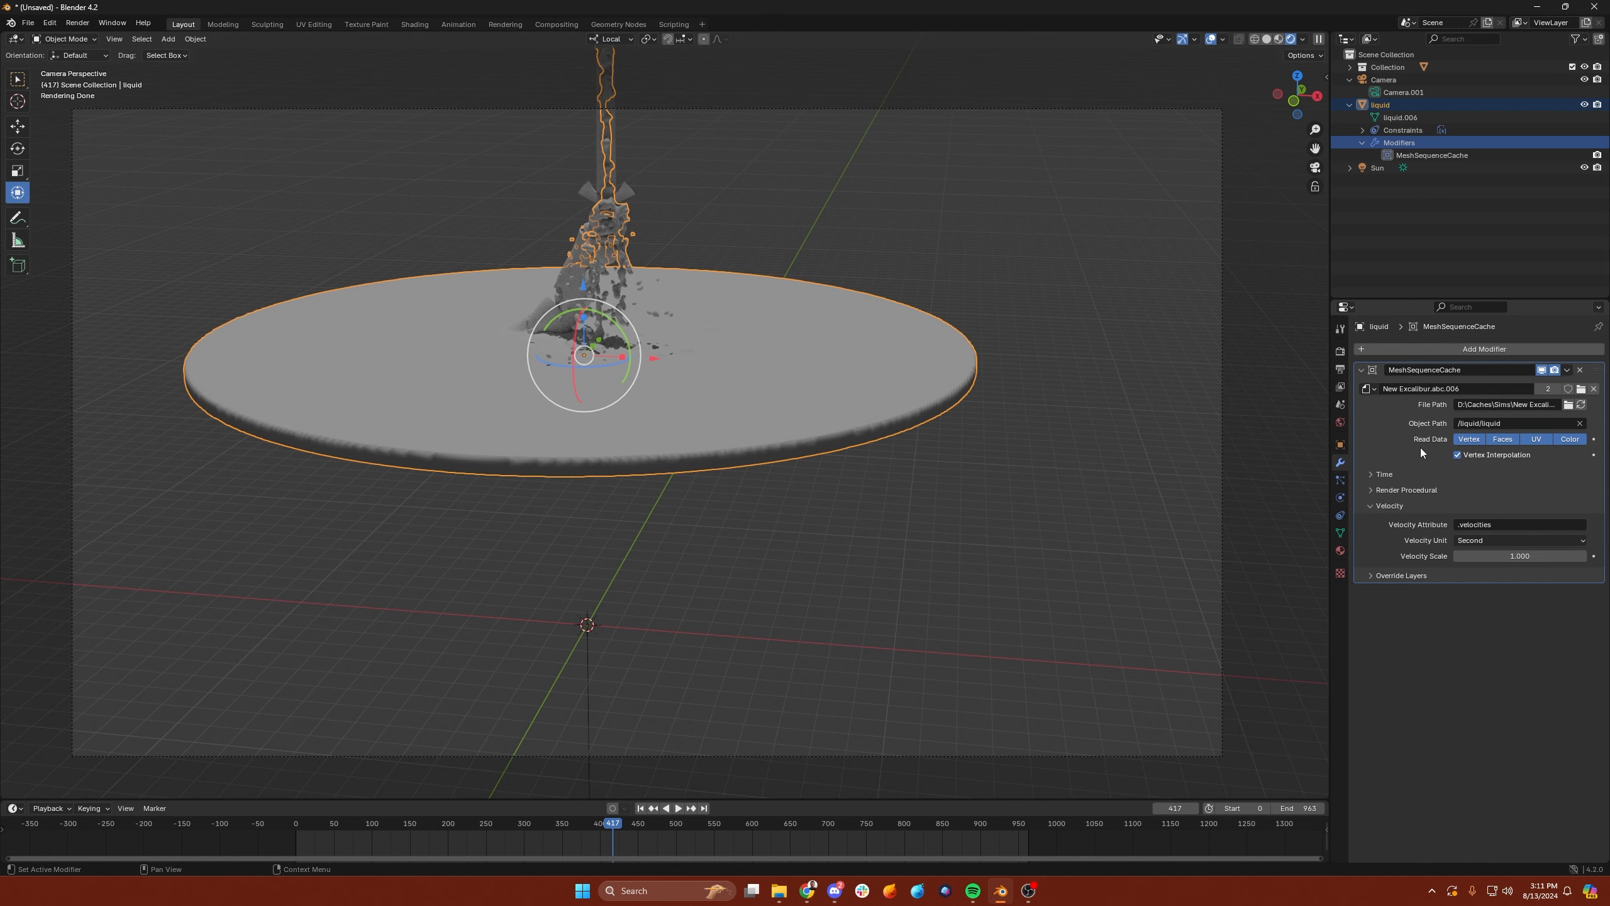
click(1430, 154)
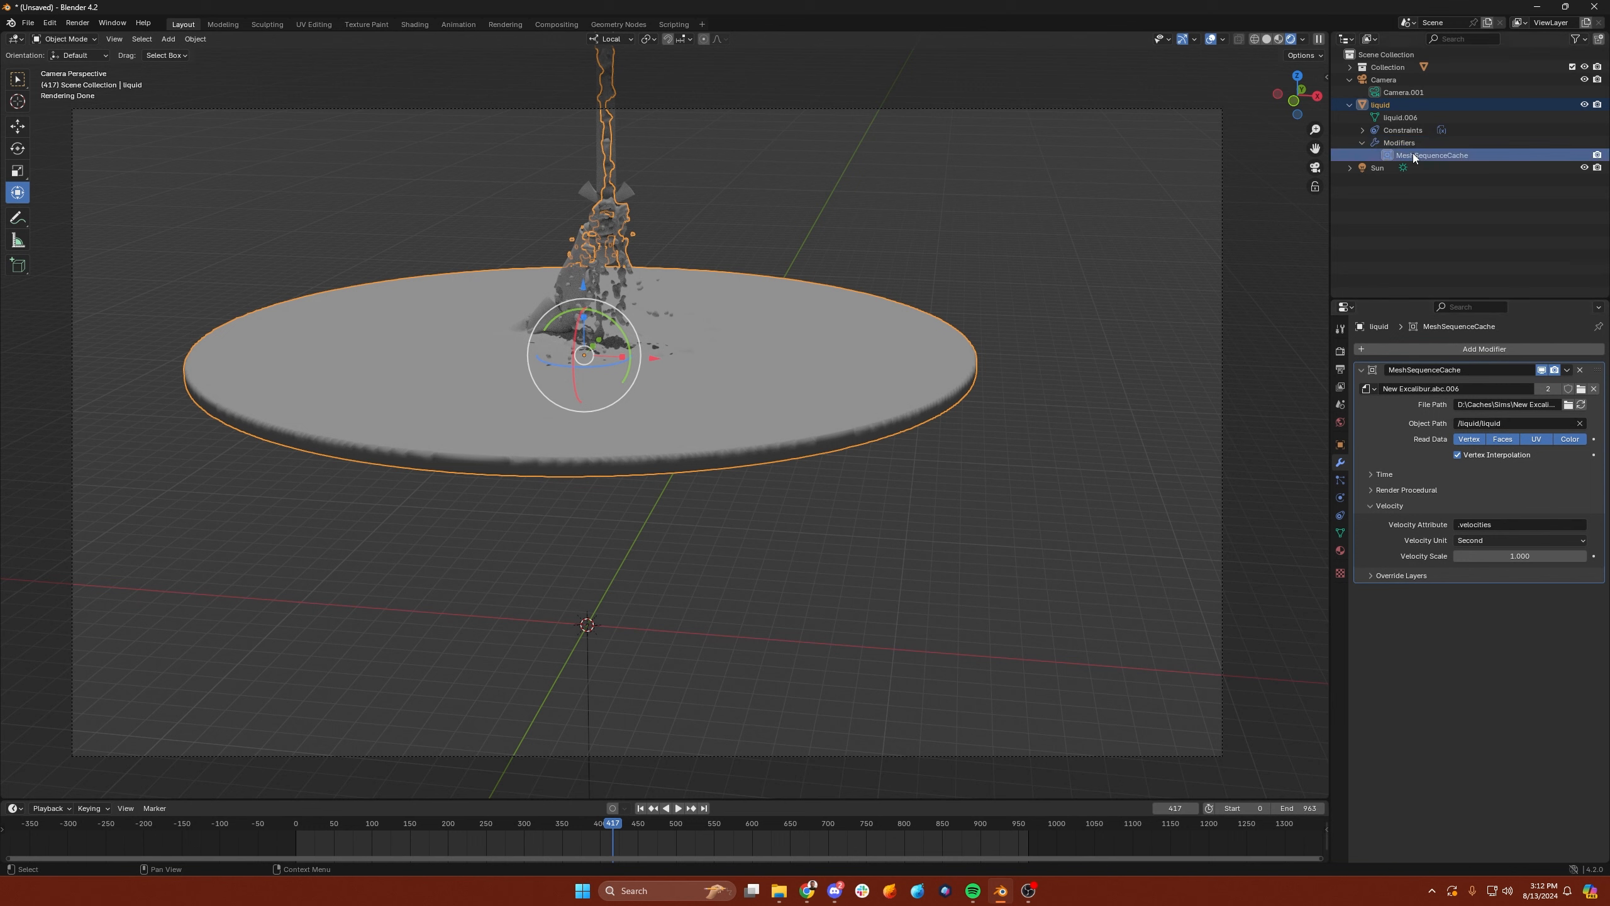
click(1064, 297)
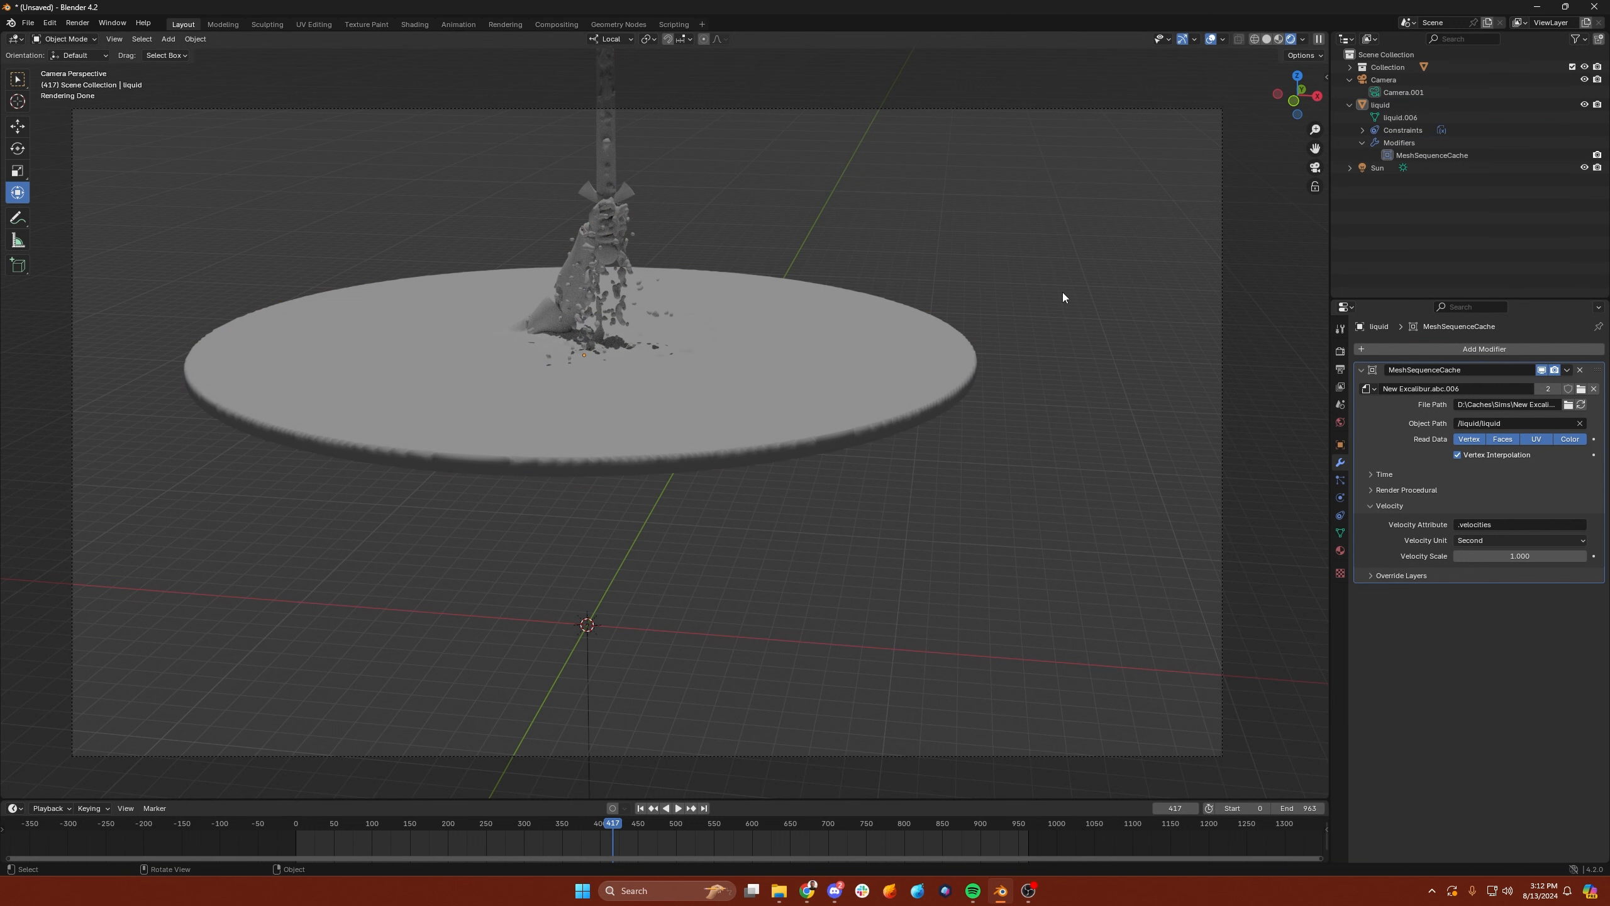
mouse_move(1289, 51)
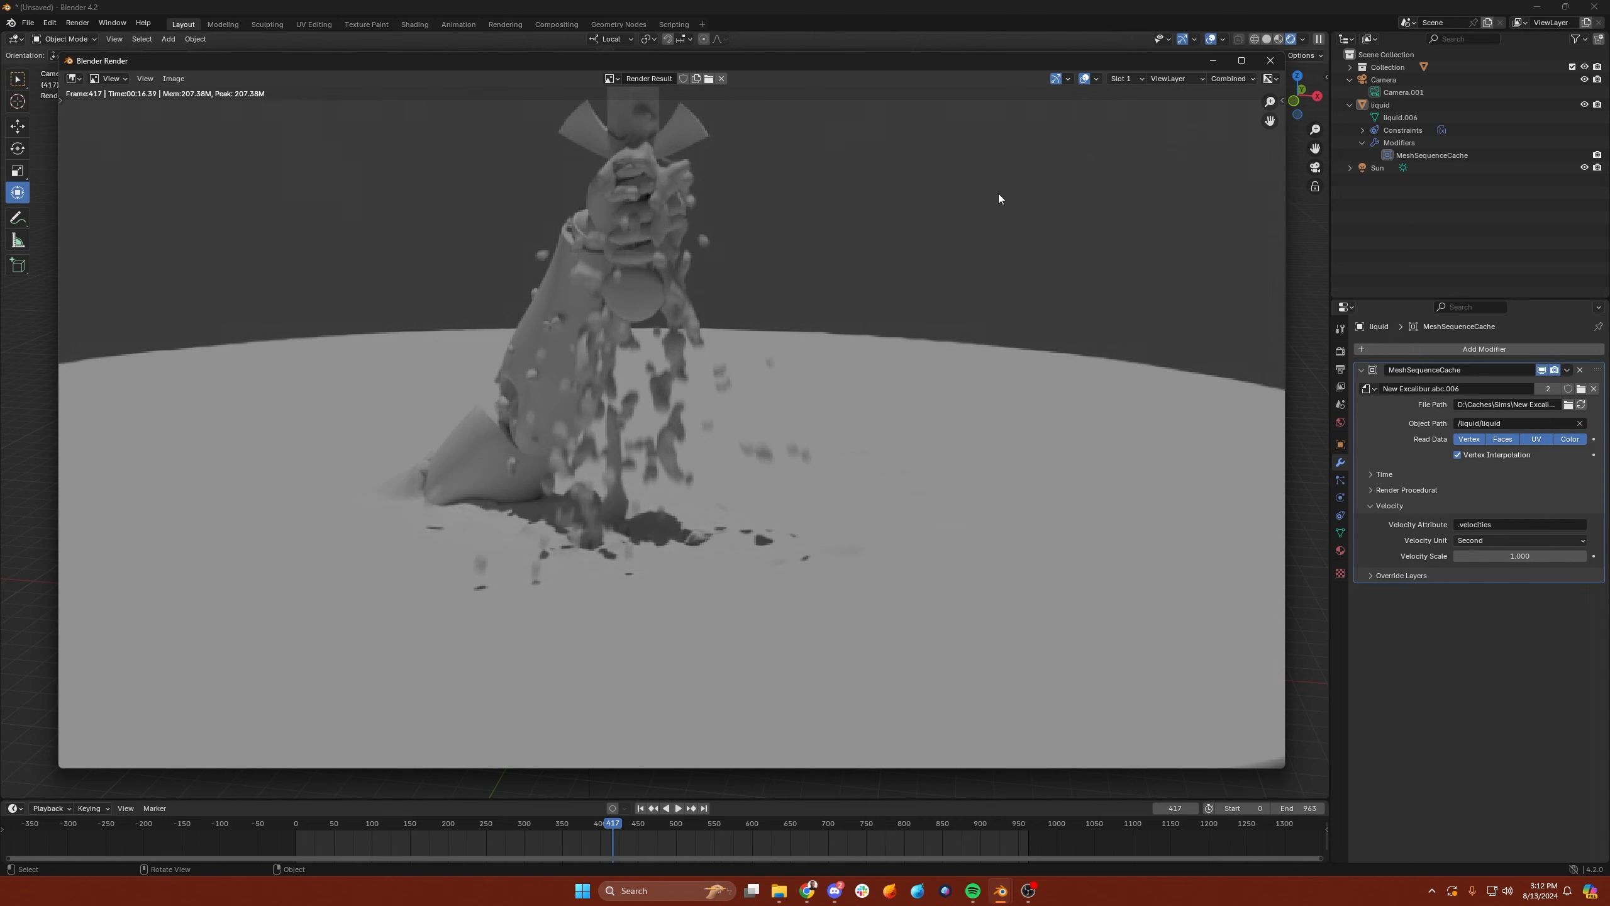
mouse_move(602, 450)
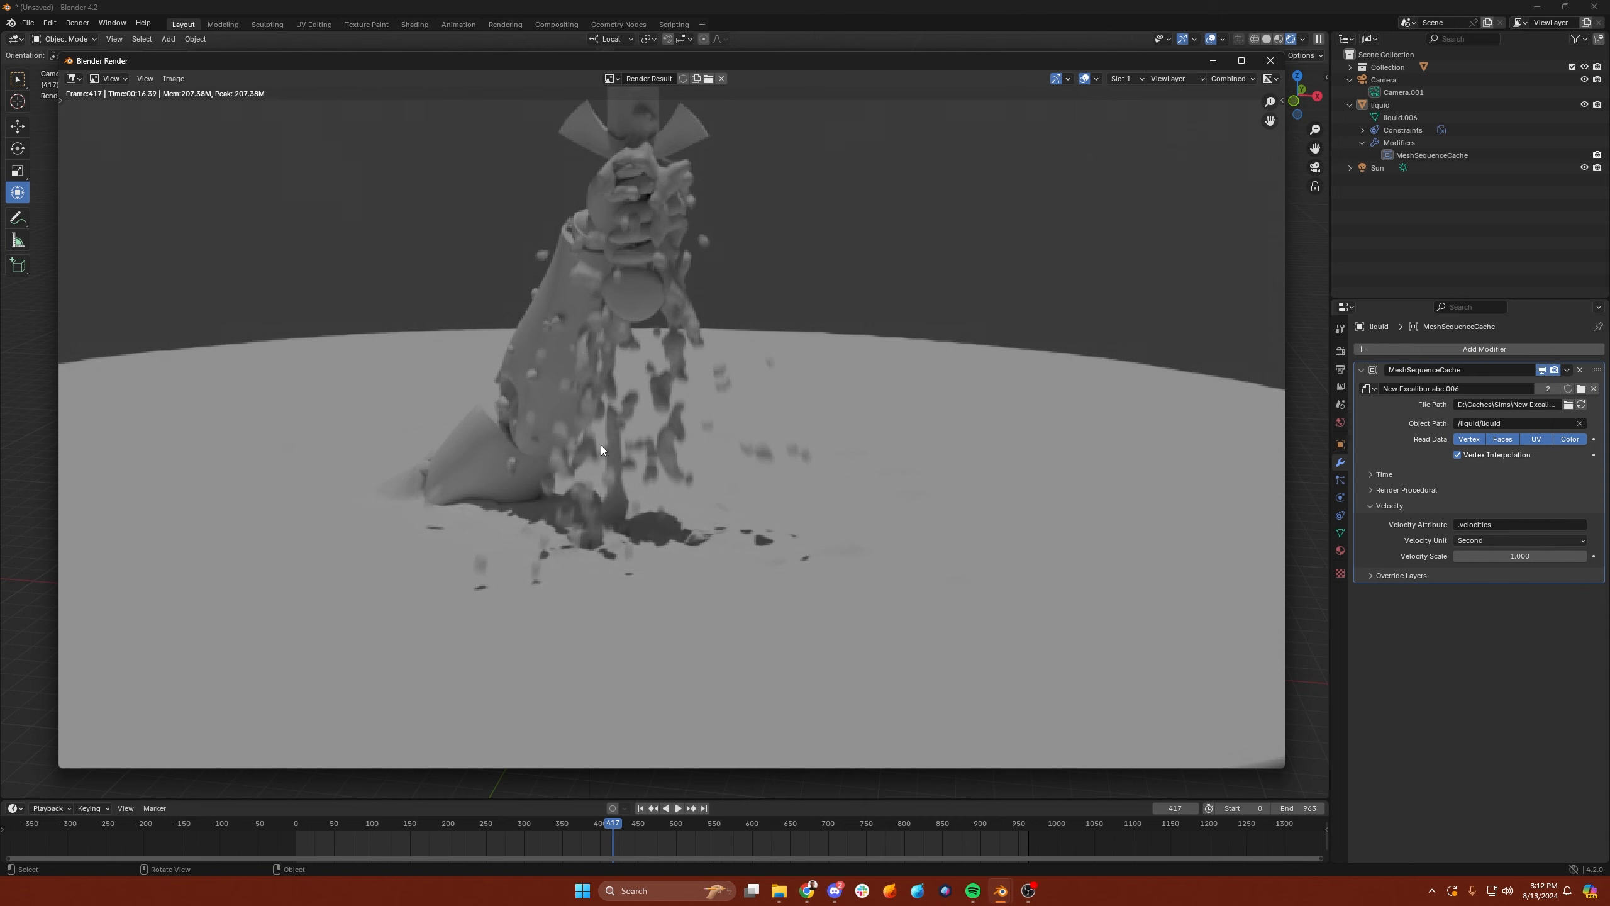
mouse_move(612, 410)
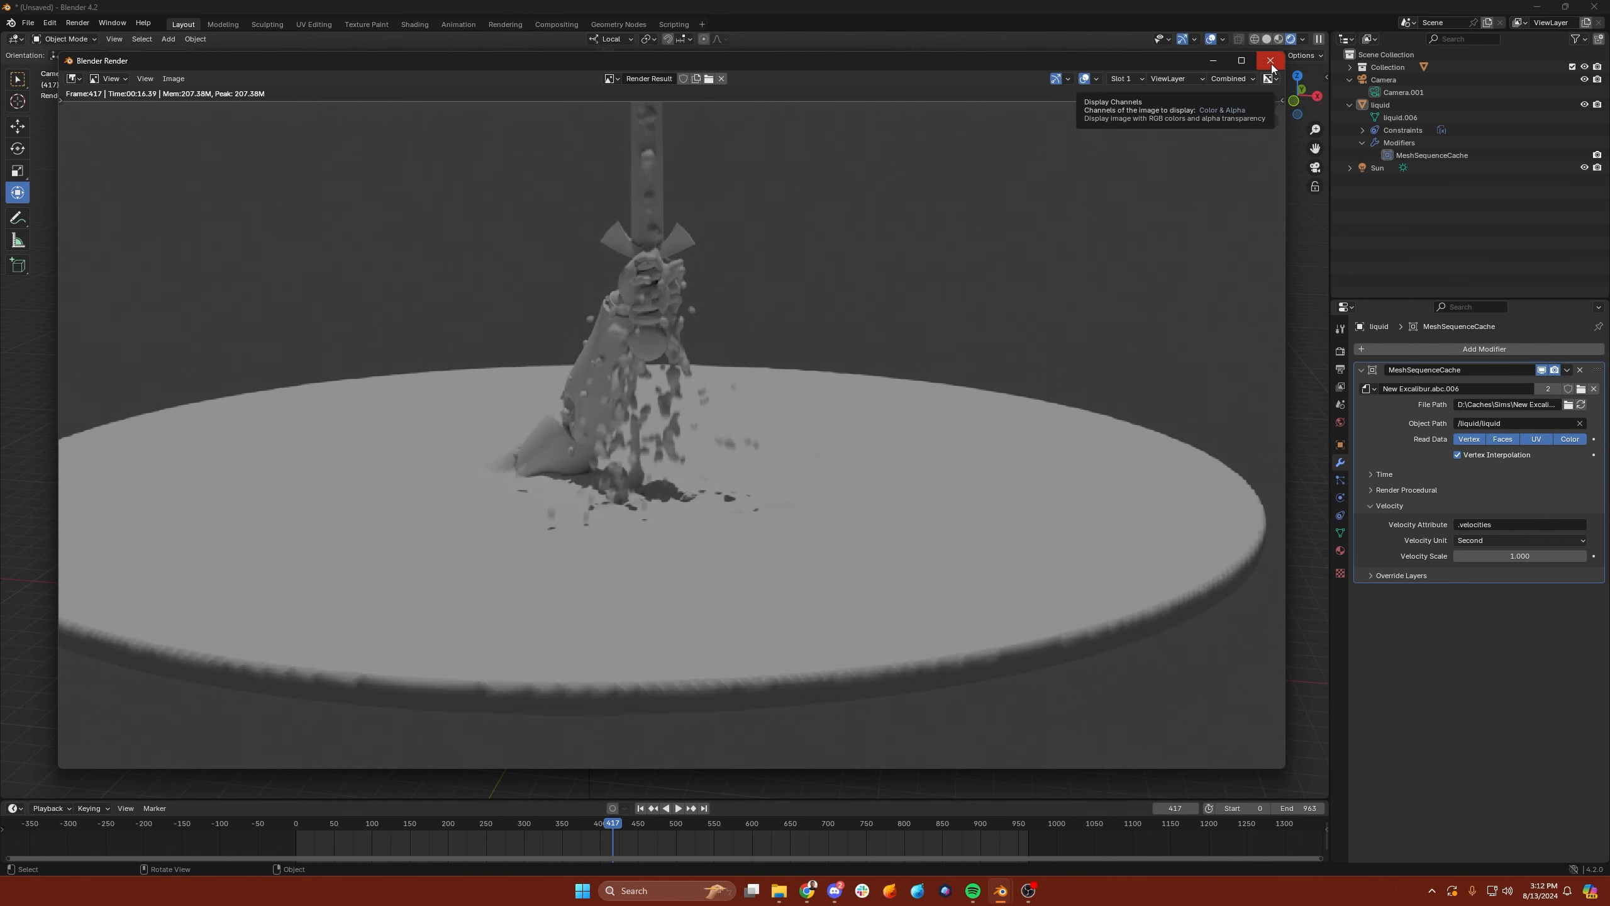
- Close the Blender Render window after rendering frame 417 of the motion-blurred liquid
click(1270, 60)
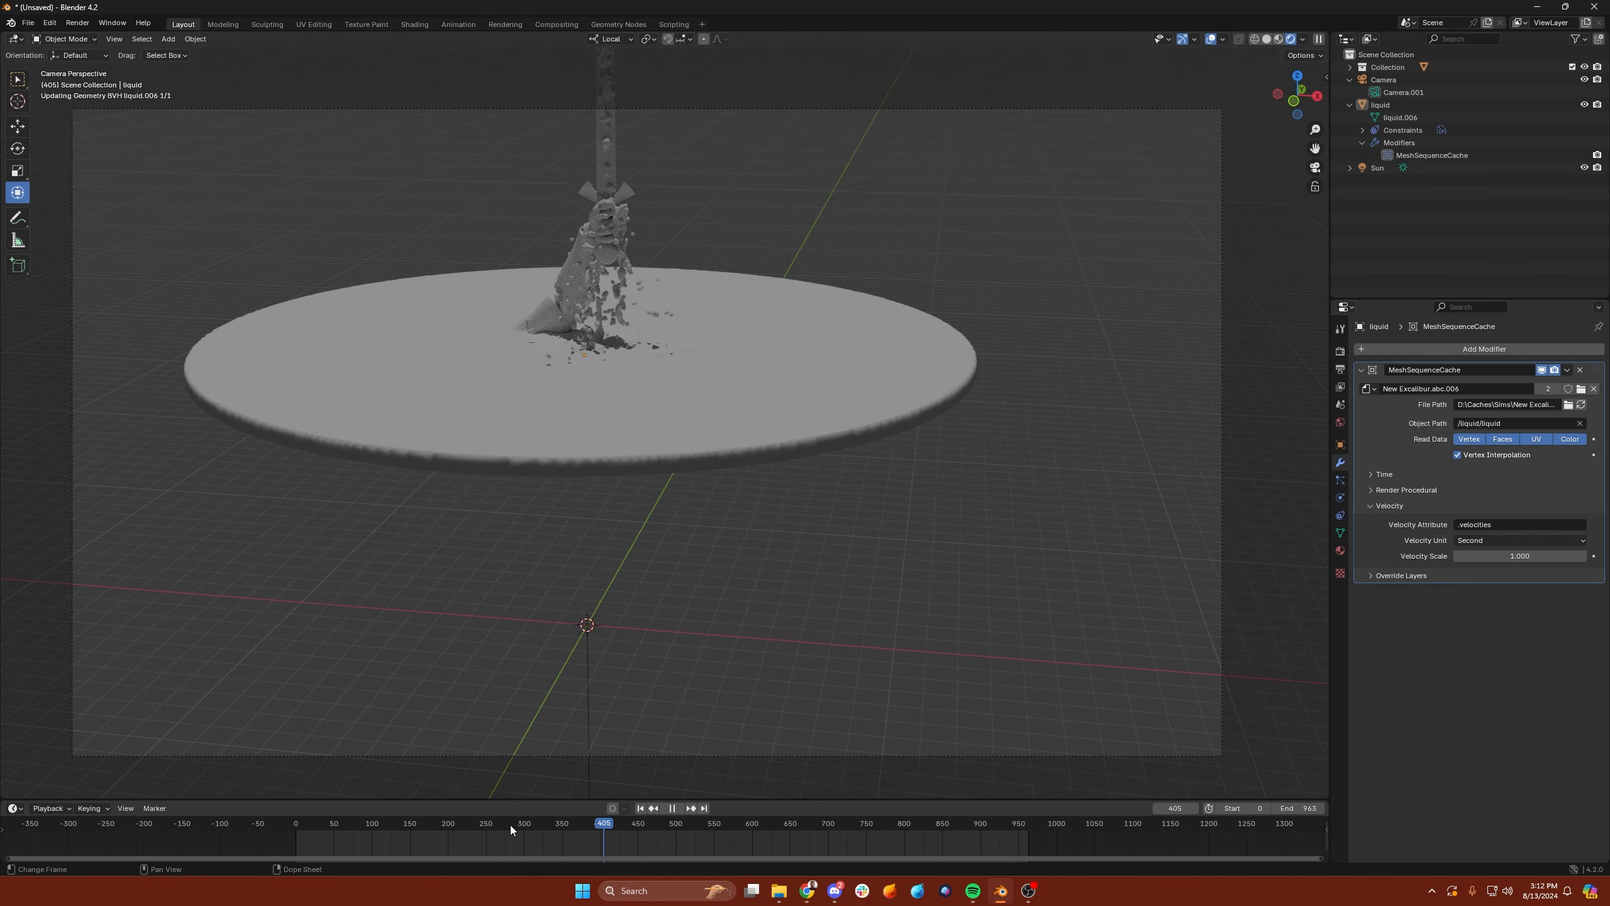
- Scrub the timeline through the splash and settle on frame 133 as the blade emerges
click(493, 822)
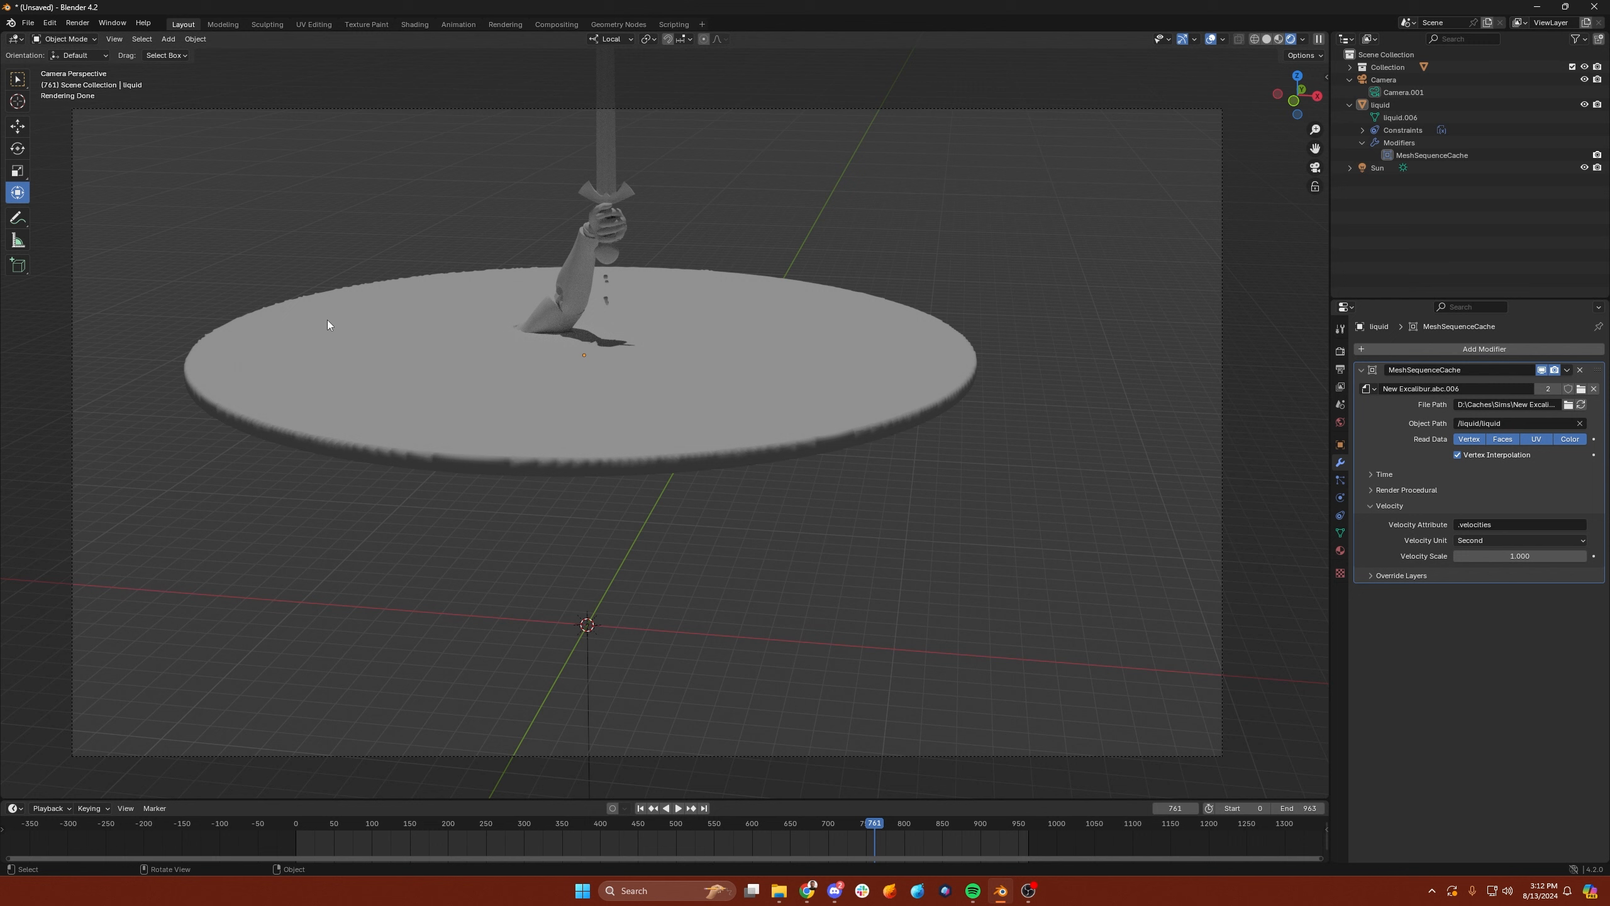
mouse_move(345, 273)
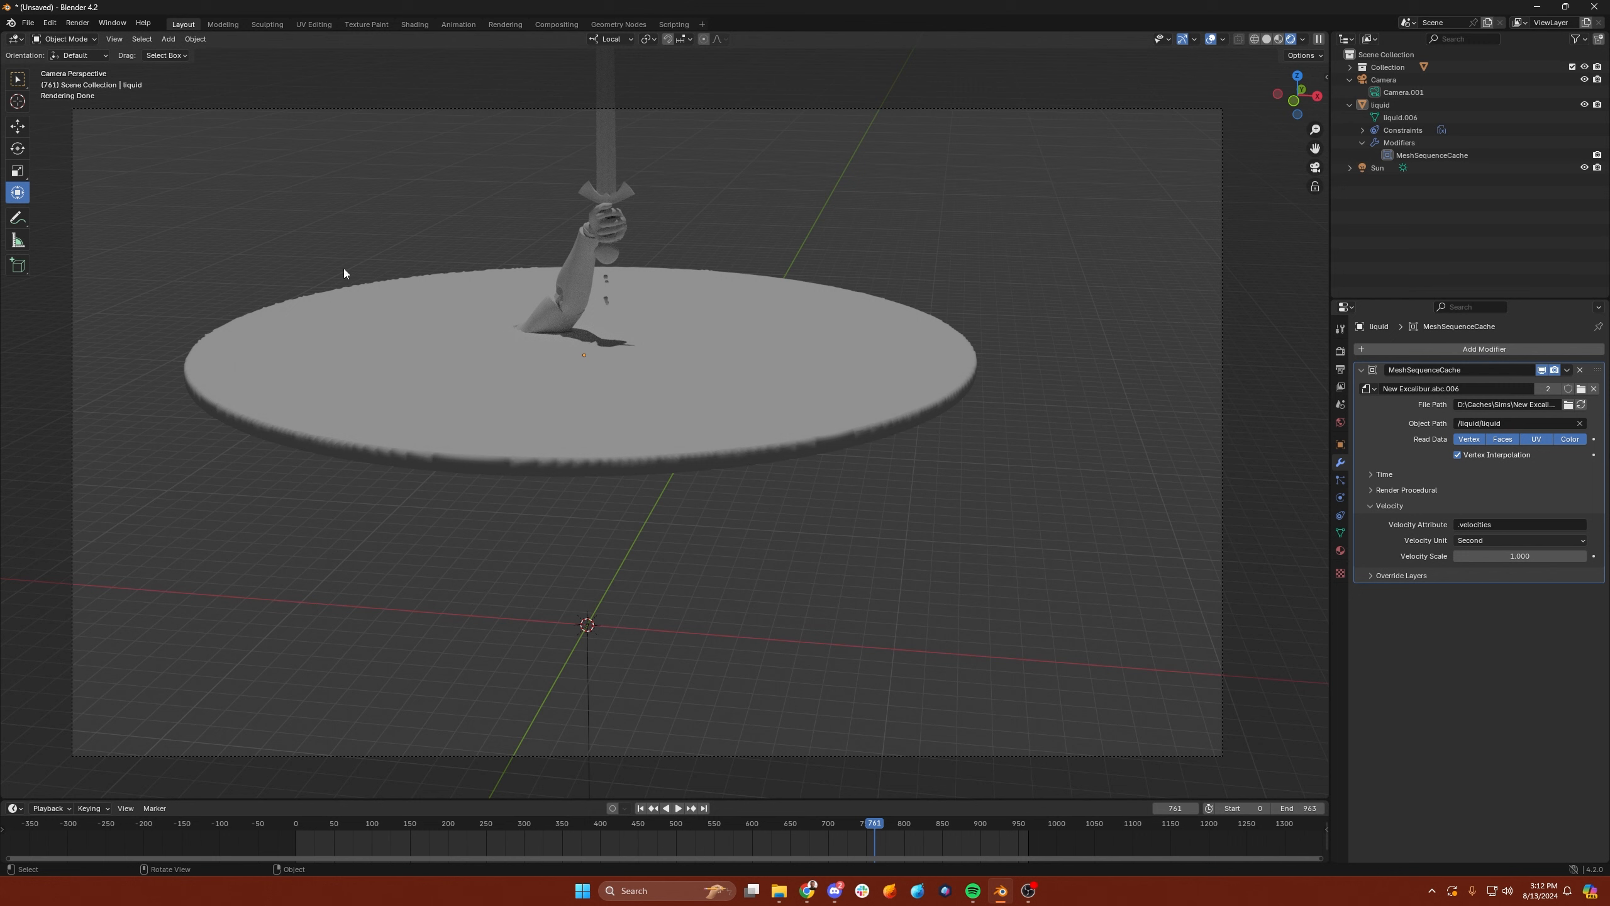
mouse_move(697, 379)
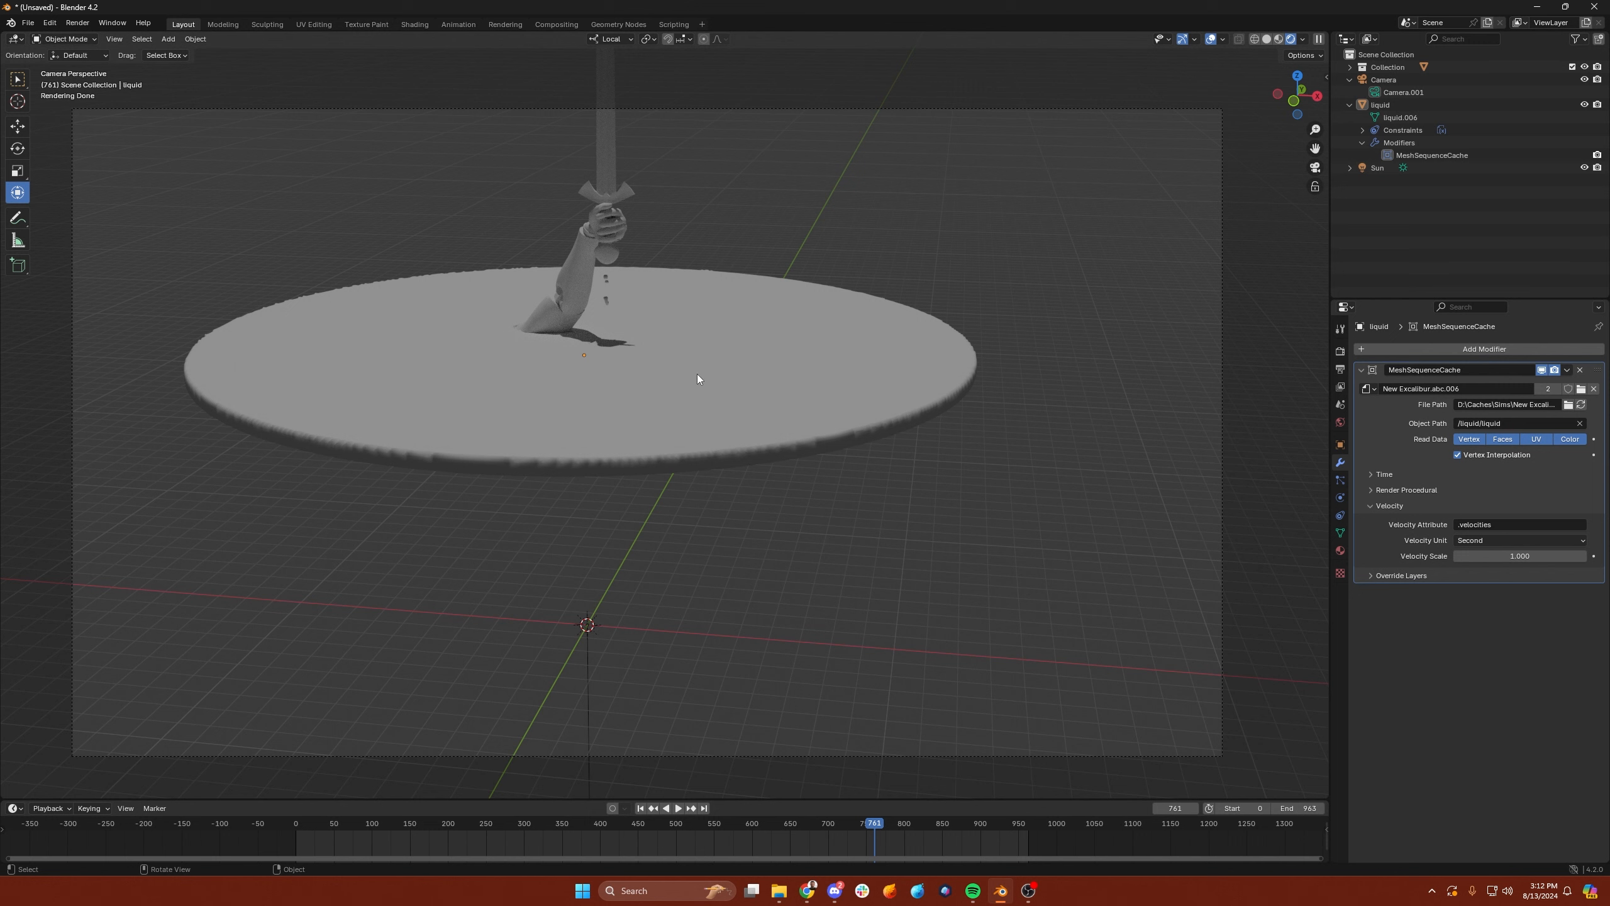
click(395, 822)
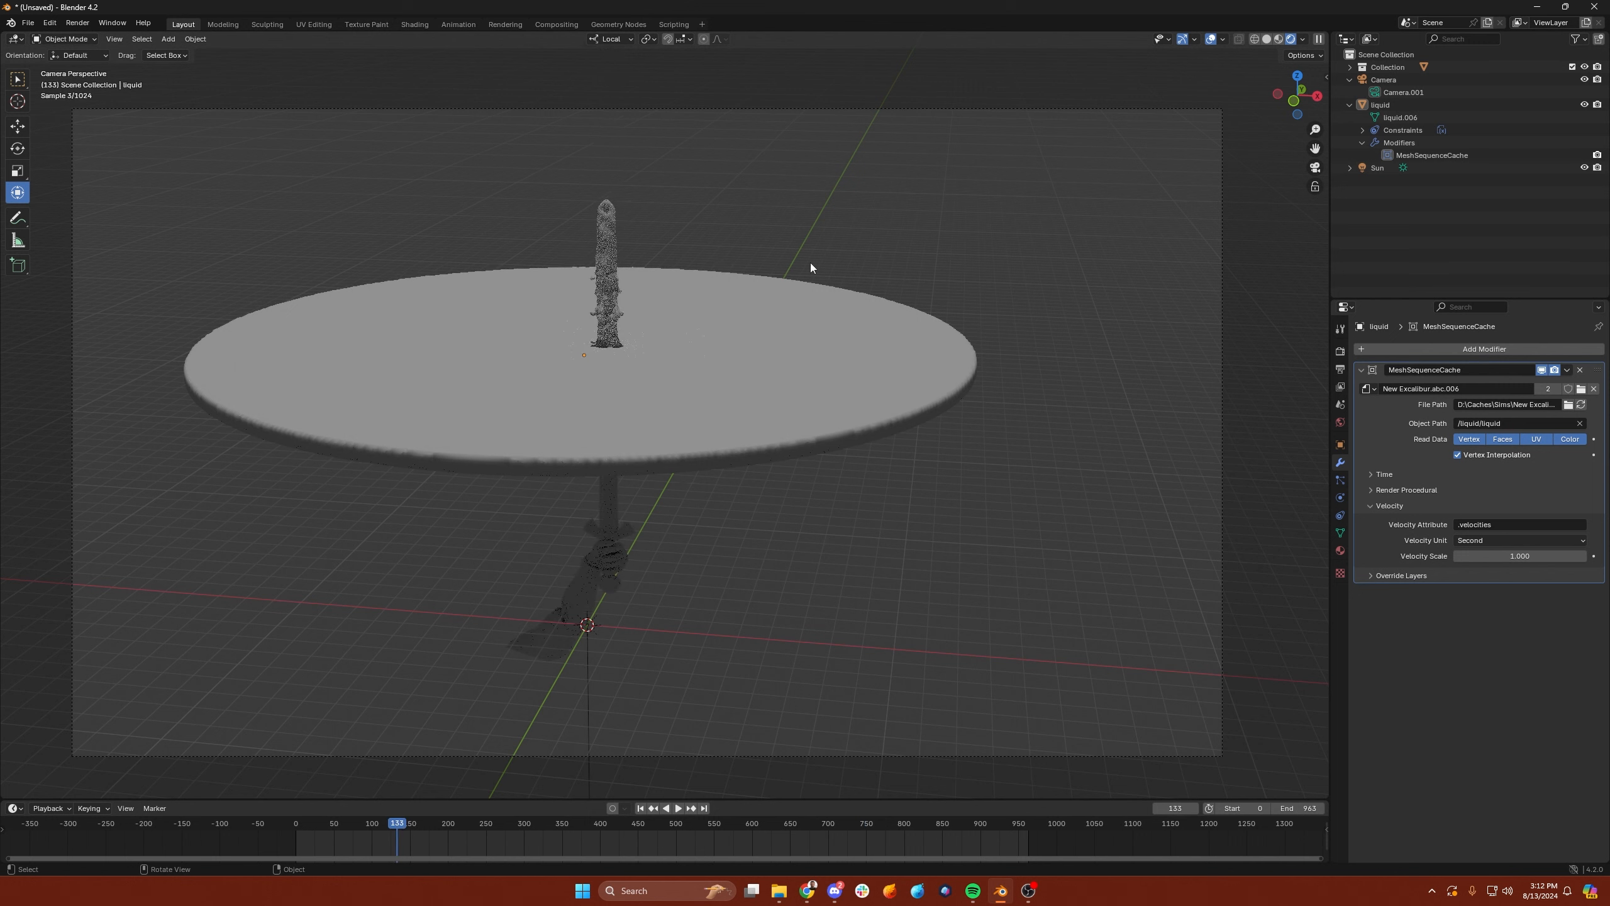